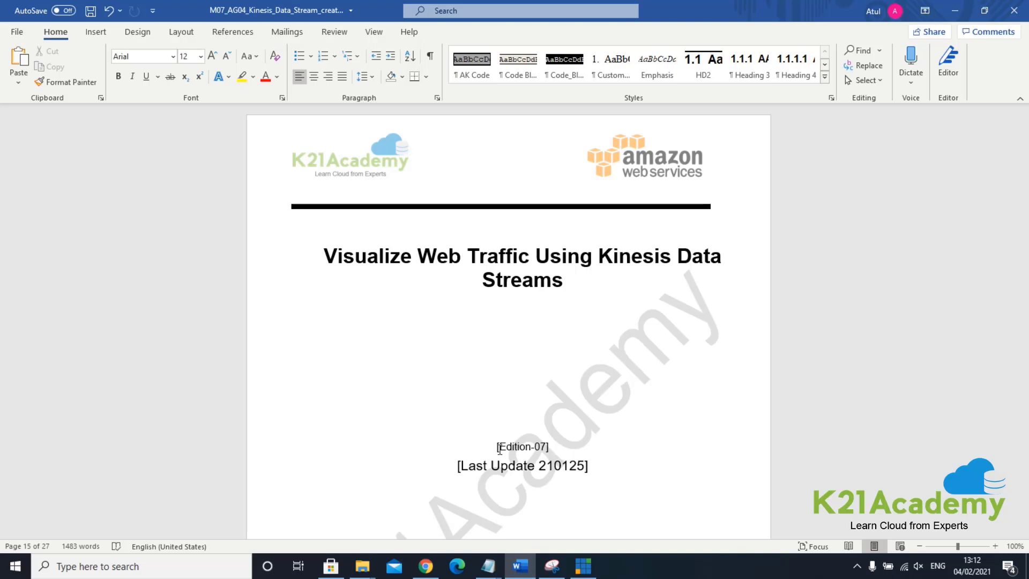
Step: Scroll from the title page down to section 1, Introduction
scroll("down", 3)
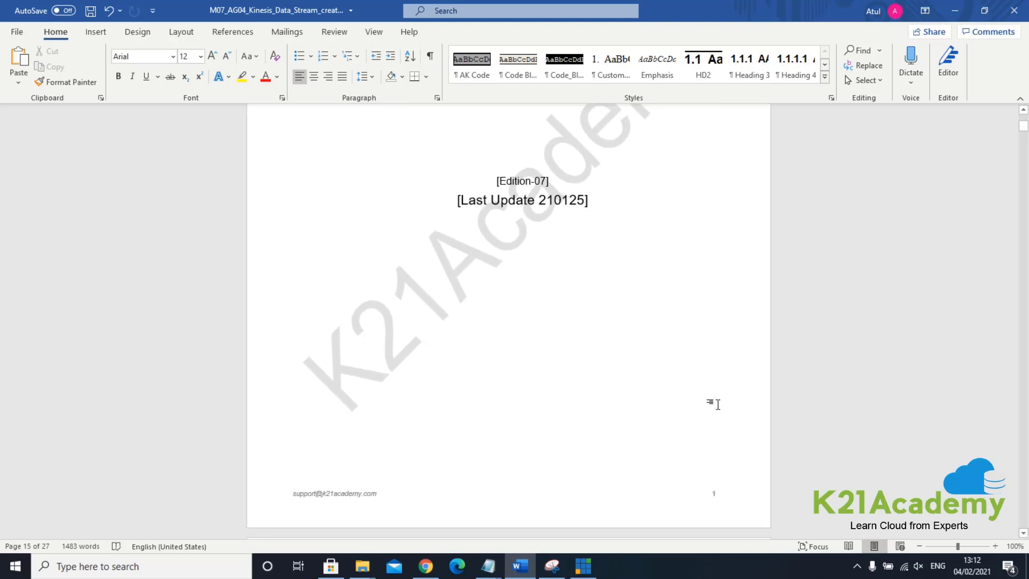
scroll("down", 3)
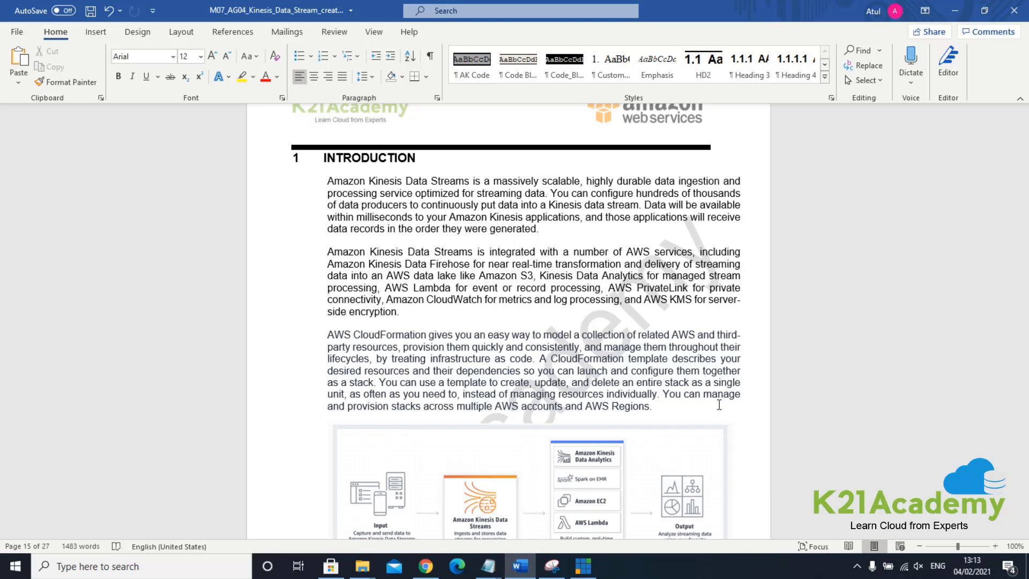
Step: Scroll past the architecture diagram to the list of four activity steps
scroll("down", 3)
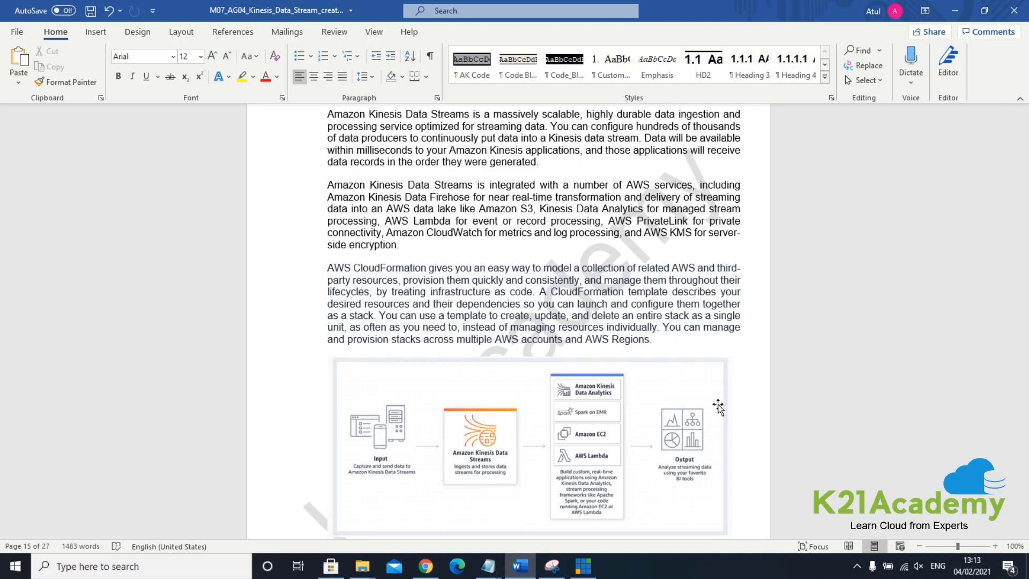
mouse_move(399, 480)
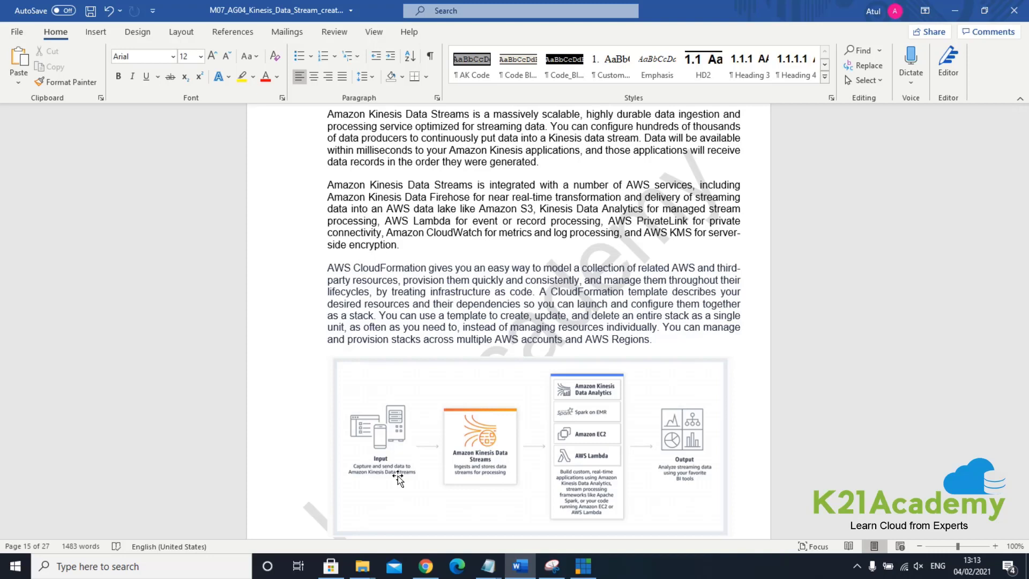
mouse_move(476, 461)
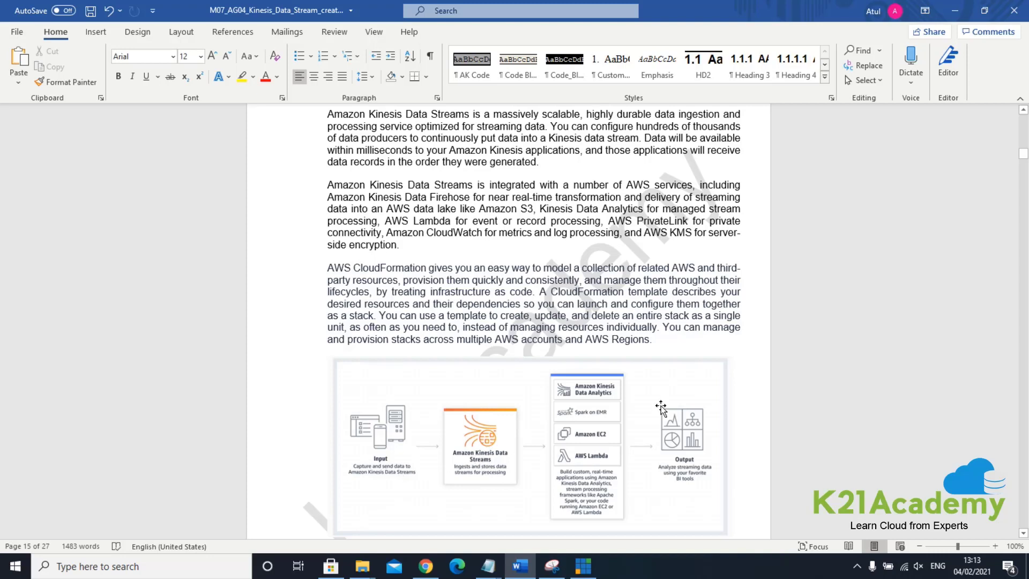
scroll("down", 3)
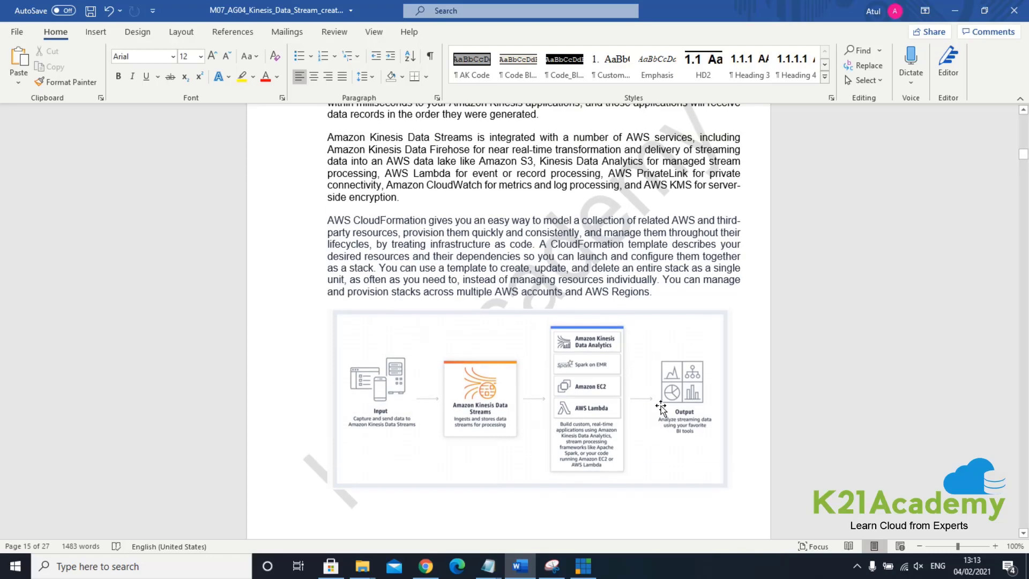
scroll("up", 3)
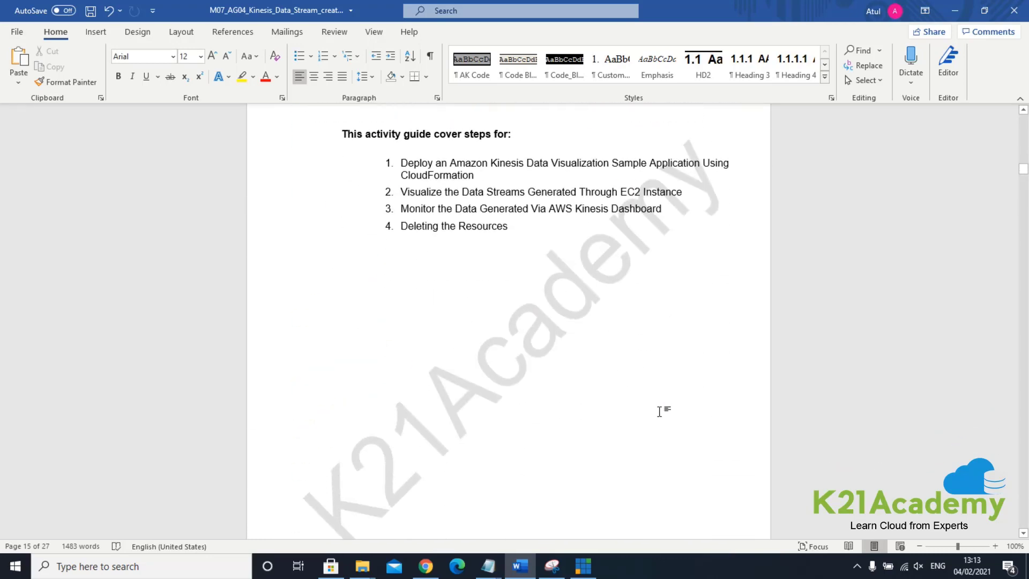
Step: Scroll to the Table of Contents listing nine sections from Introduction to Summary
scroll("up", 3)
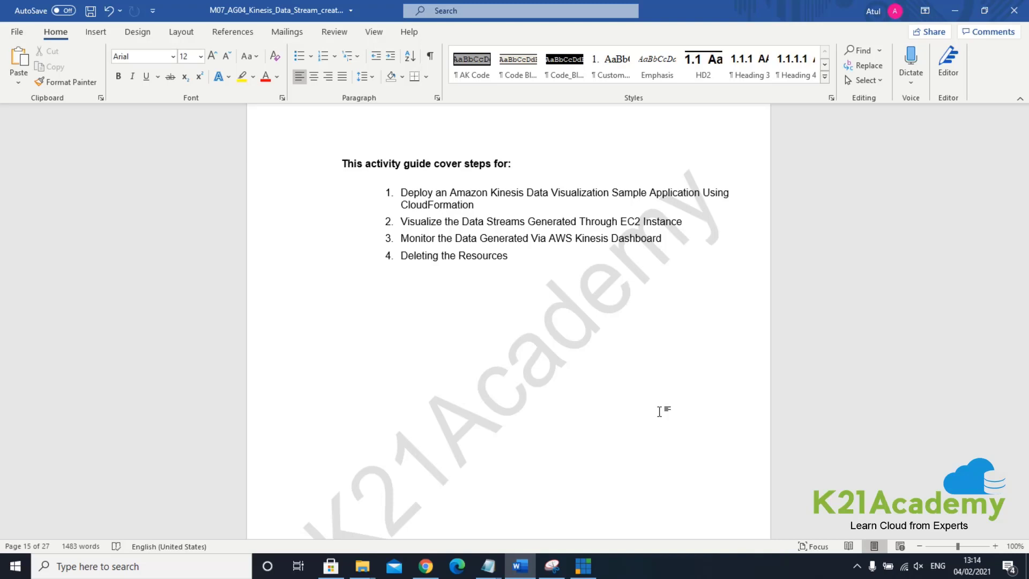
scroll("up", 3)
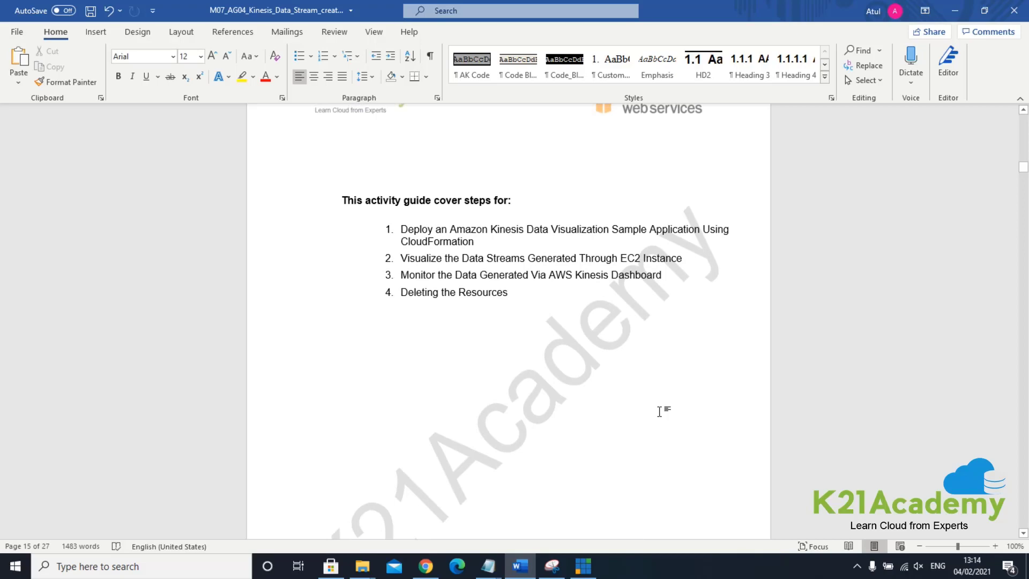
scroll("down", 3)
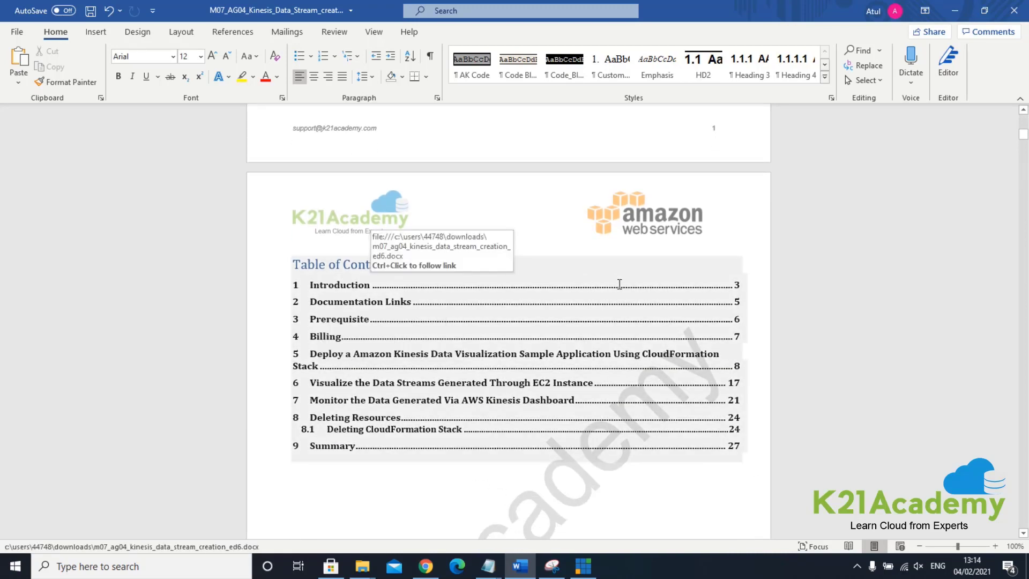
mouse_move(535, 262)
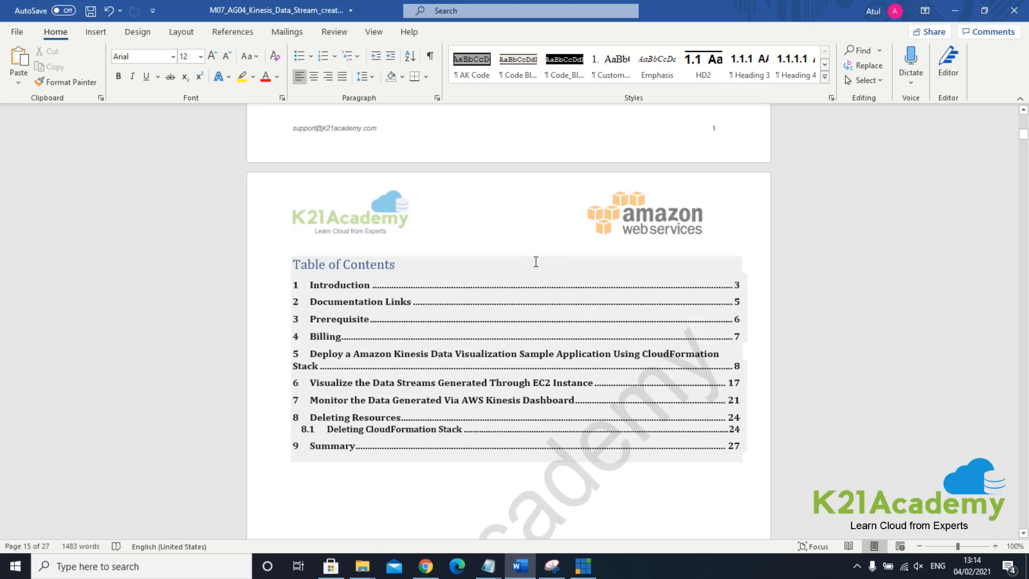
mouse_move(681, 299)
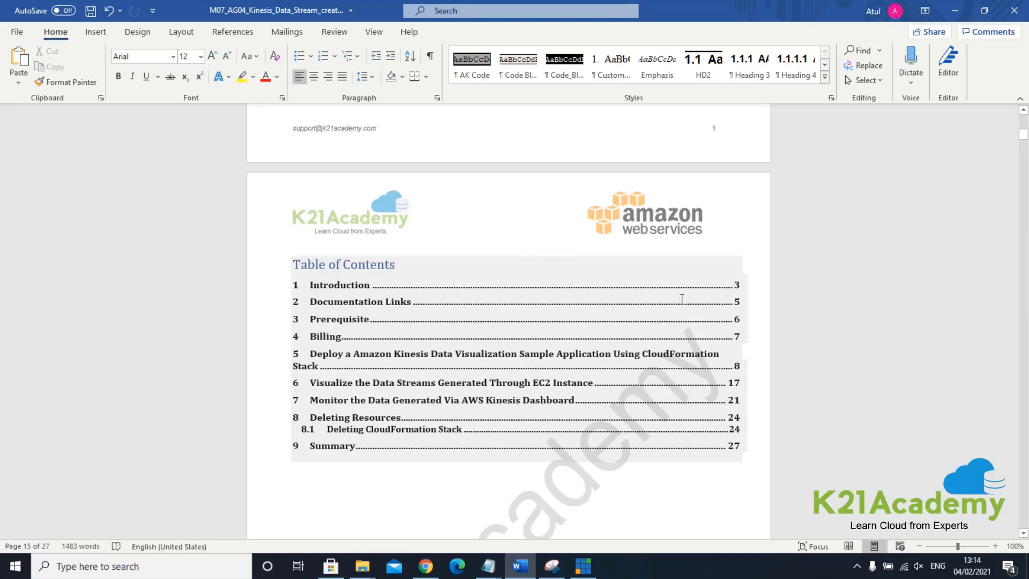
mouse_move(740, 301)
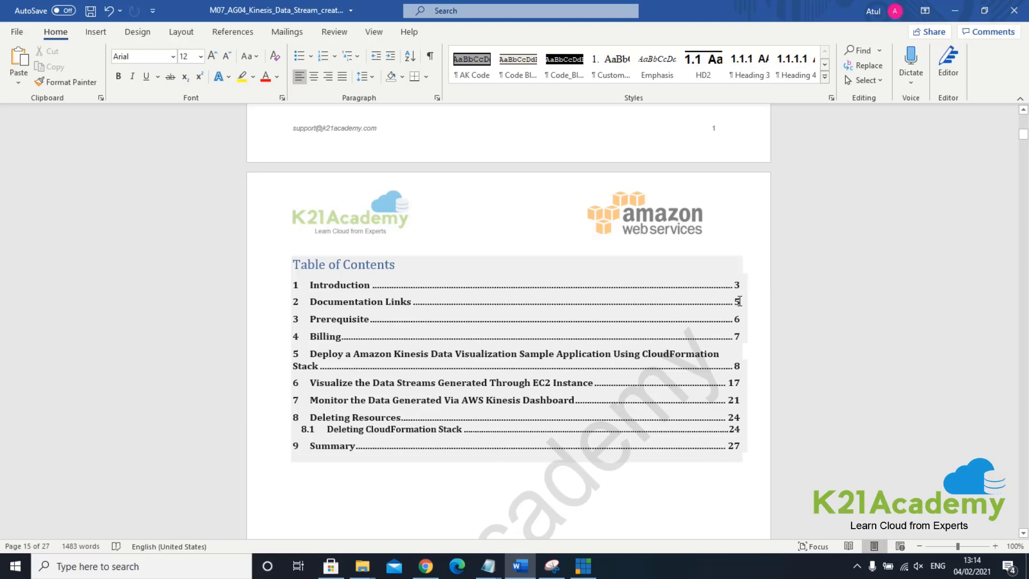
mouse_move(737, 302)
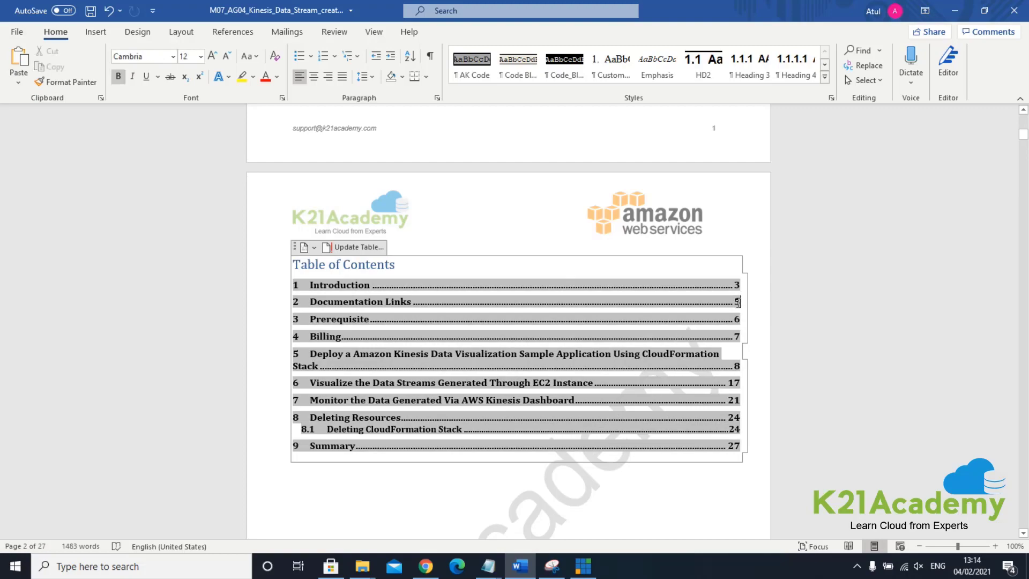
scroll("down", 3)
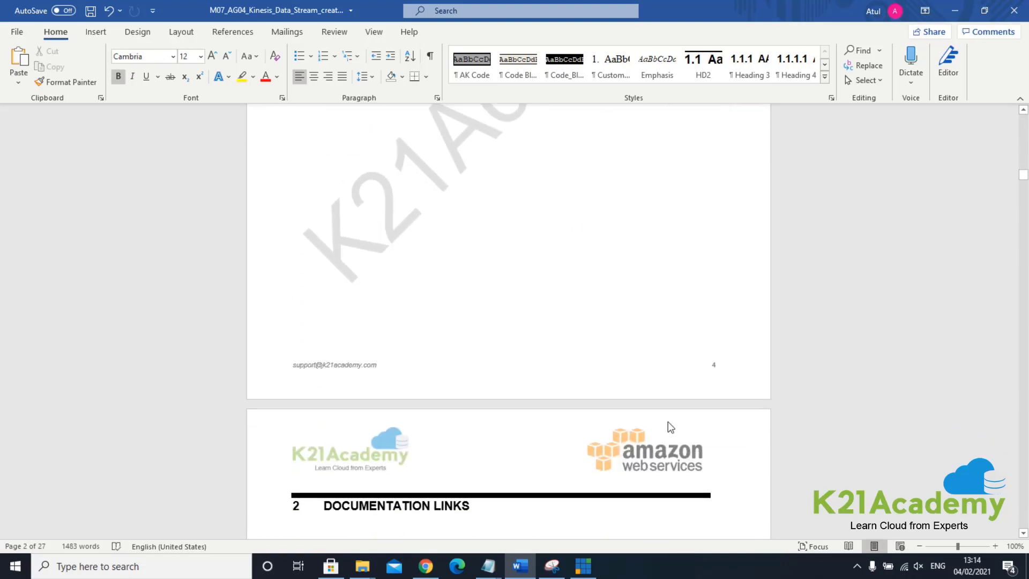
scroll("down", 3)
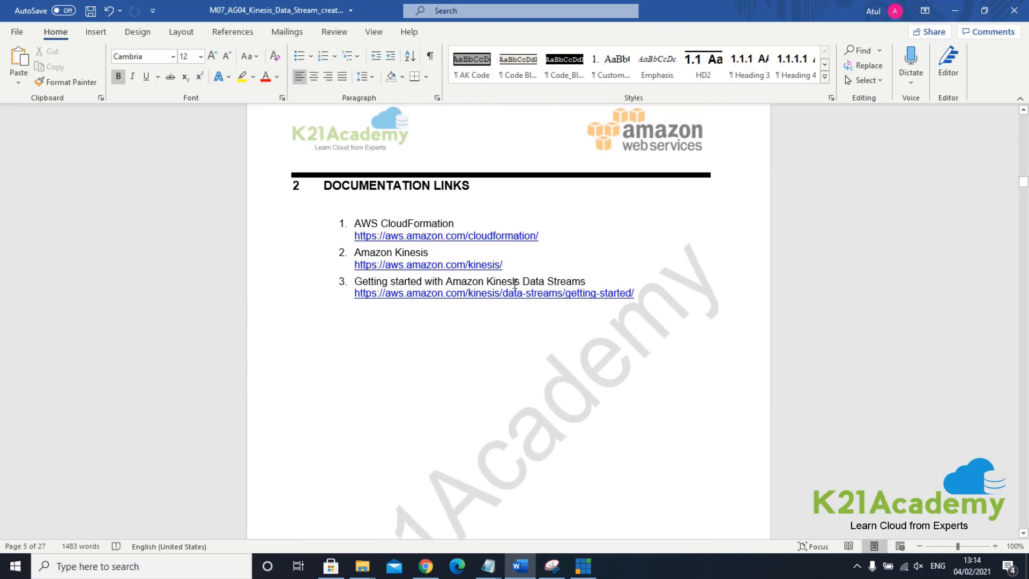
mouse_move(457, 281)
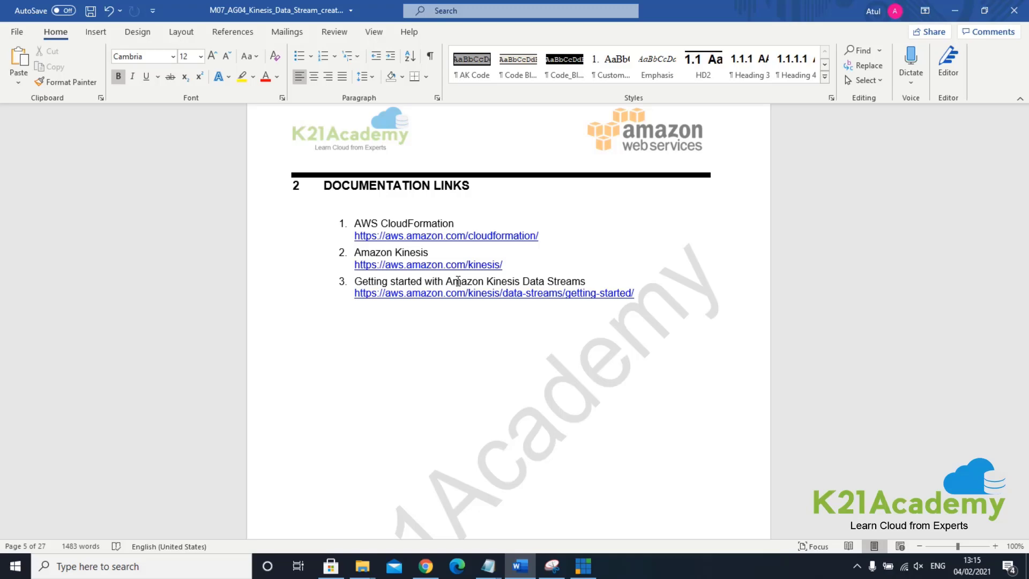
scroll("down", 3)
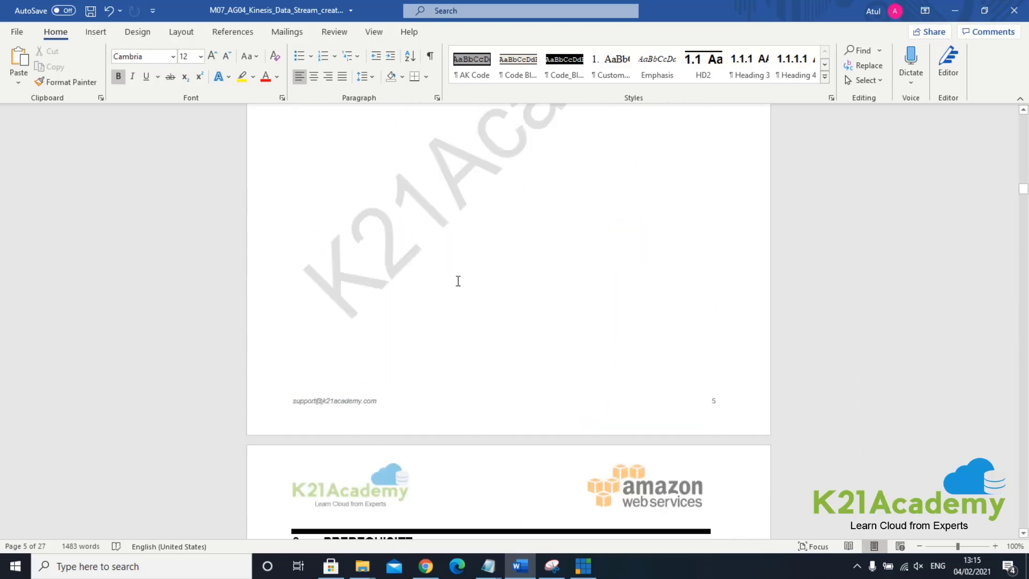
scroll("up", 3)
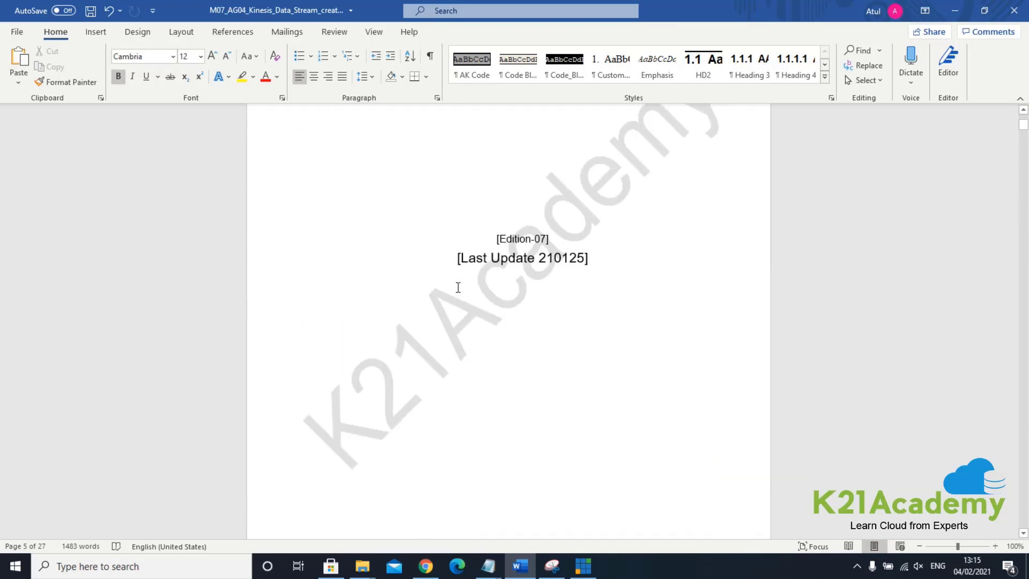
scroll("up", 3)
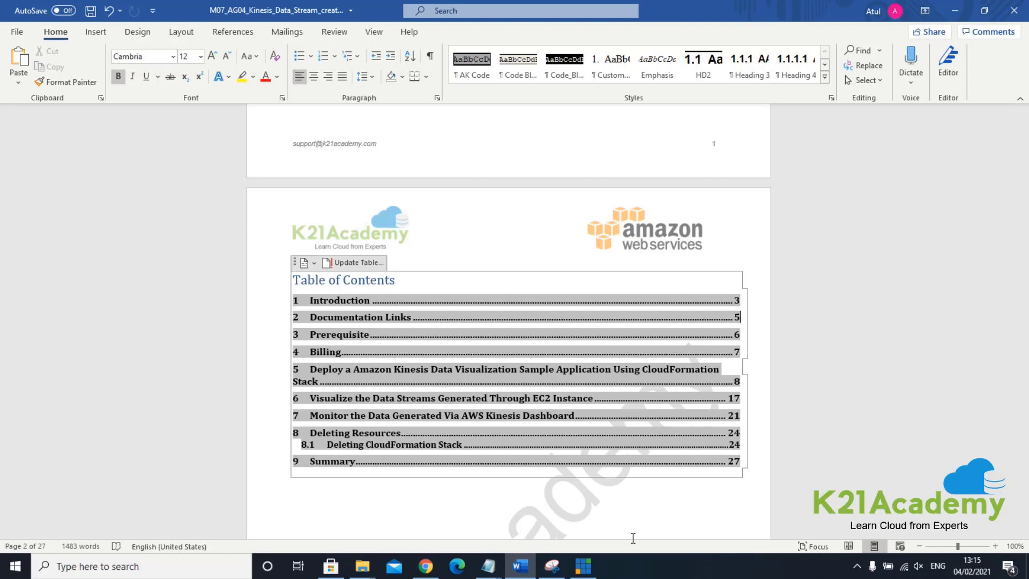
mouse_move(740, 355)
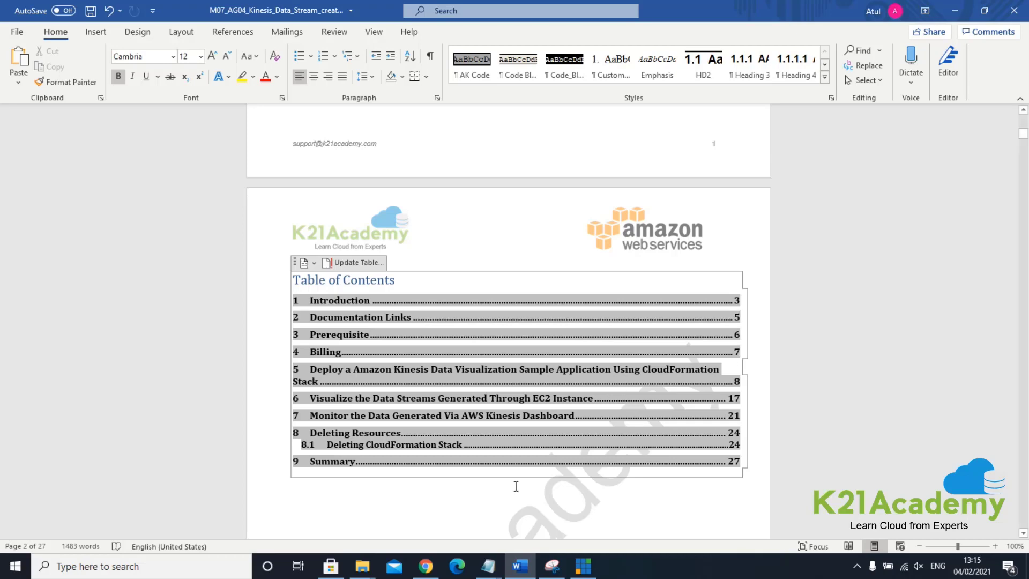
Step: Scroll past Prerequisite and Billing to section 5's note and first step
scroll("down", 3)
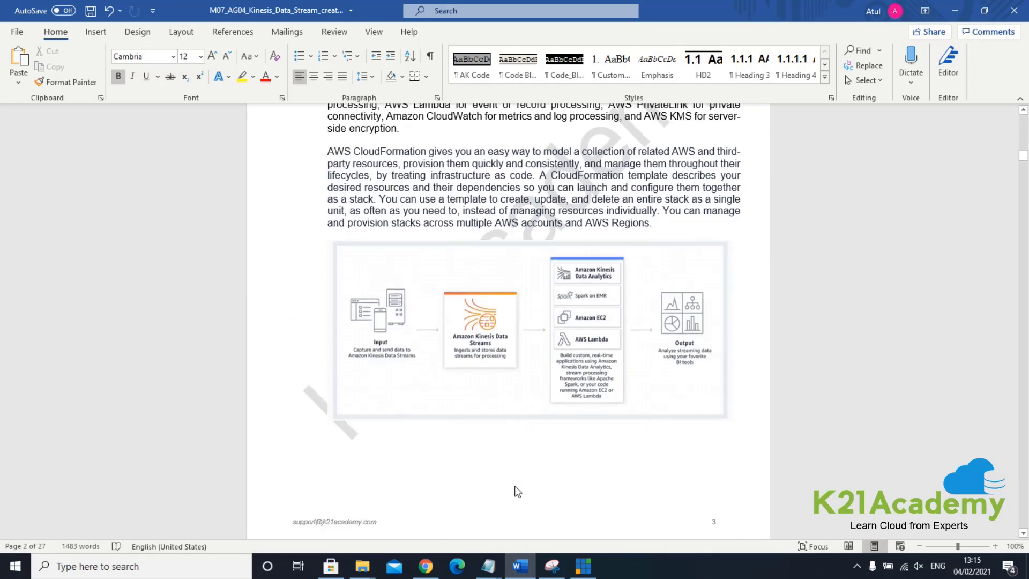
scroll("down", 3)
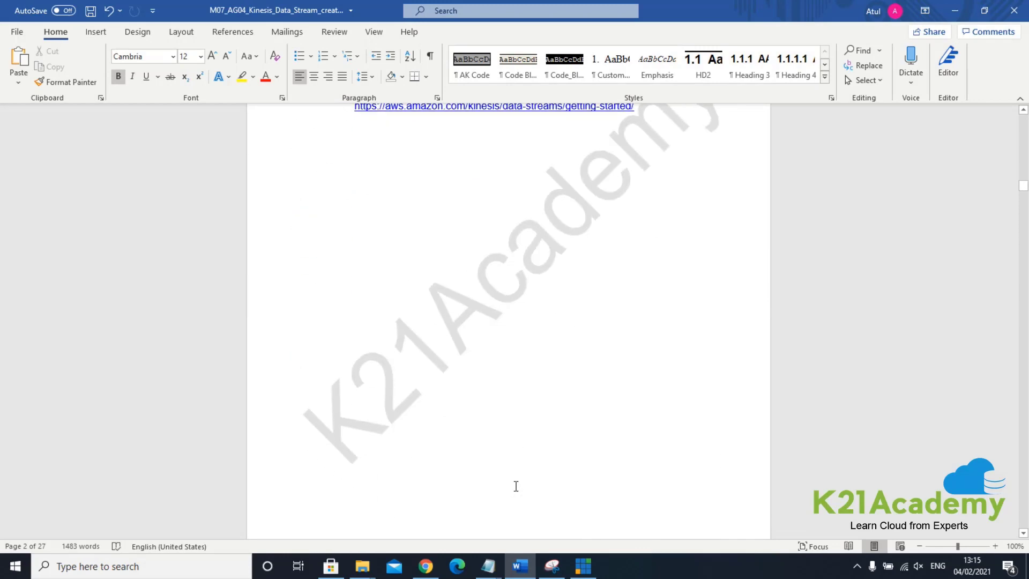
scroll("down", 3)
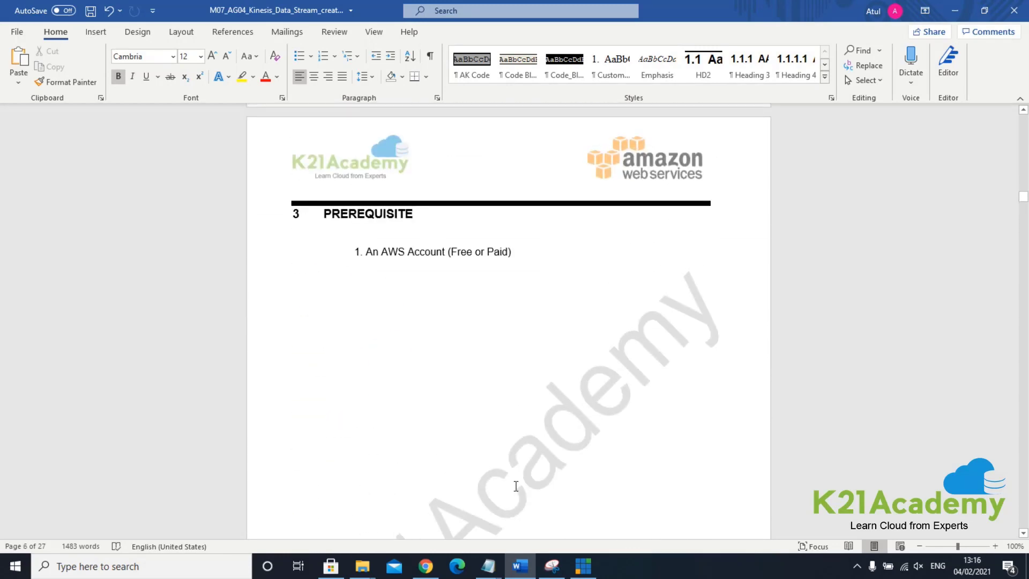
scroll("down", 3)
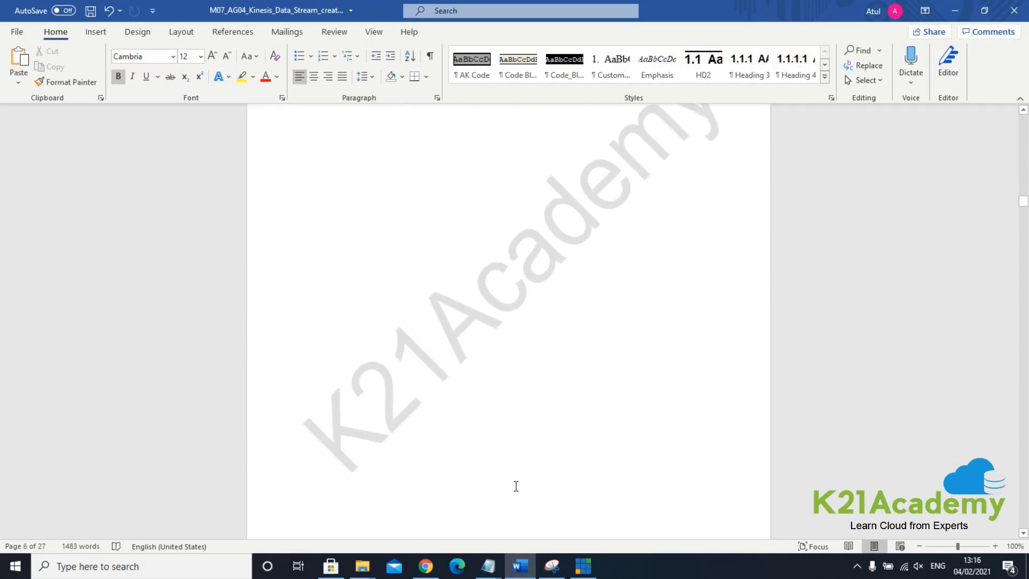
scroll("down", 3)
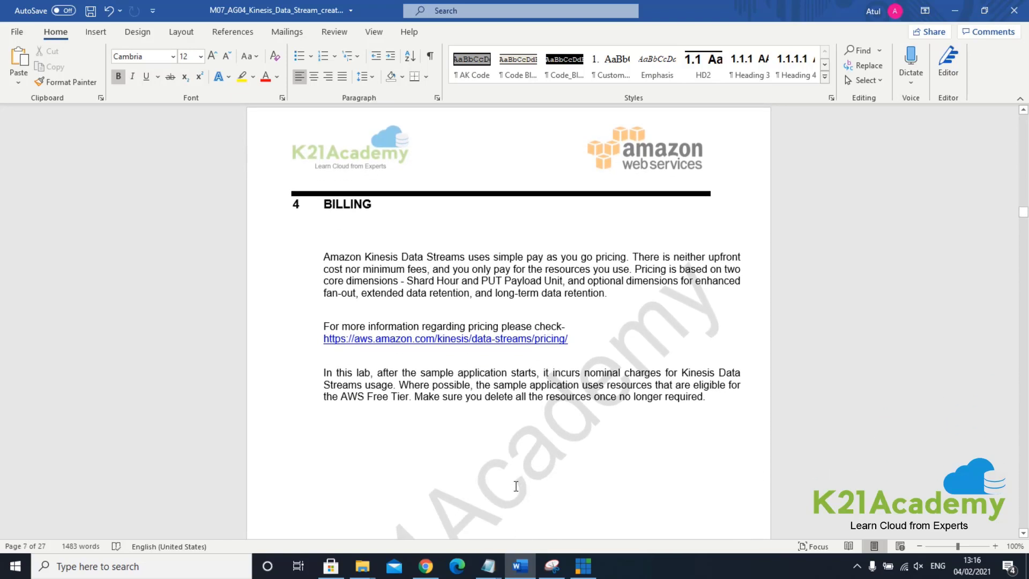
scroll("up", 3)
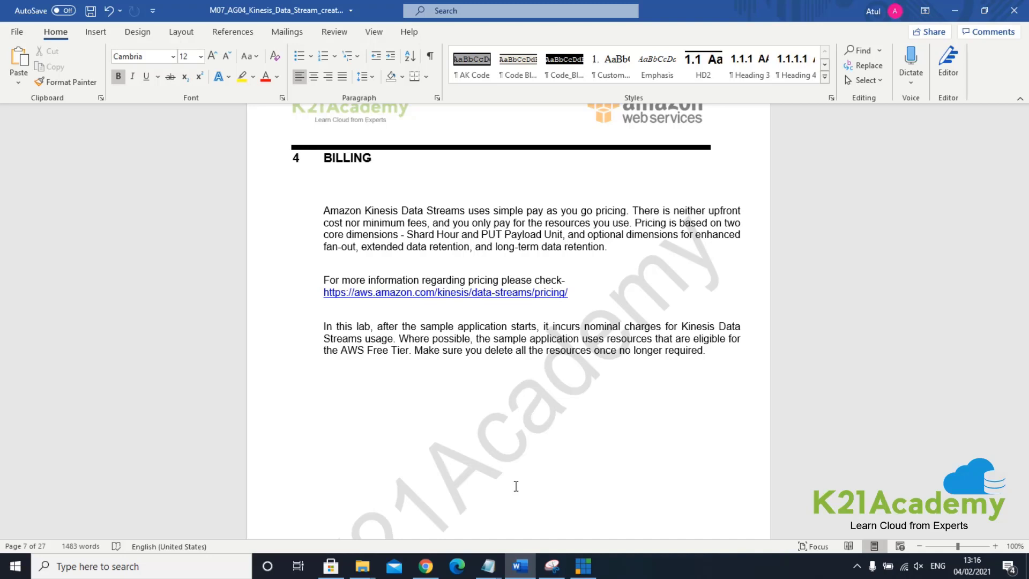
scroll("up", 3)
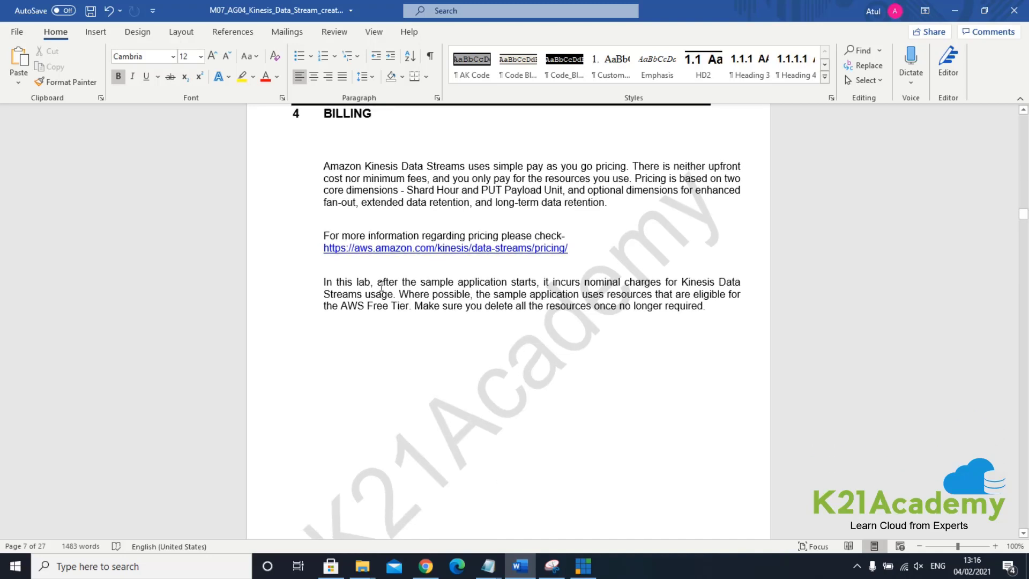
mouse_move(494, 272)
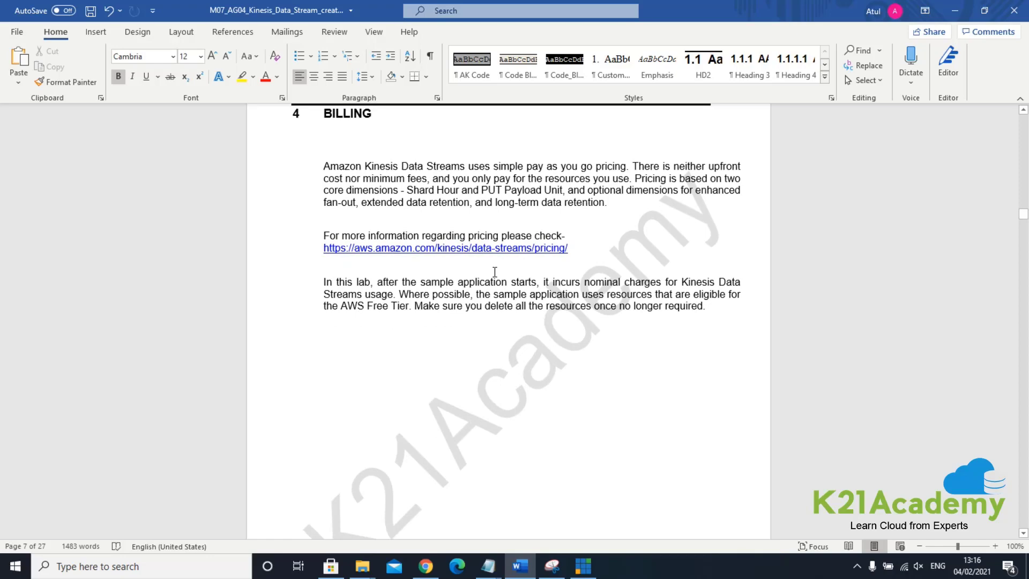
scroll("down", 3)
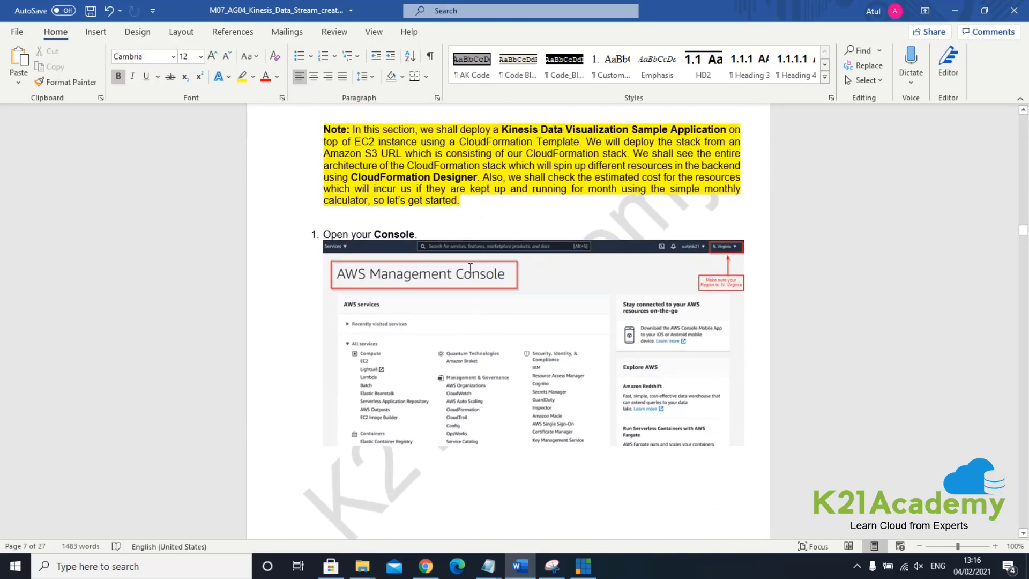
Step: Scroll through section 5's opening steps on reaching CloudFormation from the console
scroll("up", 3)
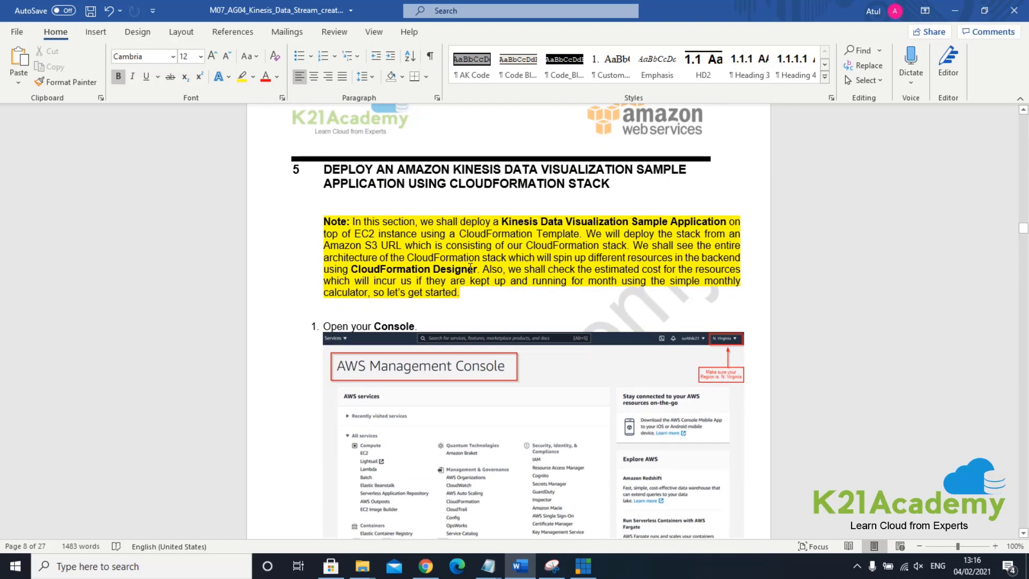
mouse_move(765, 396)
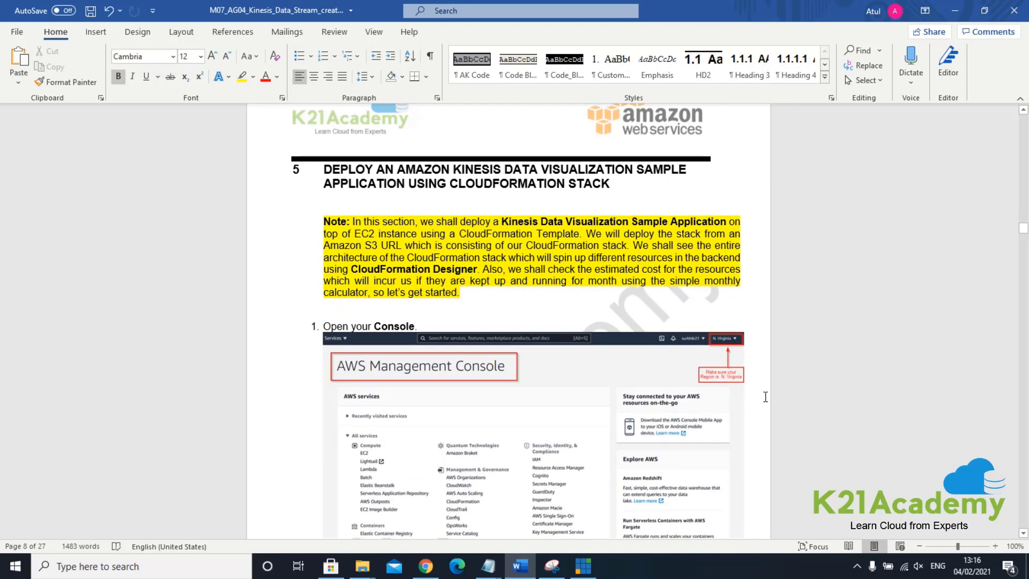
scroll("down", 3)
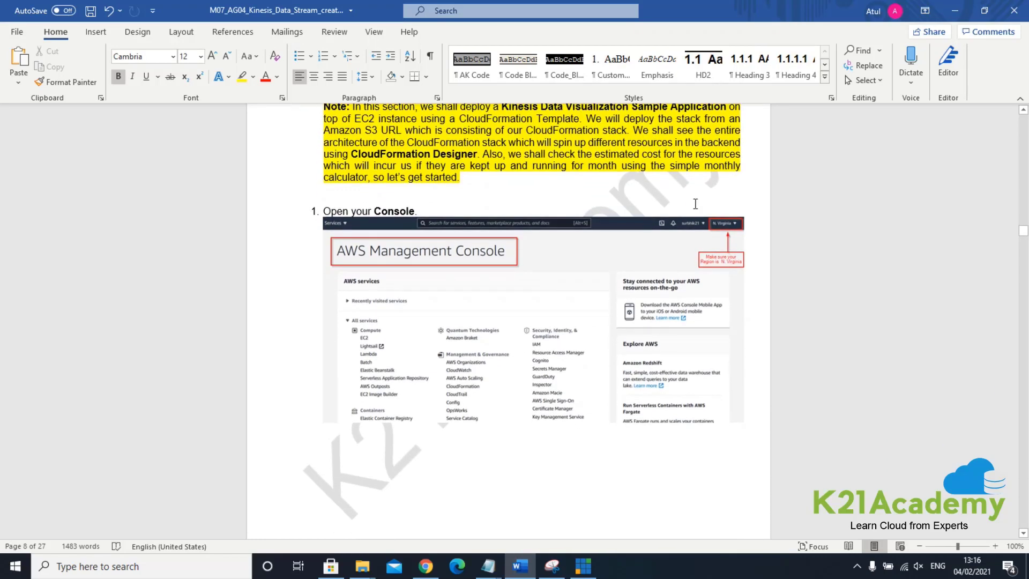
scroll("down", 3)
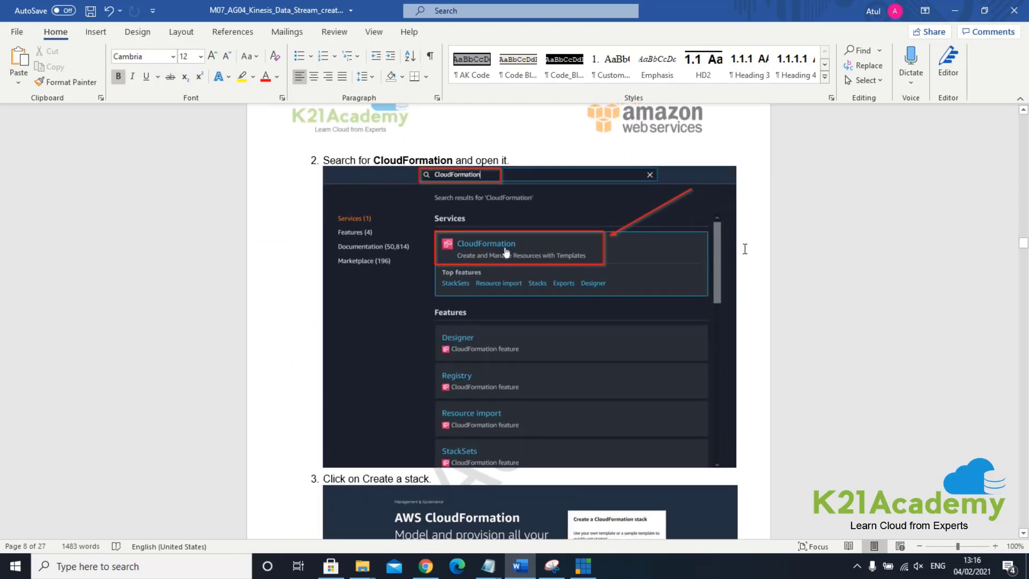
scroll("down", 3)
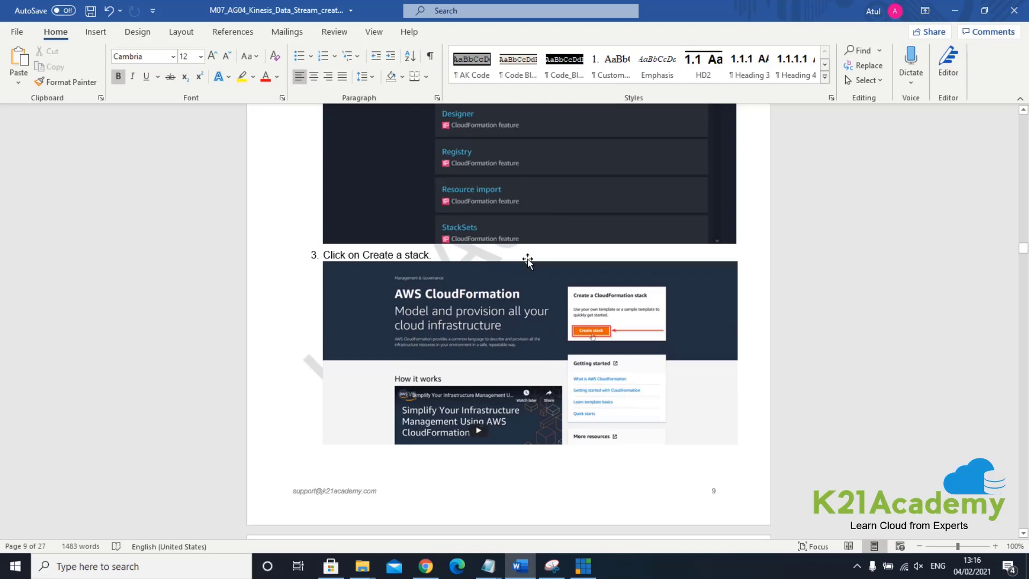
scroll("down", 3)
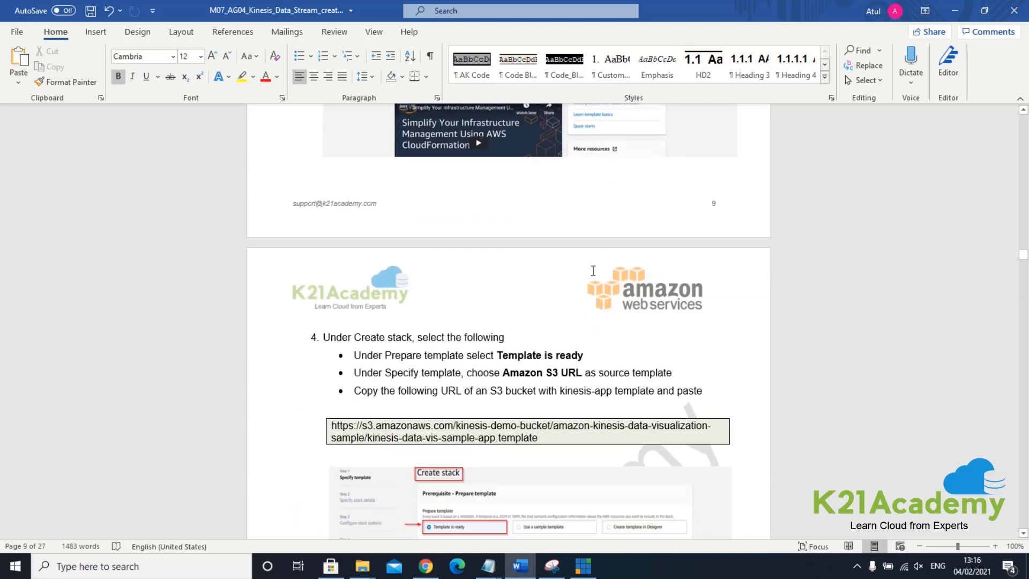
scroll("down", 3)
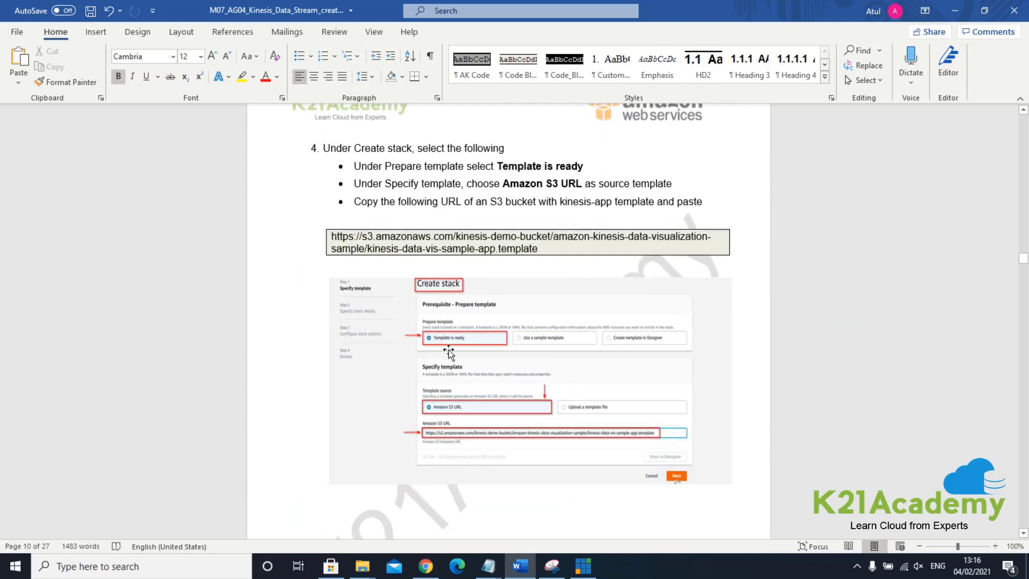
mouse_move(535, 260)
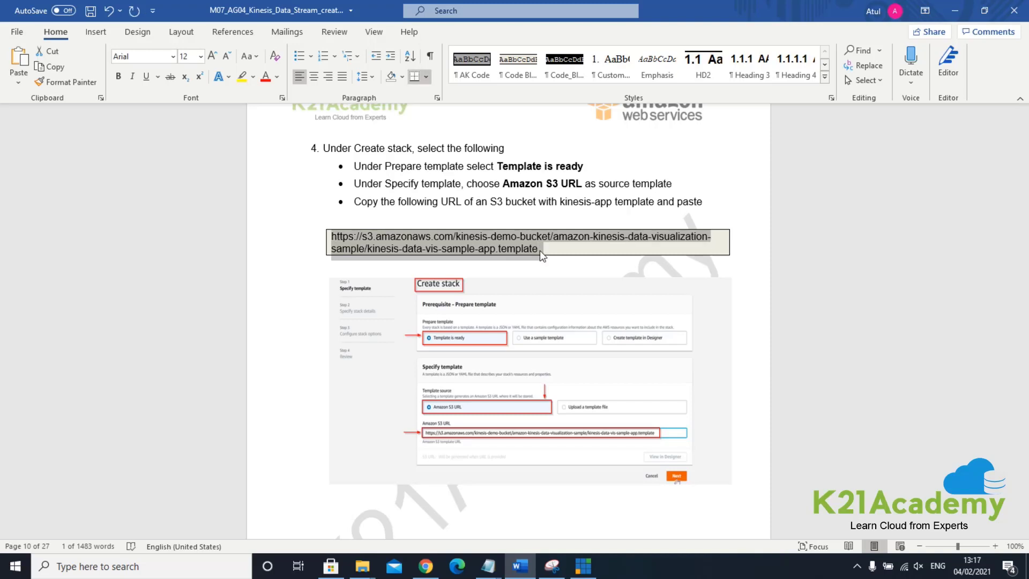
scroll("down", 3)
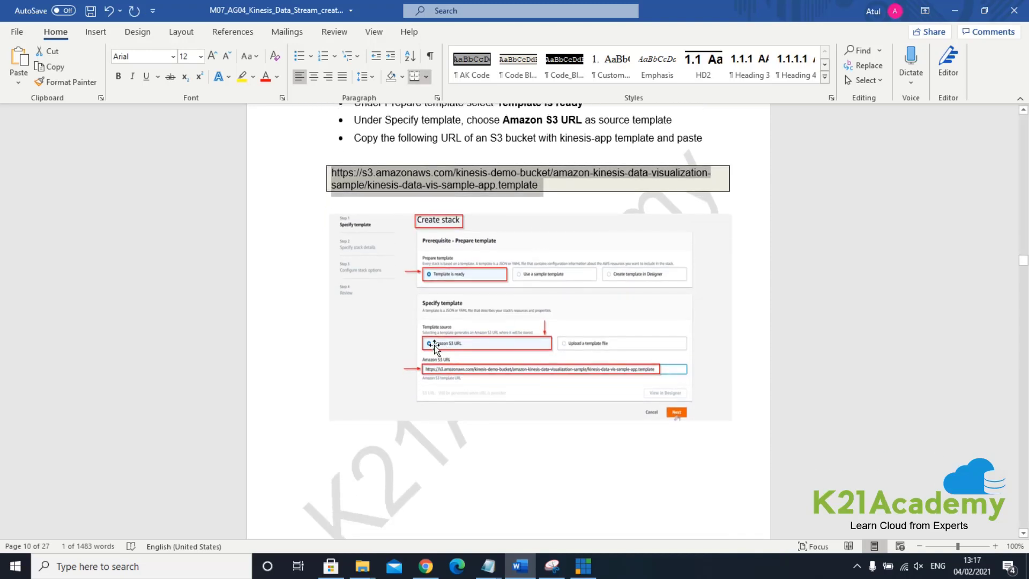
mouse_move(459, 339)
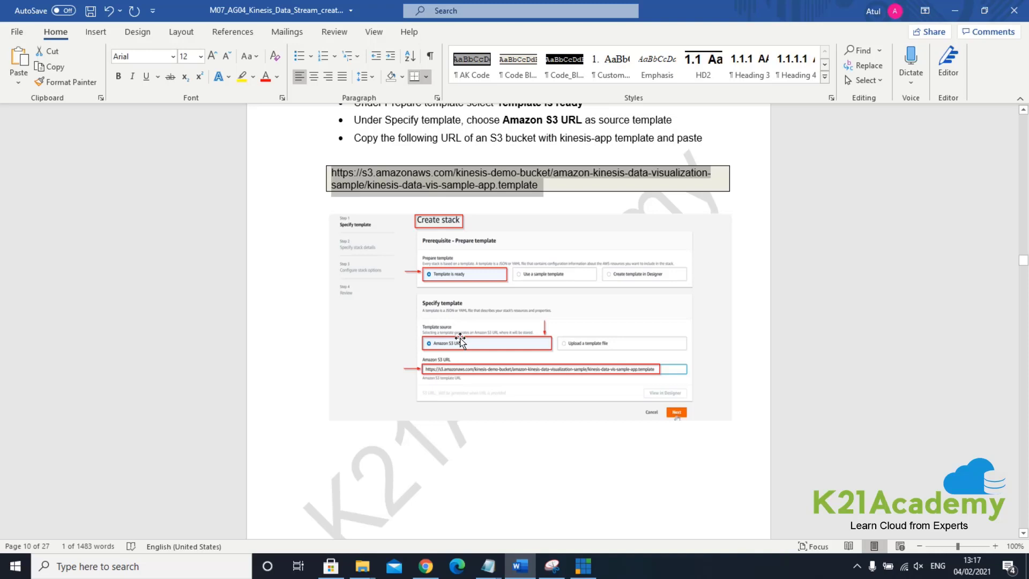
Step: Scroll on to step 9, naming the stack Kinesis-Data-Stream with a t2.micro instance
scroll("down", 3)
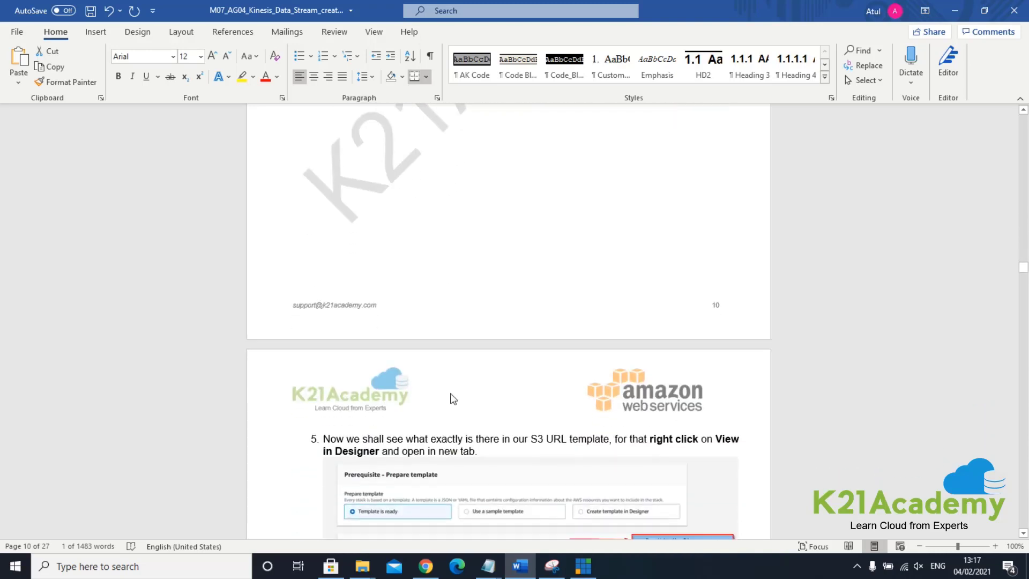
scroll("down", 3)
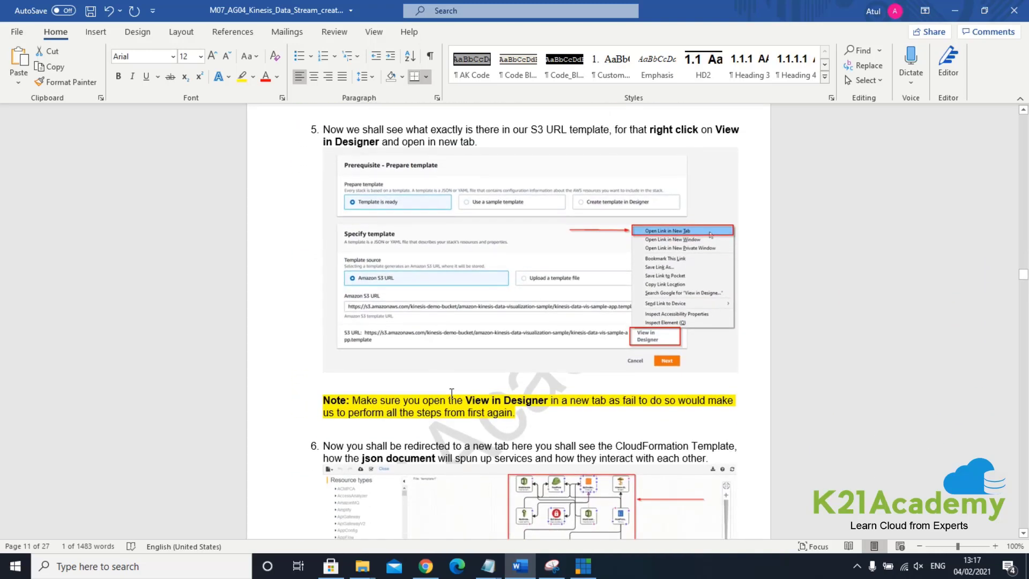
mouse_move(582, 334)
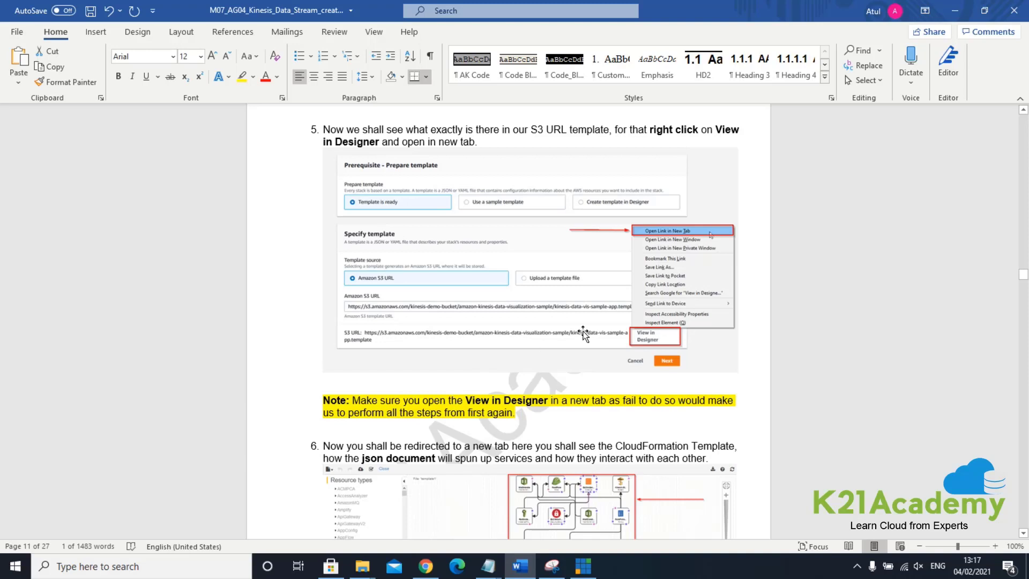
mouse_move(660, 346)
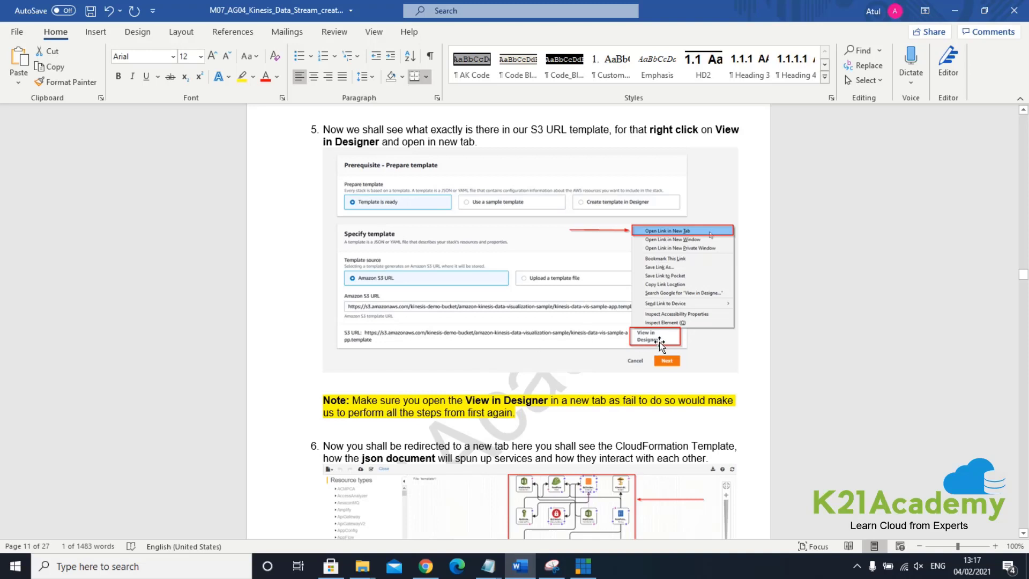
mouse_move(636, 339)
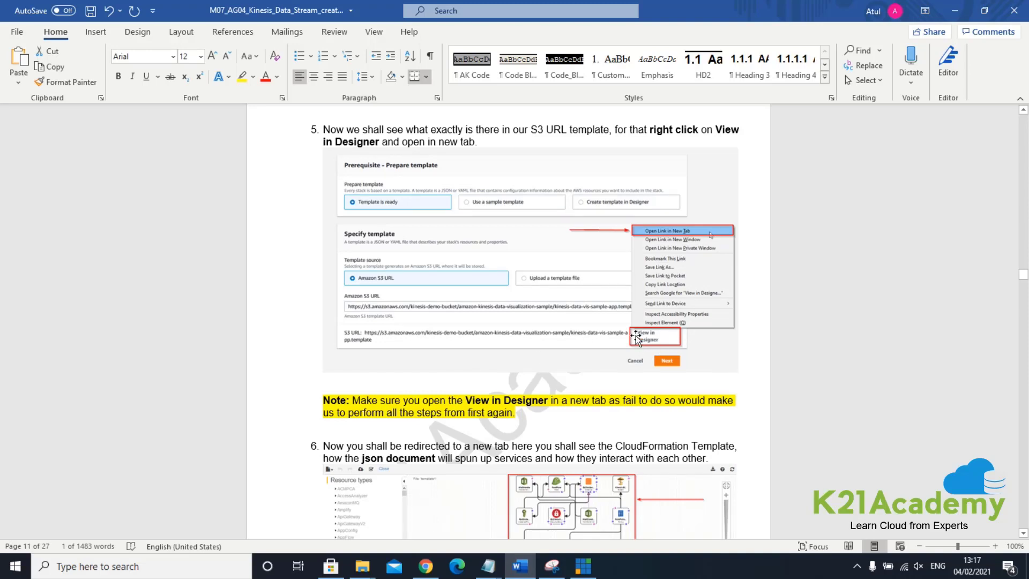
scroll("down", 3)
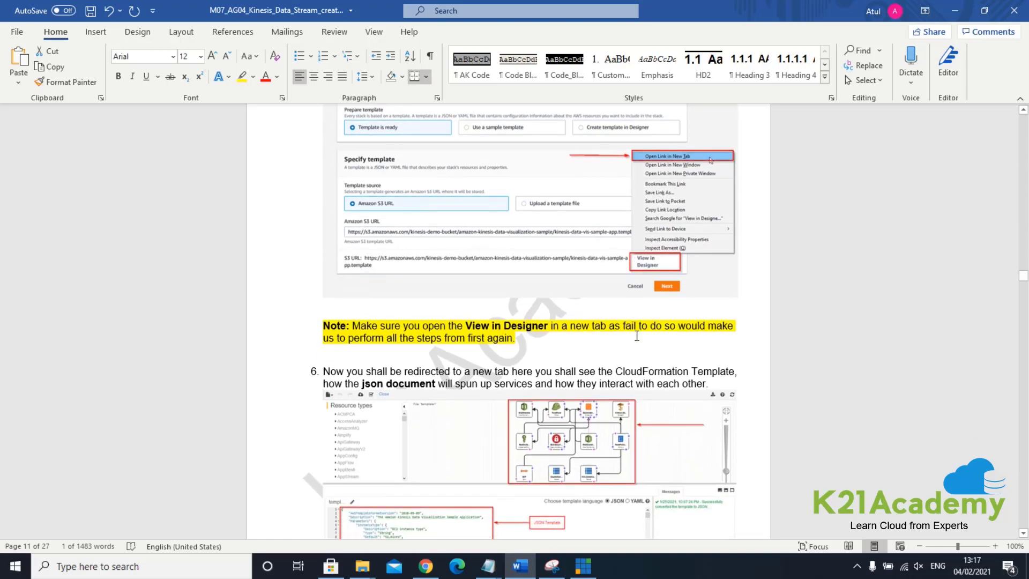
scroll("down", 3)
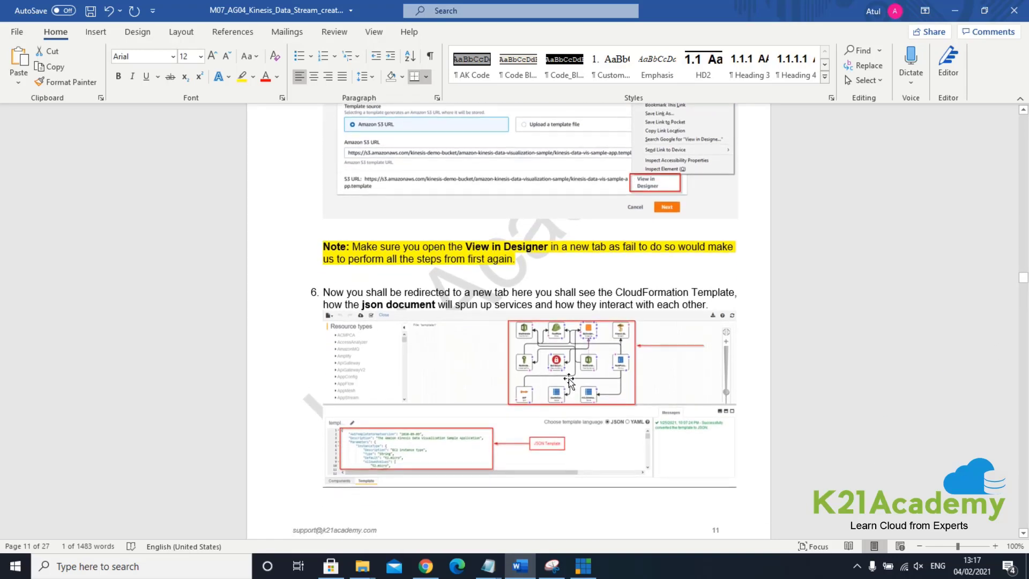
scroll("down", 3)
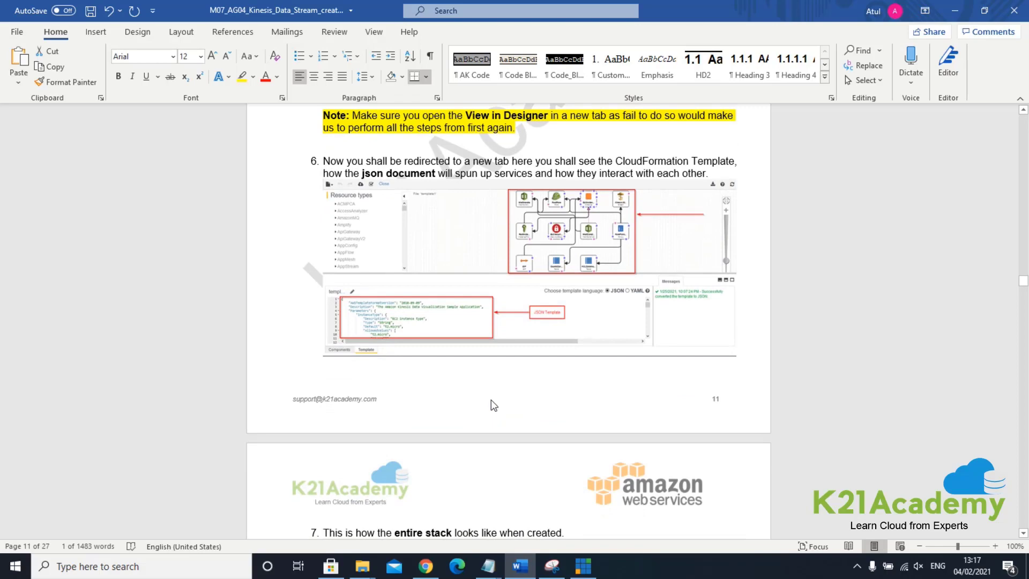
scroll("down", 3)
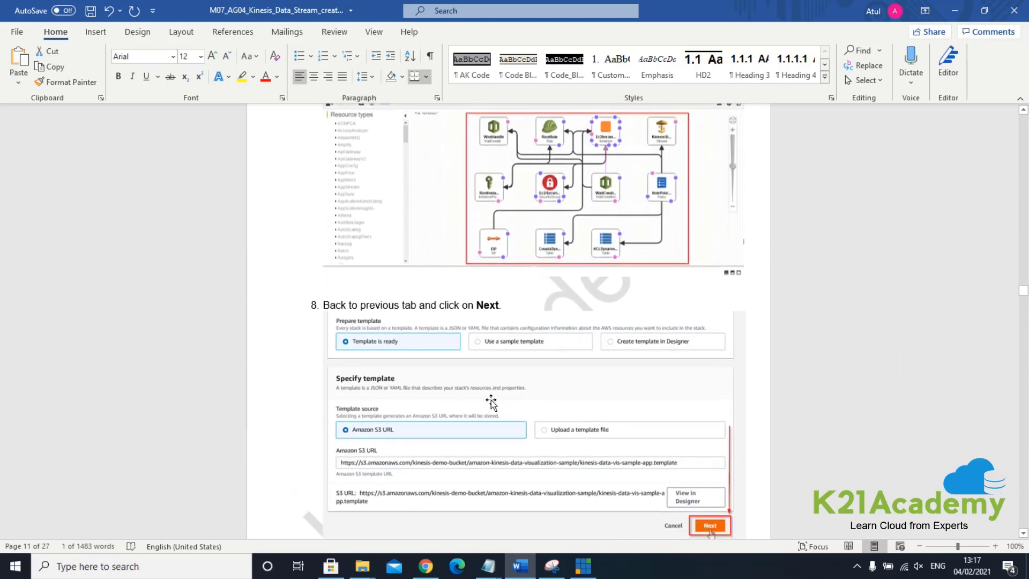
scroll("down", 3)
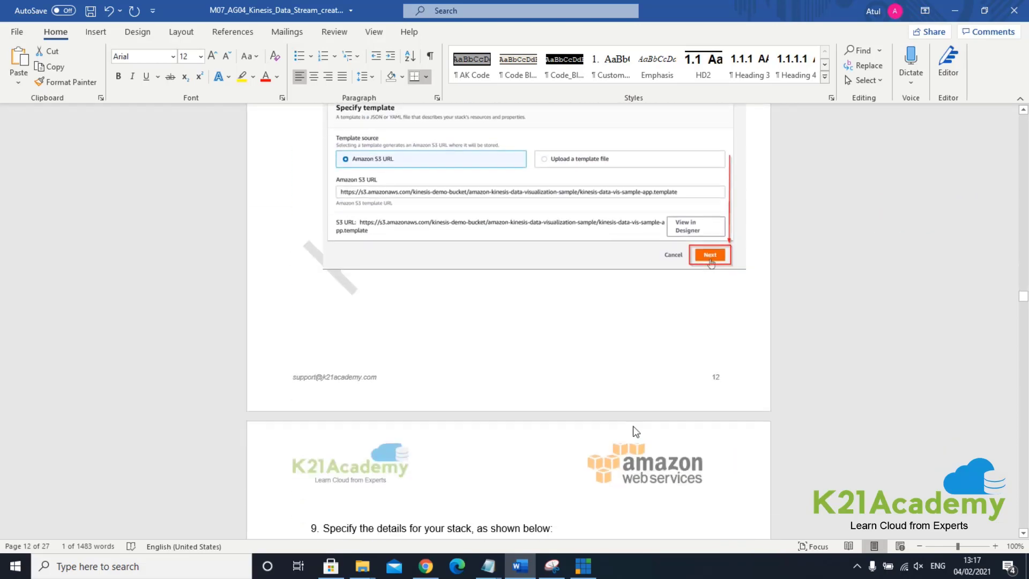
scroll("down", 3)
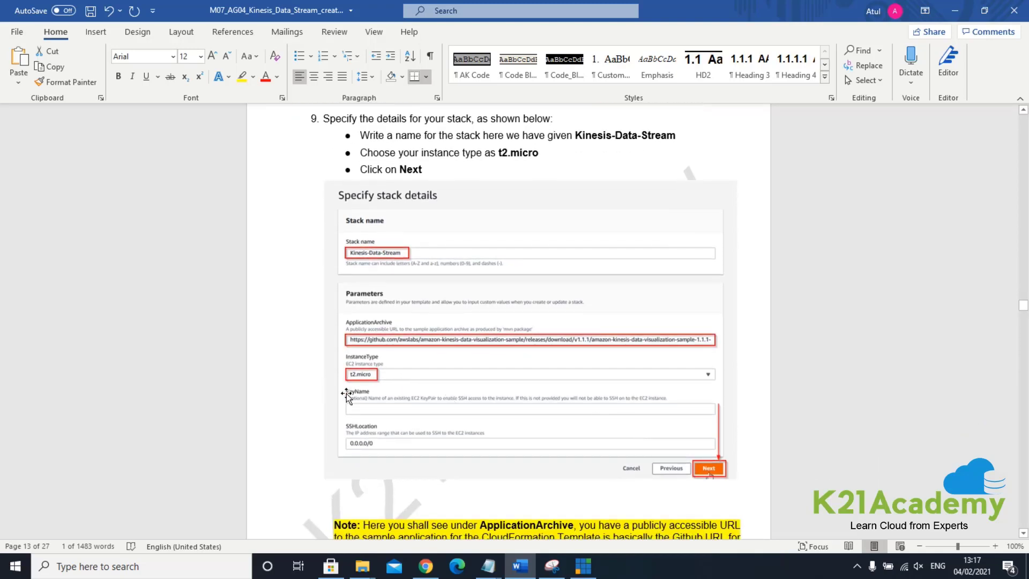
mouse_move(395, 331)
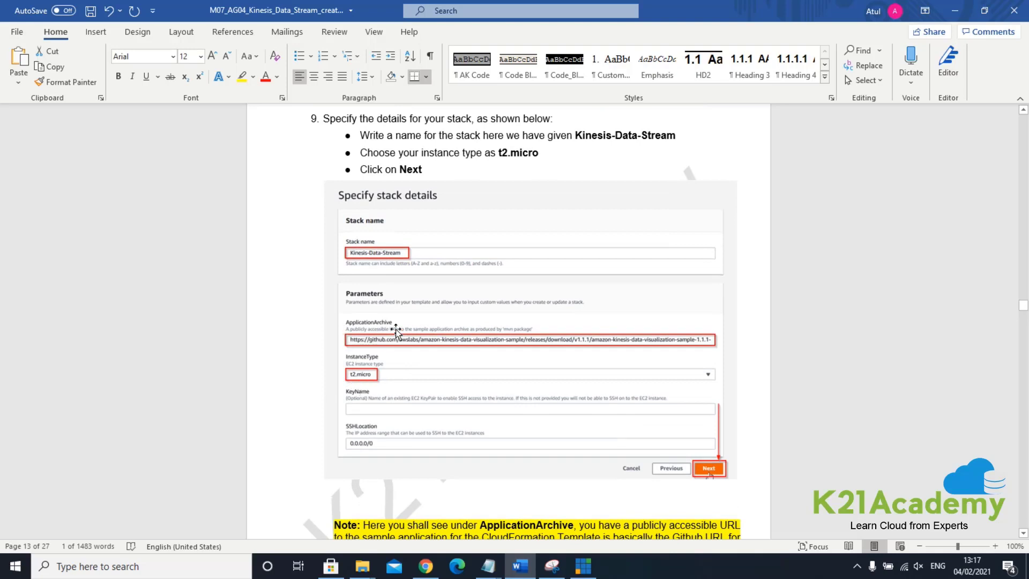
mouse_move(420, 341)
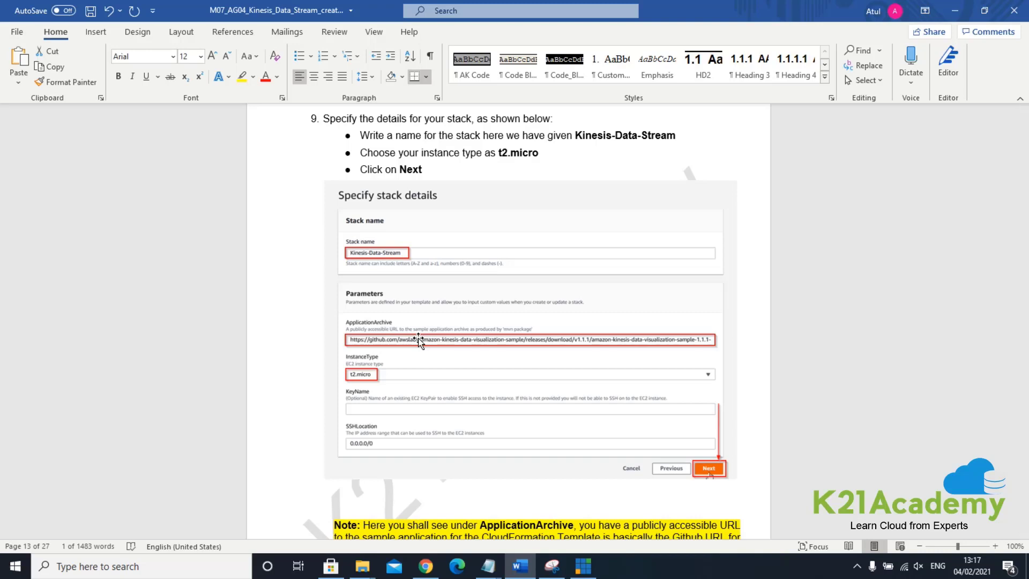
Step: Scroll past the stack-details screenshot to the ApplicationArchive GitHub URL note
scroll("down", 3)
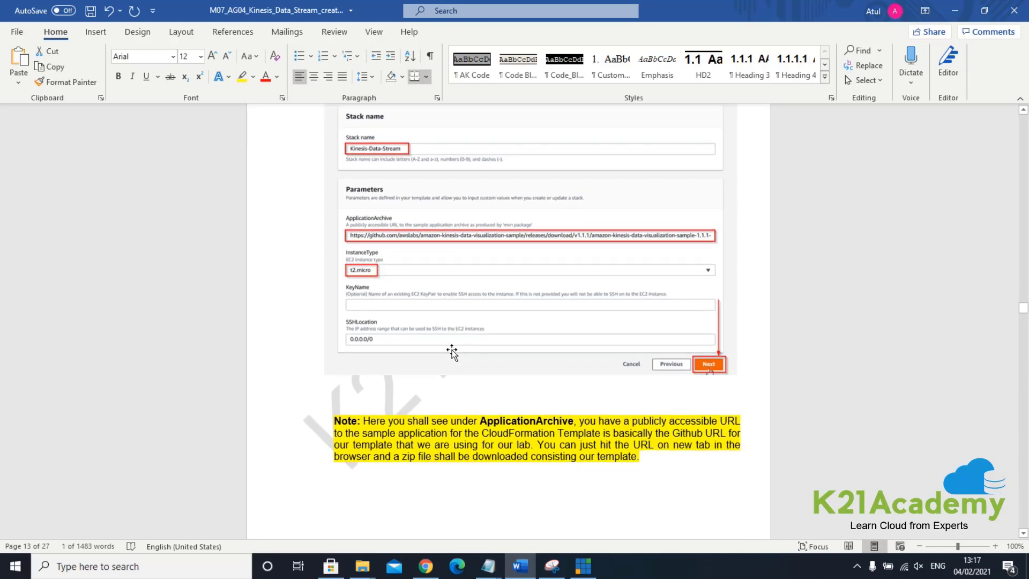
scroll("down", 3)
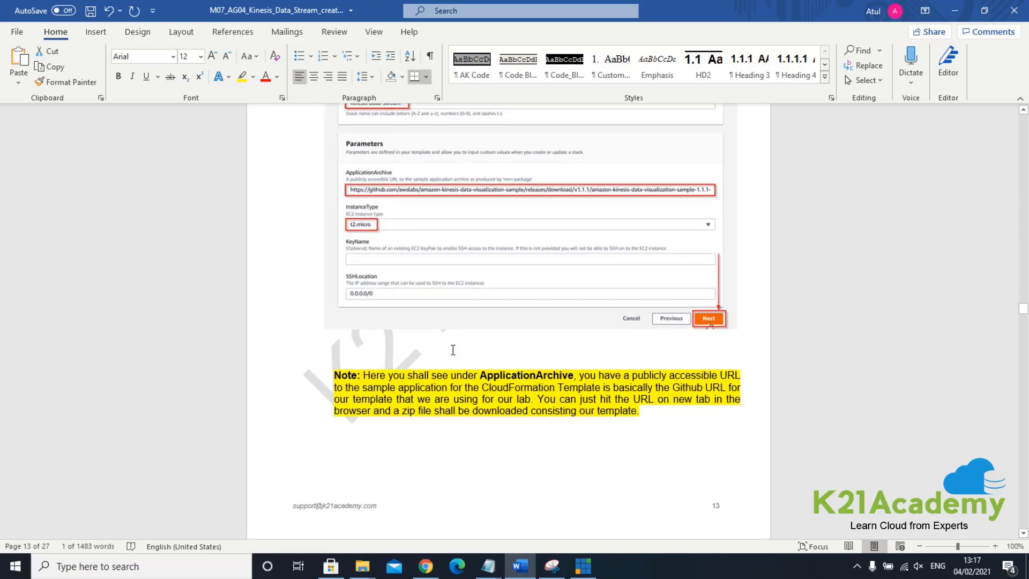
Step: Scroll past step 11's Simple Monthly Calculator to step 12 on acknowledging IAM capabilities
scroll("down", 3)
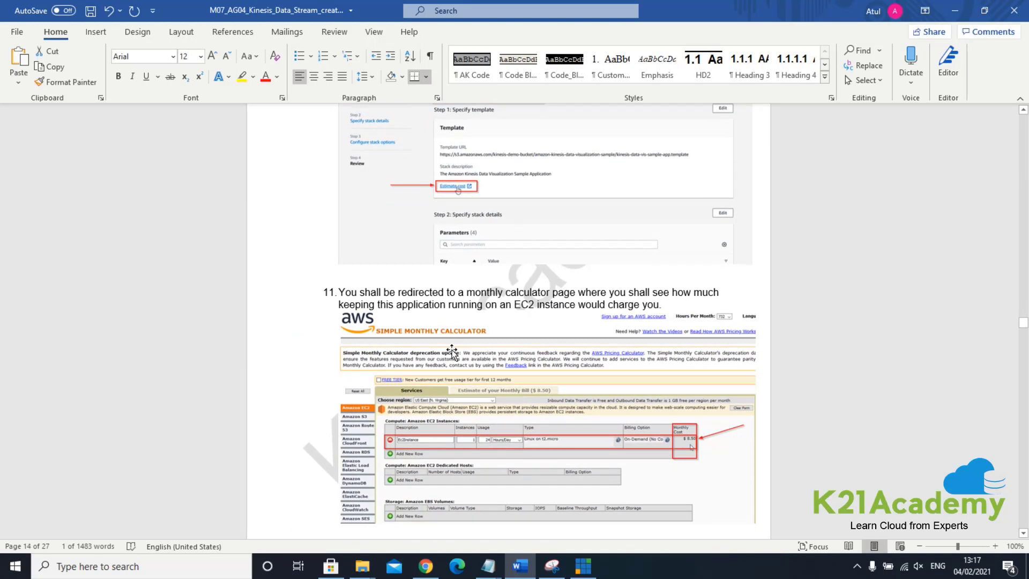
scroll("up", 3)
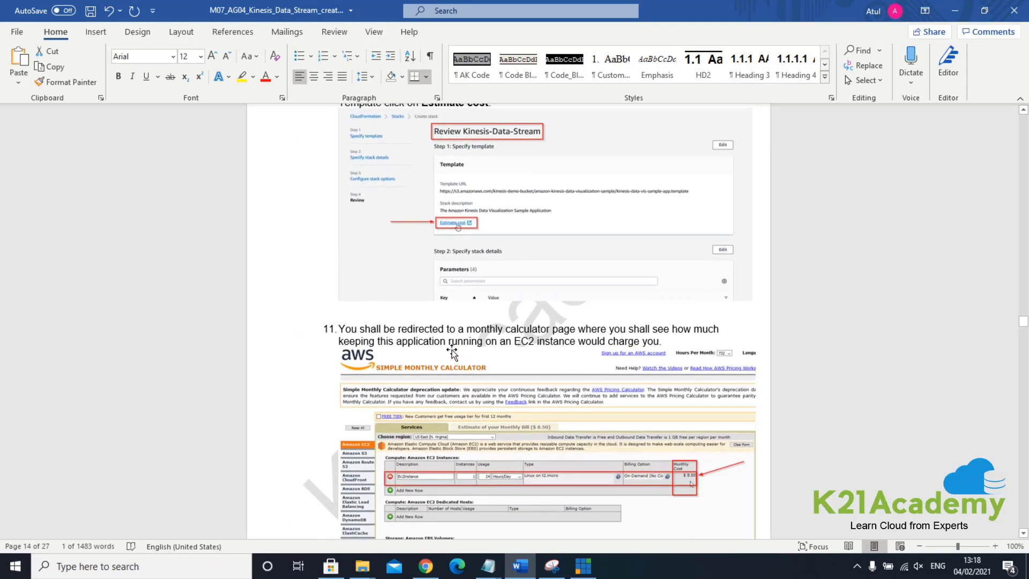
scroll("down", 3)
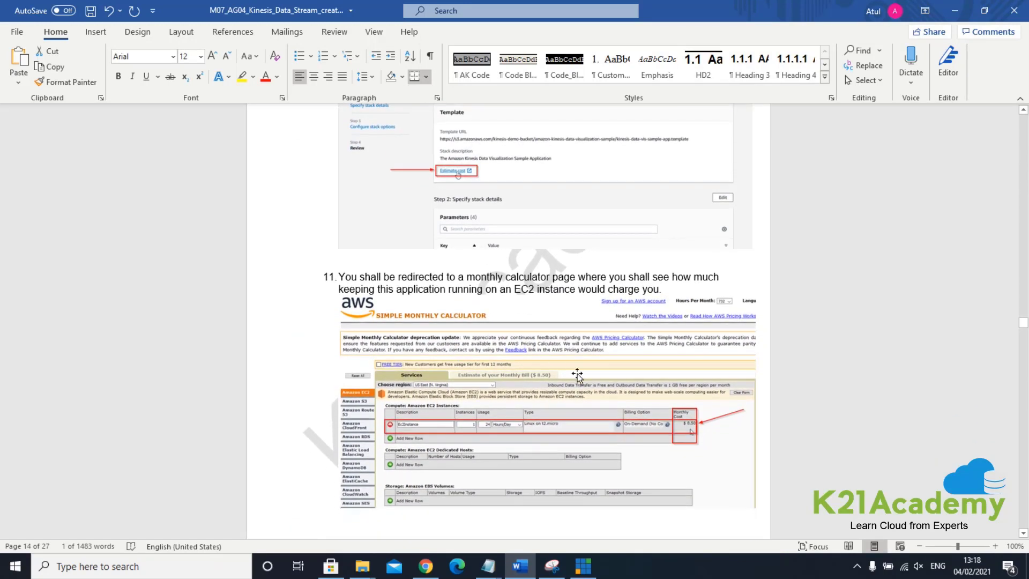
mouse_move(607, 454)
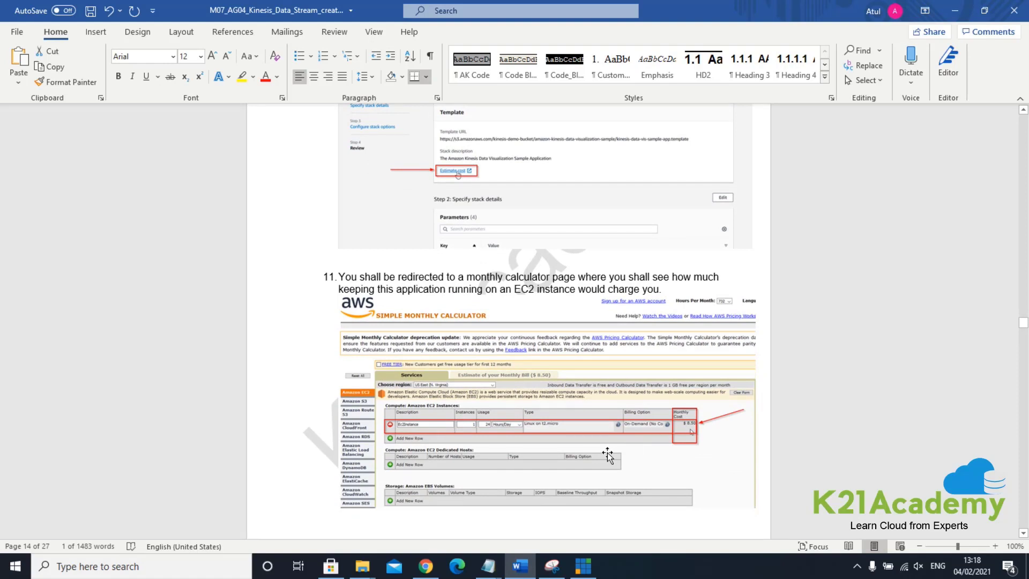
mouse_move(702, 433)
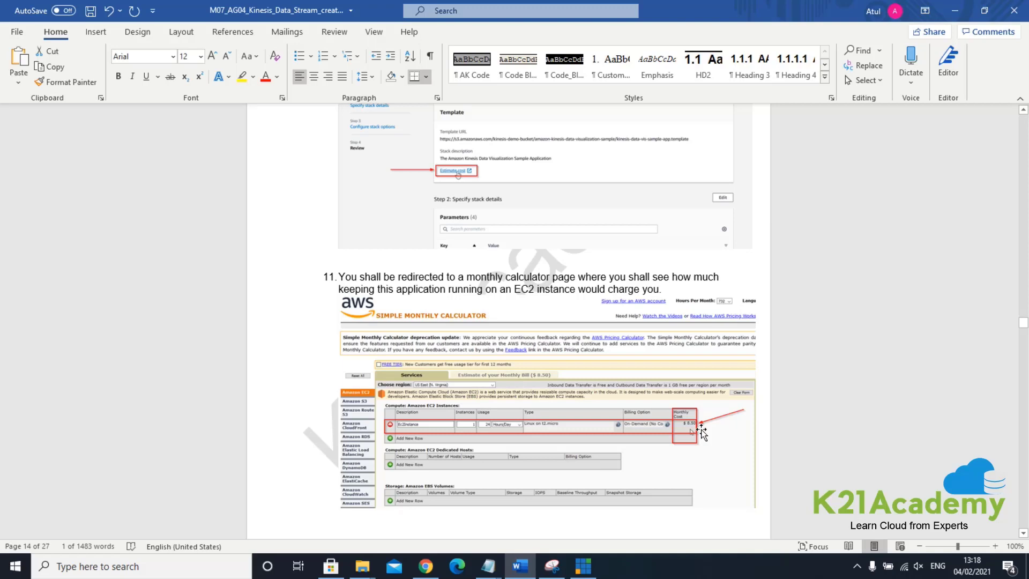
scroll("down", 3)
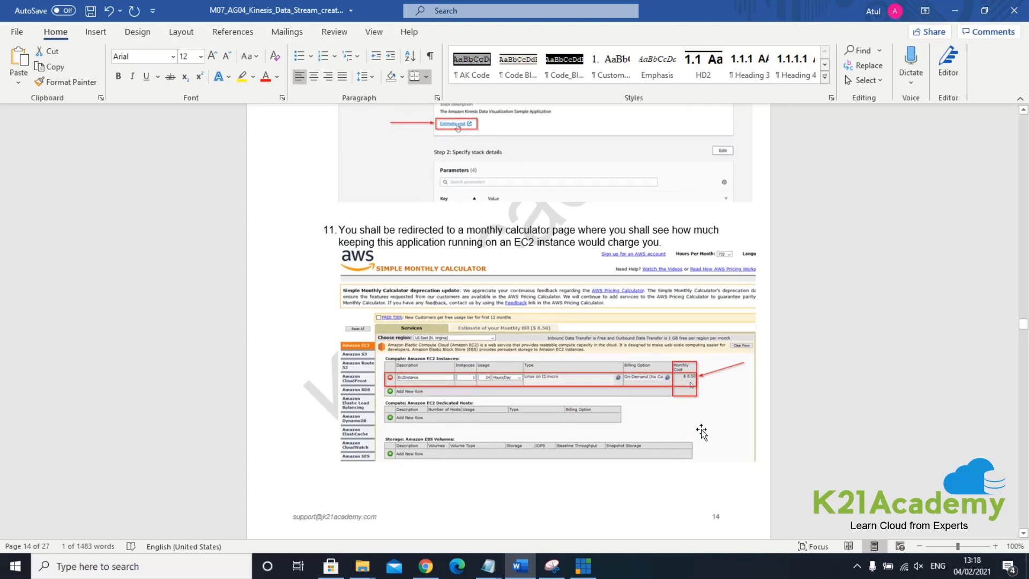
scroll("down", 3)
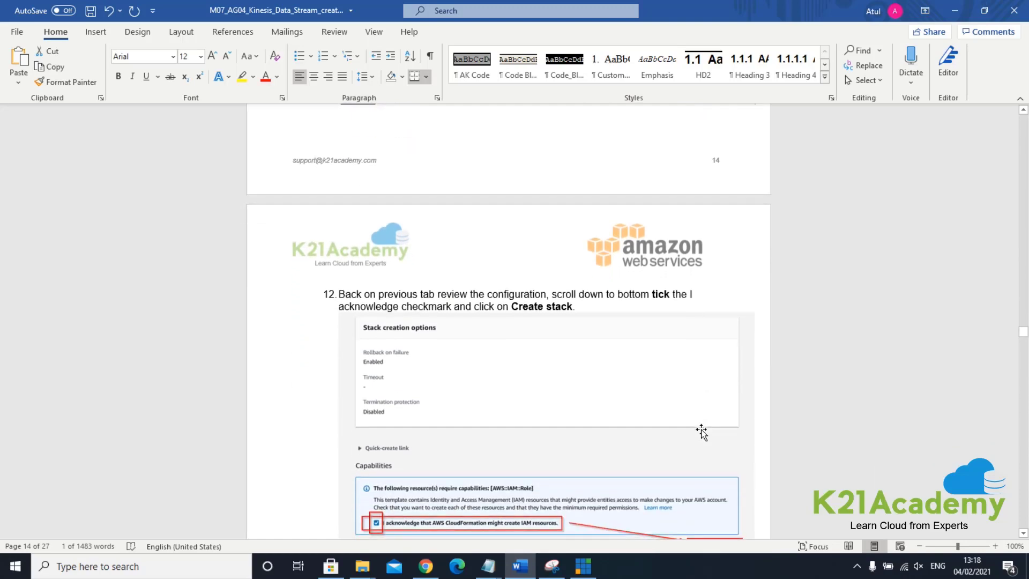
Step: Scroll past steps 12–14 to section 6, Visualize the Data Streams through EC2
scroll("down", 3)
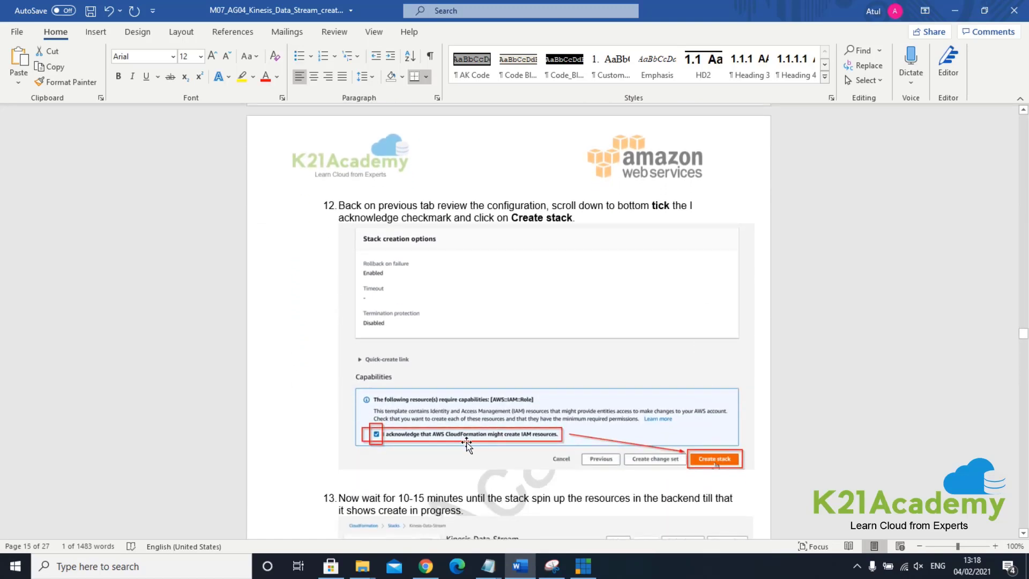
mouse_move(545, 436)
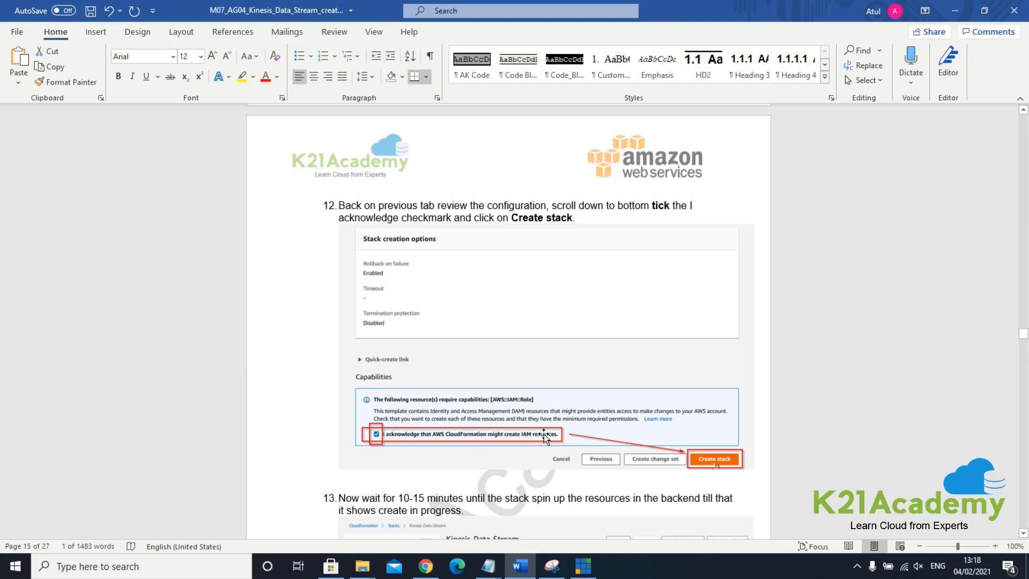
scroll("down", 3)
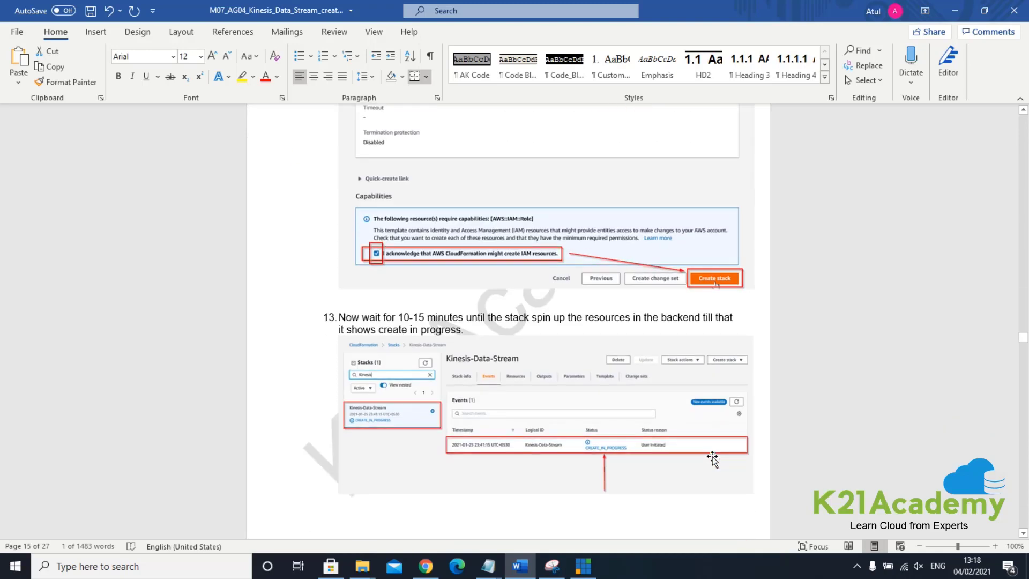
scroll("down", 3)
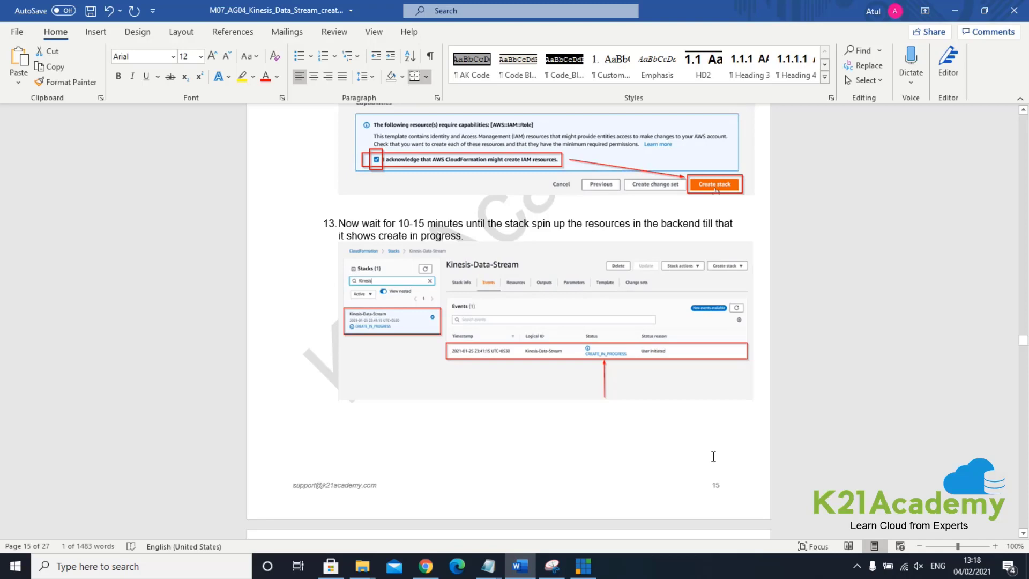
scroll("down", 3)
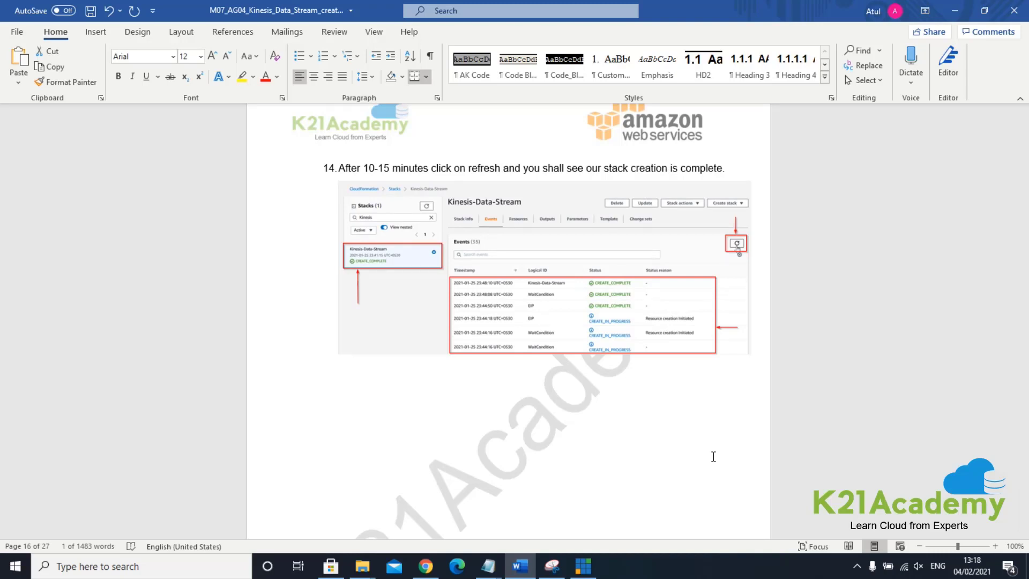
scroll("down", 3)
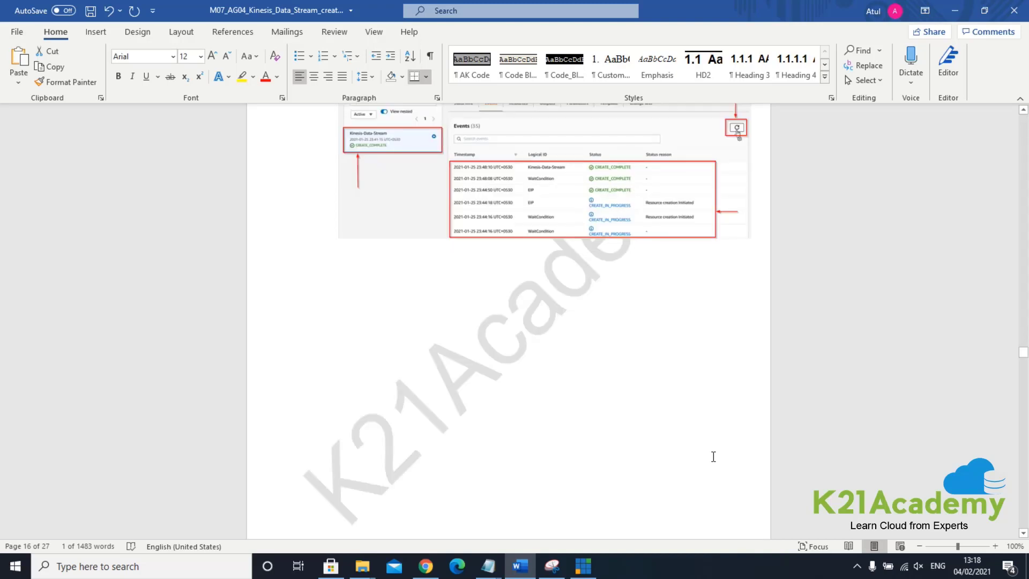
scroll("down", 3)
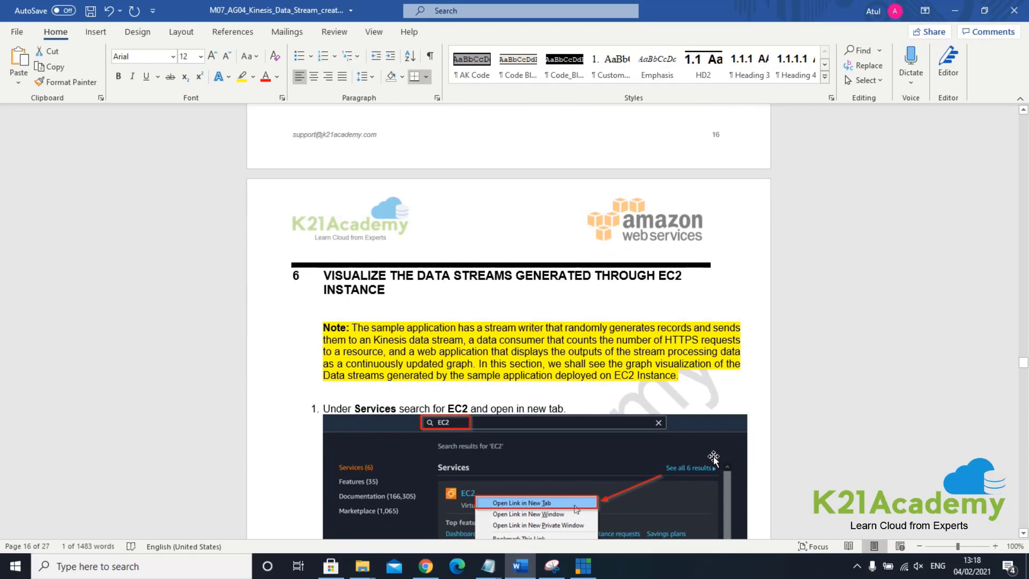
scroll("down", 3)
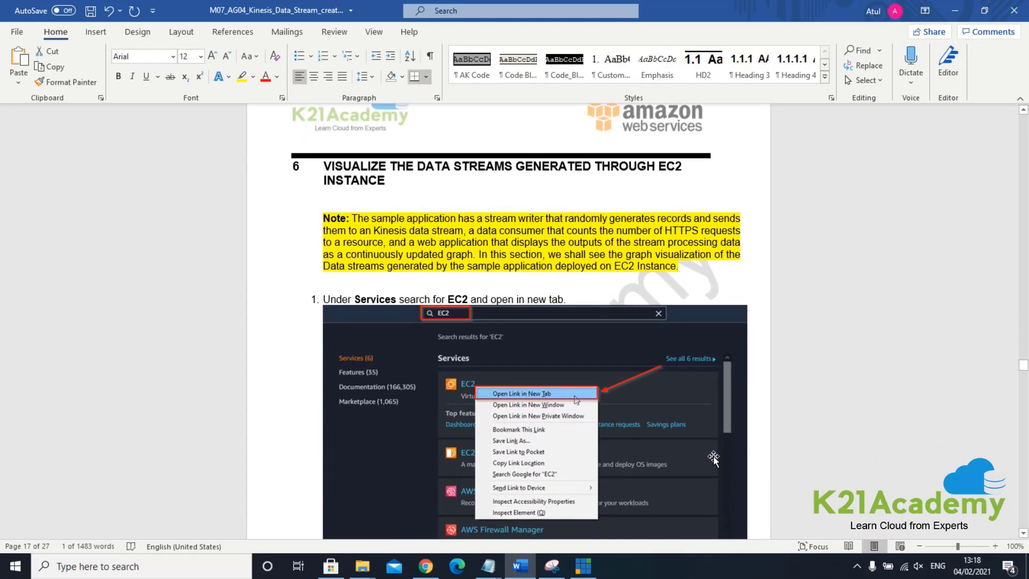
scroll("down", 3)
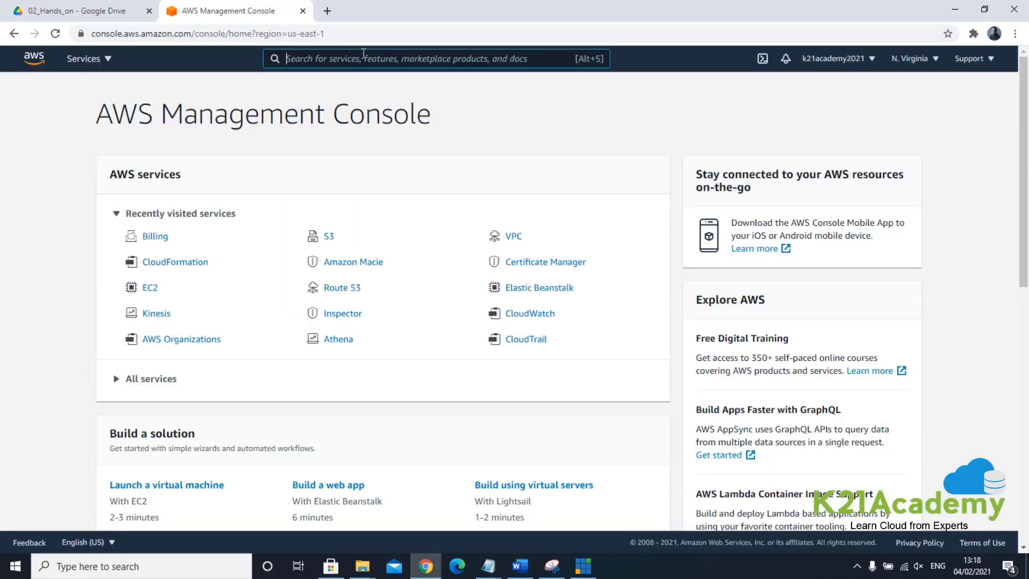
Step: Find CloudFormation via the console search and start creating a new stack
type("Cloud9")
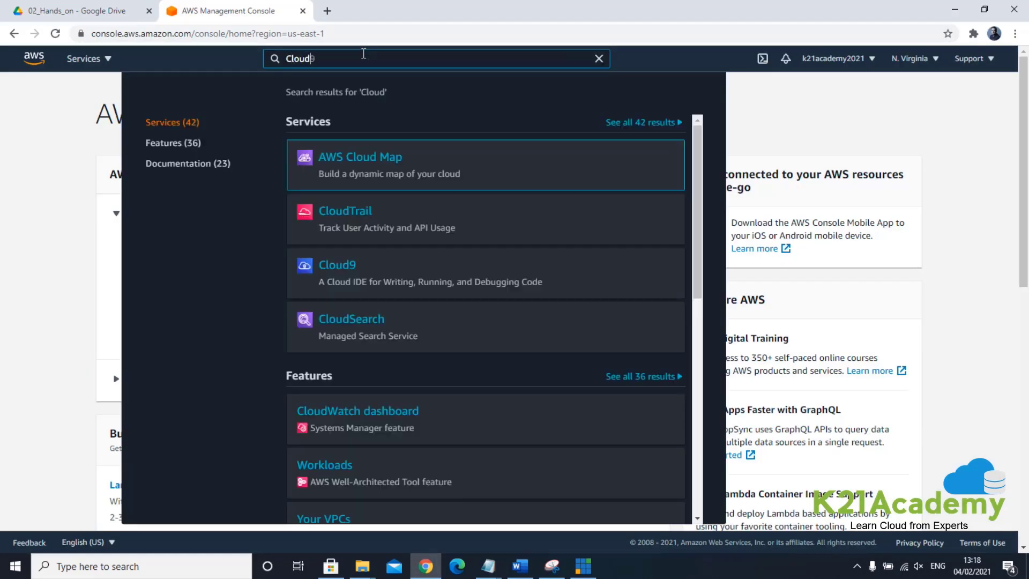
type("F")
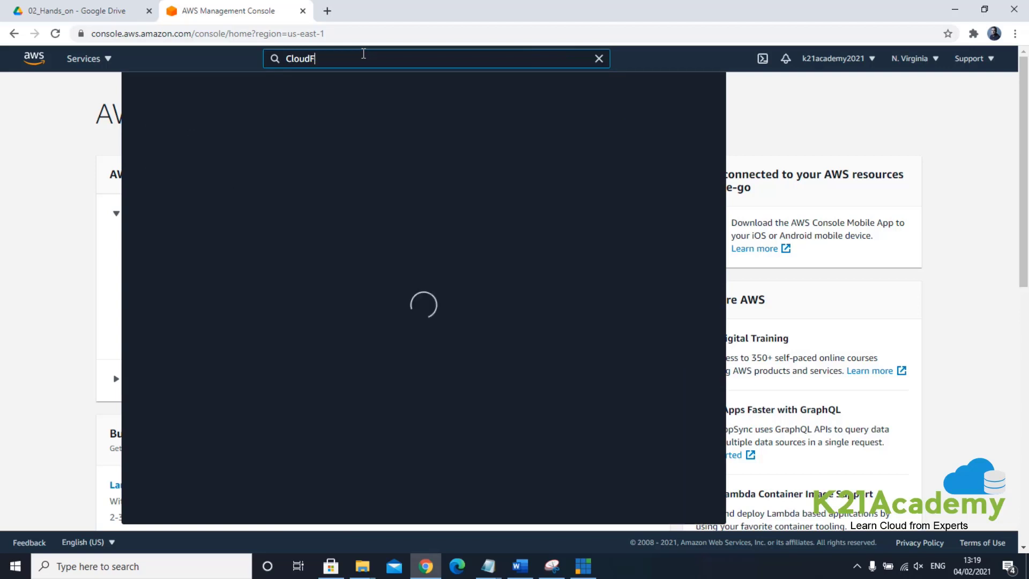
type("ormation")
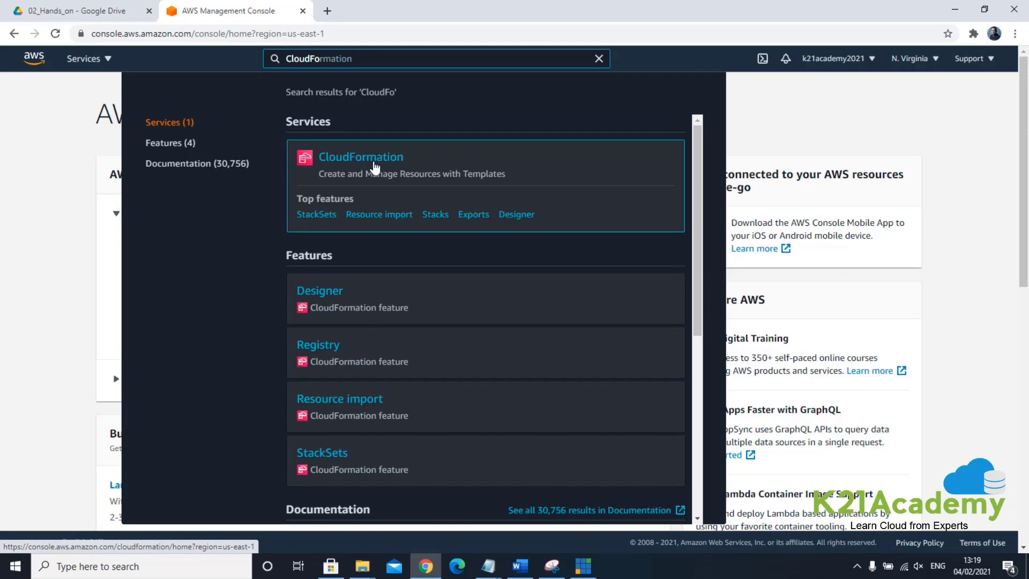
left_click(361, 157)
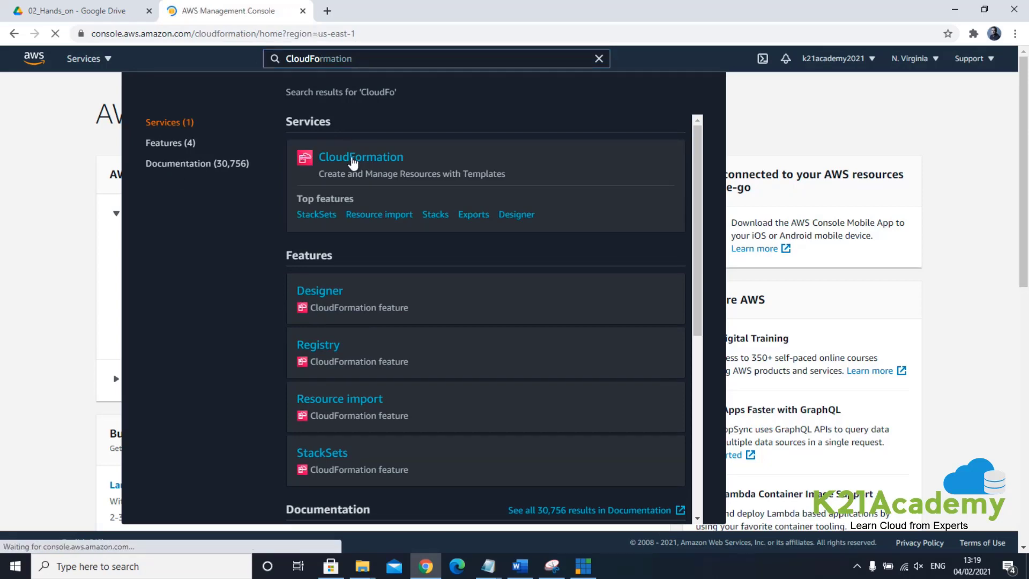
left_click(360, 156)
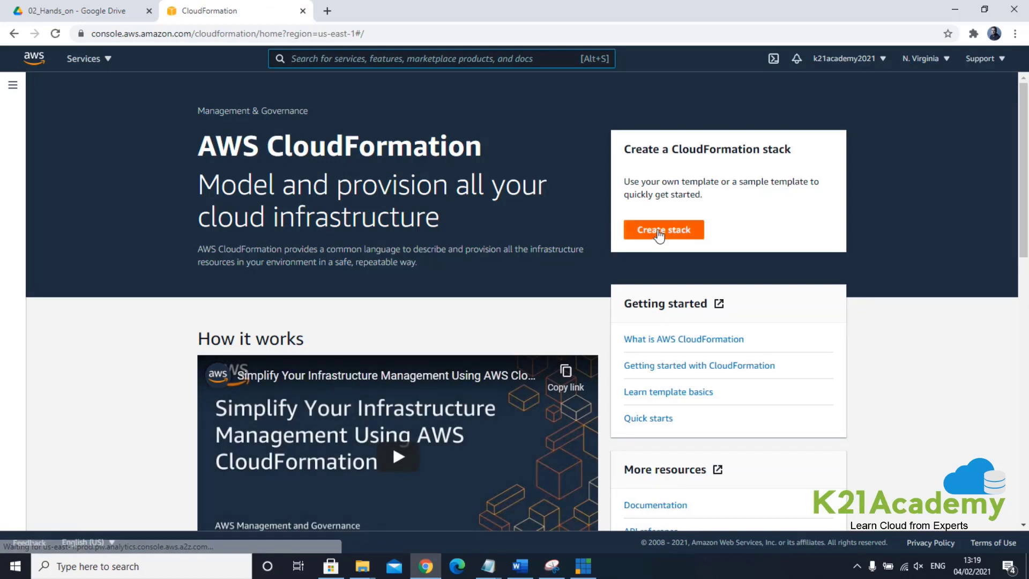
left_click(664, 230)
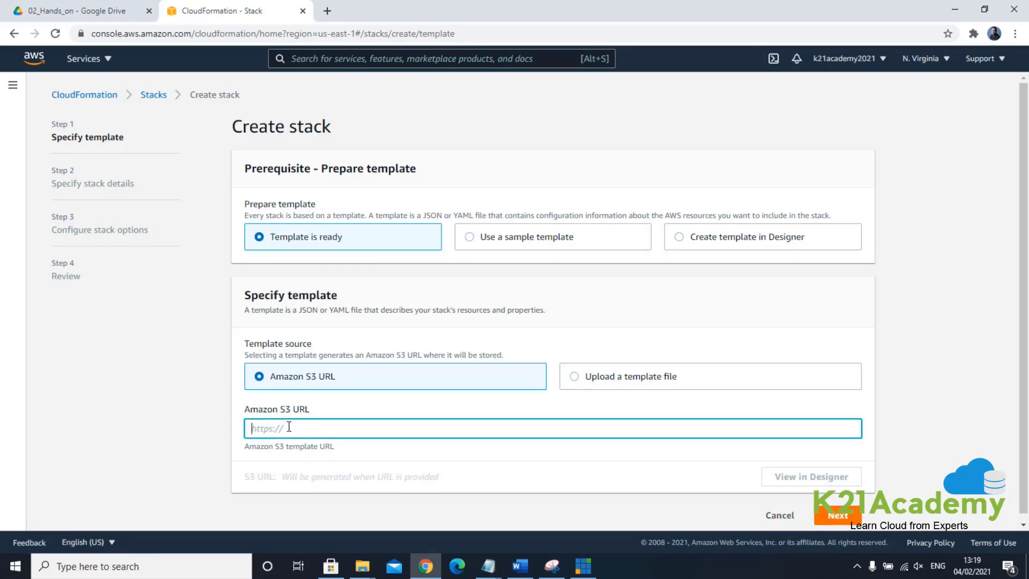
Step: Enter the kinesis-demo-bucket template S3 URL and view the template in Designer in a new tab
type("https://s3.amazonaws.com/kinesis-demo-bucket/amazon-kinesis-data-visualization-sample/kinesis-data-vis-sample-app.template")
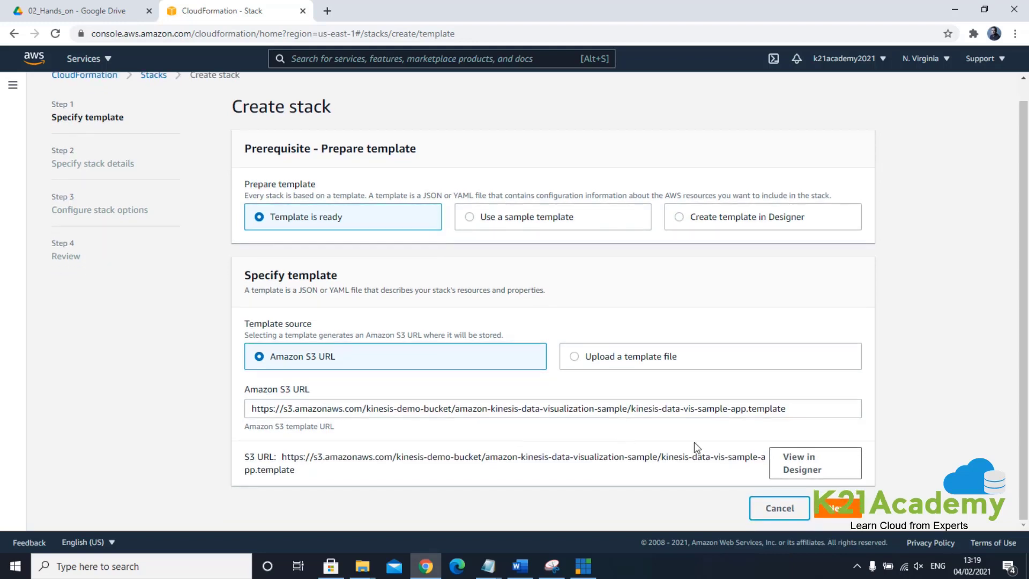
mouse_move(803, 467)
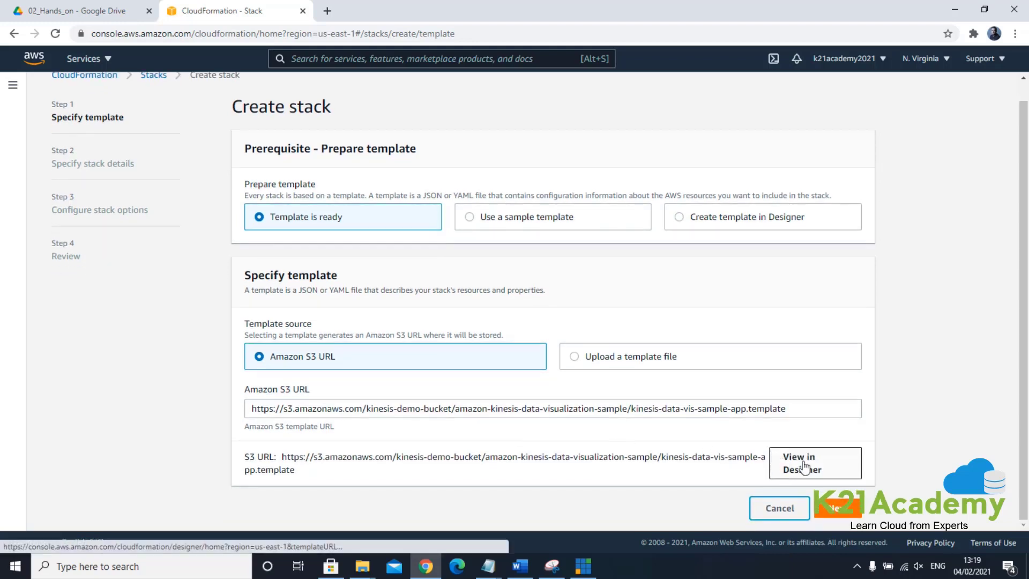
right_click(802, 462)
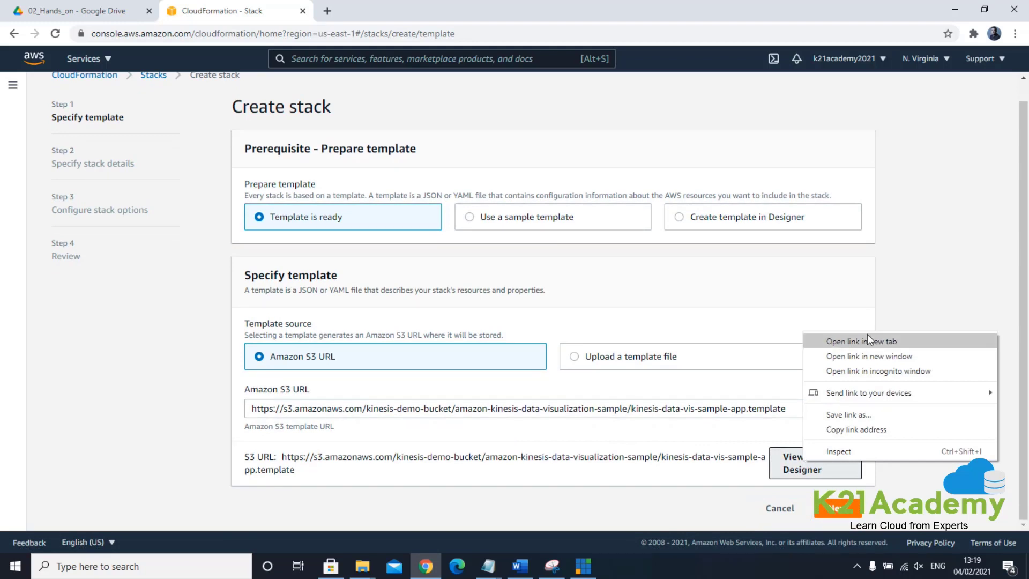
left_click(862, 341)
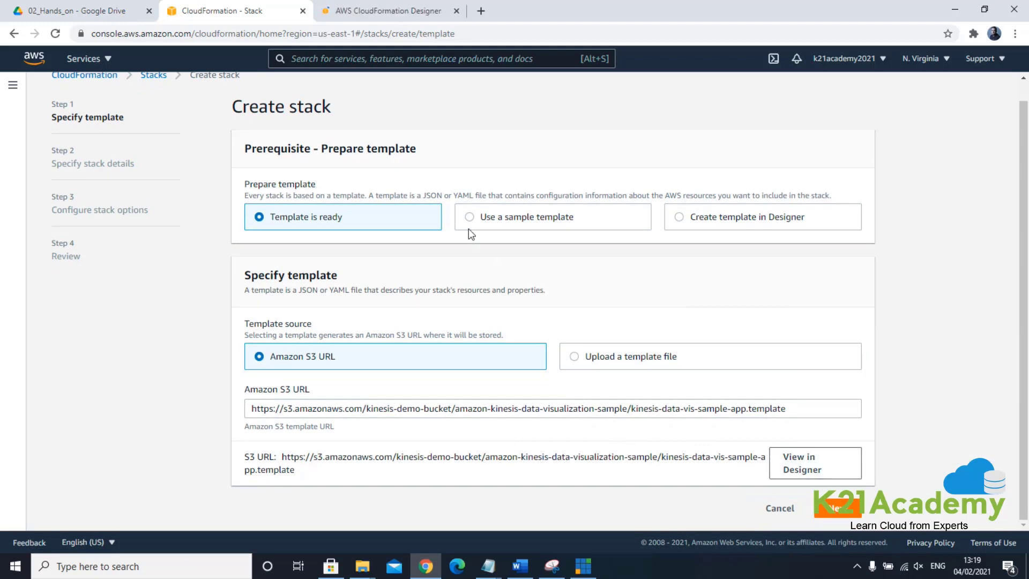
left_click(801, 463)
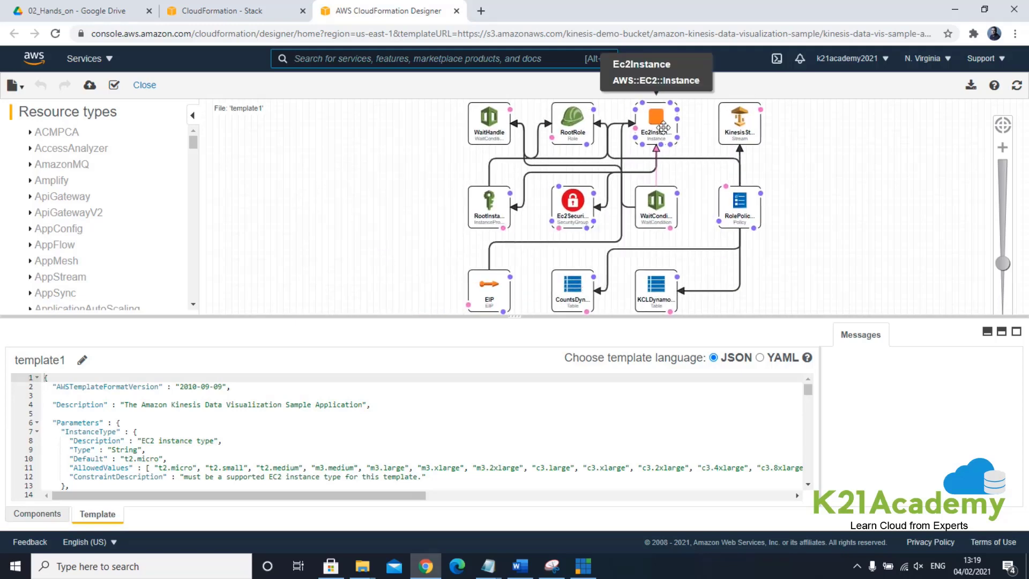
mouse_move(515, 145)
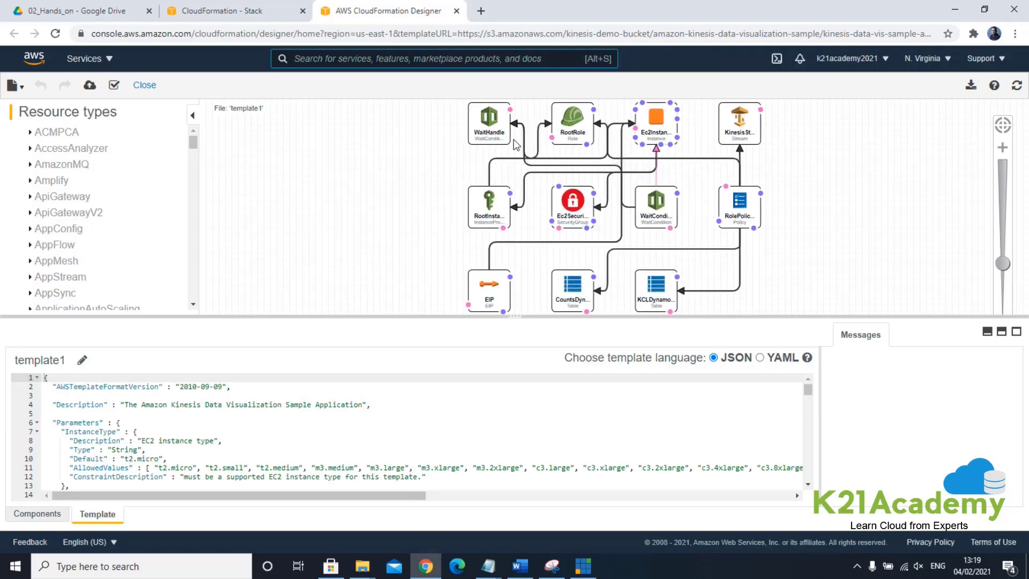
mouse_move(583, 146)
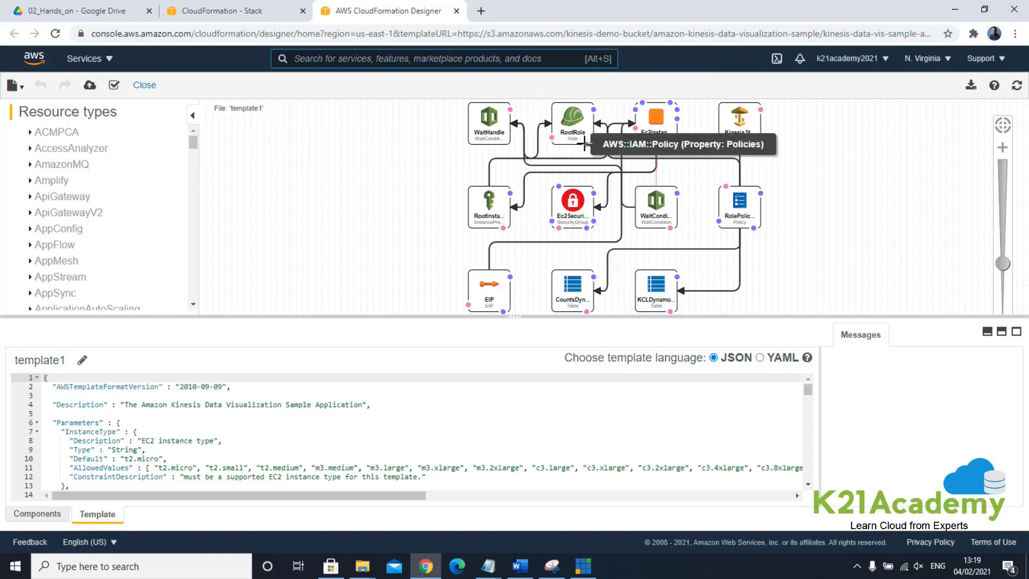
mouse_move(739, 123)
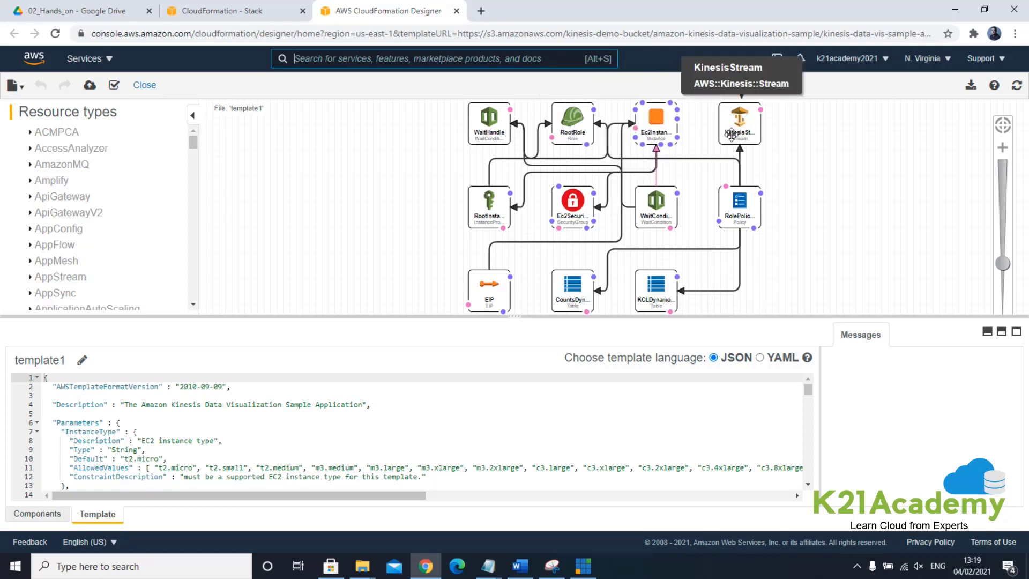
mouse_move(748, 204)
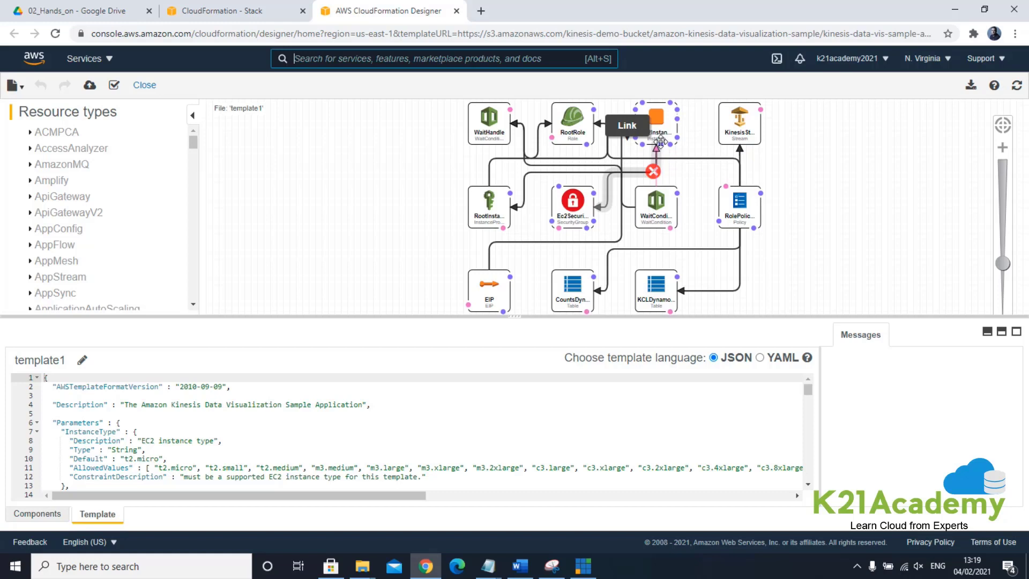
mouse_move(489, 290)
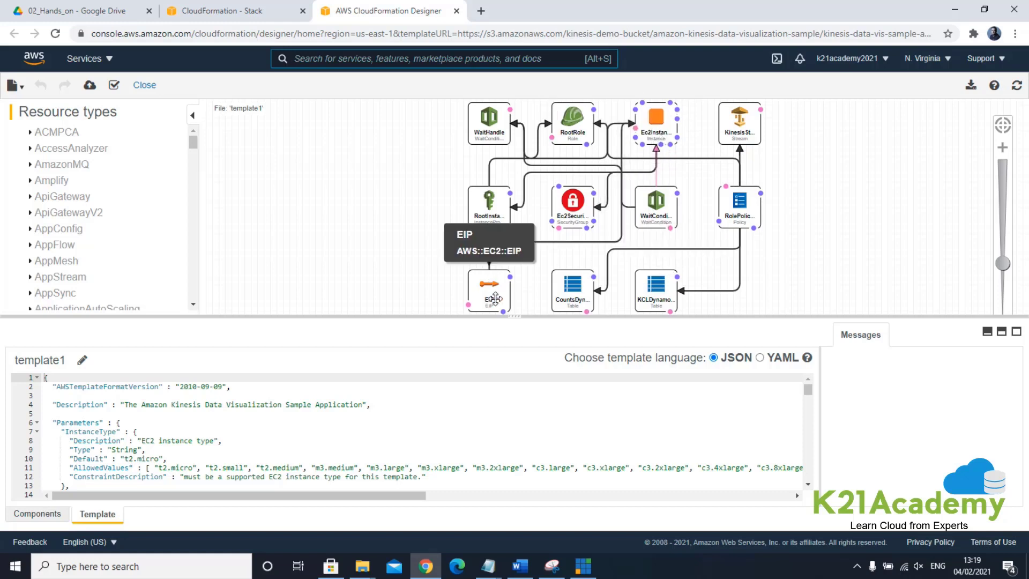
mouse_move(601, 307)
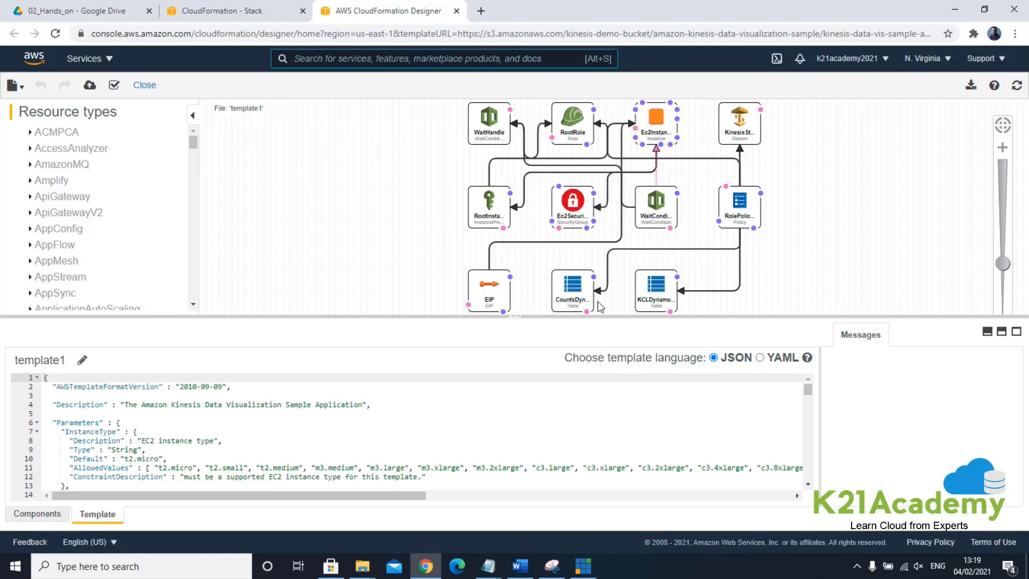
mouse_move(573, 290)
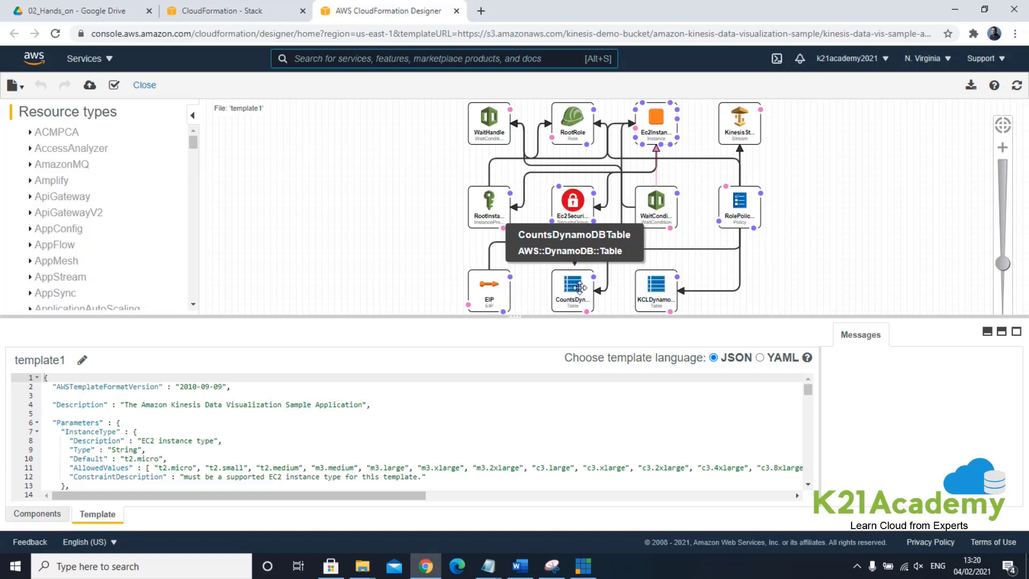
mouse_move(667, 290)
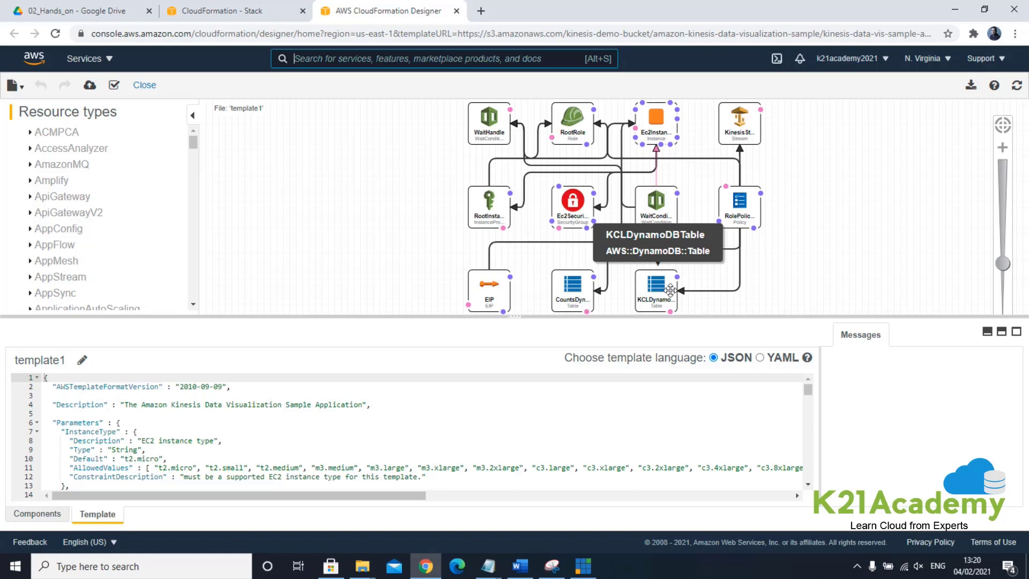
mouse_move(489, 207)
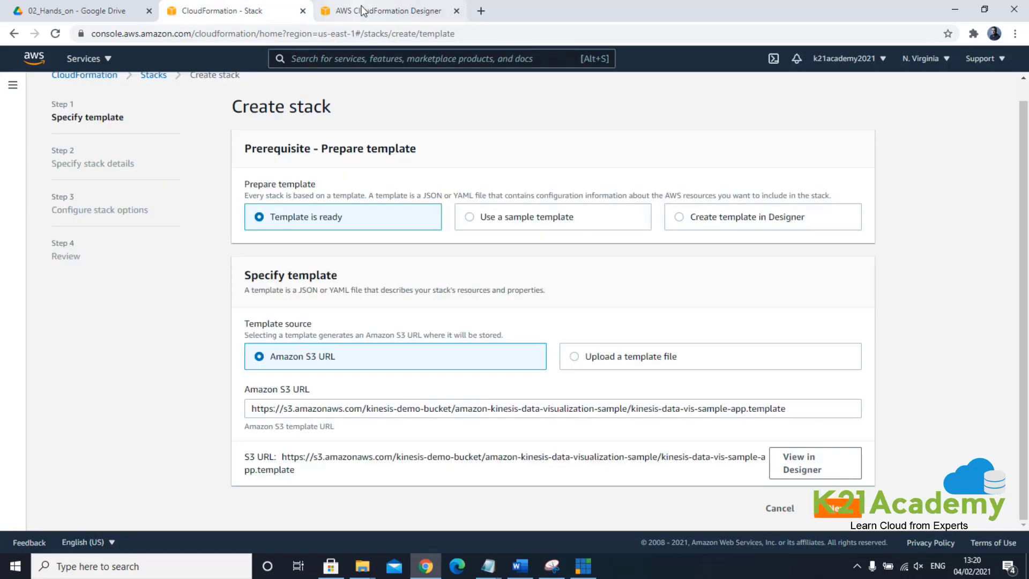
Step: Leave the template designer and continue the stack to the Specify stack details step
left_click(455, 11)
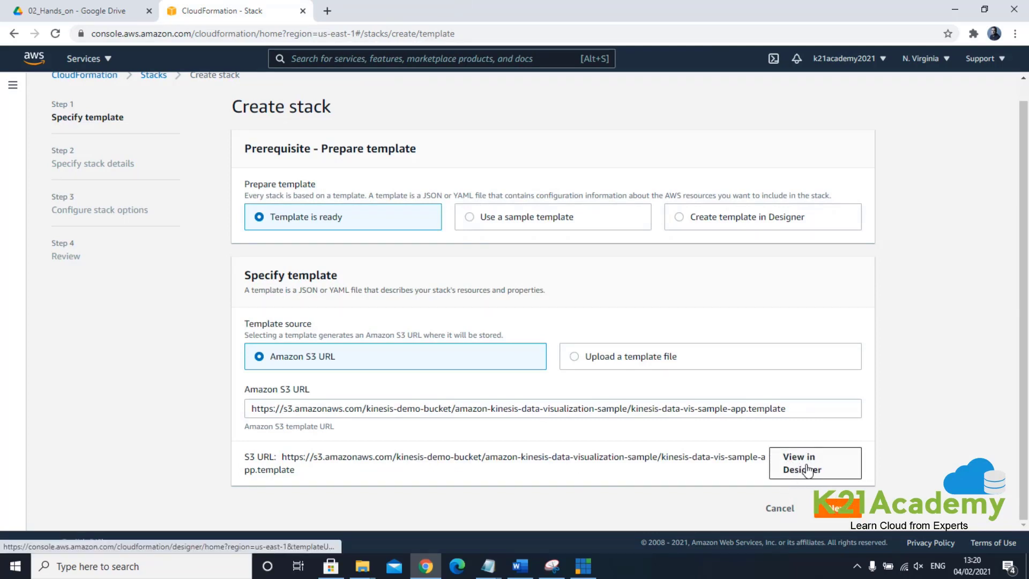
mouse_move(798, 463)
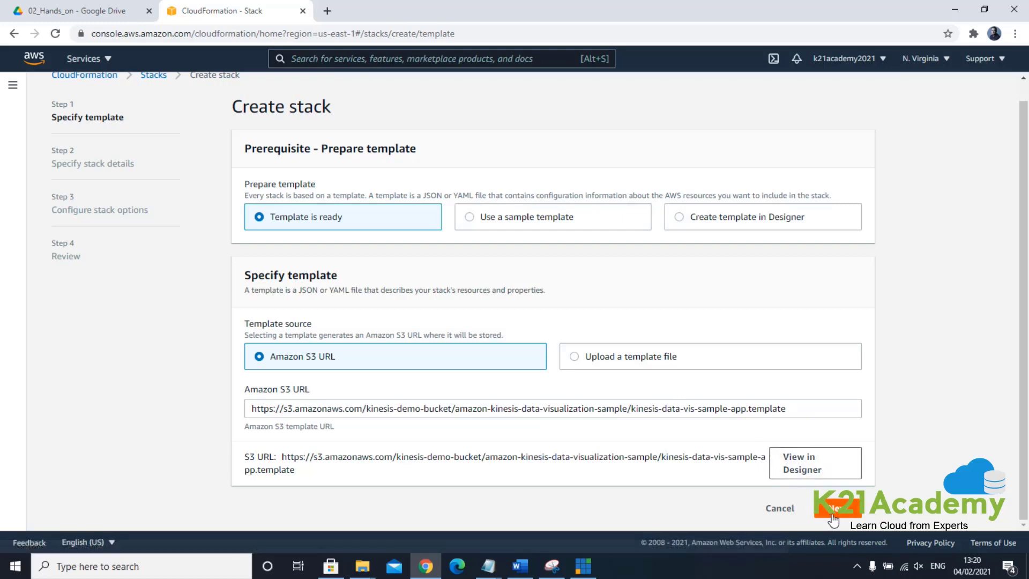
left_click(835, 508)
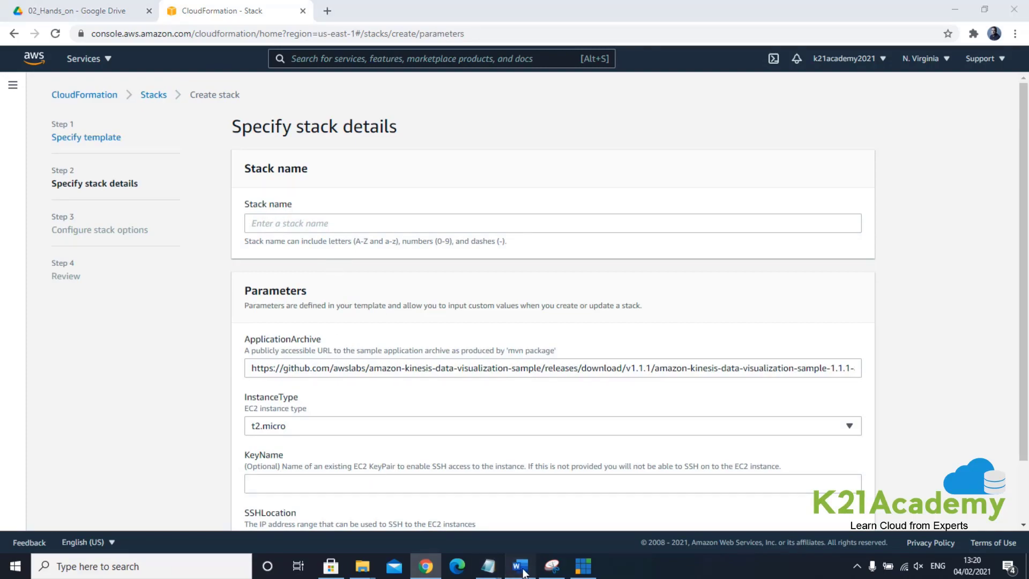
Step: Name the stack Kinesis-Data-Stream from the lab guide and check the ApplicationArchive zip URL, keeping t2.micro
left_click(519, 566)
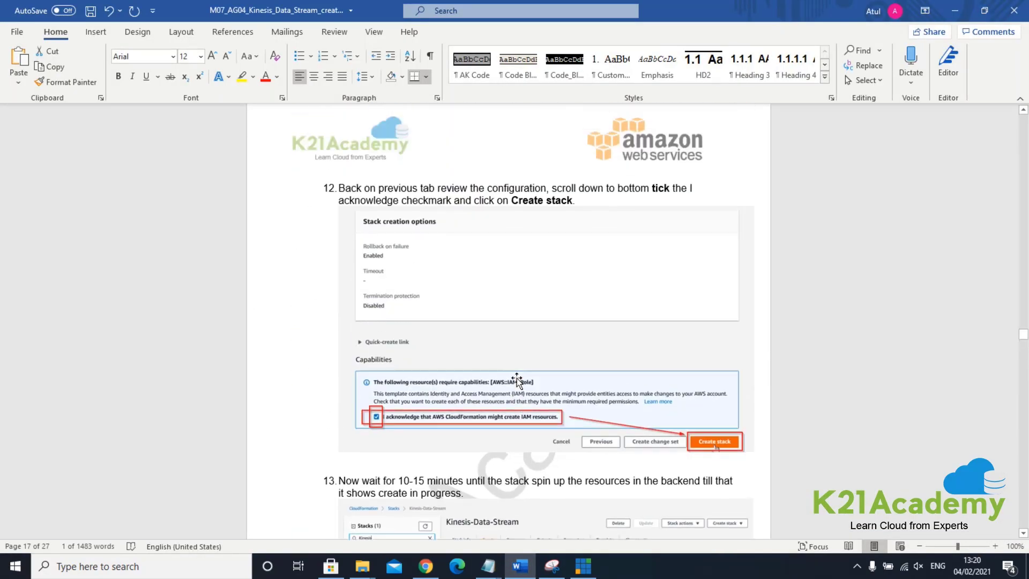
scroll("up", 3)
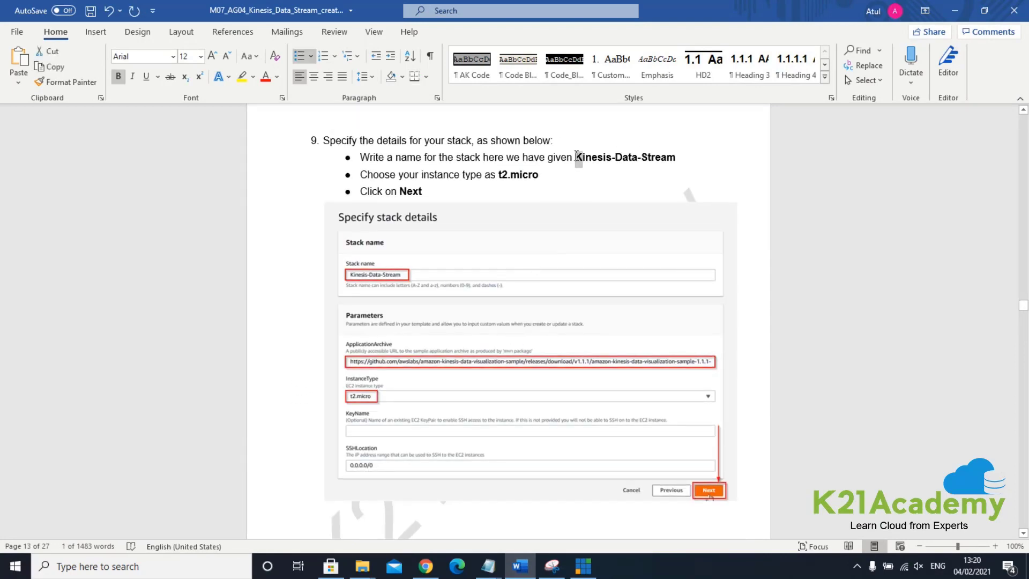
double_click(624, 157)
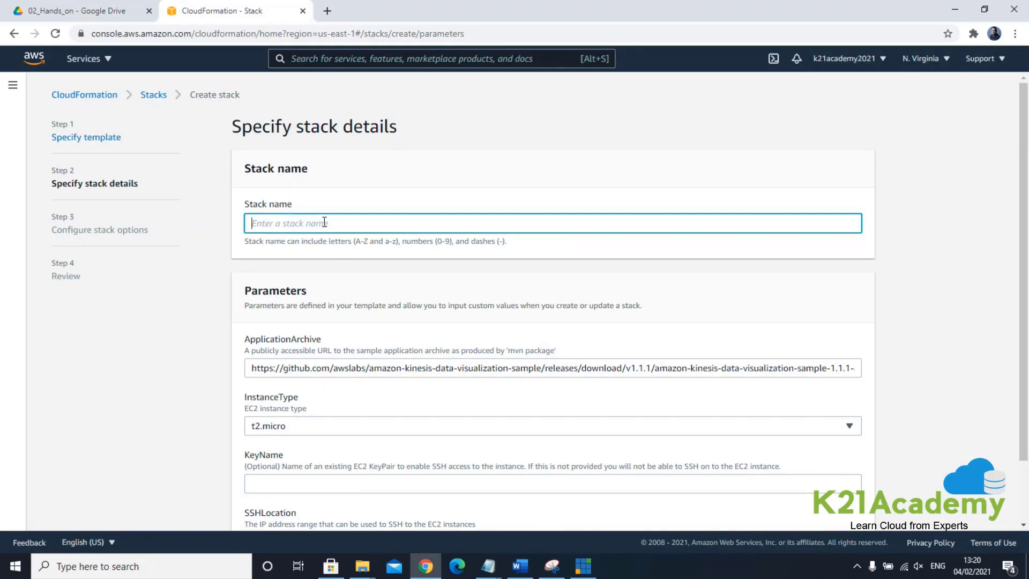
type("Kinesis-Data-Stream")
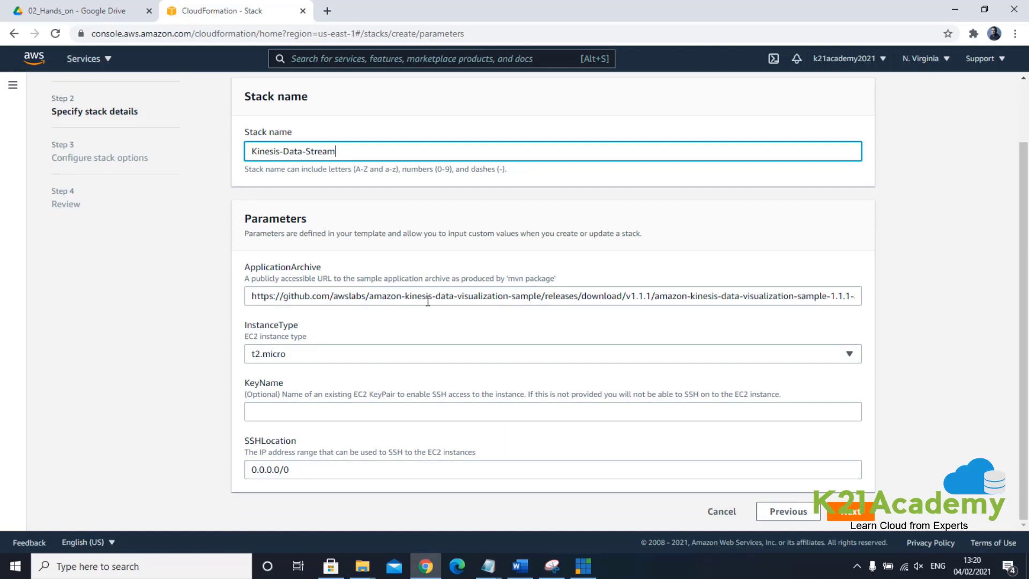
left_click(459, 296)
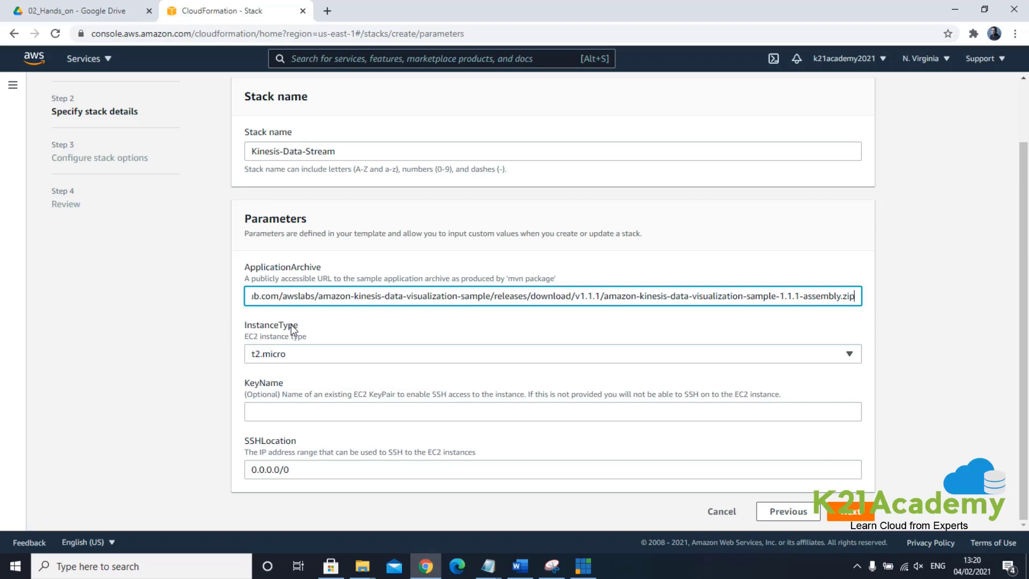
mouse_move(275, 369)
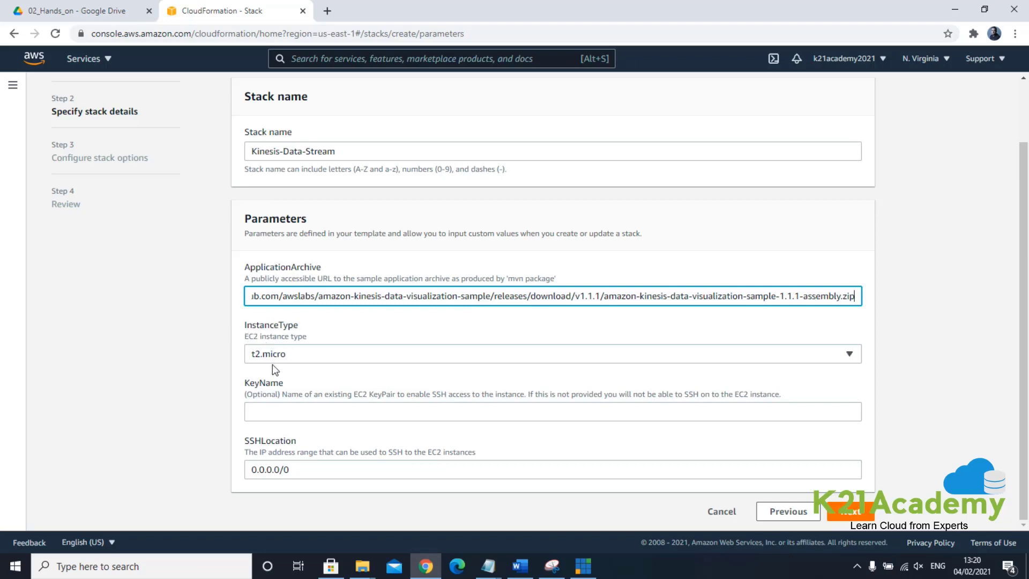
mouse_move(278, 450)
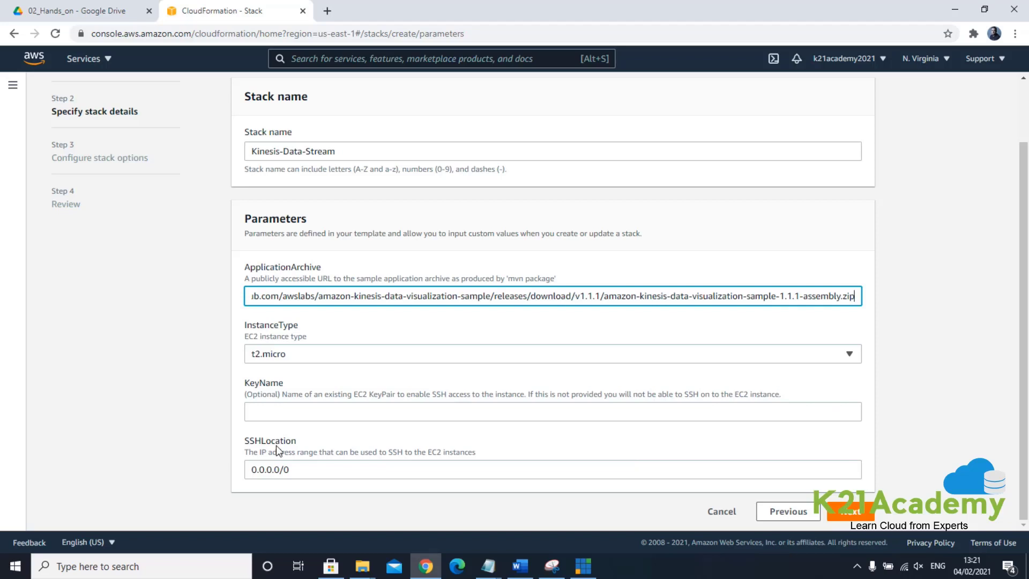
mouse_move(266, 479)
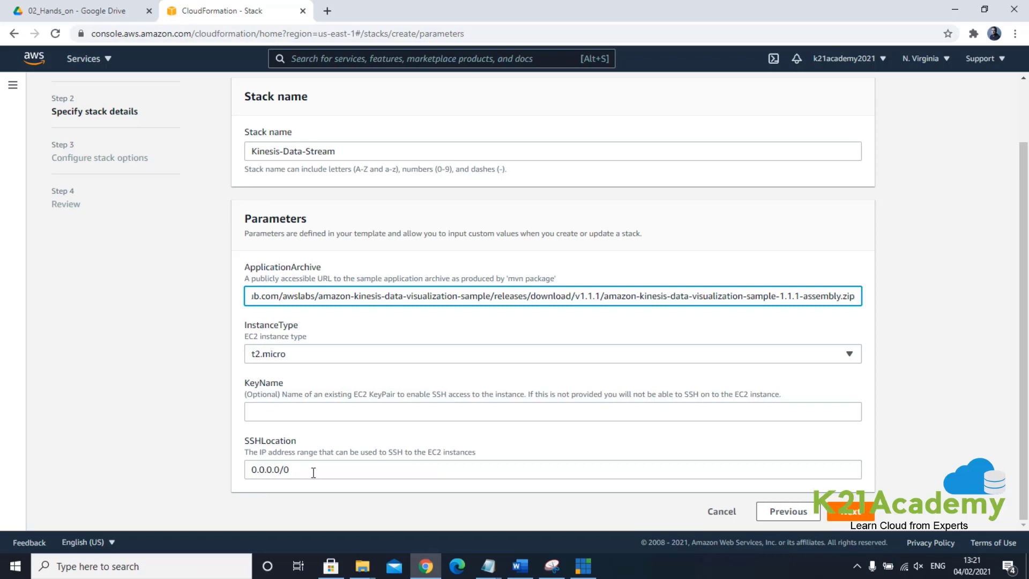
mouse_move(602, 475)
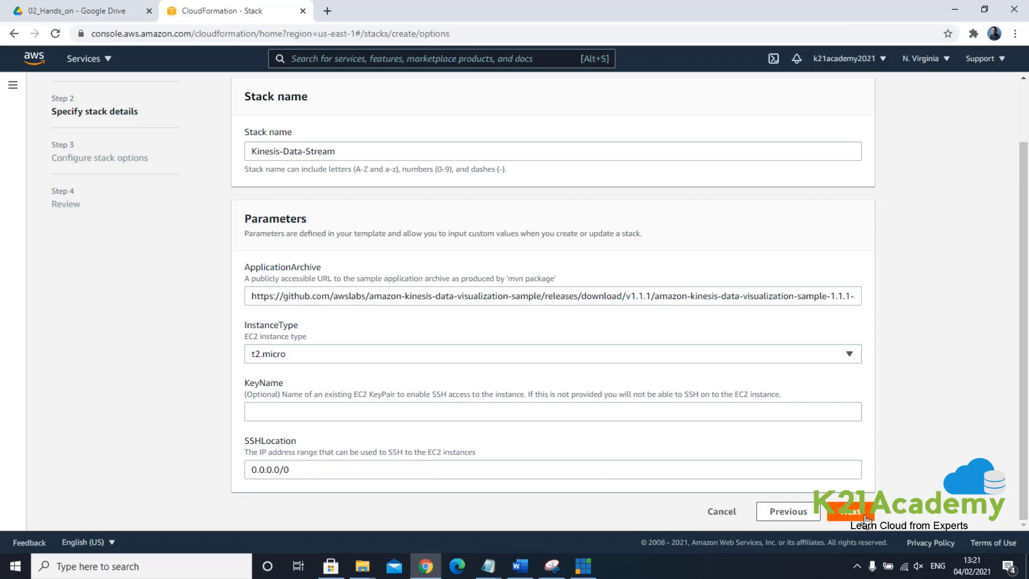
Step: Keep the Configure stack options defaults and move on to the Review Kinesis-Data-Stream page
left_click(849, 512)
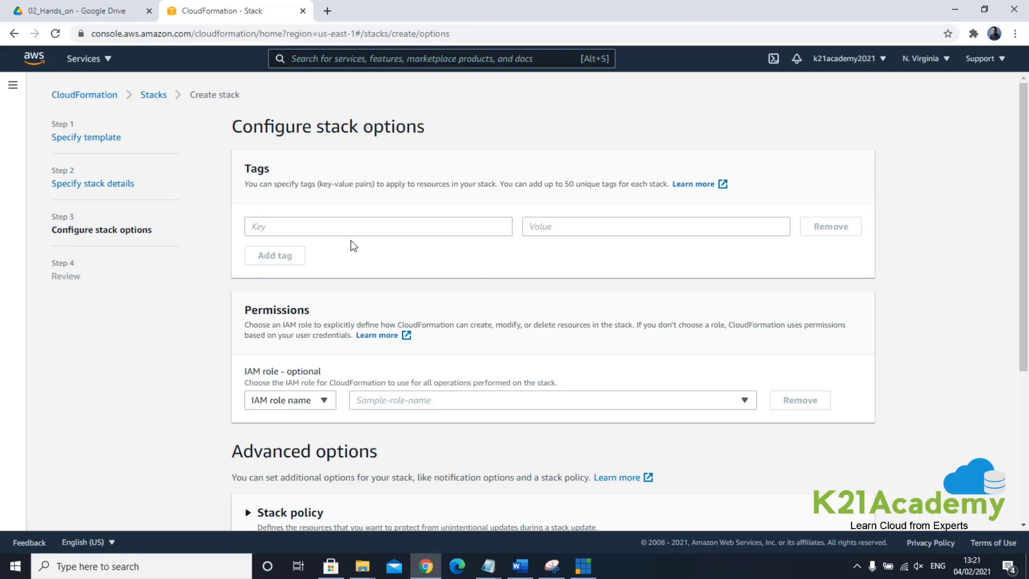
scroll("down", 3)
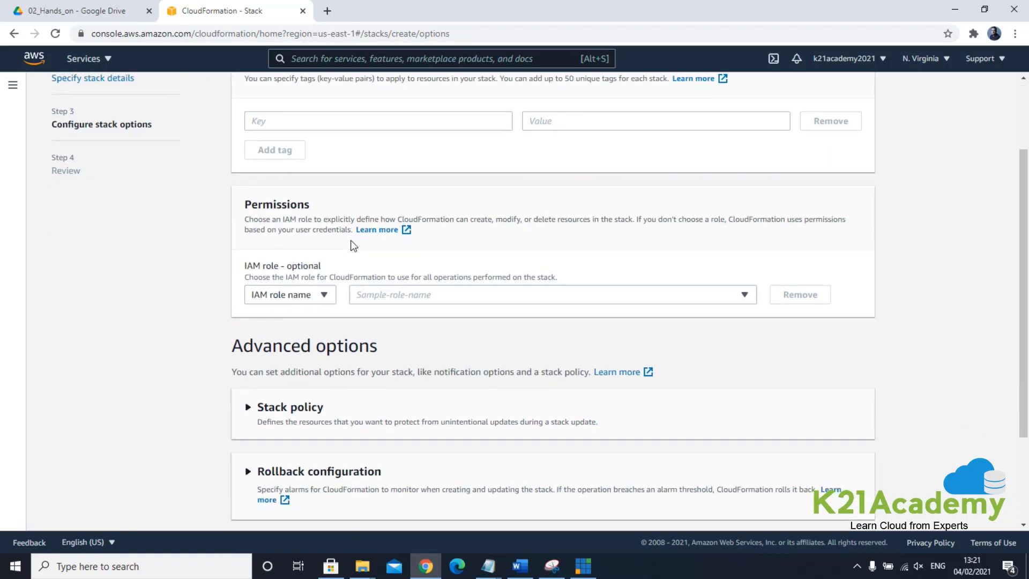
scroll("down", 3)
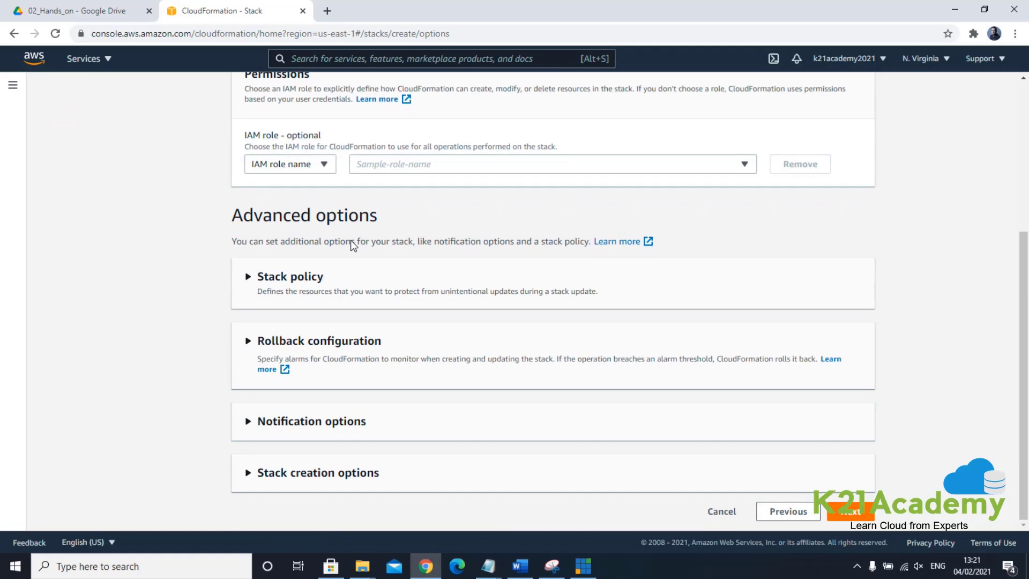
scroll("up", 3)
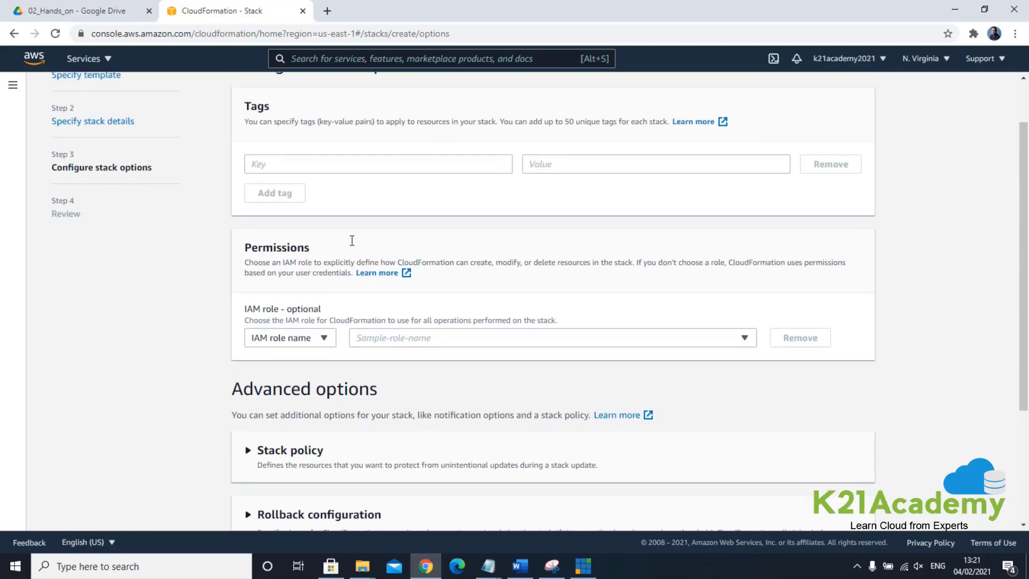
scroll("down", 3)
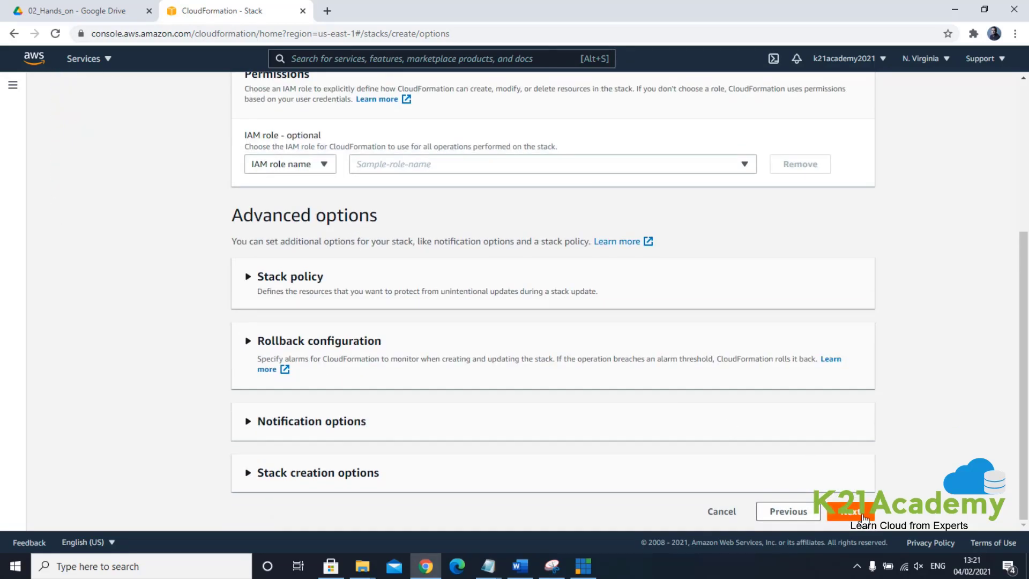
left_click(851, 511)
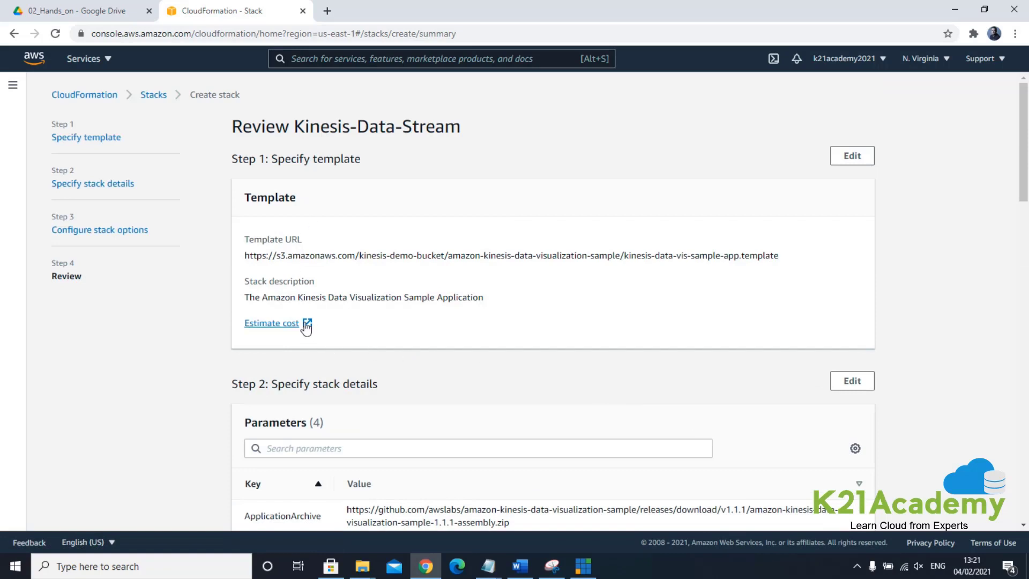
Step: Estimate the stack's cost in the Simple Monthly Calculator: one t2.micro EC2 instance at $8.50
left_click(272, 323)
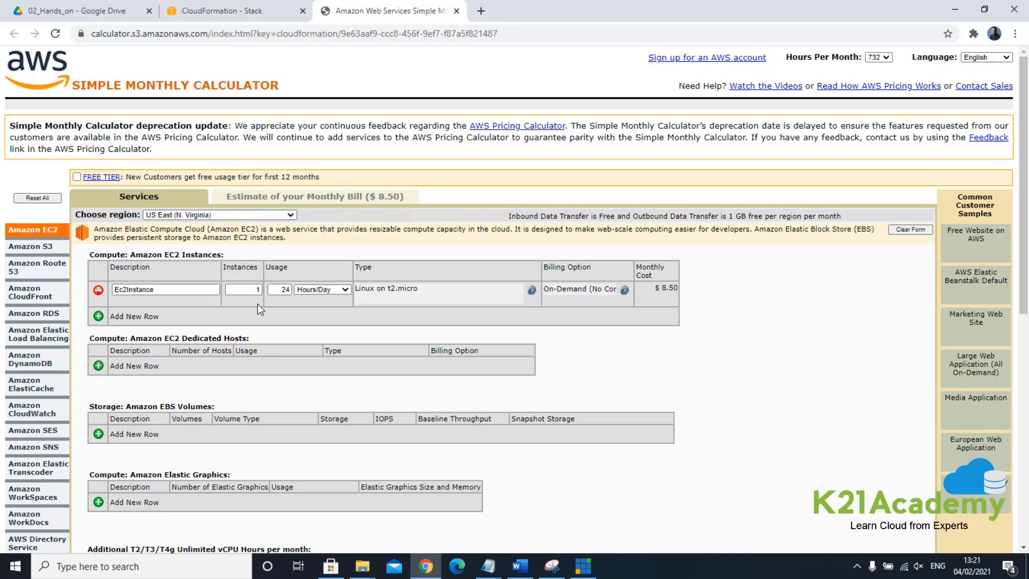
mouse_move(426, 318)
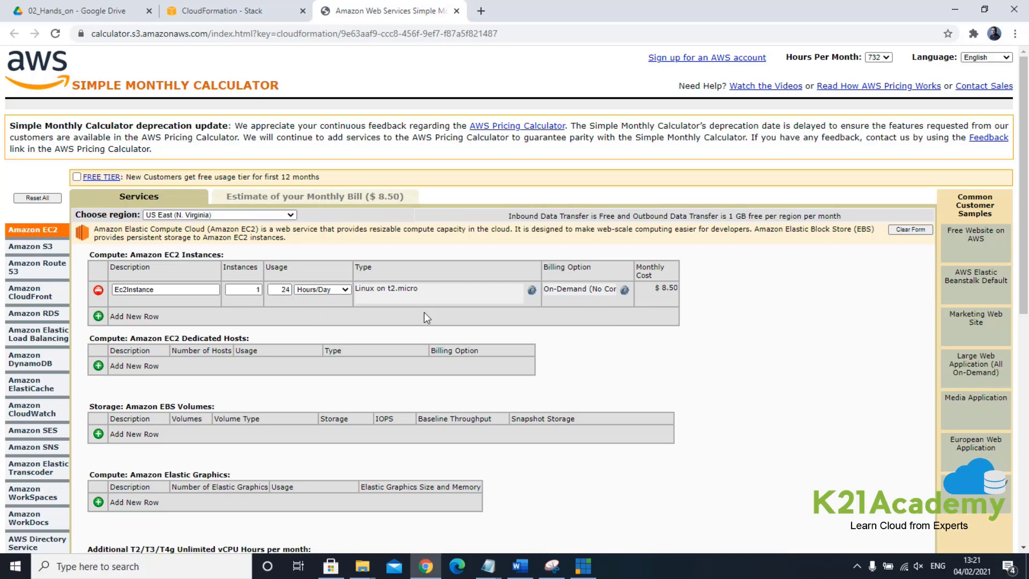
mouse_move(663, 289)
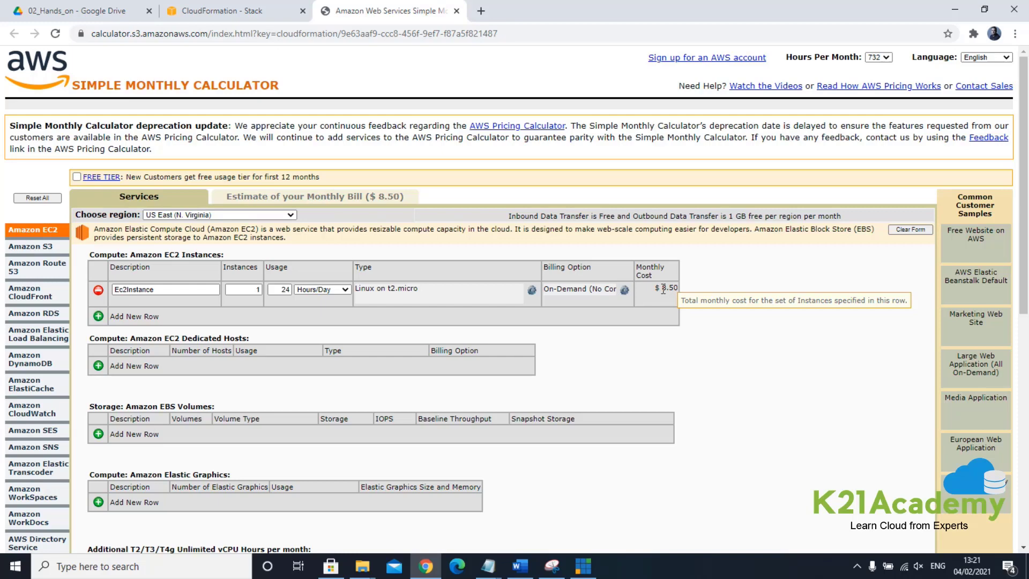
mouse_move(261, 20)
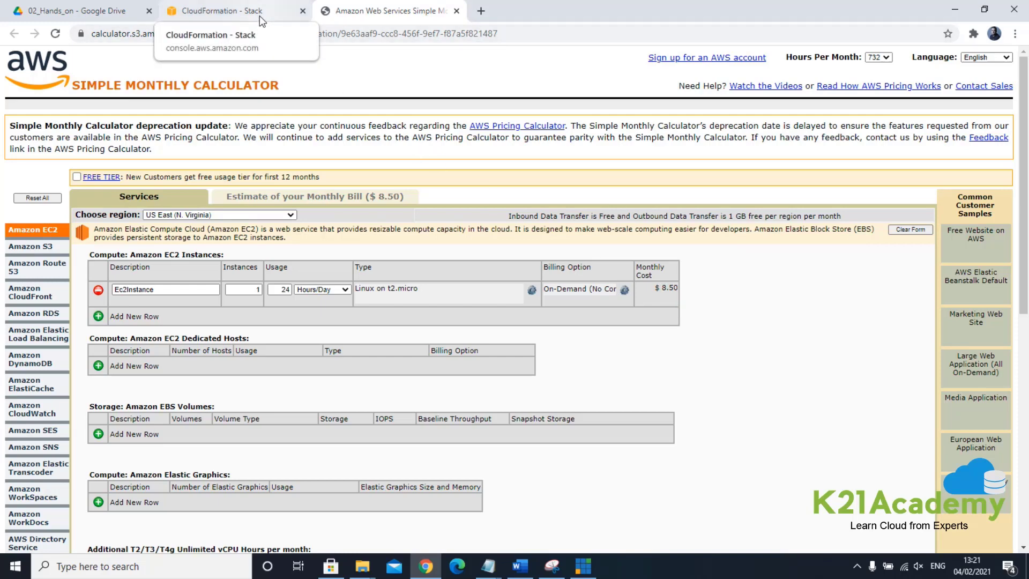
Step: Back on the review page, acknowledge IAM resource creation and create the Kinesis-Data-Stream stack
left_click(223, 11)
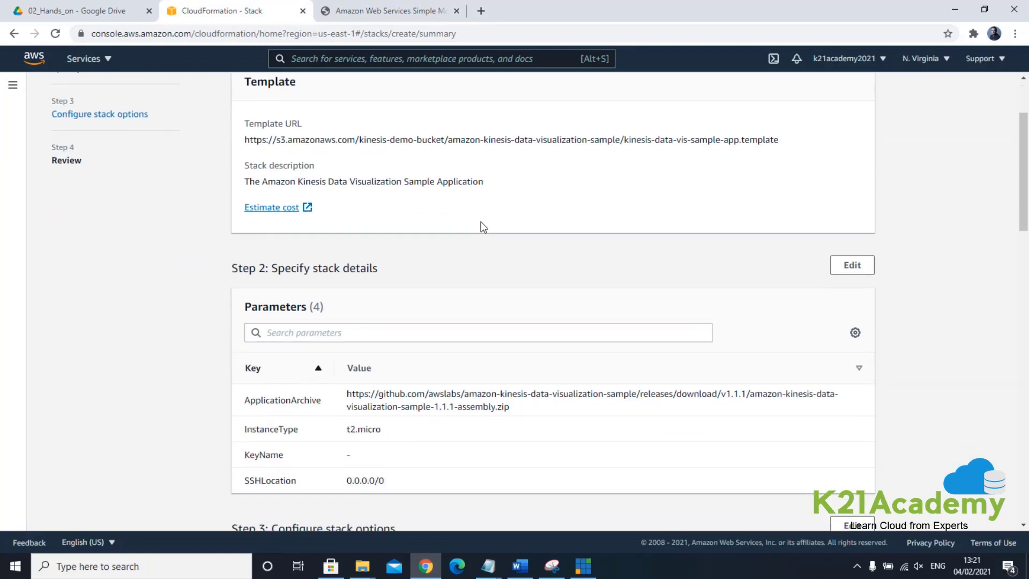
scroll("down", 3)
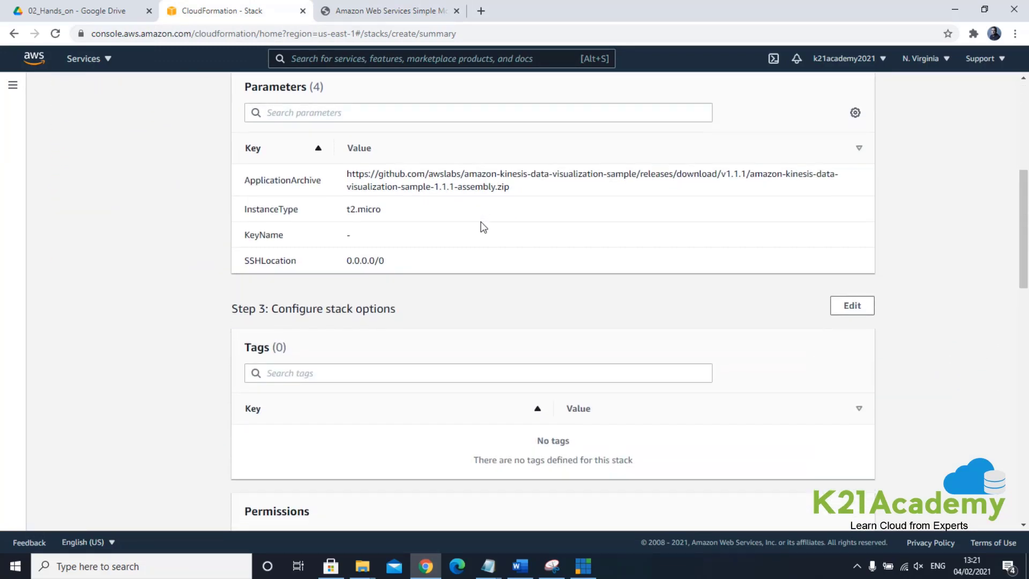
scroll("down", 3)
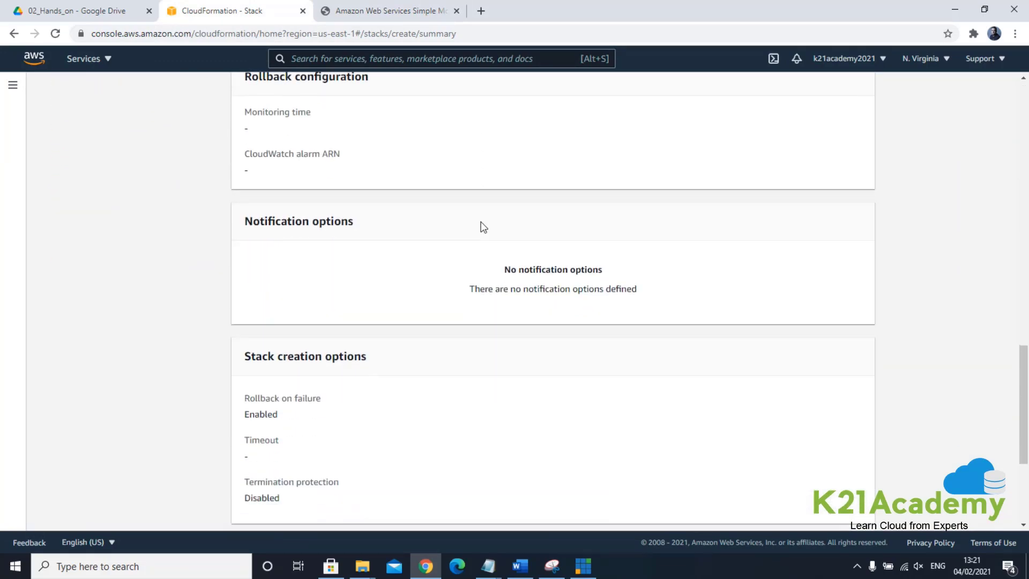
scroll("down", 3)
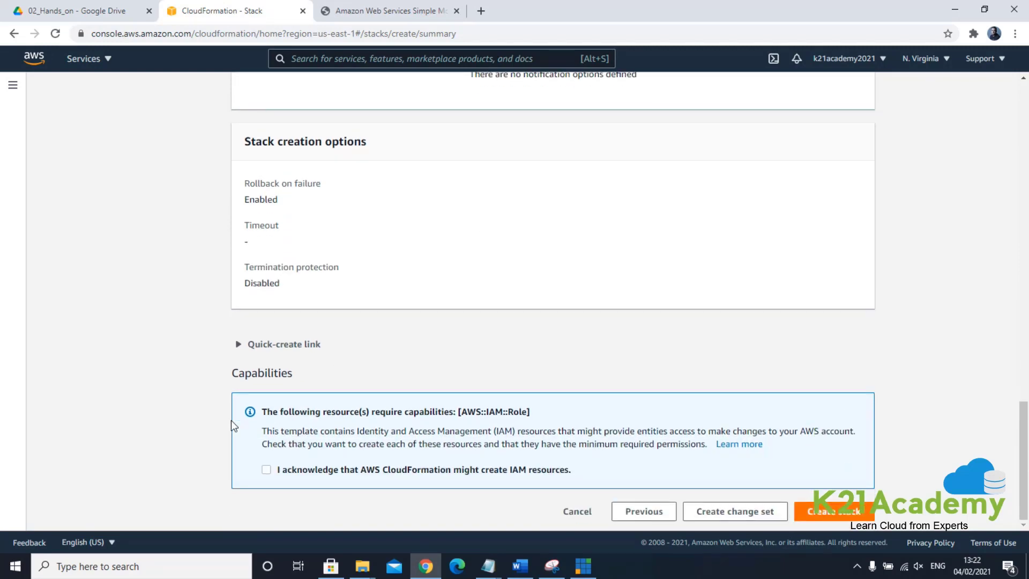
left_click(266, 470)
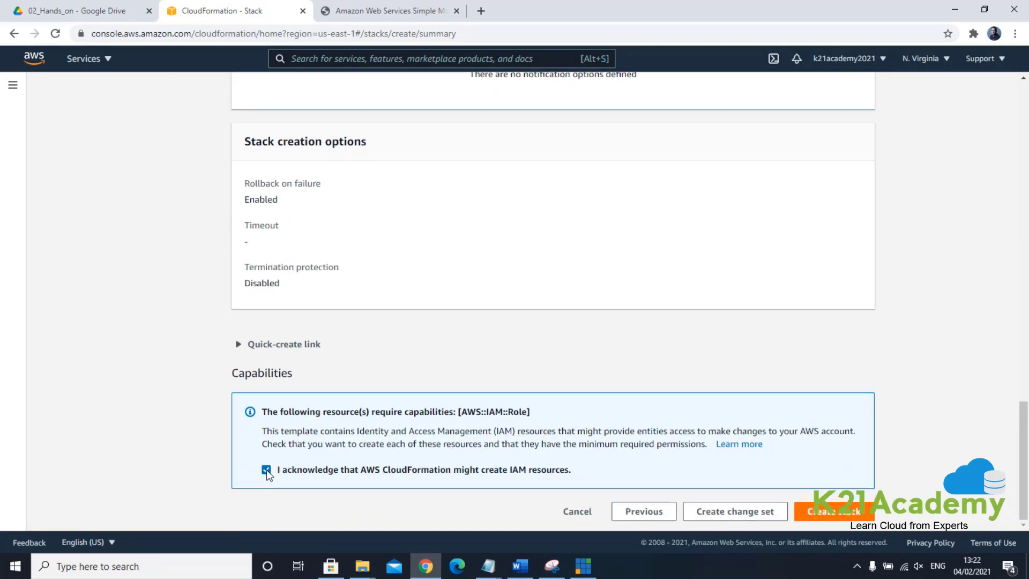
left_click(266, 469)
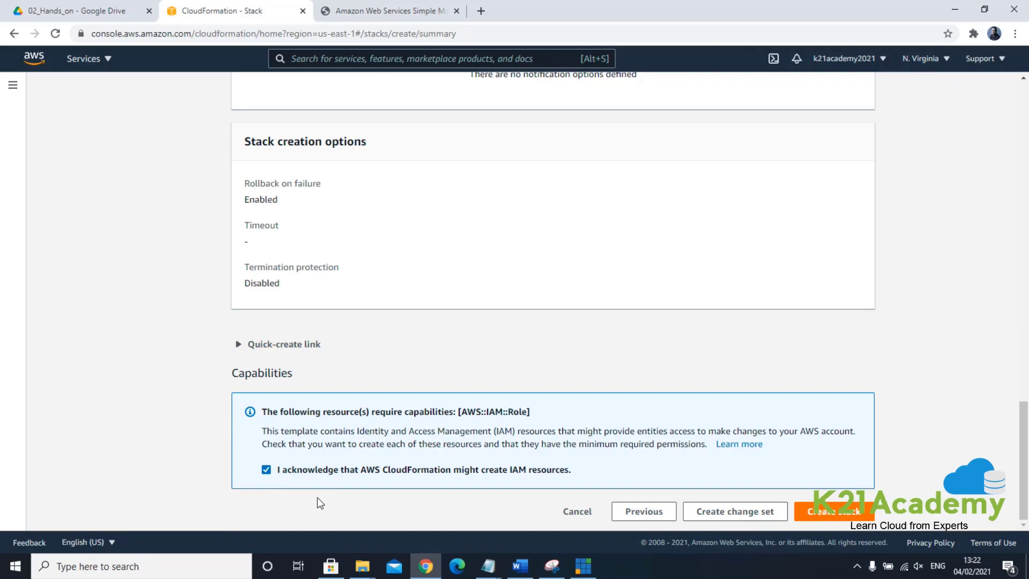
mouse_move(849, 531)
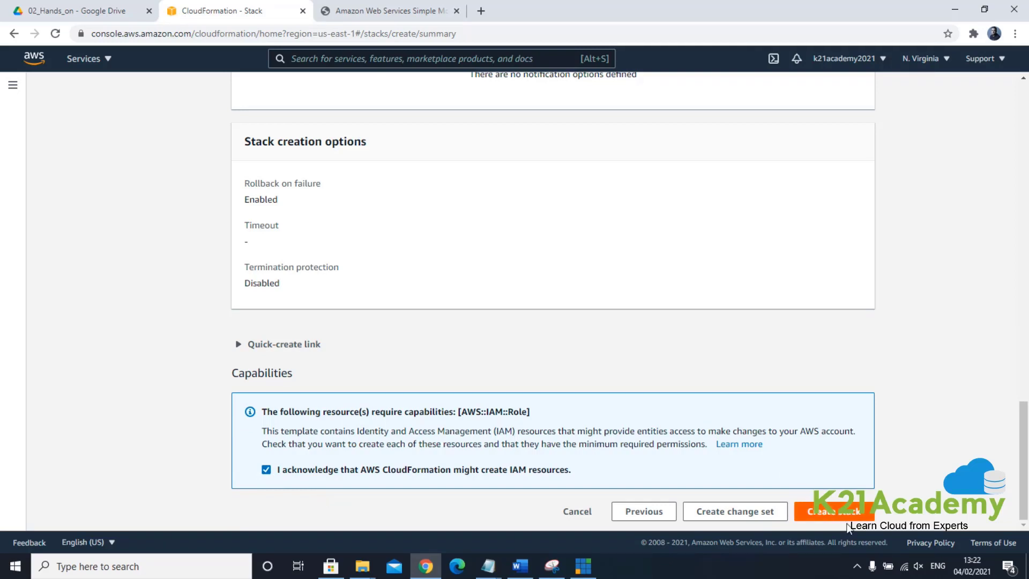
left_click(834, 512)
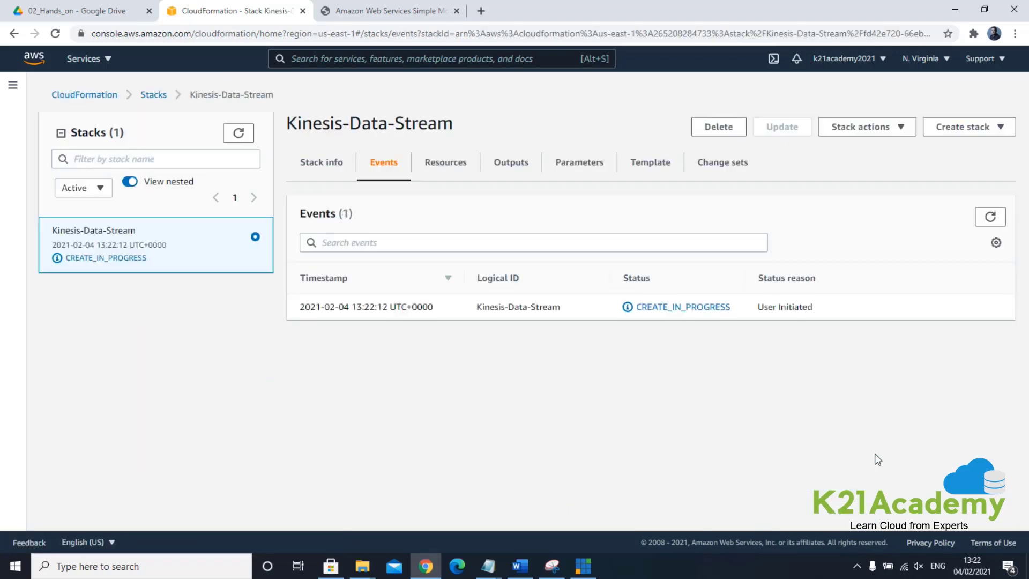
mouse_move(445, 162)
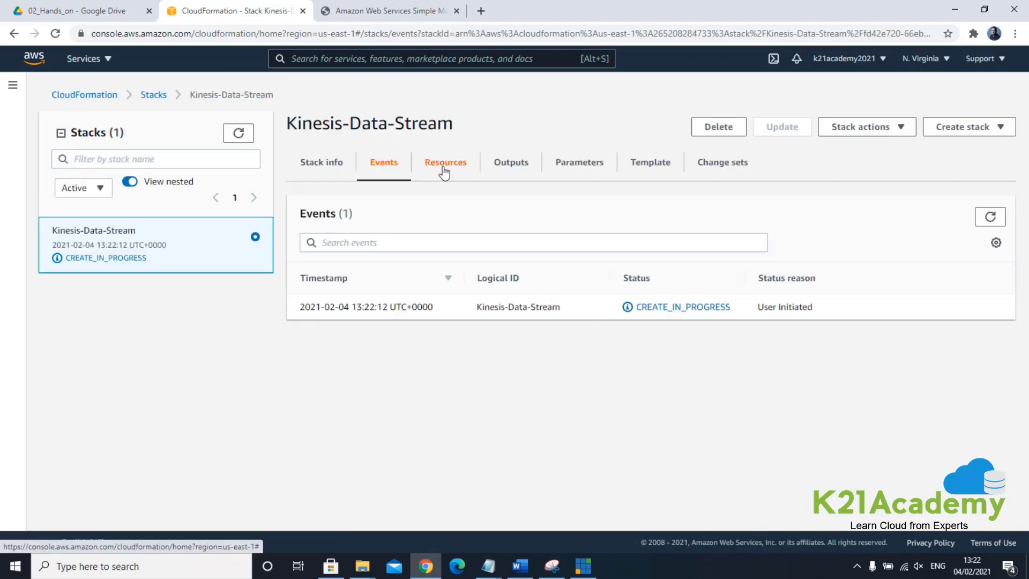
Step: Browse the stack's Resources tab, noting CountsDynamoDBTable, and refresh the seven resources' creation statuses
left_click(446, 162)
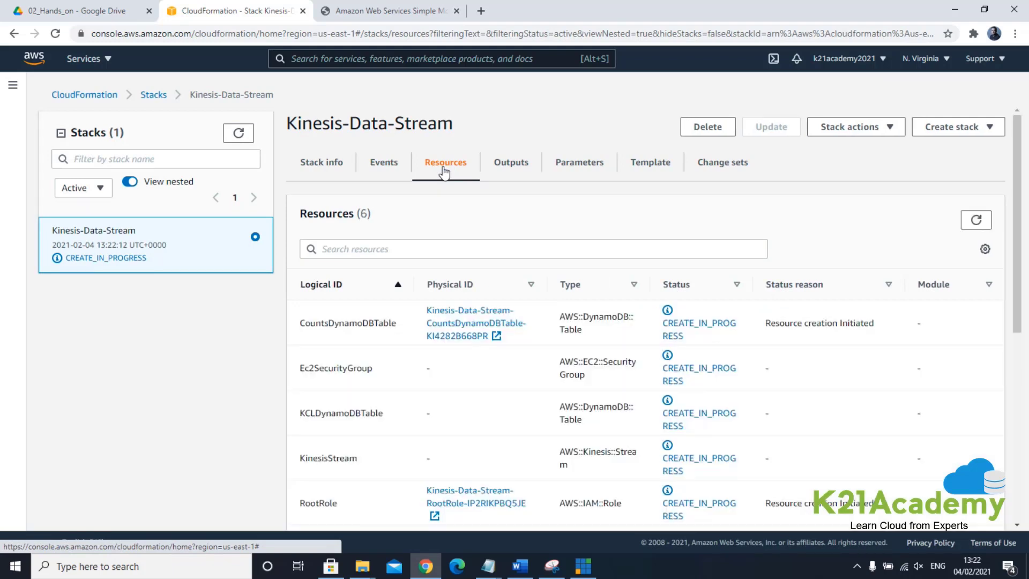
mouse_move(309, 322)
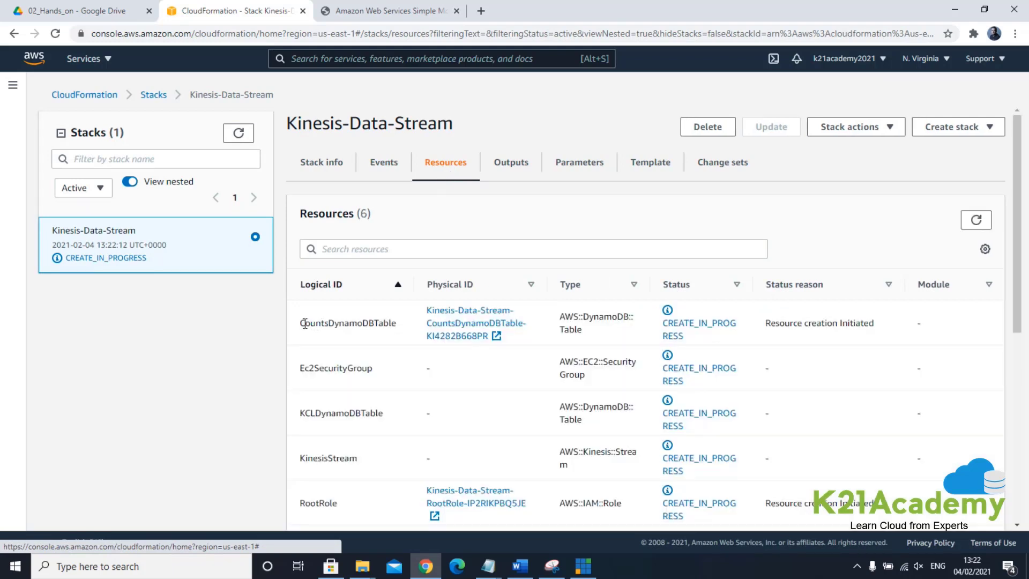
double_click(339, 322)
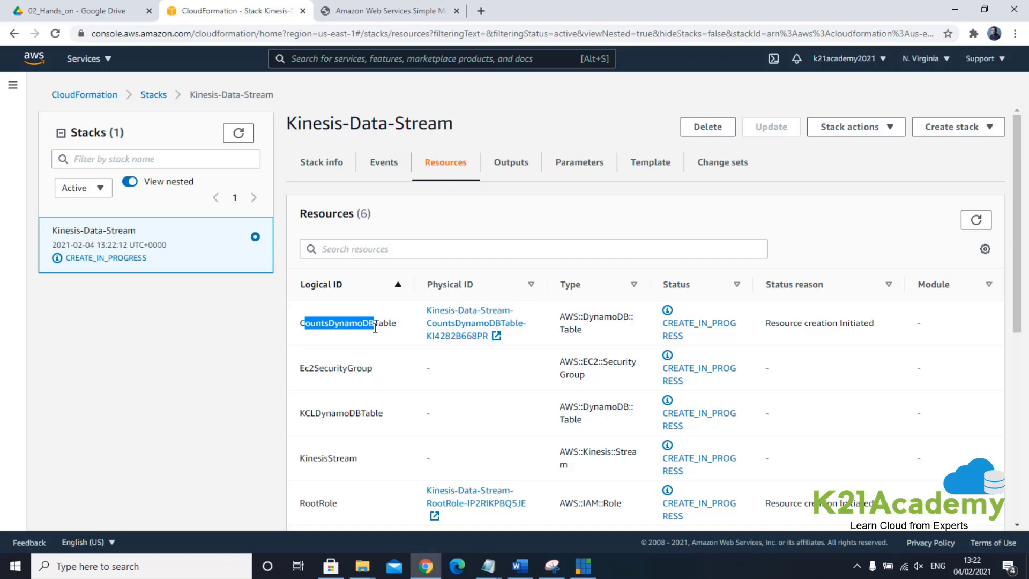
mouse_move(309, 367)
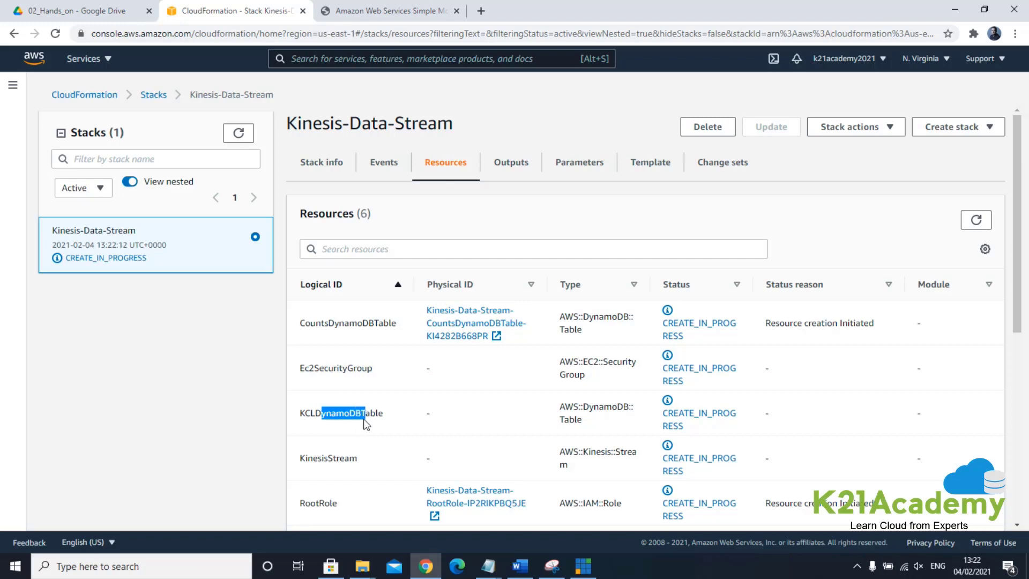
scroll("down", 3)
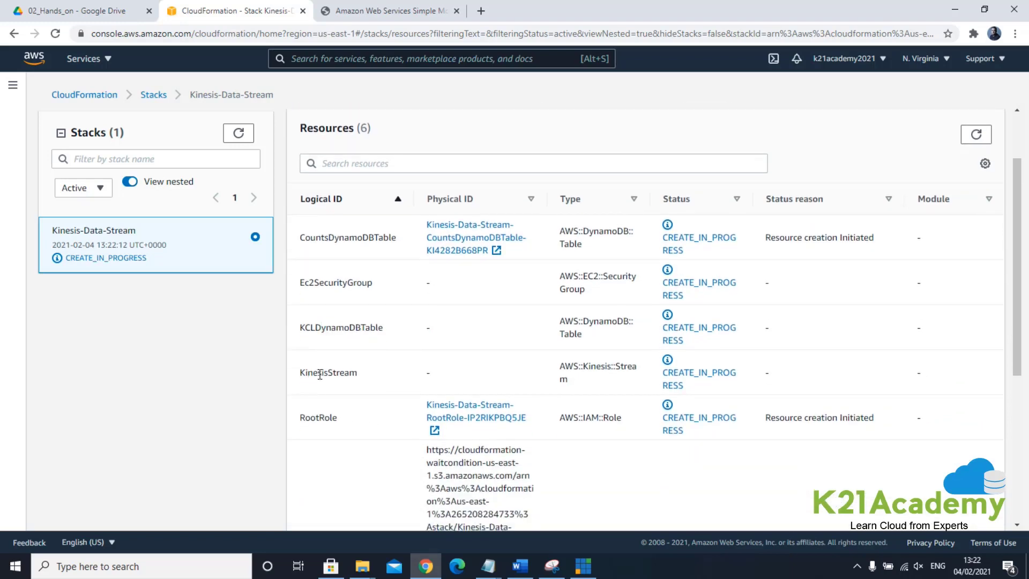
scroll("down", 3)
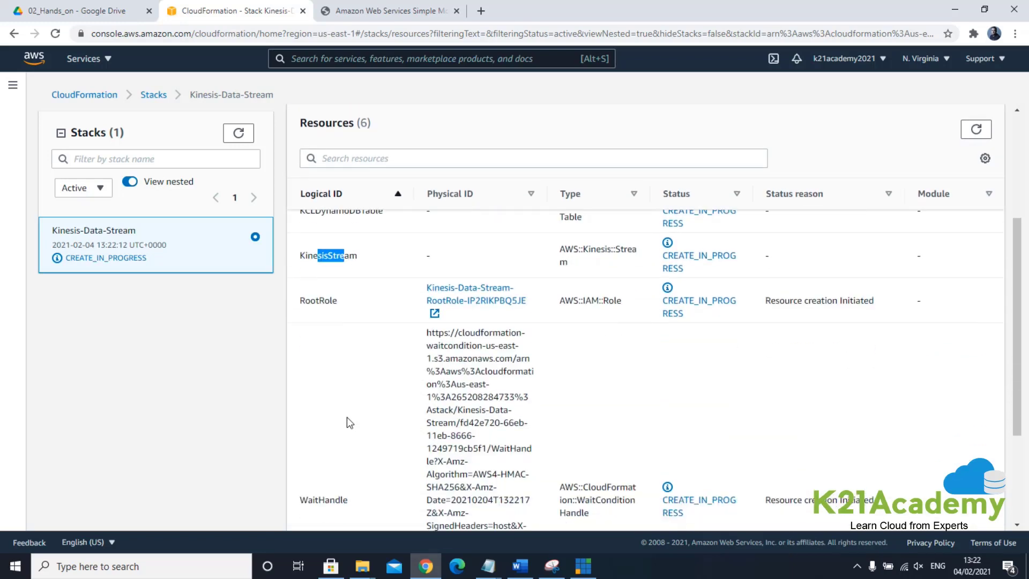
scroll("down", 3)
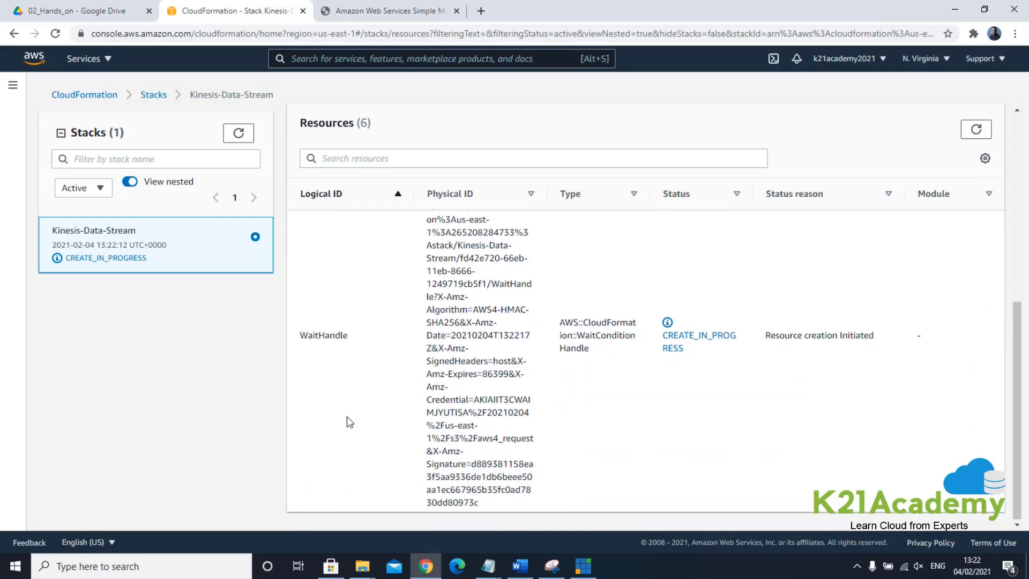
scroll("up", 3)
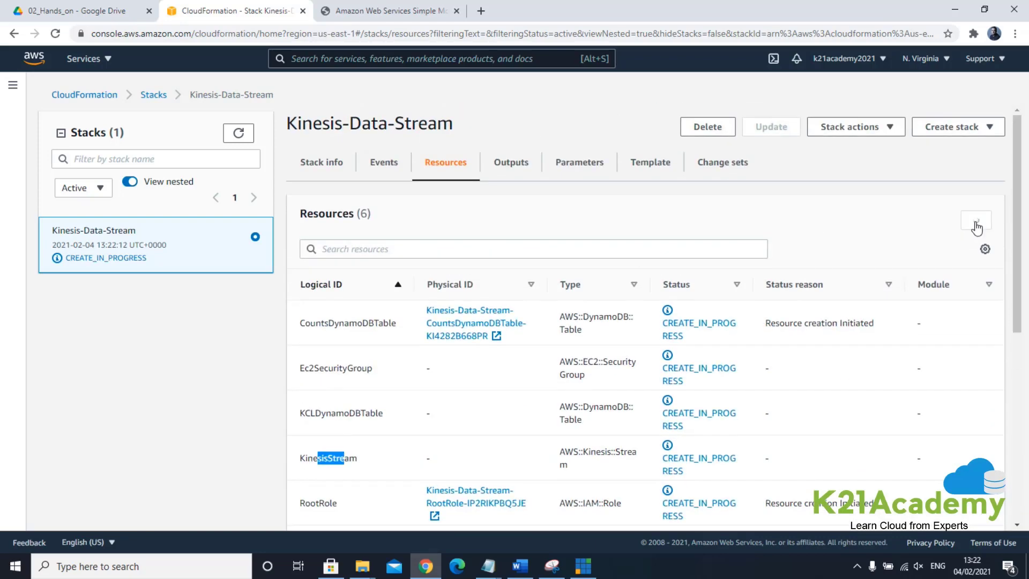
left_click(976, 220)
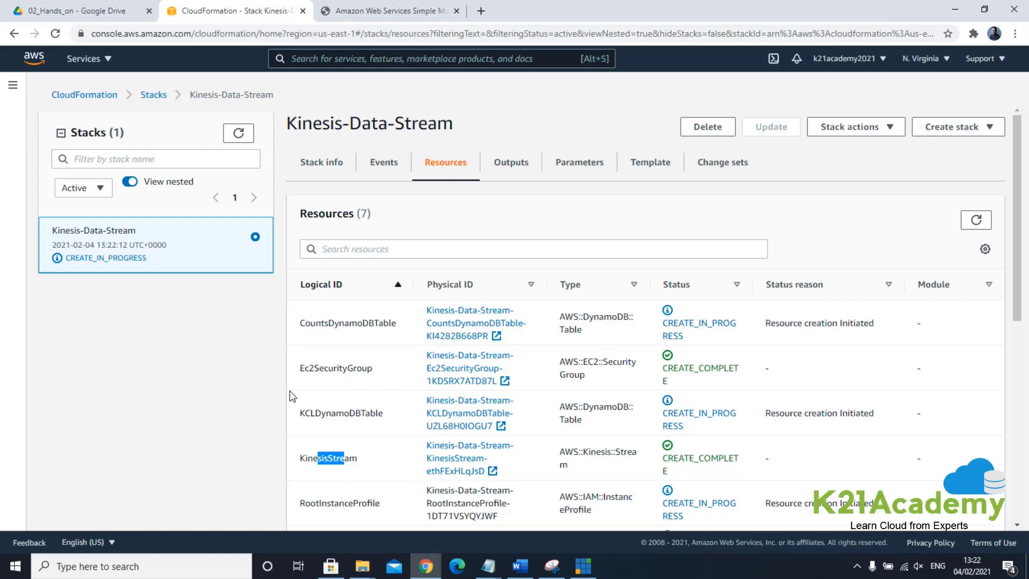
scroll("down", 3)
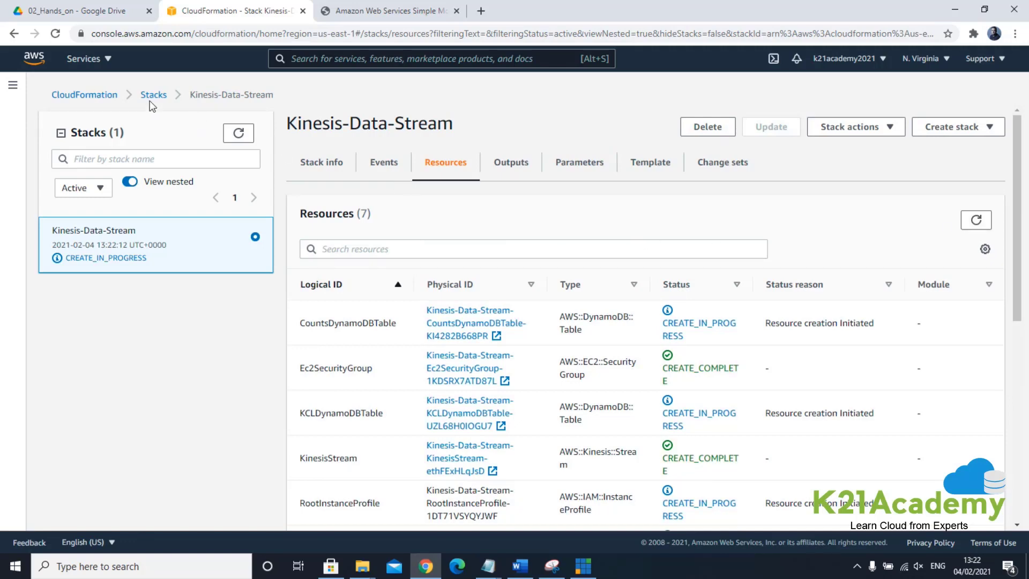
Step: Navigate to the Stacks list and reopen the Kinesis-Data-Stream stack
left_click(84, 94)
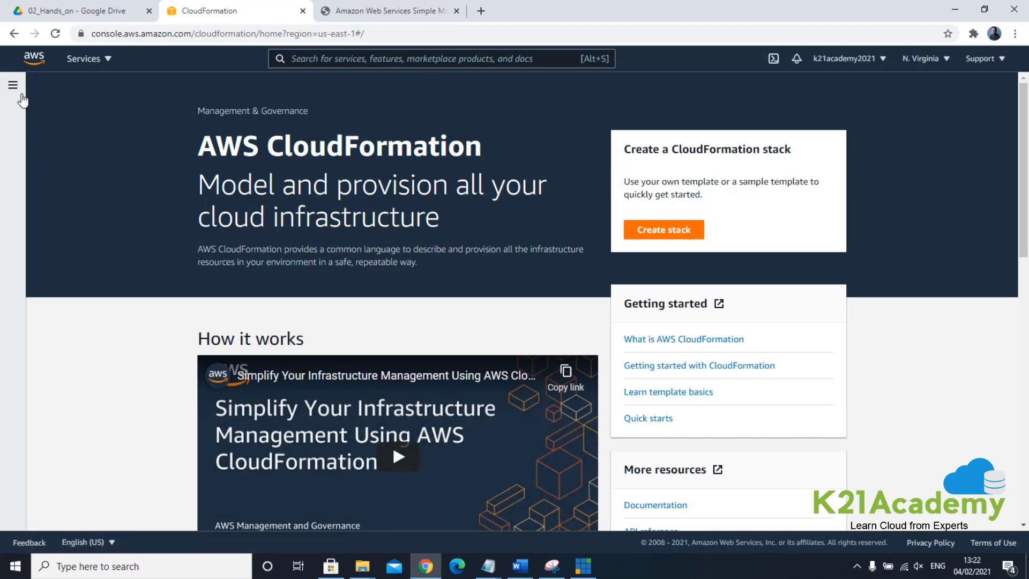
left_click(12, 85)
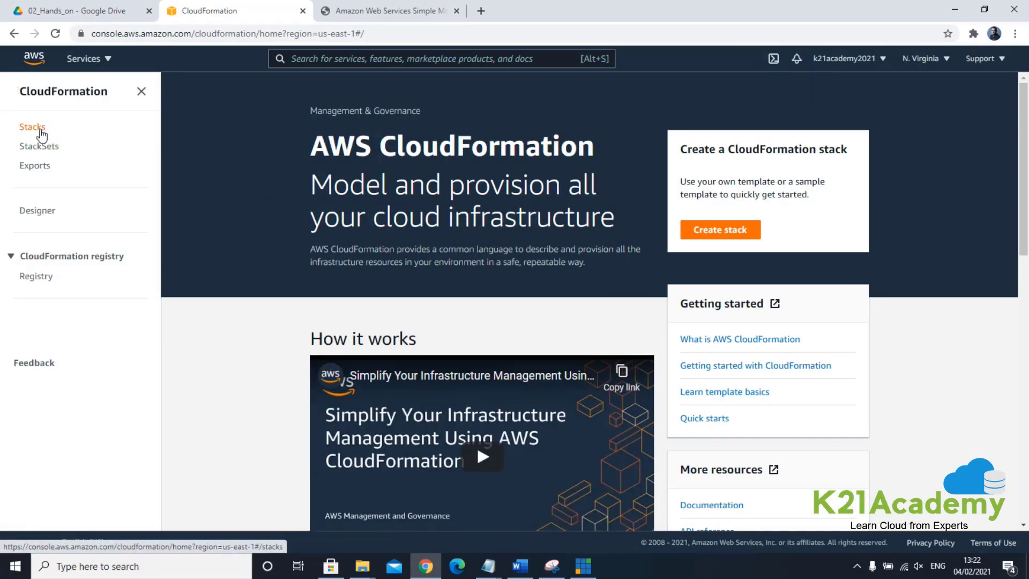
left_click(32, 126)
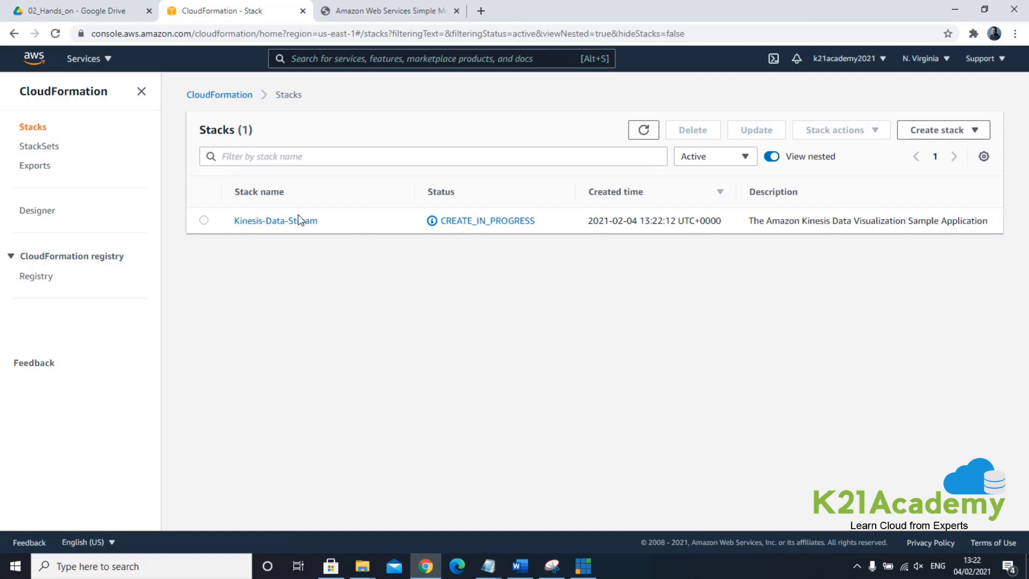
left_click(275, 220)
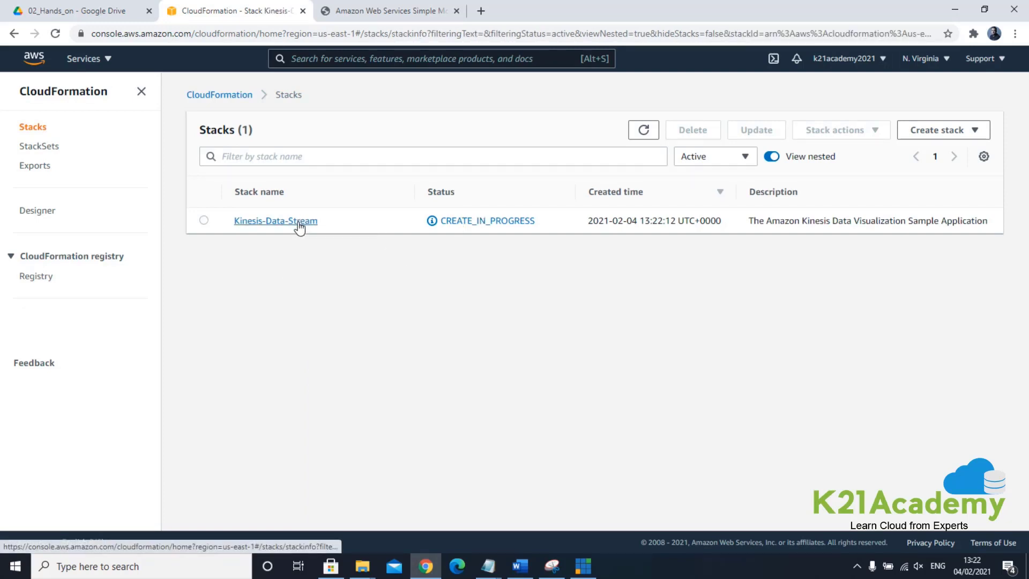
left_click(275, 220)
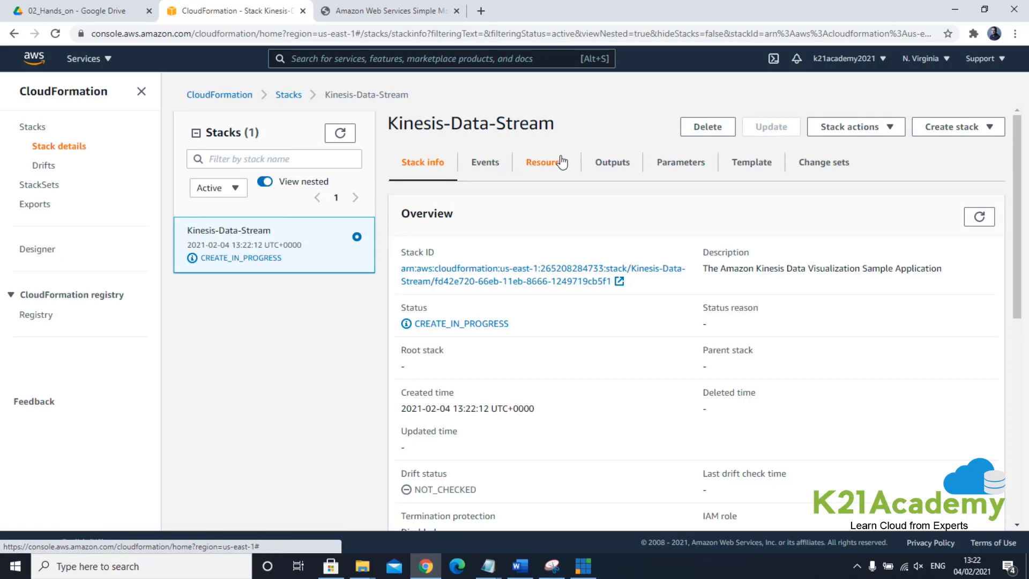
Step: Review the stack's eight resources, including RootRole and WaitHandle, on the Resources tab
left_click(547, 162)
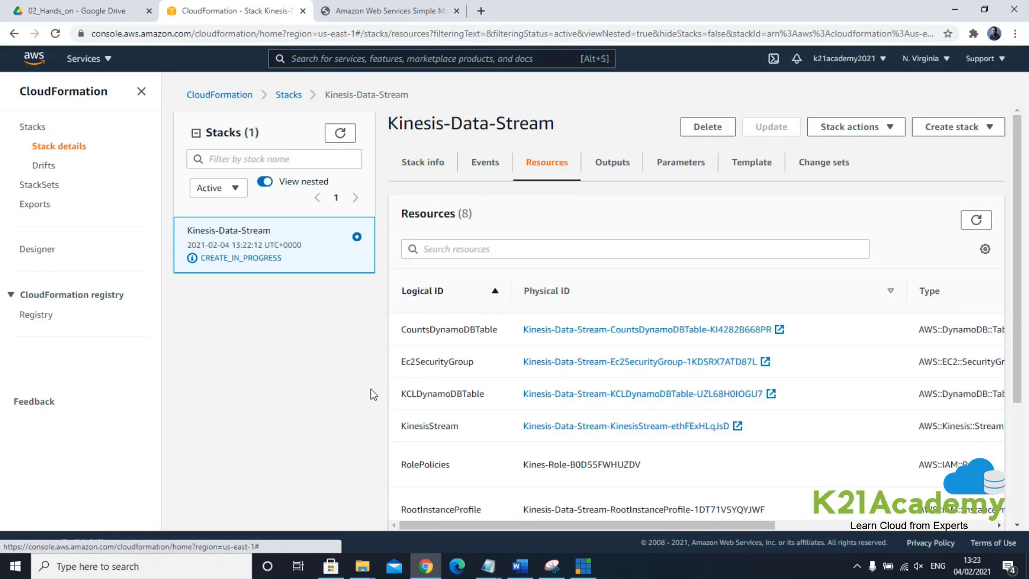
scroll("down", 3)
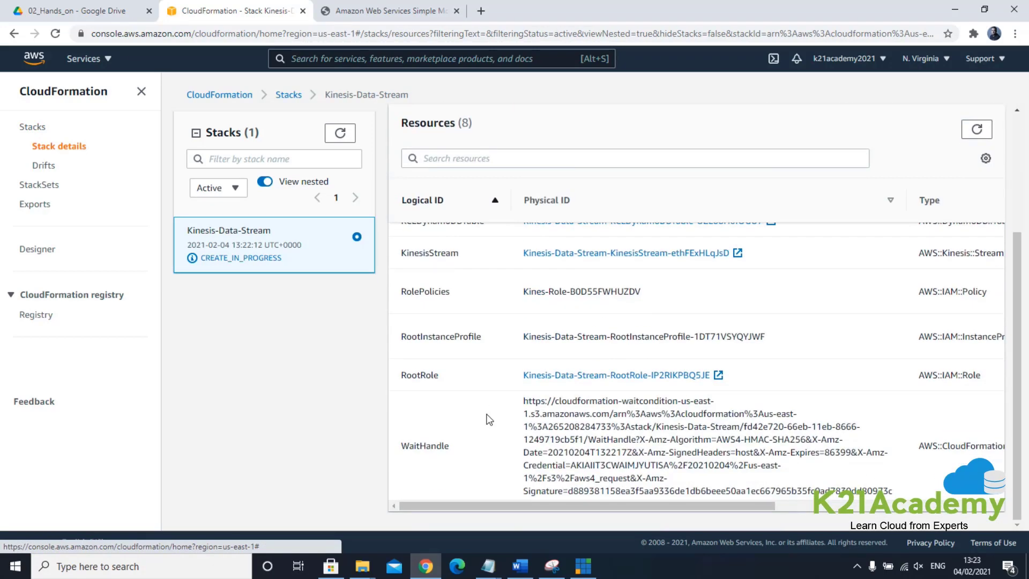
scroll("up", 3)
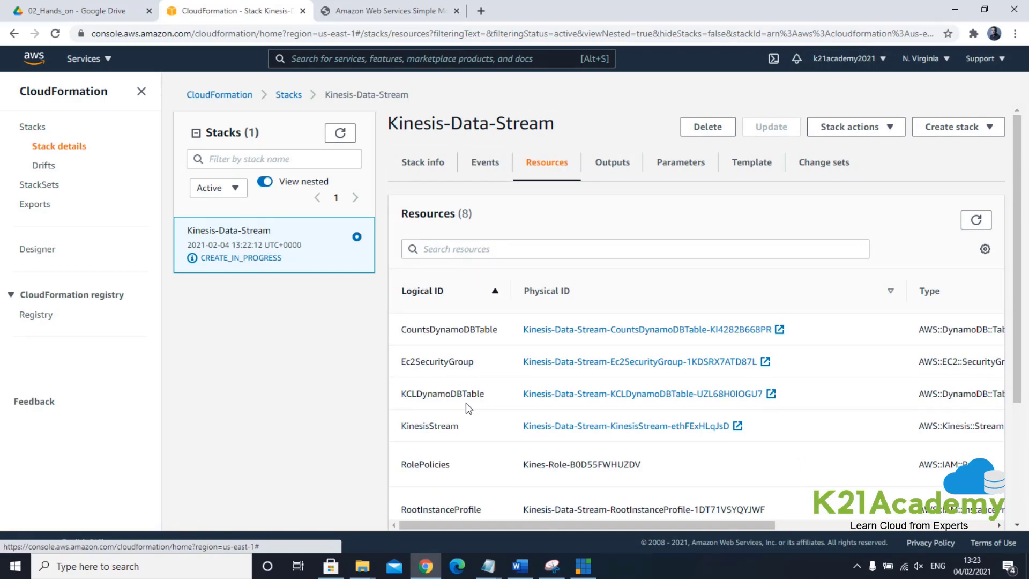
mouse_move(451, 293)
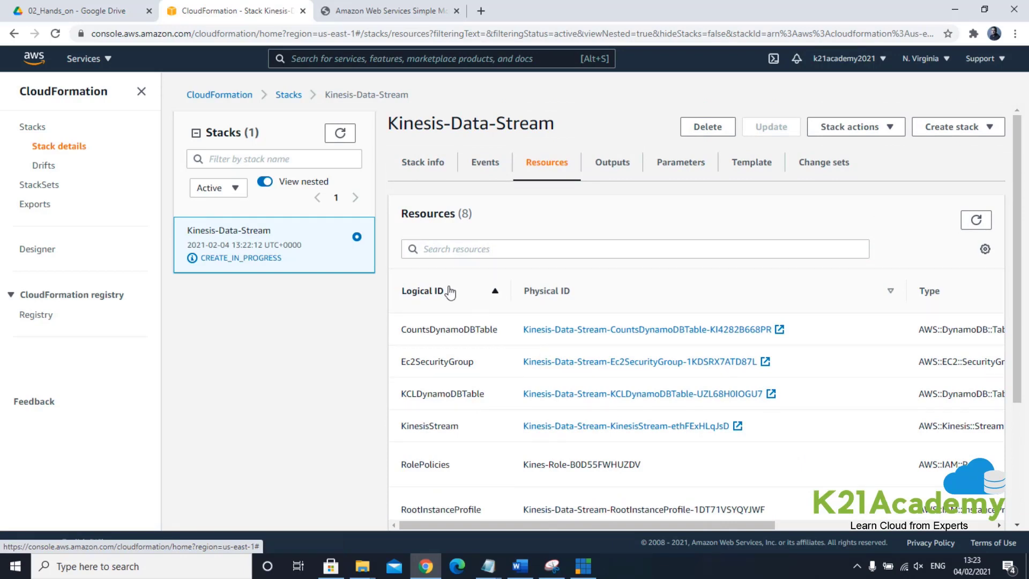
Step: Scroll the Word lab guide to the EC2 visualization steps for the instance's Public IPv4 address
left_click(518, 567)
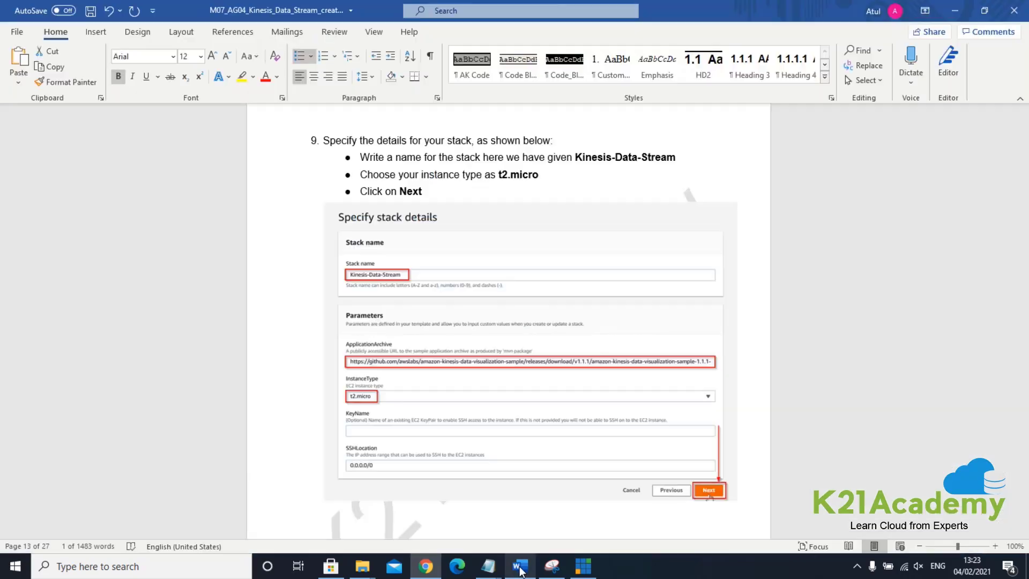
scroll("down", 3)
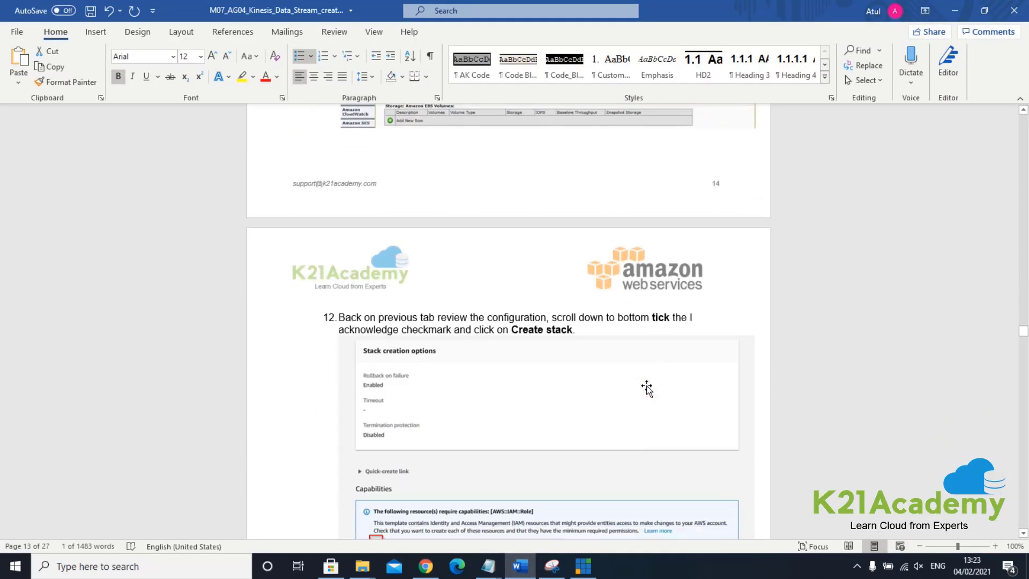
scroll("down", 3)
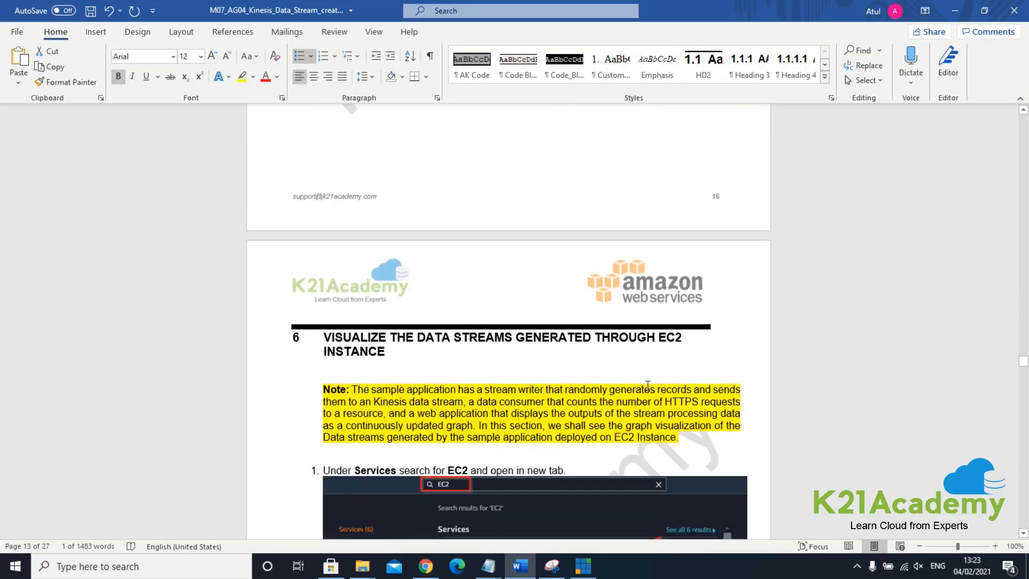
scroll("down", 3)
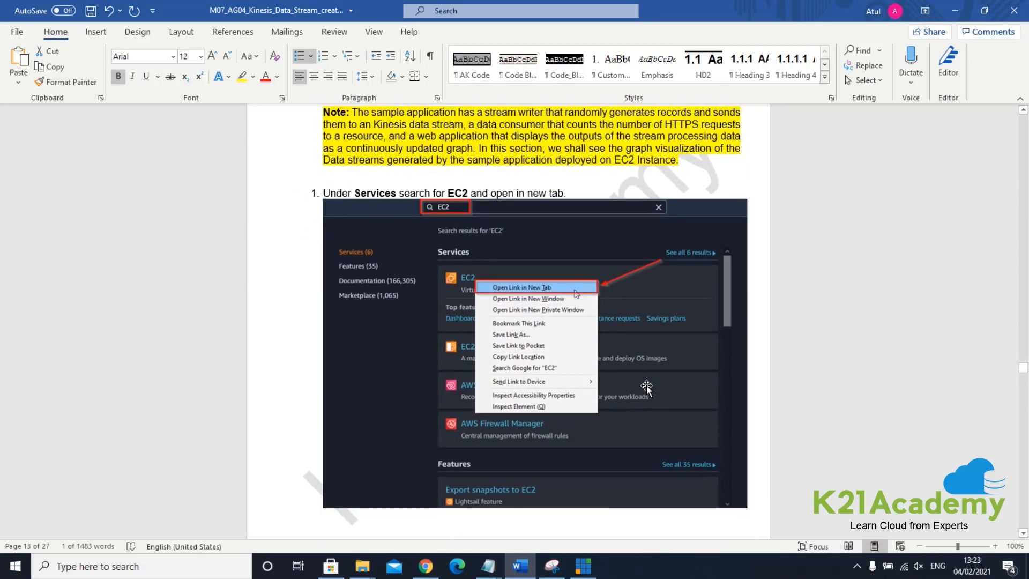
scroll("down", 3)
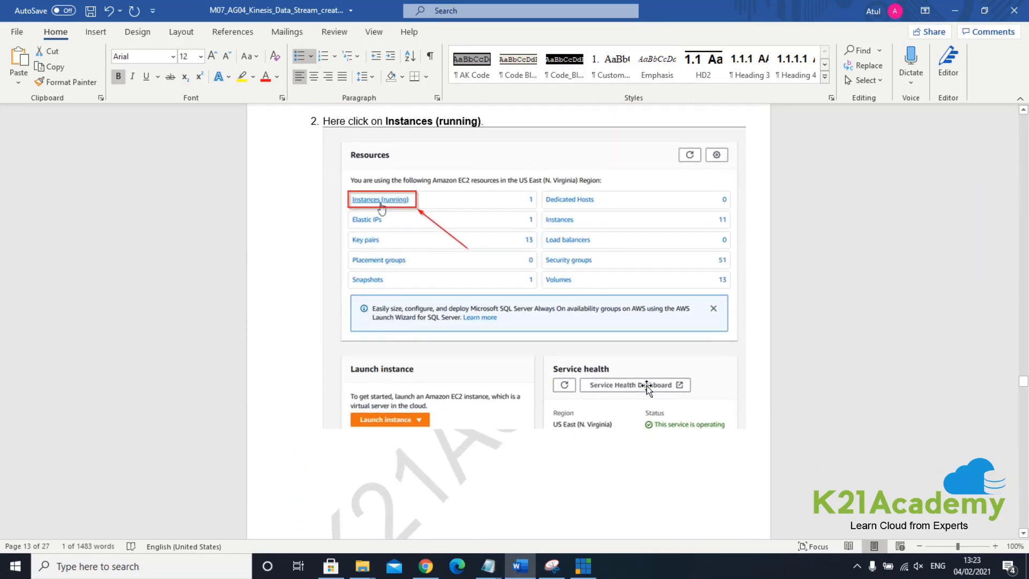
scroll("down", 3)
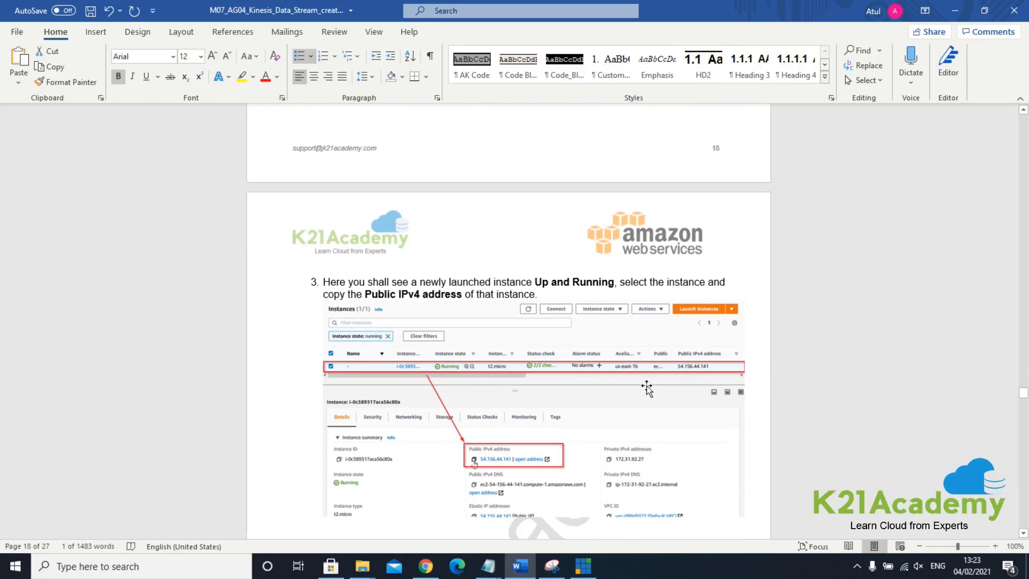
scroll("down", 3)
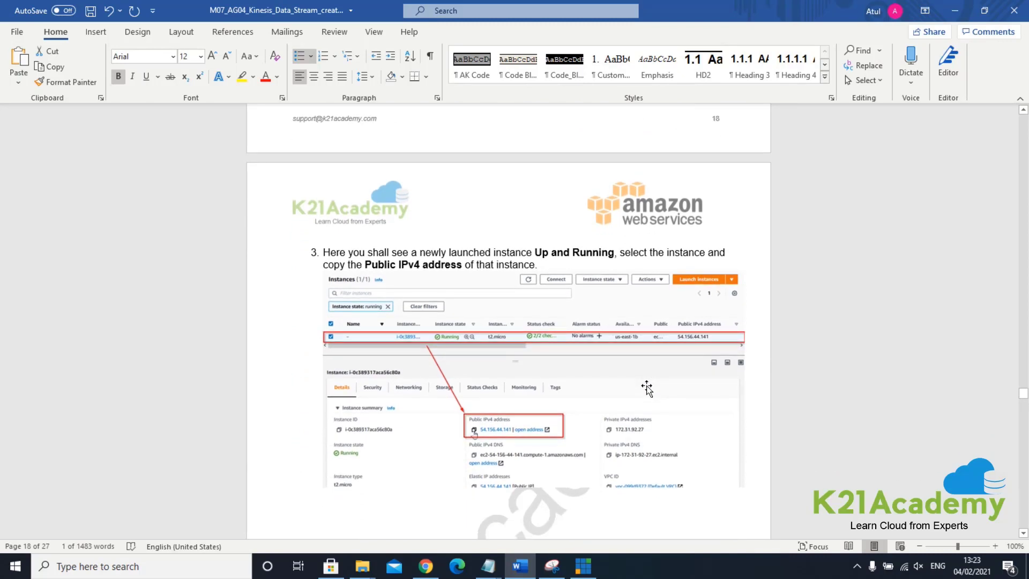
scroll("down", 3)
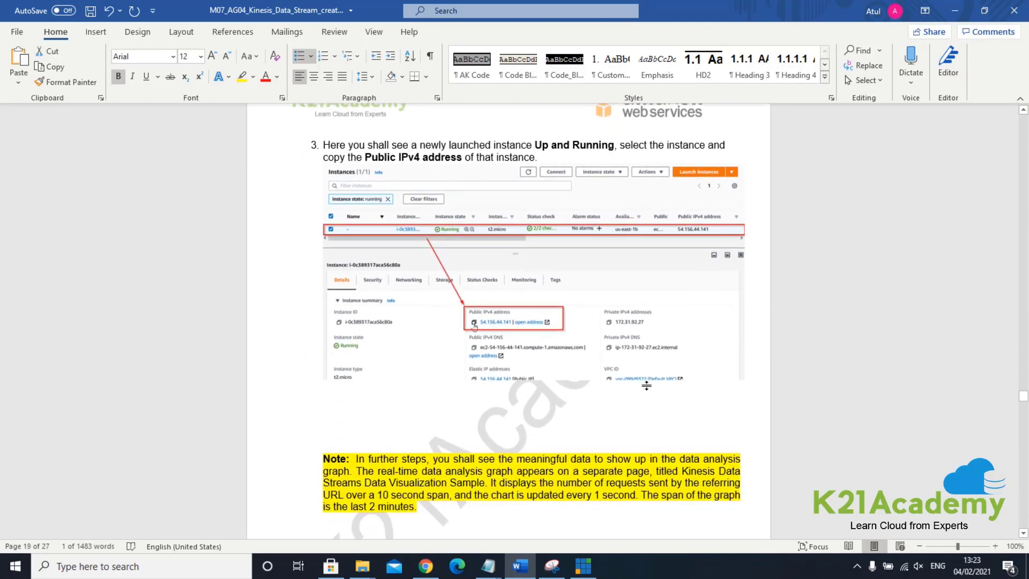
scroll("up", 3)
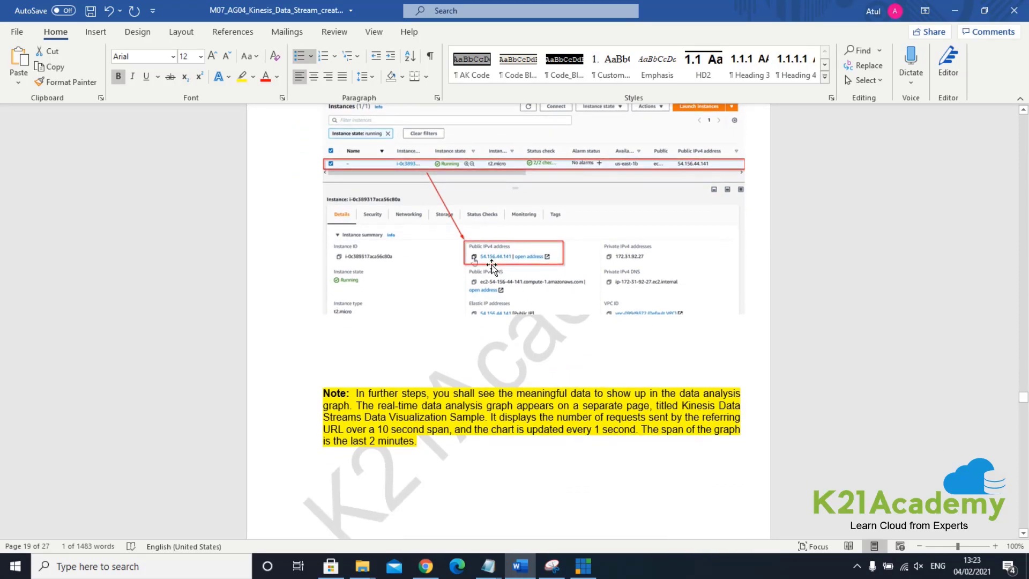
scroll("down", 3)
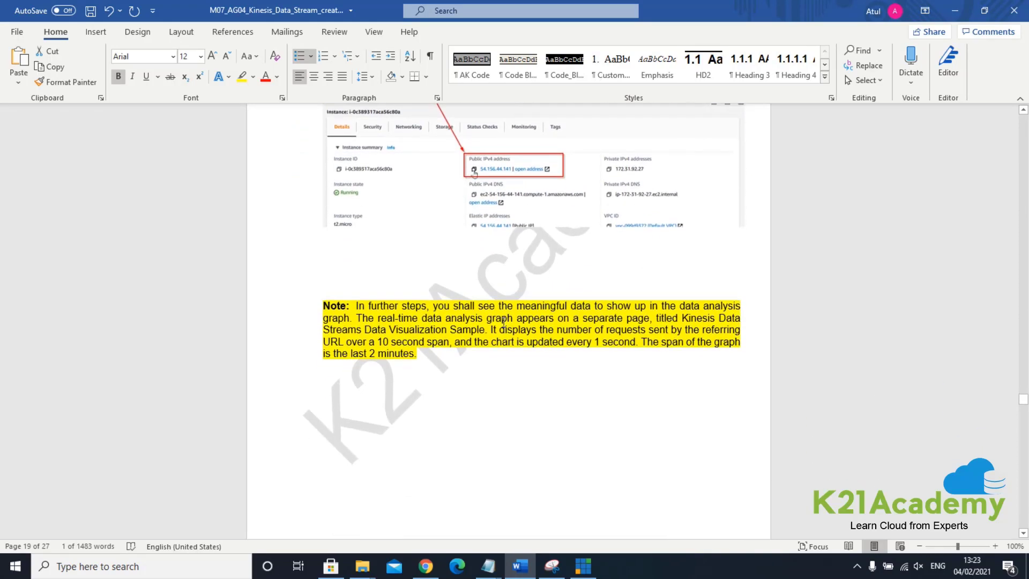
scroll("down", 3)
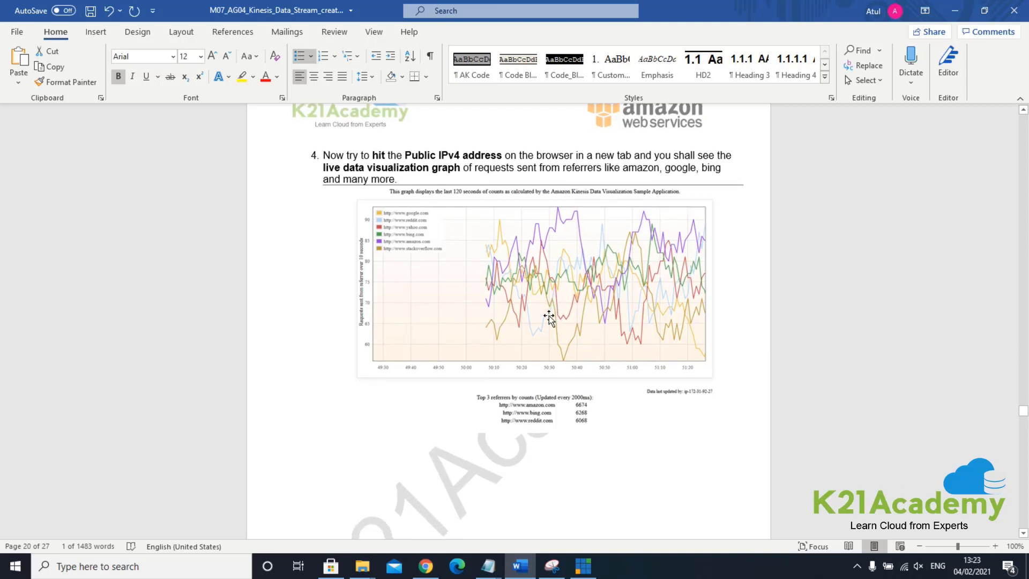
mouse_move(456, 271)
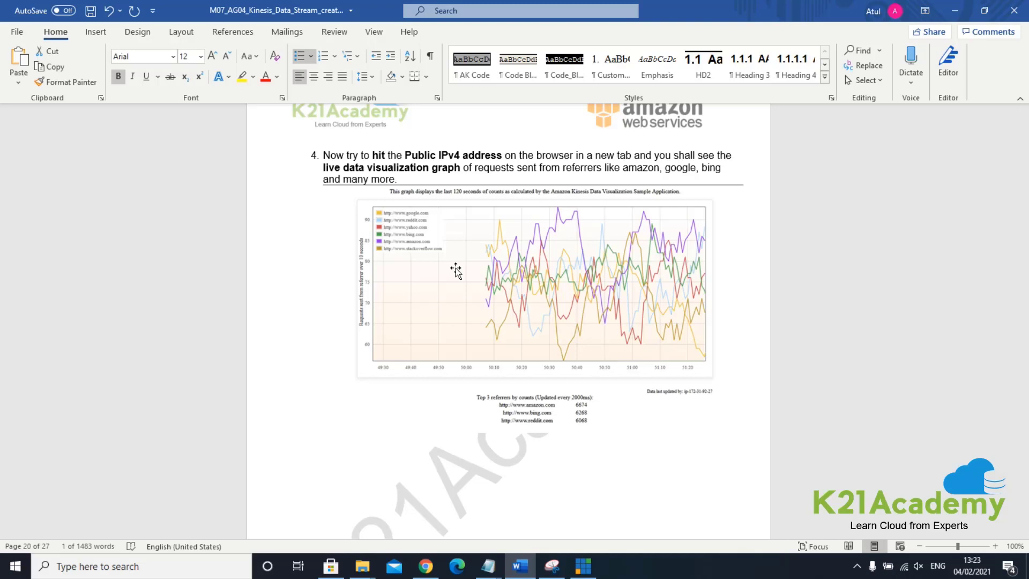
mouse_move(616, 208)
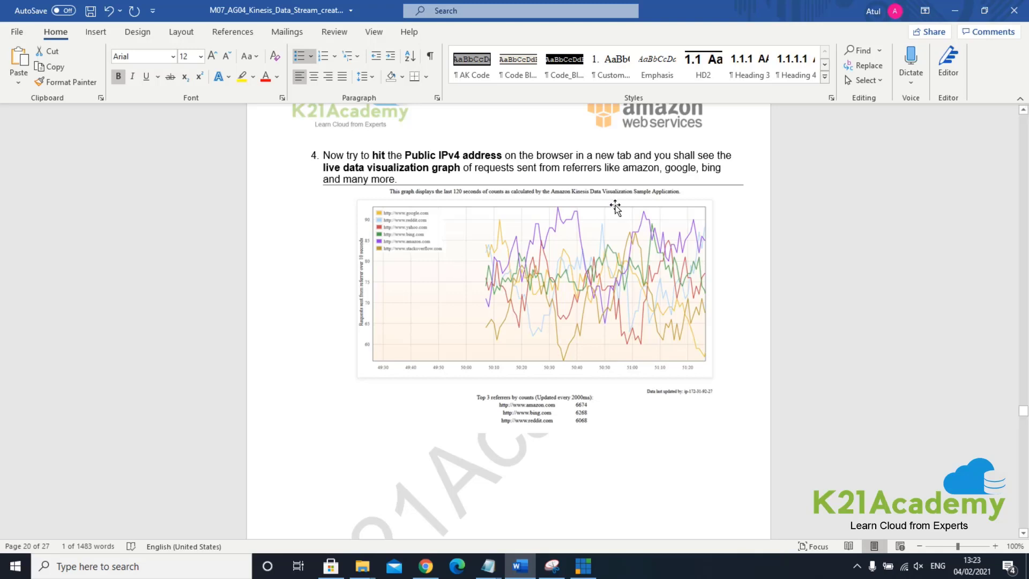
mouse_move(705, 324)
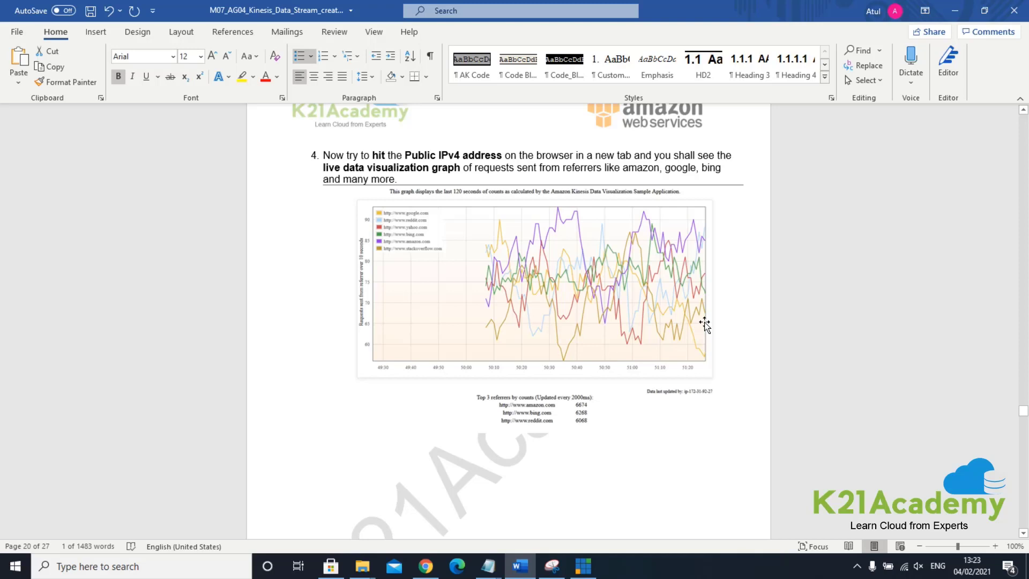
Step: Scroll to the step 4 graph and the top 3 referrers list led by amazon.com at 6674
scroll("down", 3)
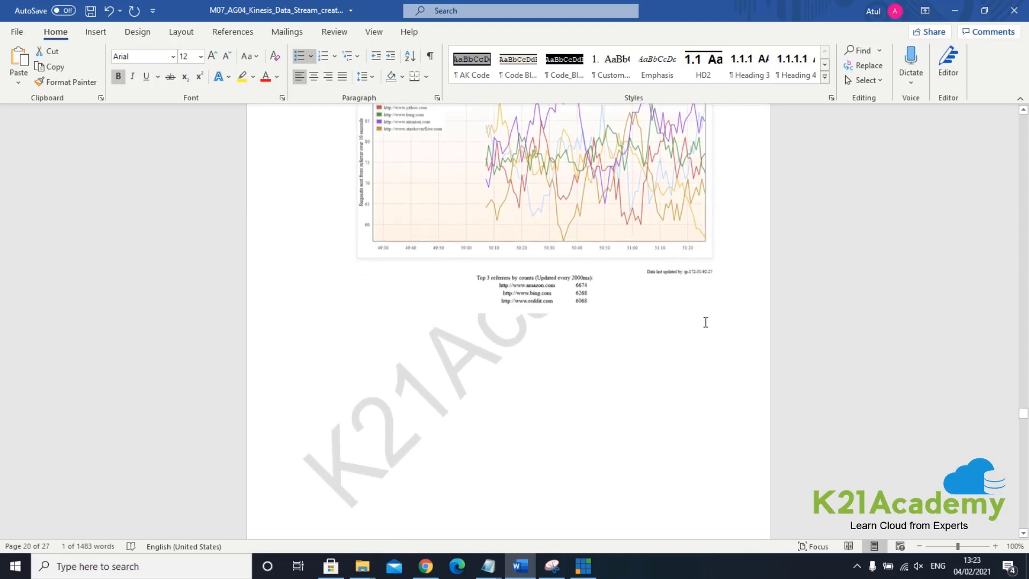
Step: Read through the guide's Kinesis stream metrics and Deleting Resources notes
scroll("down", 3)
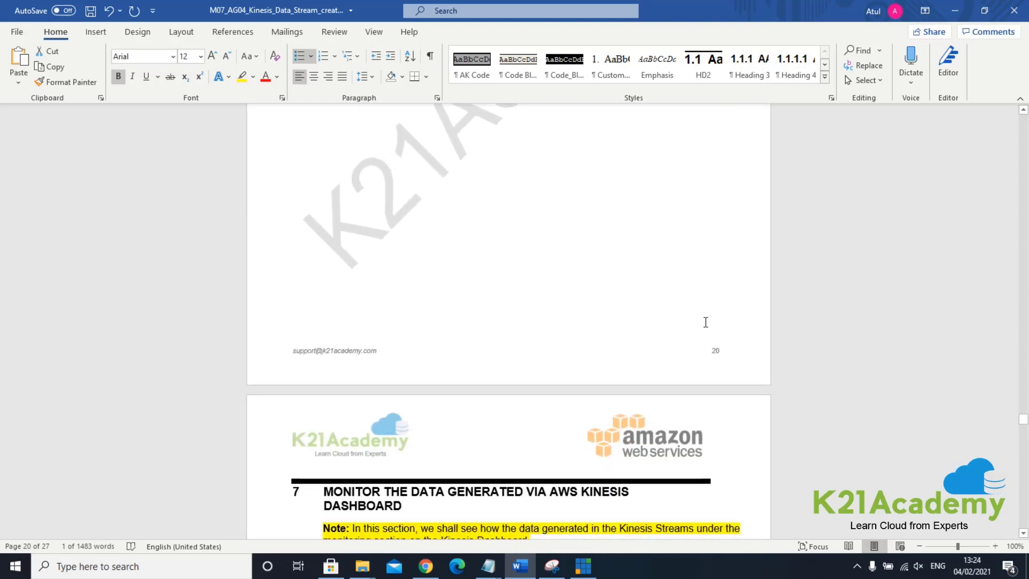
scroll("down", 3)
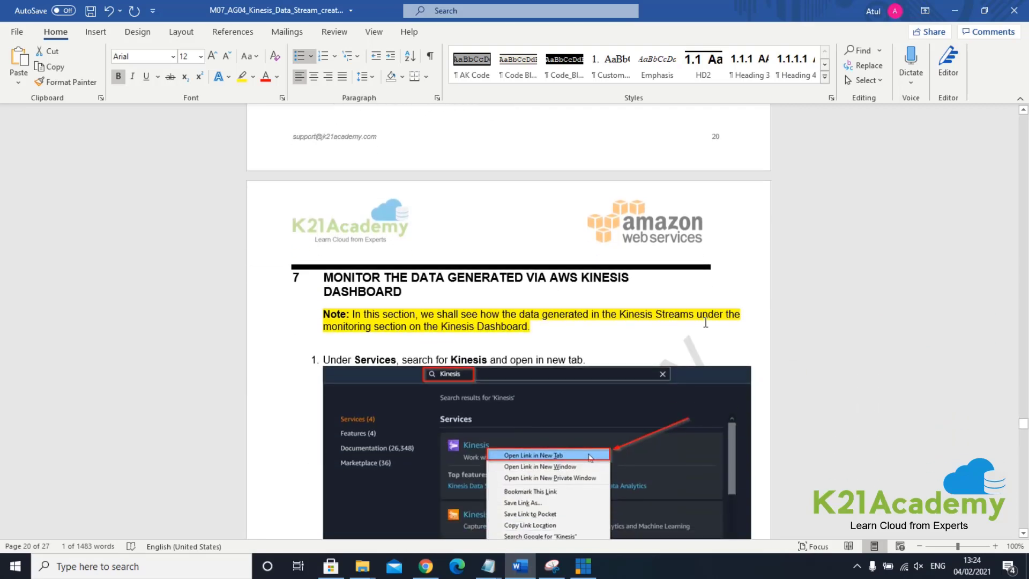
scroll("down", 3)
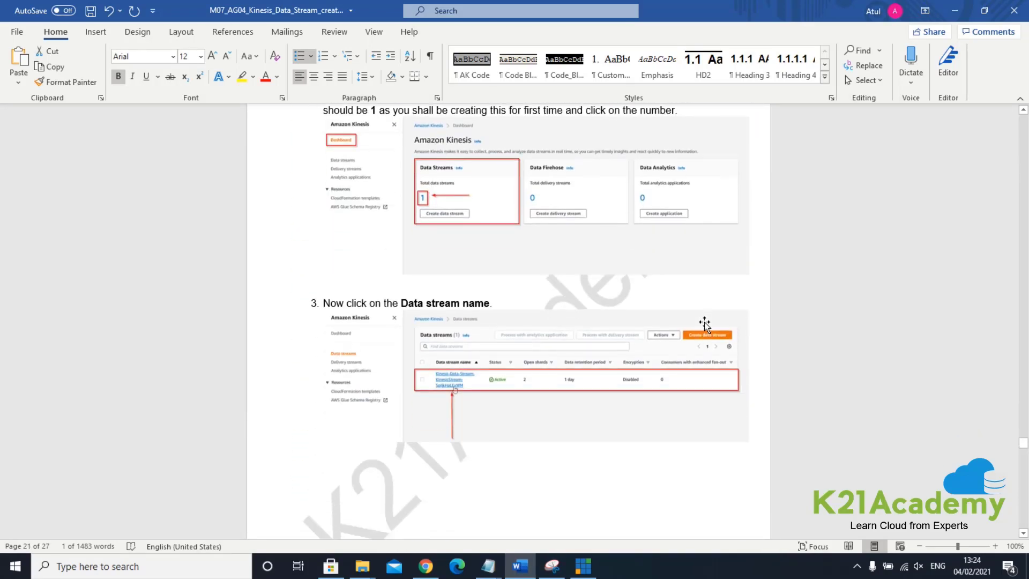
scroll("down", 3)
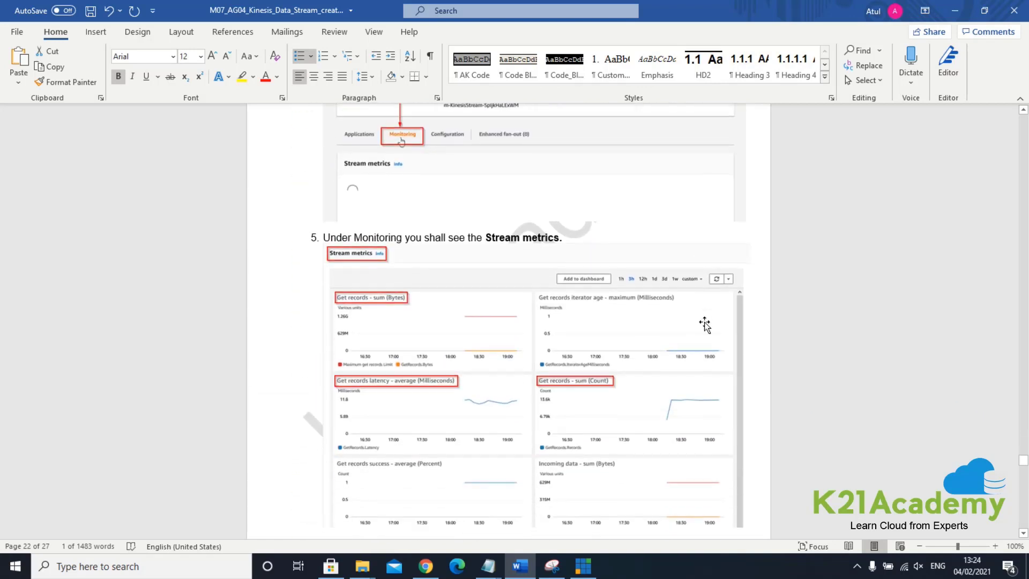
scroll("down", 3)
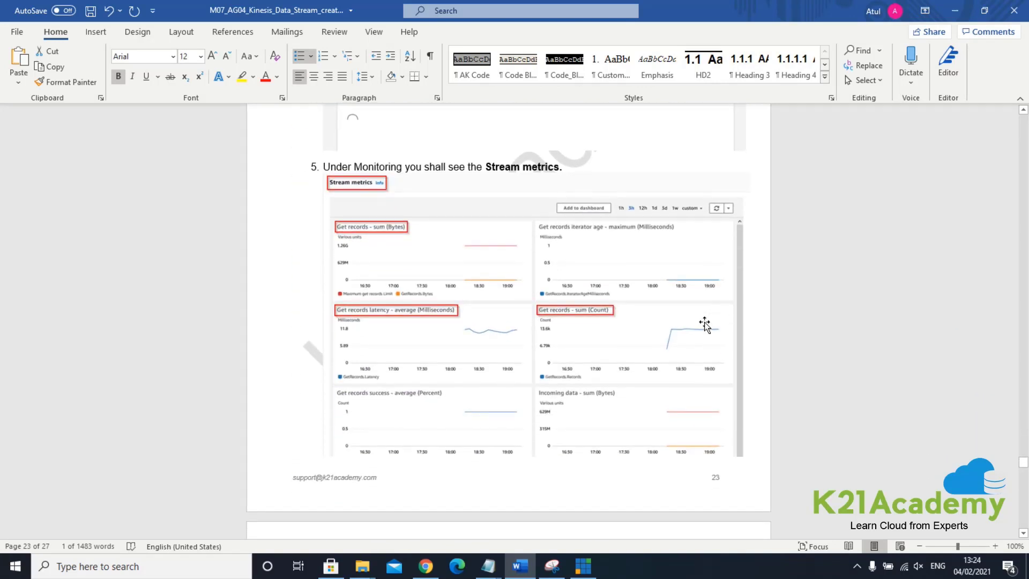
scroll("down", 3)
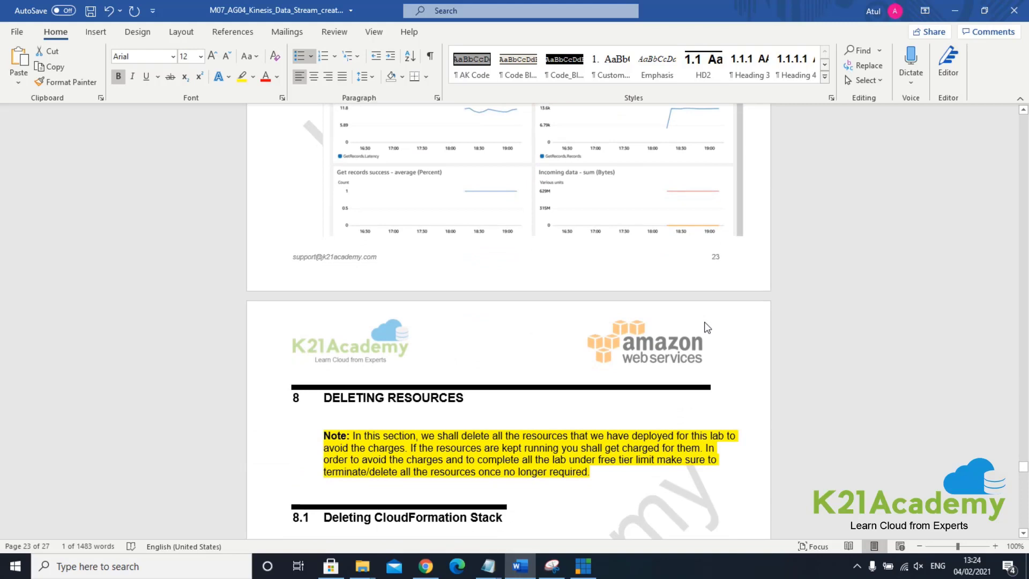
scroll("up", 3)
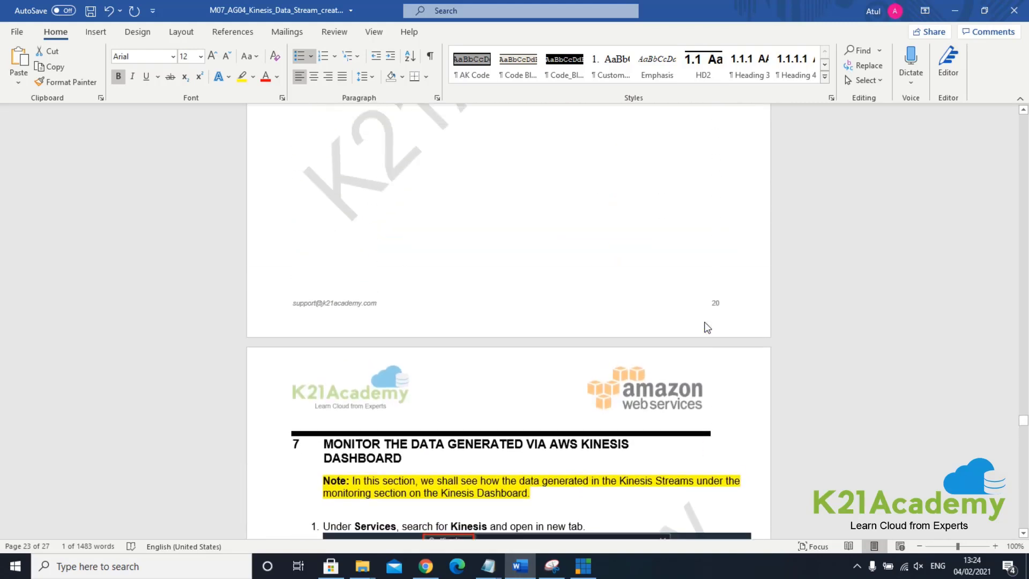
scroll("up", 3)
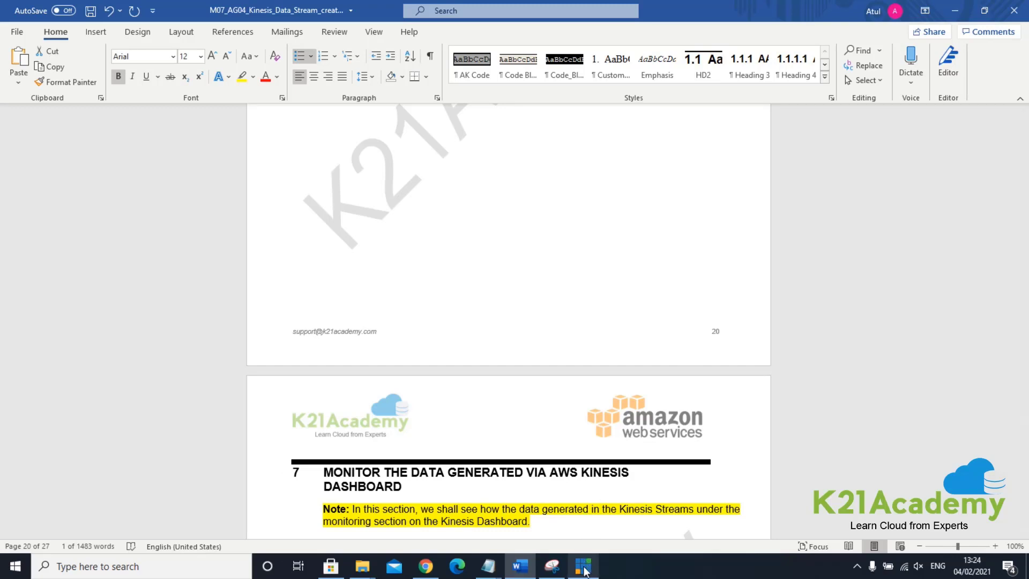
Step: Switch back to the CloudFormation Stacks list, where Kinesis-Data-Stream shows CREATE_COMPLETE
left_click(425, 566)
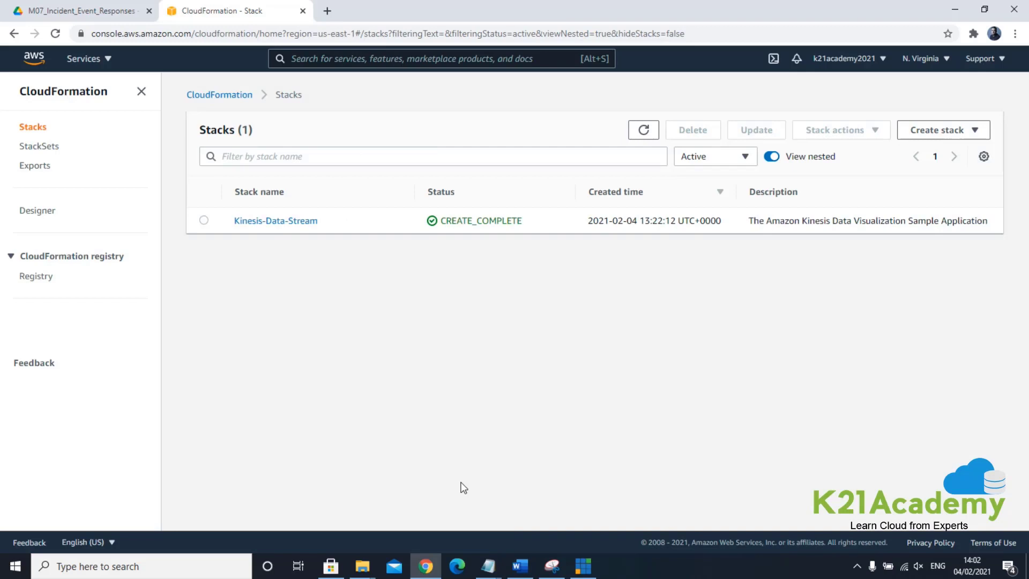
mouse_move(284, 264)
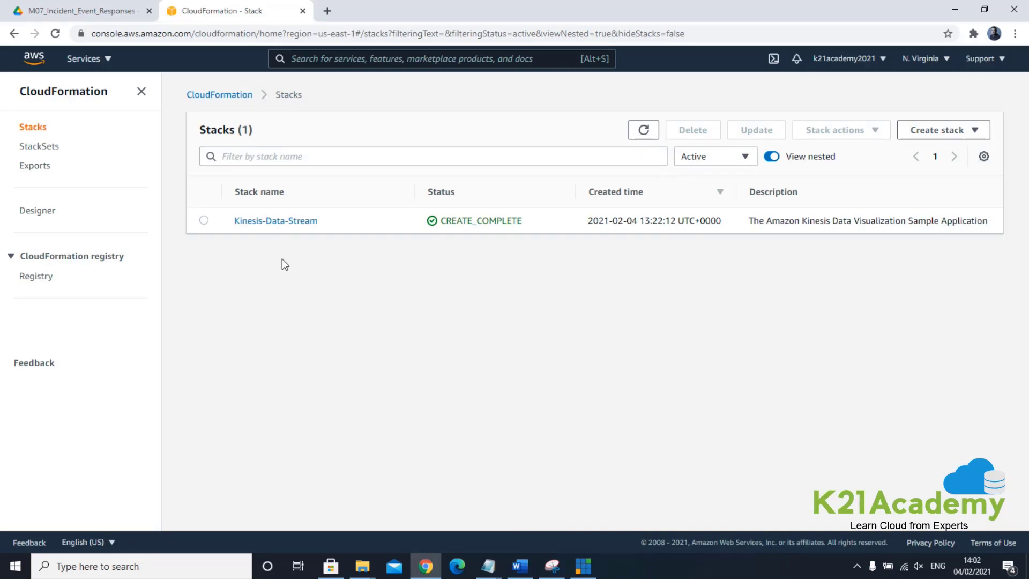
mouse_move(392, 198)
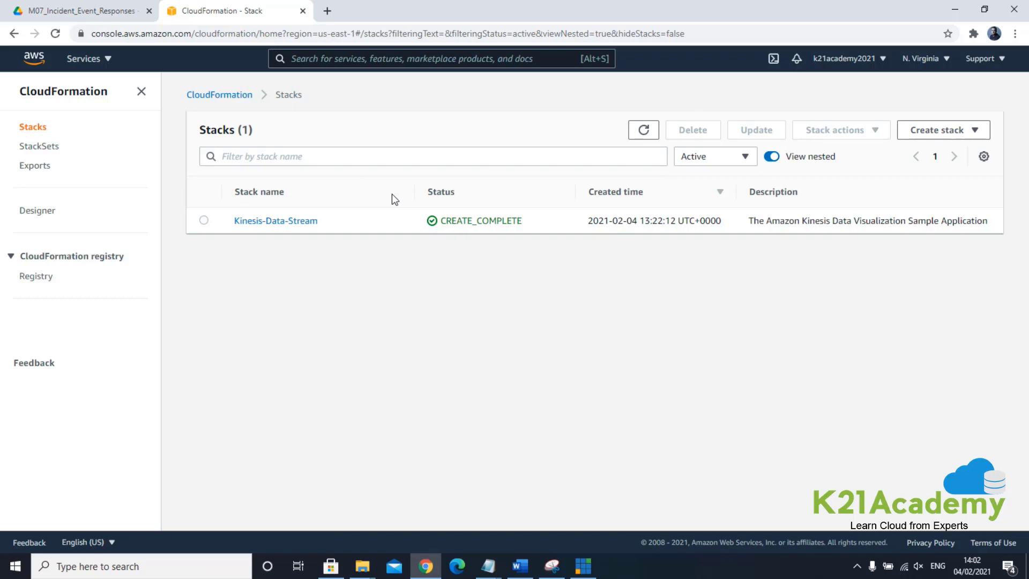
mouse_move(254, 252)
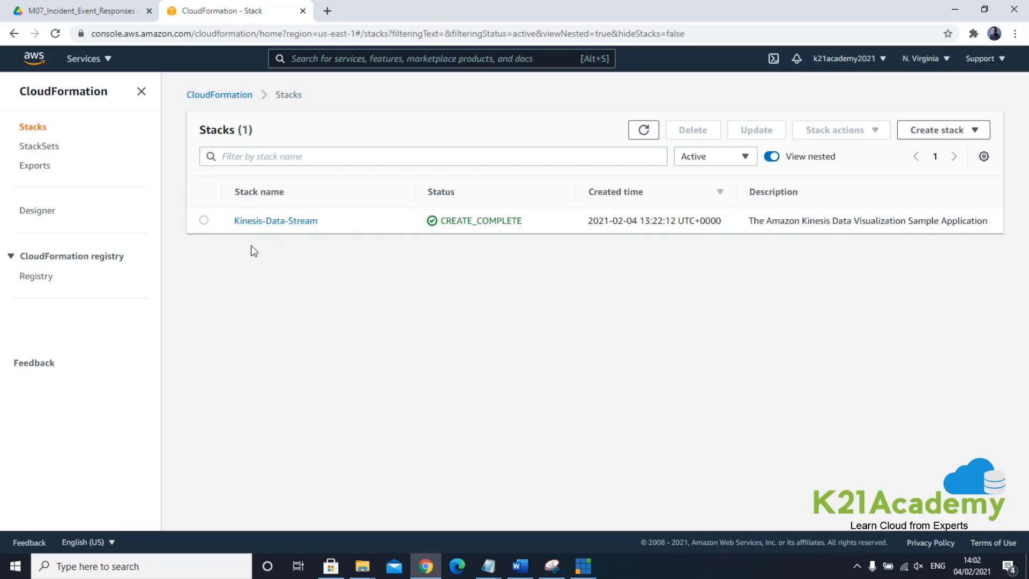
mouse_move(296, 256)
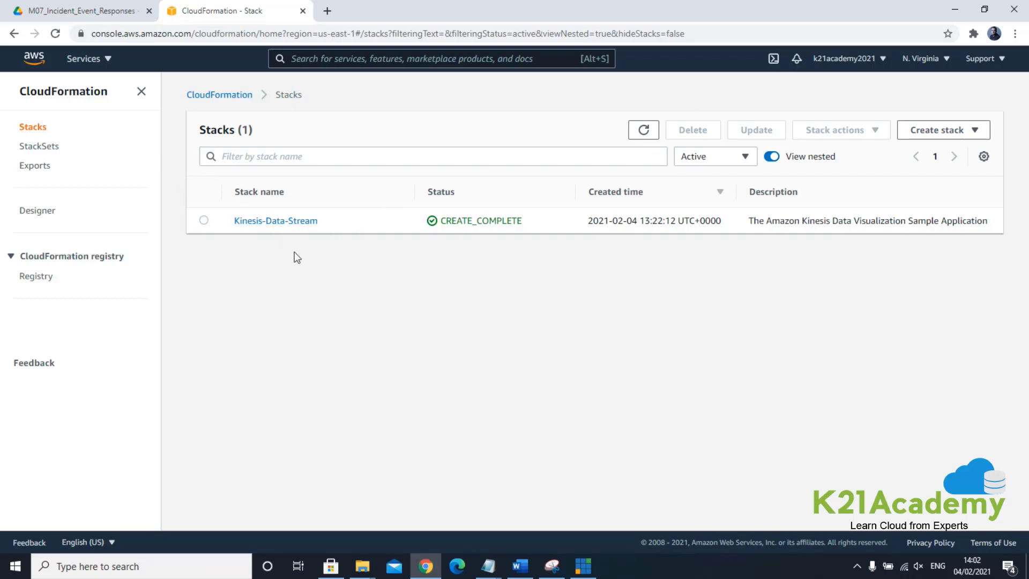
mouse_move(359, 237)
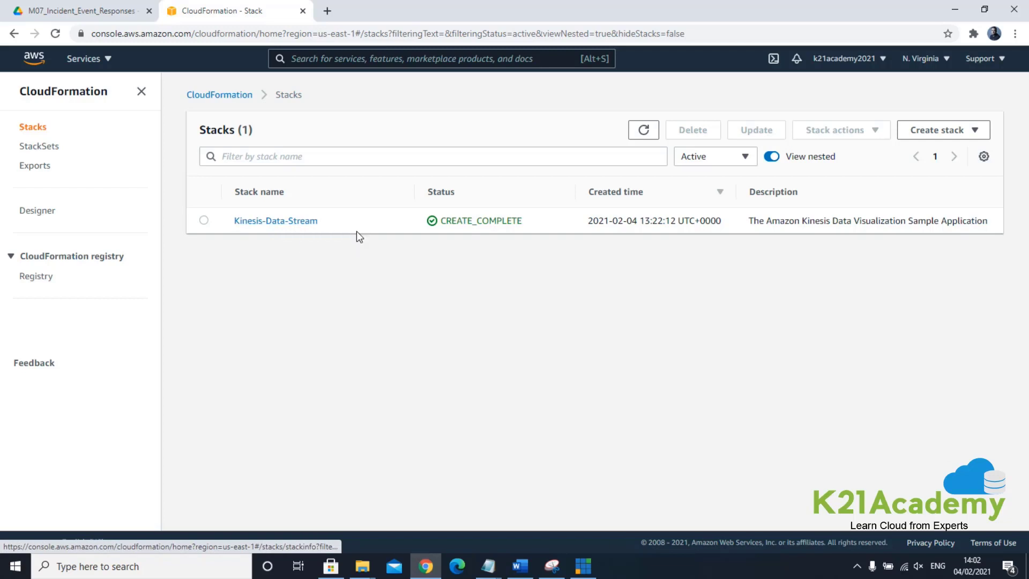
Step: Review the Kinesis-Data-Stream stack's eleven resources and pick out the Ec2Instance resource
left_click(275, 220)
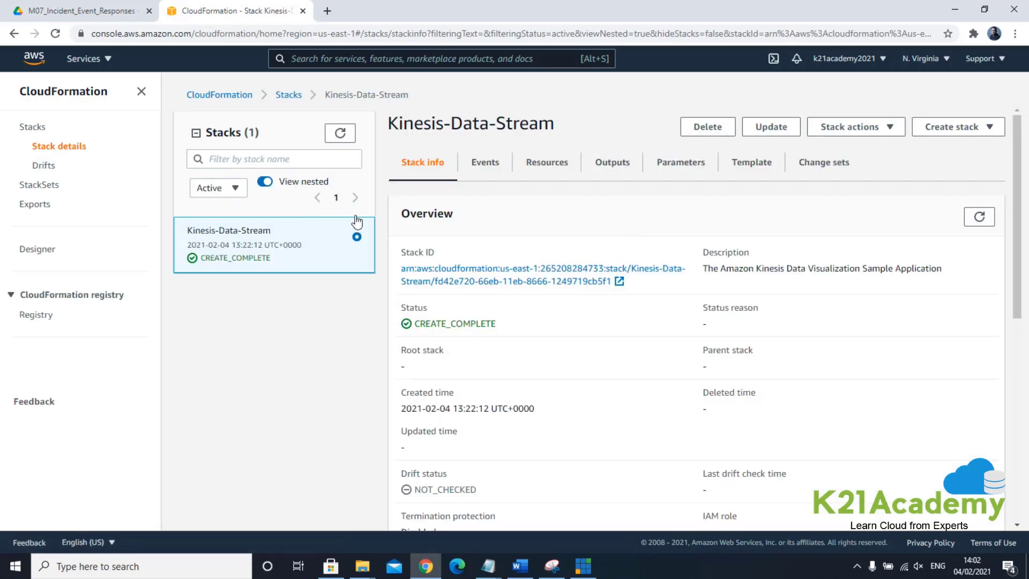
left_click(546, 161)
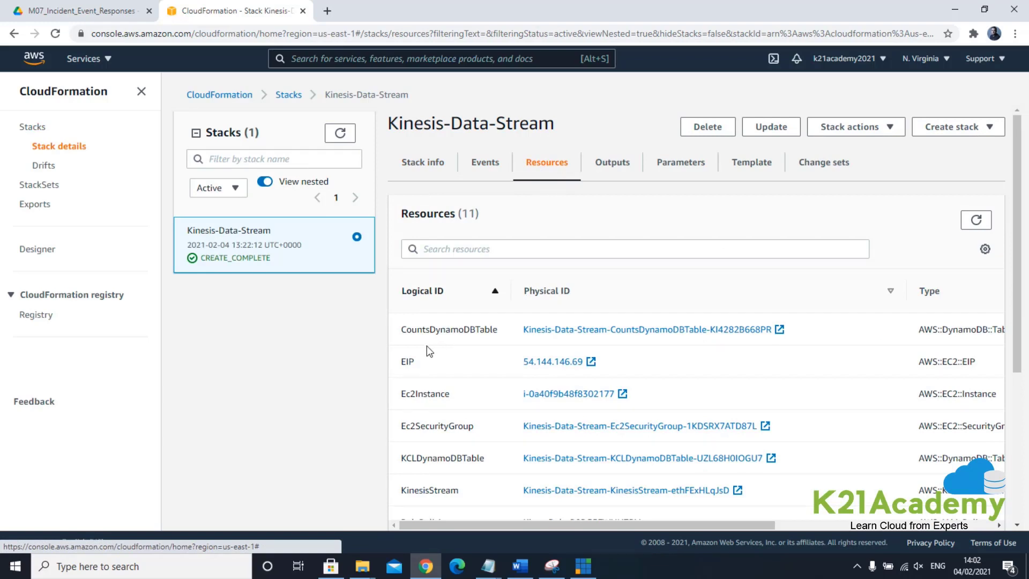
scroll("down", 3)
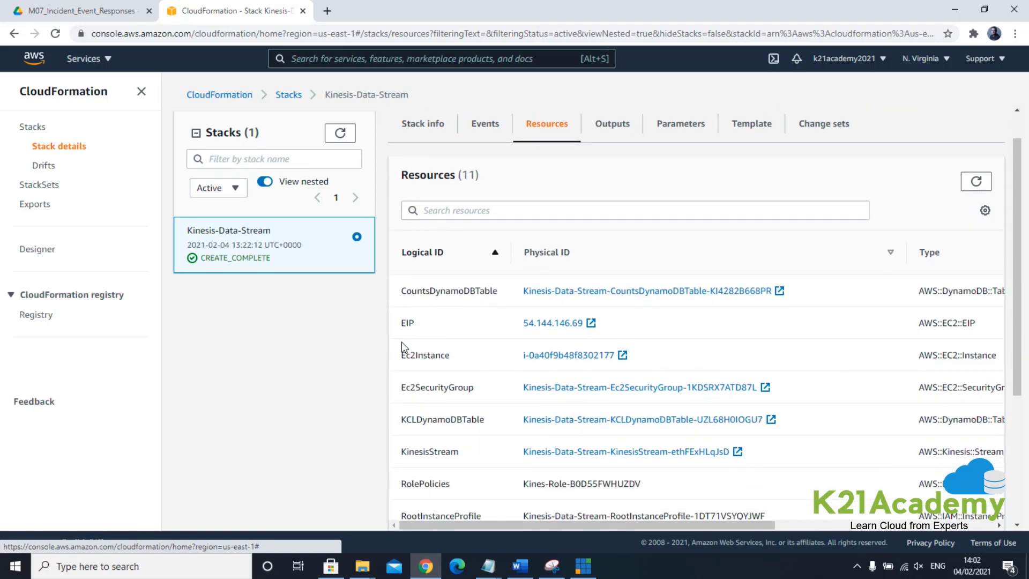
mouse_move(405, 356)
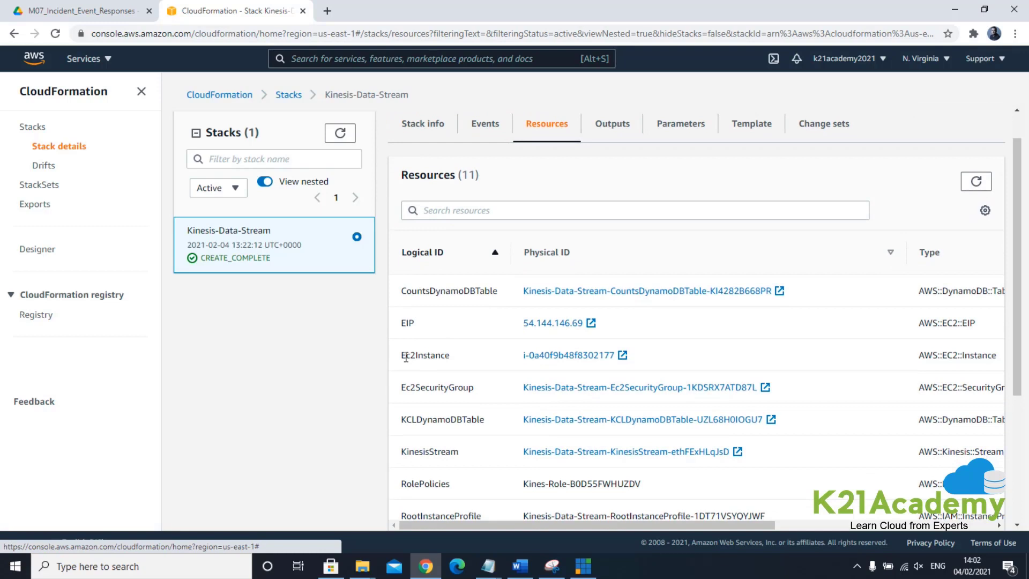
double_click(425, 355)
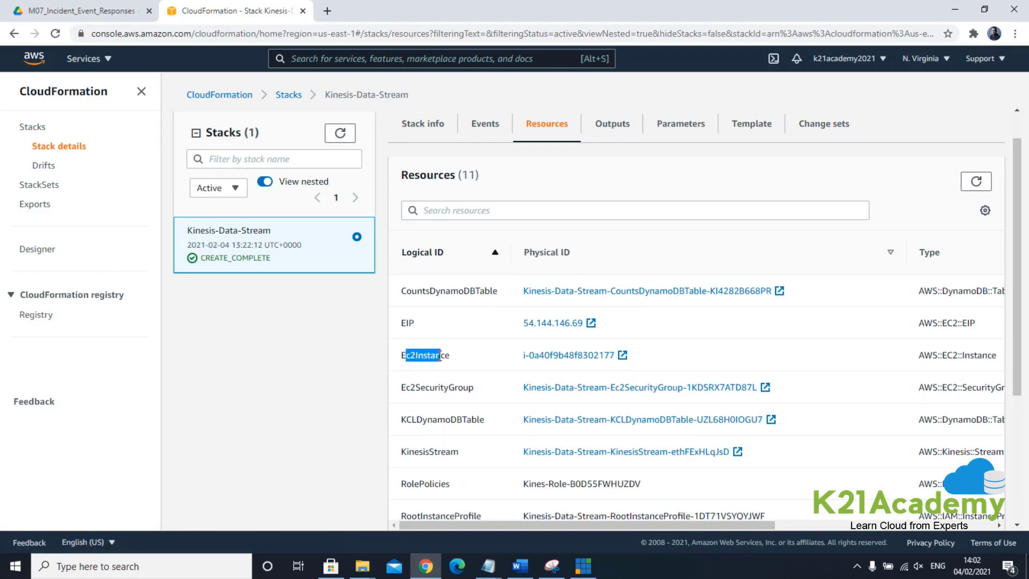
scroll("down", 3)
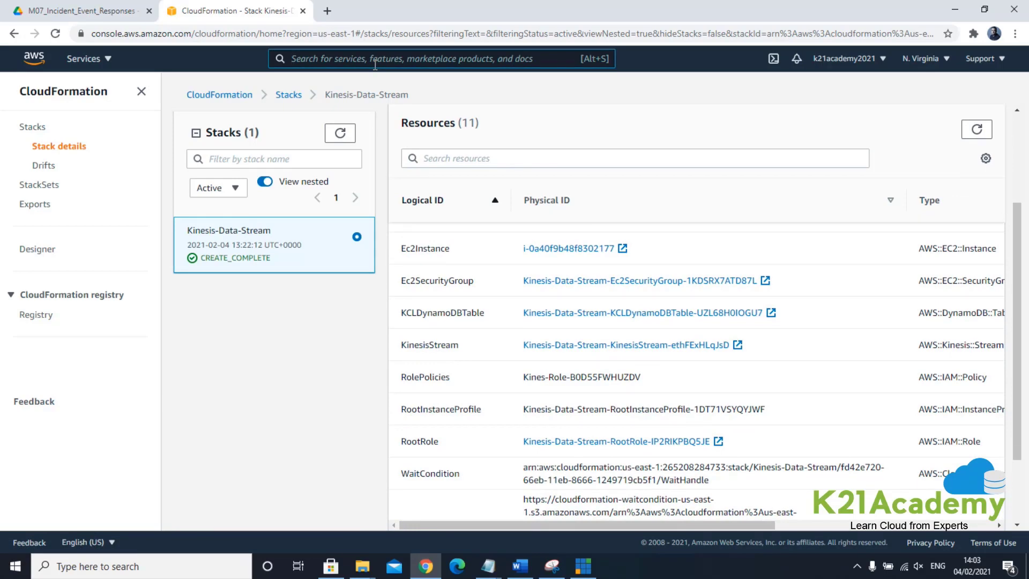
Step: Search the console for EC2
type("EC2")
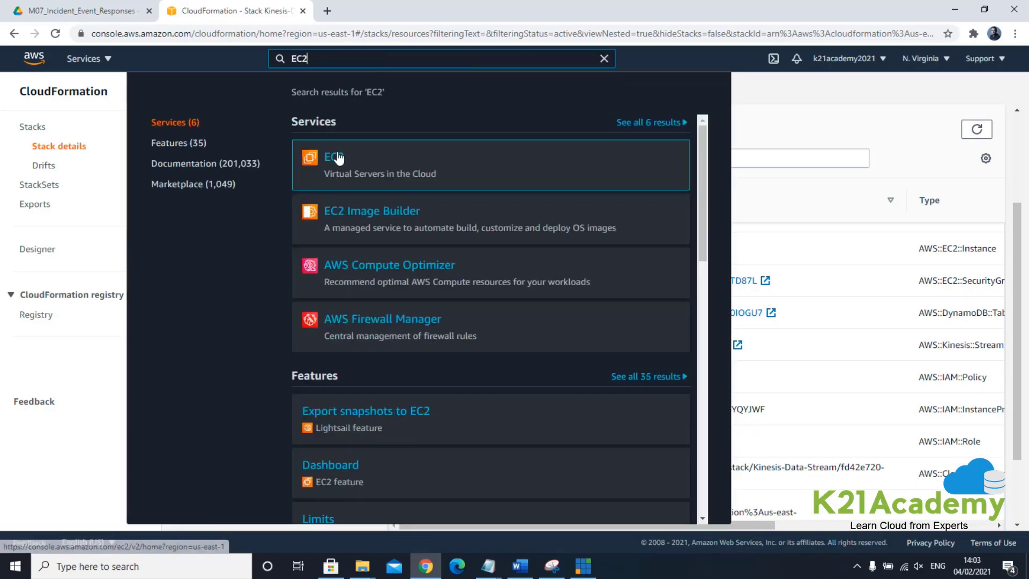
Step: Bring up the details of the running t2.micro instance in Amazon EC2
left_click(333, 158)
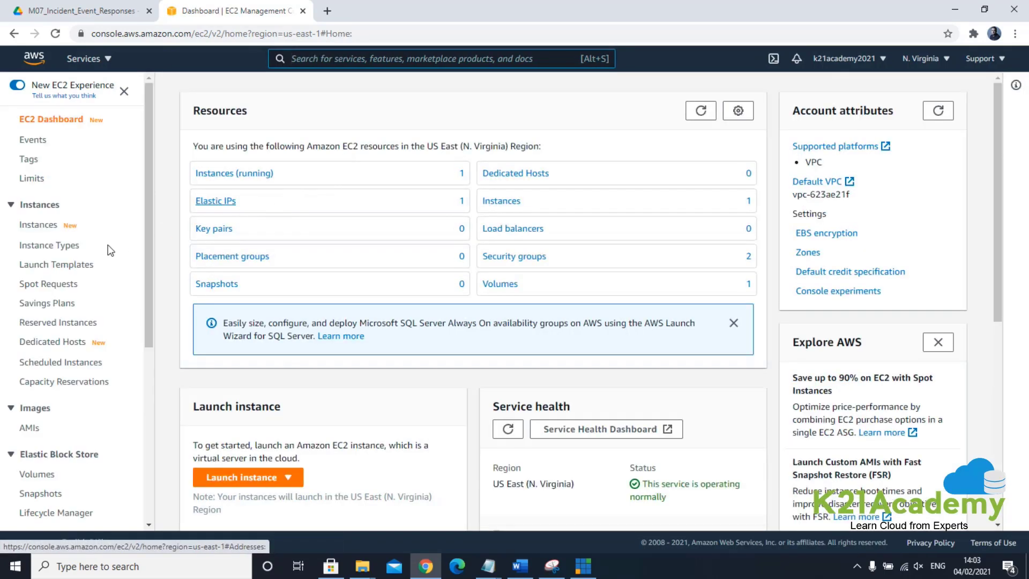
left_click(234, 173)
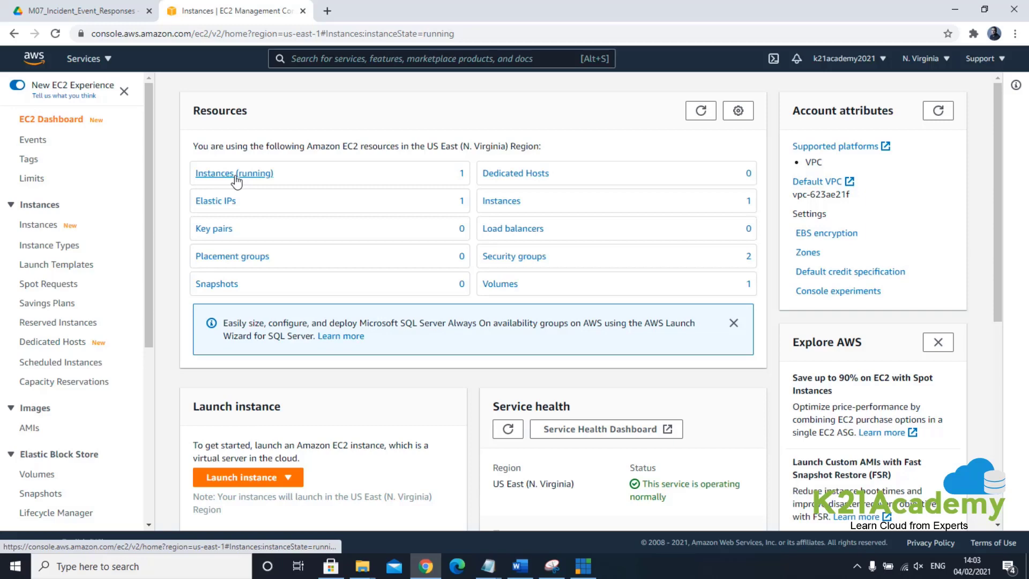
left_click(234, 173)
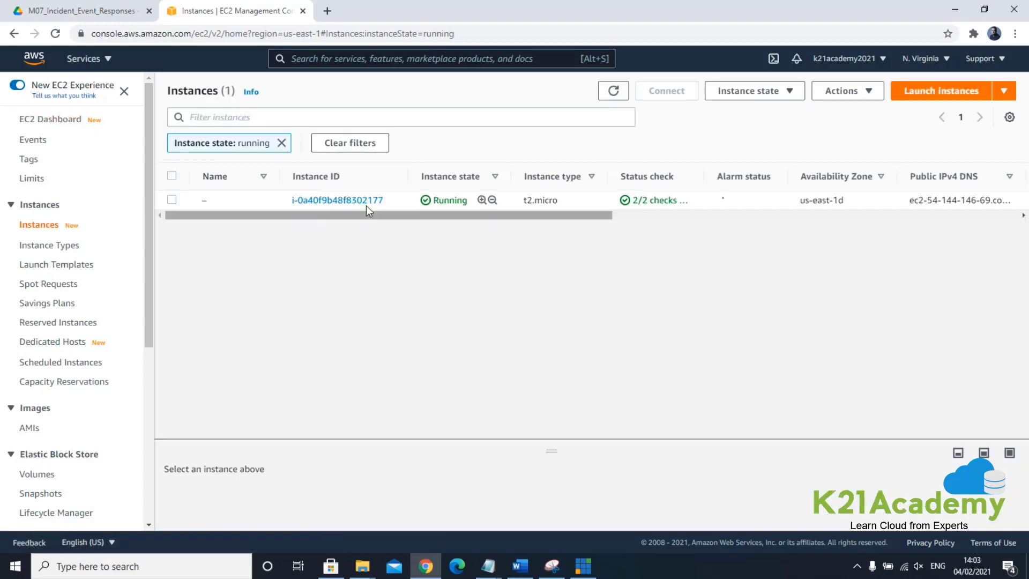
left_click(337, 200)
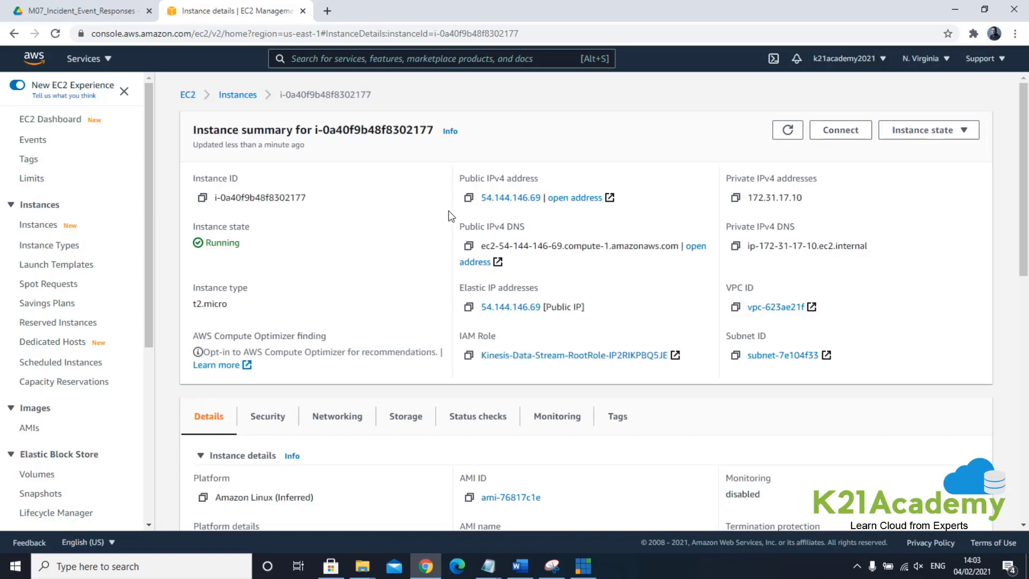
mouse_move(482, 178)
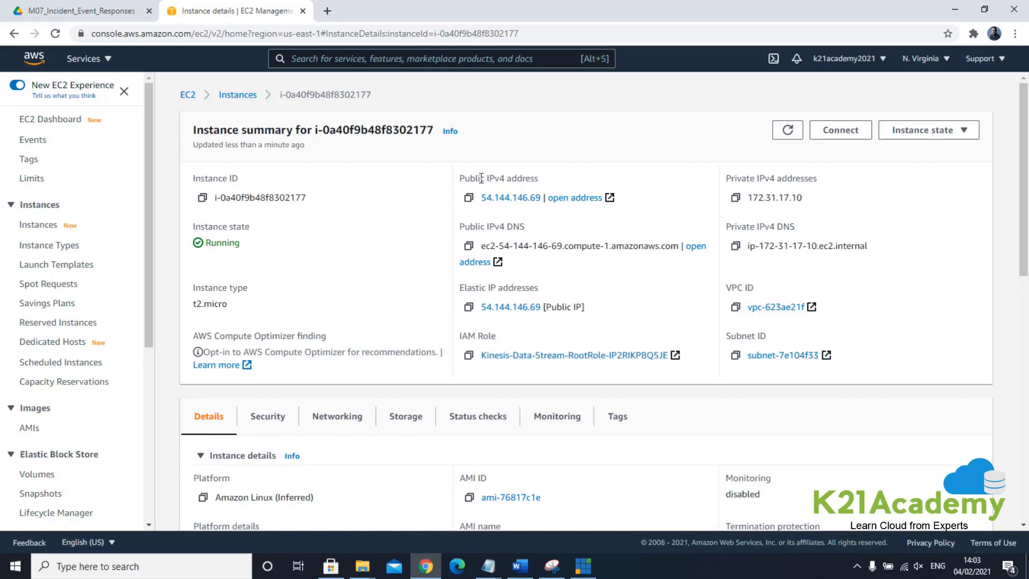
Step: Copy the instance's public IPv4 address 54.144.146.69 and start a new browser tab
left_click(467, 198)
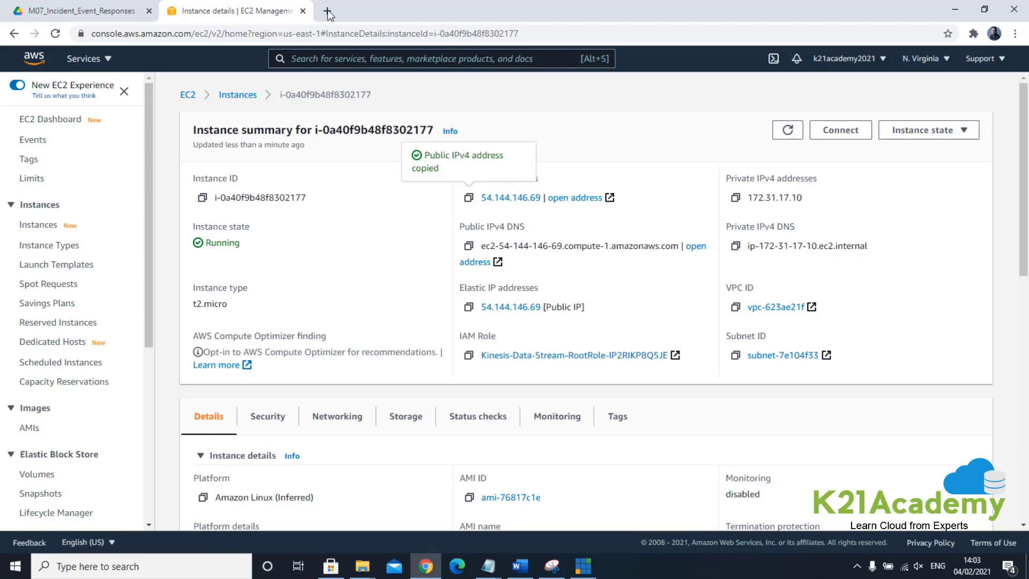
left_click(328, 11)
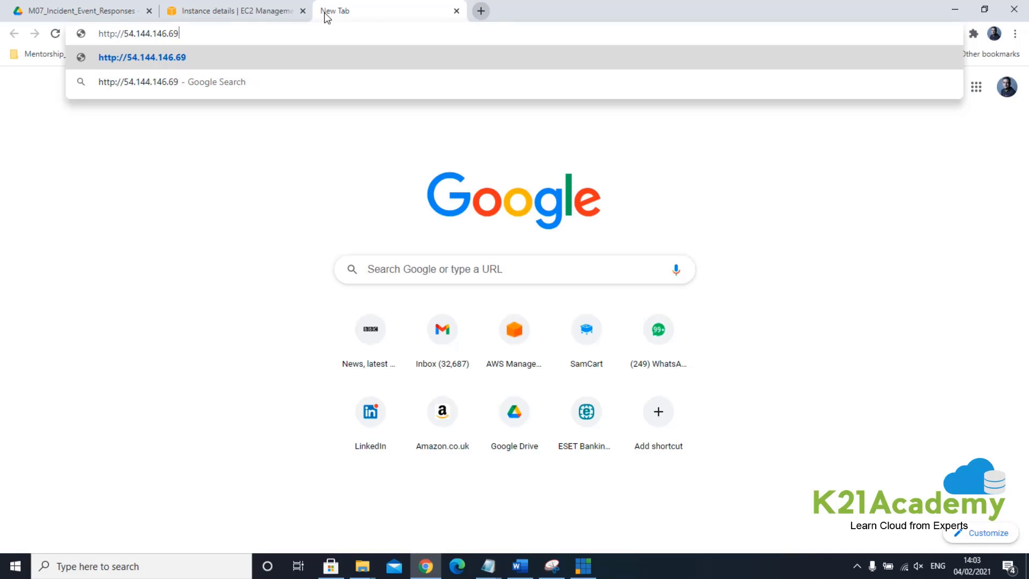
Step: Load the Kinesis visualization app at the instance's IP, then switch to the lab guide
key("Return")
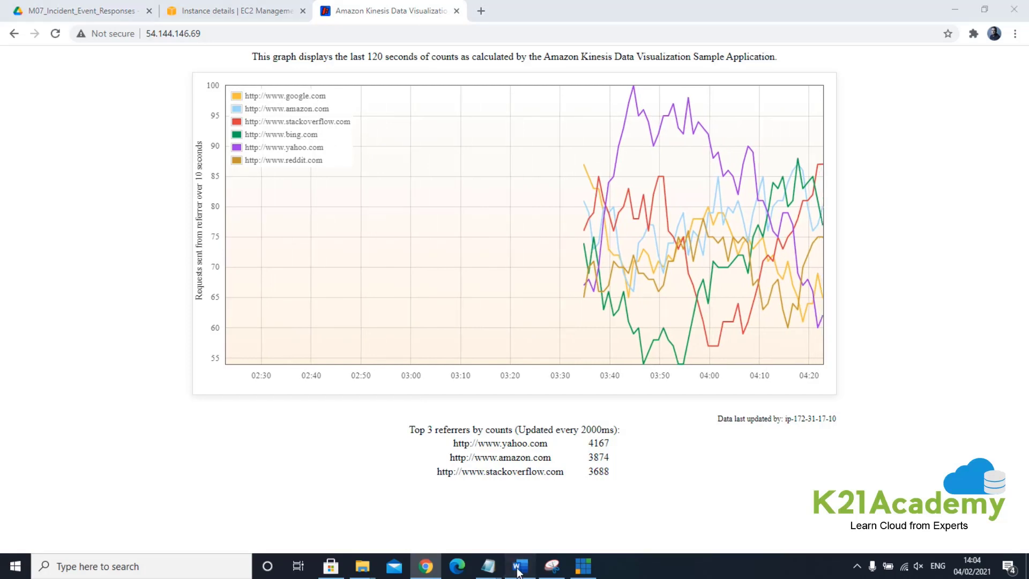
left_click(519, 566)
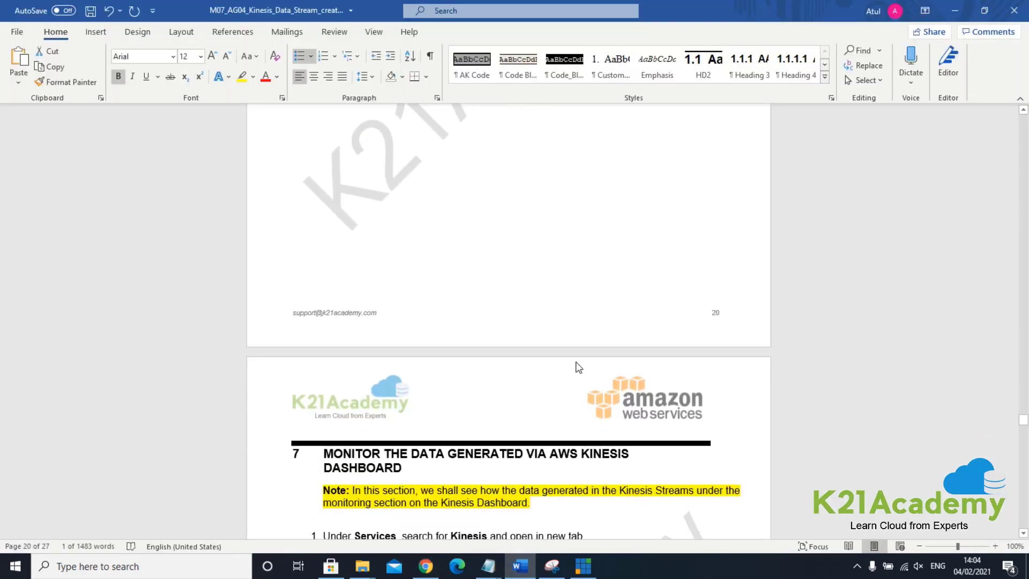
Step: Read section 7's Kinesis Dashboard steps in the guide, then return to the EC2 instance details
scroll("down", 3)
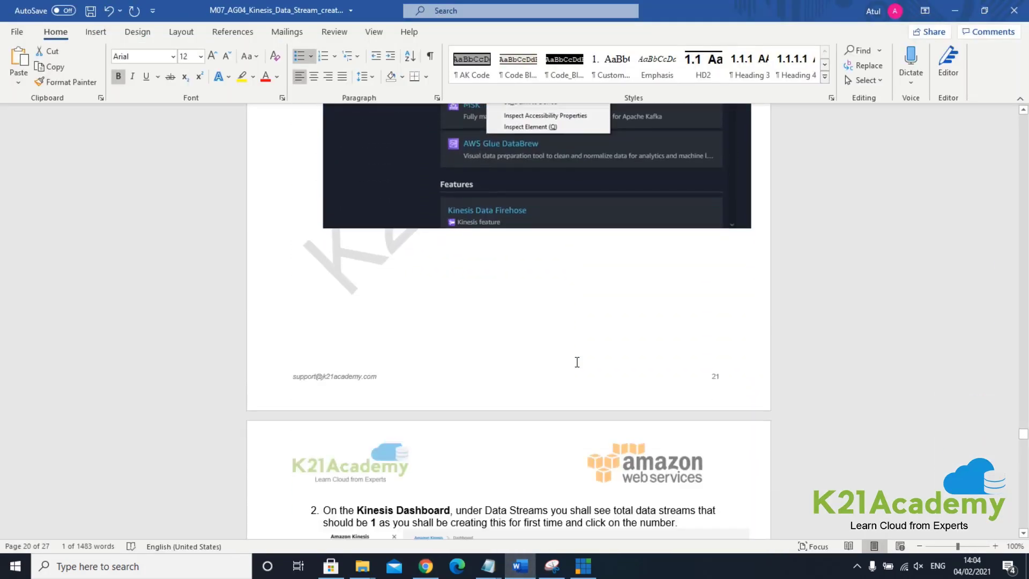
scroll("down", 3)
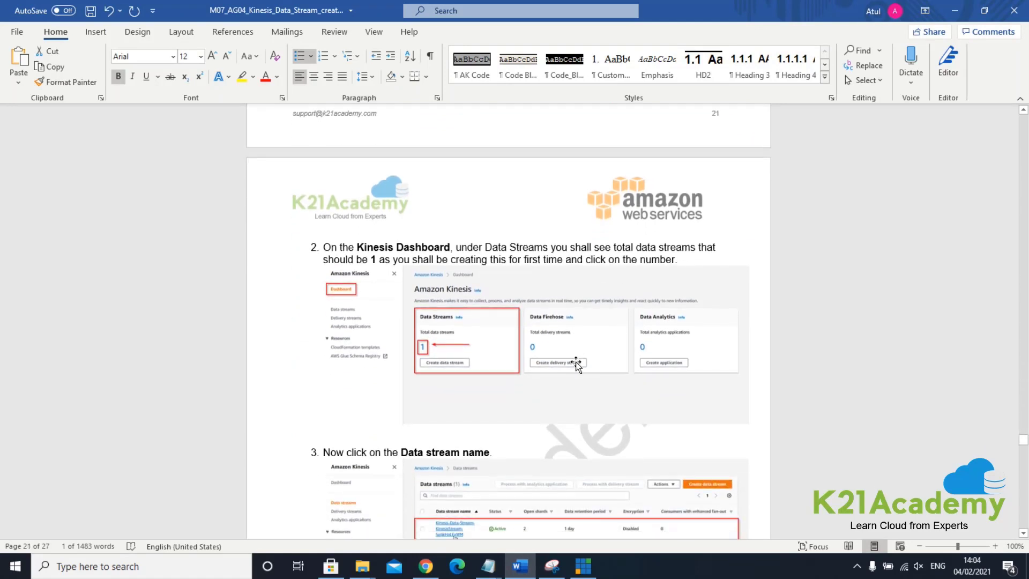
scroll("down", 3)
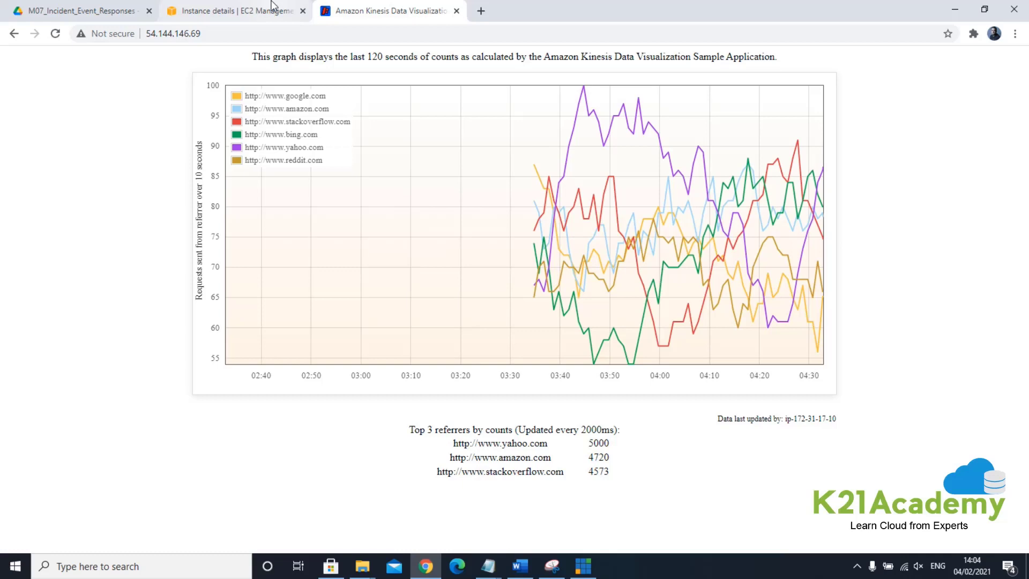
left_click(233, 11)
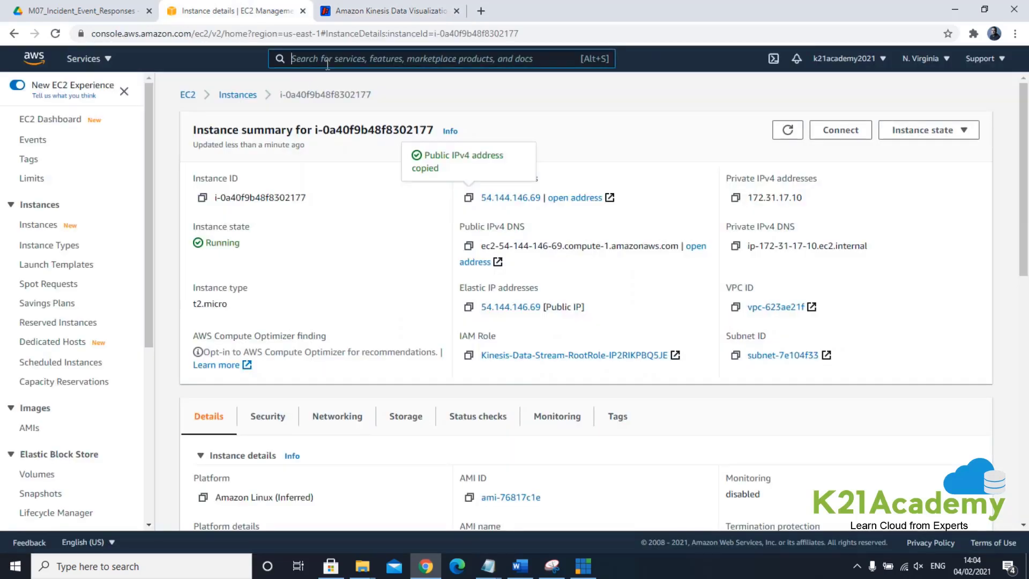
Step: Find Kinesis via console search and list its single active Kinesis-Data-Stream data stream
type("Kei")
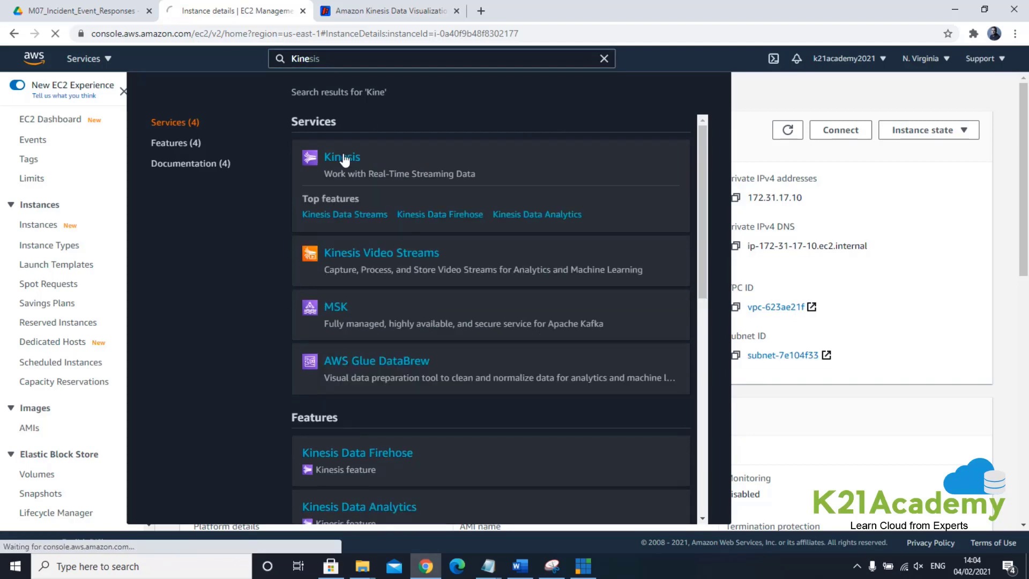
left_click(342, 156)
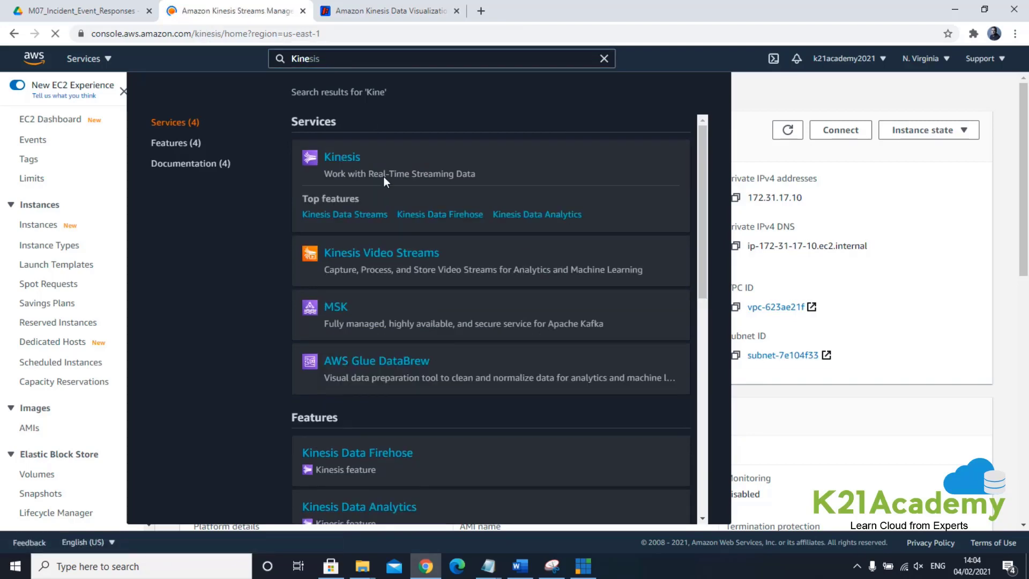
left_click(341, 156)
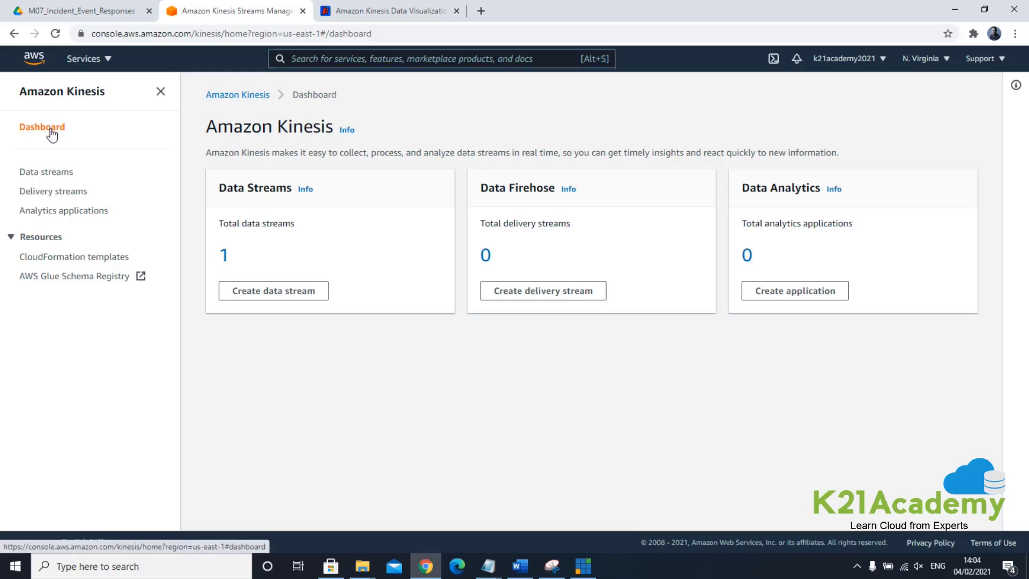
mouse_move(219, 259)
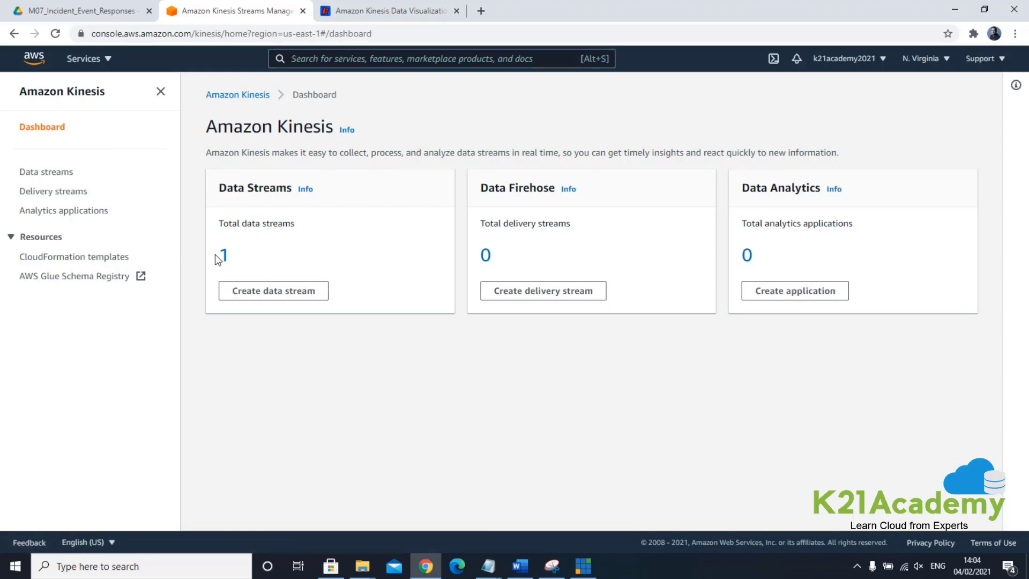
left_click(46, 172)
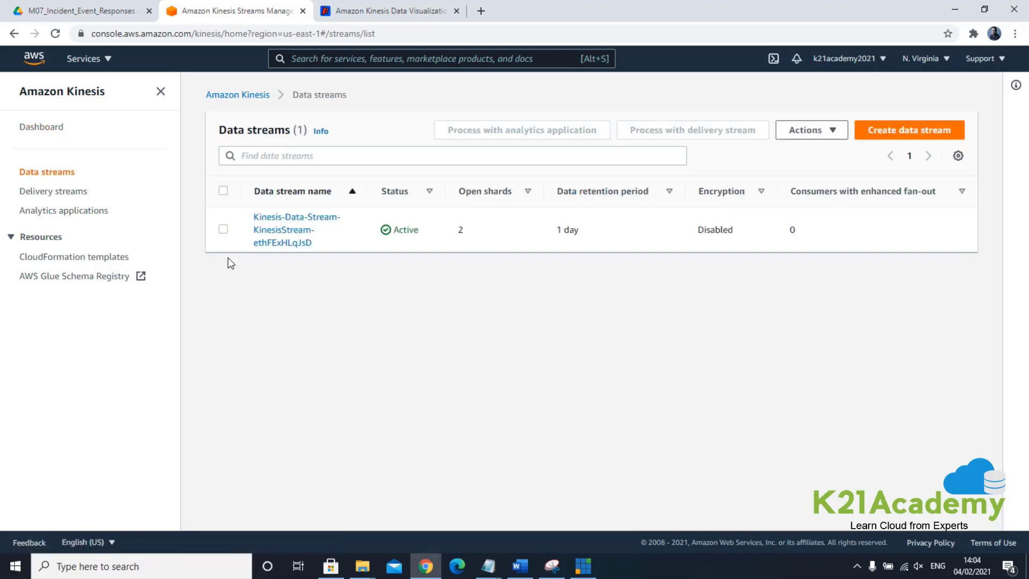
left_click(296, 230)
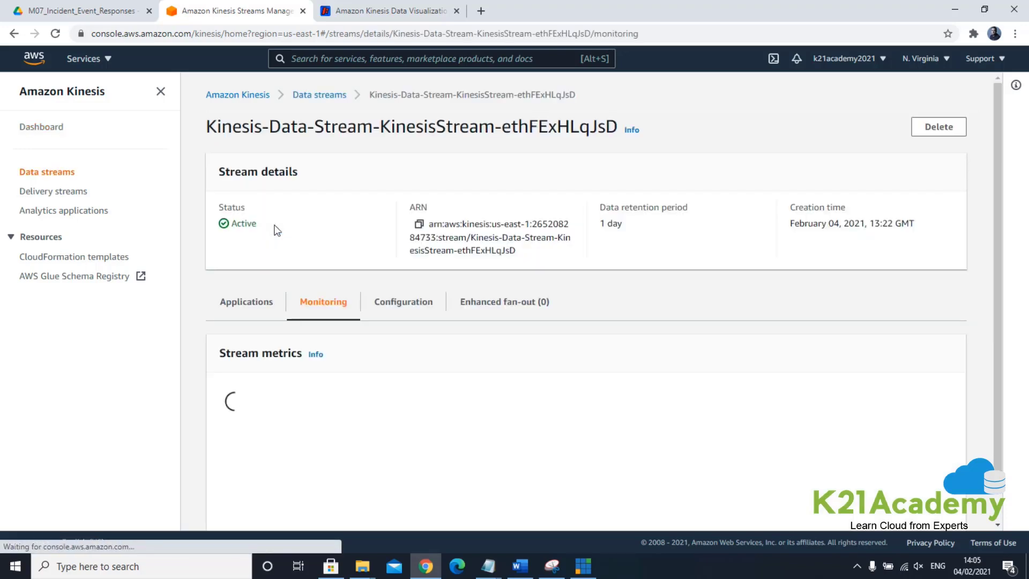
scroll("down", 3)
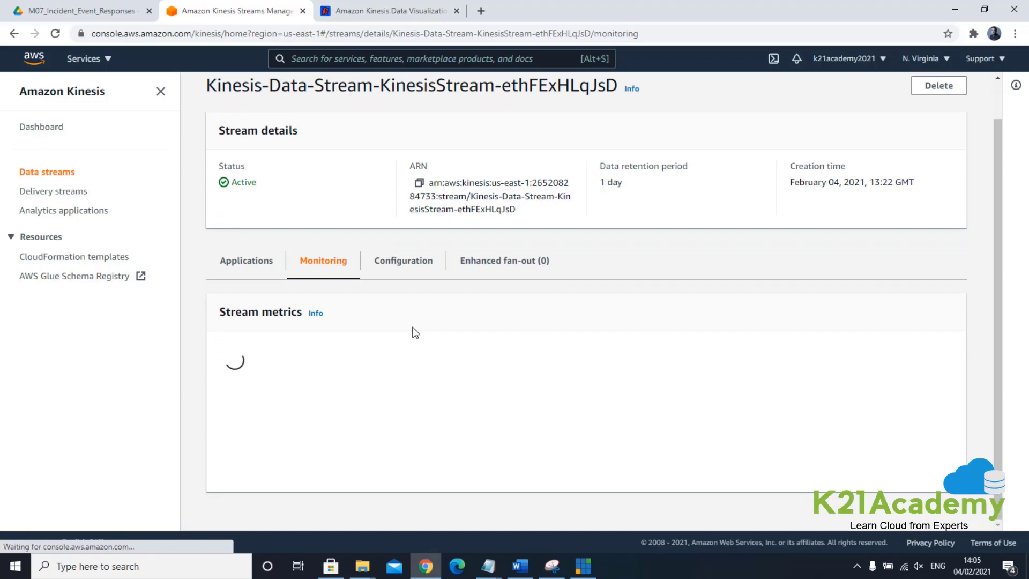
mouse_move(482, 309)
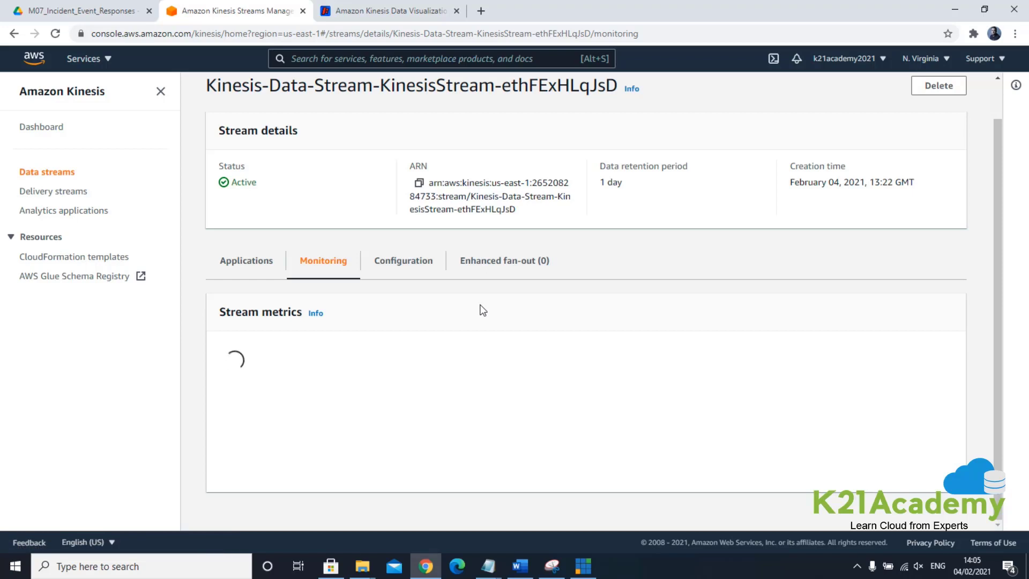
scroll("down", 3)
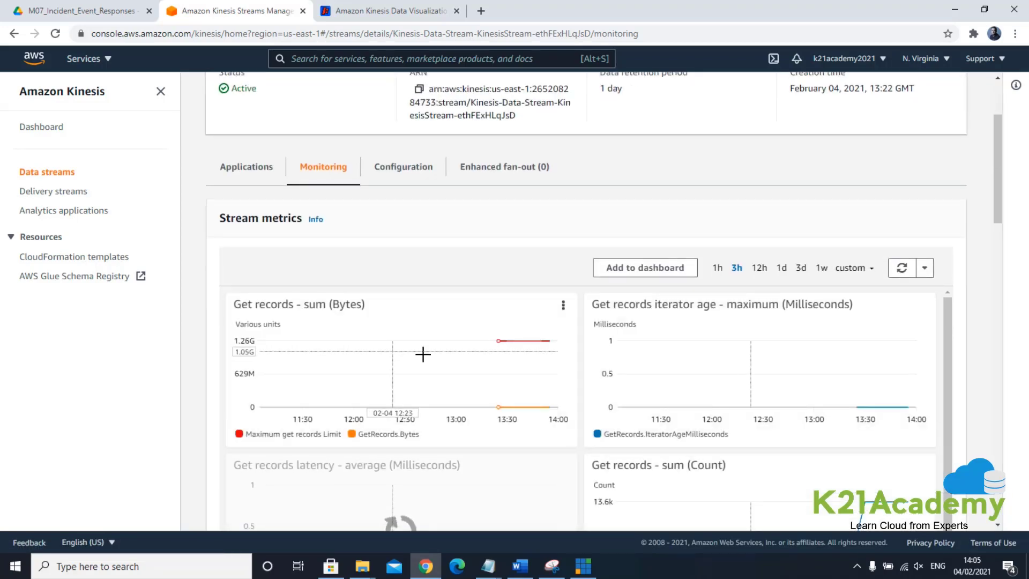
mouse_move(536, 341)
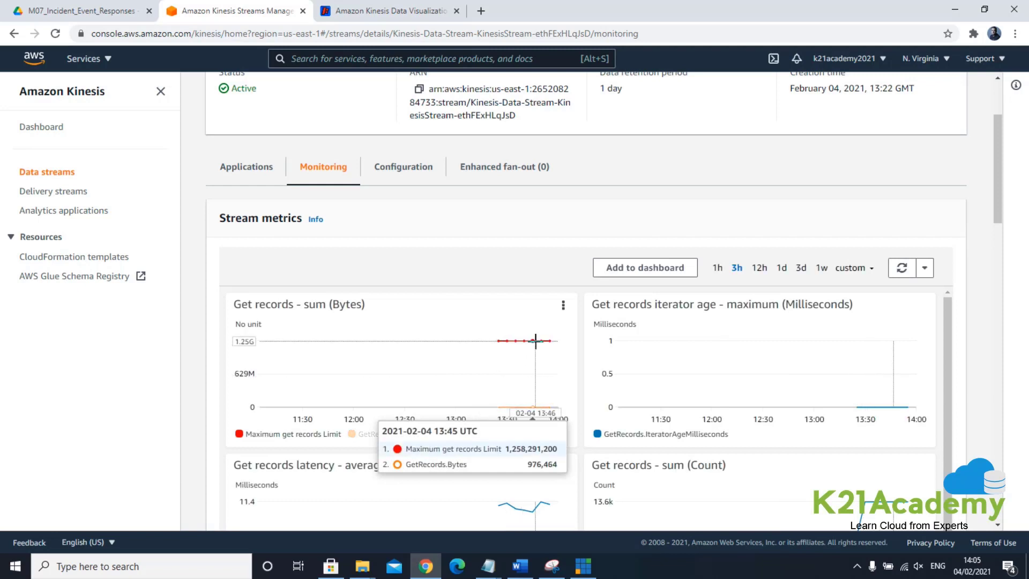
mouse_move(591, 401)
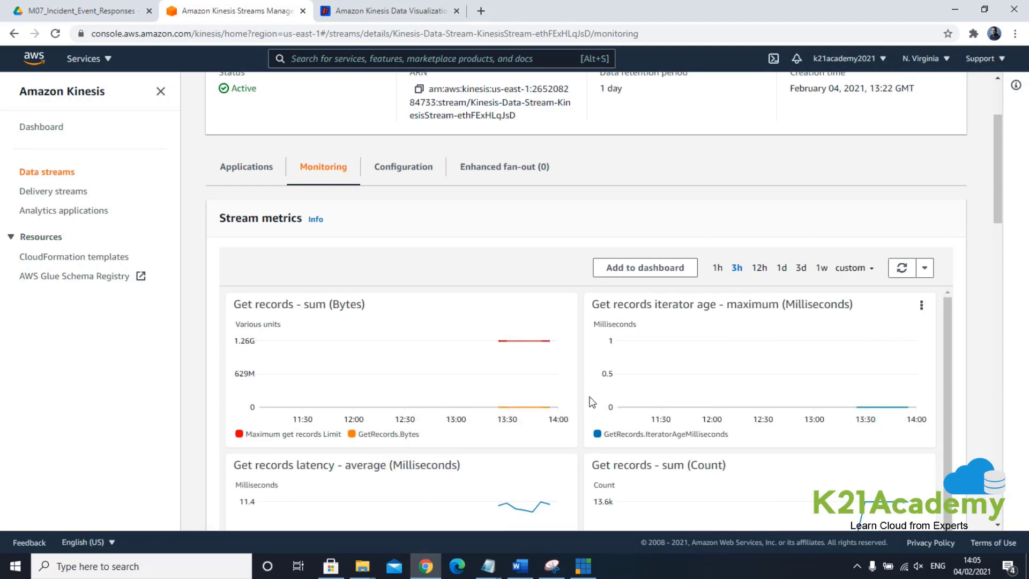
mouse_move(642, 378)
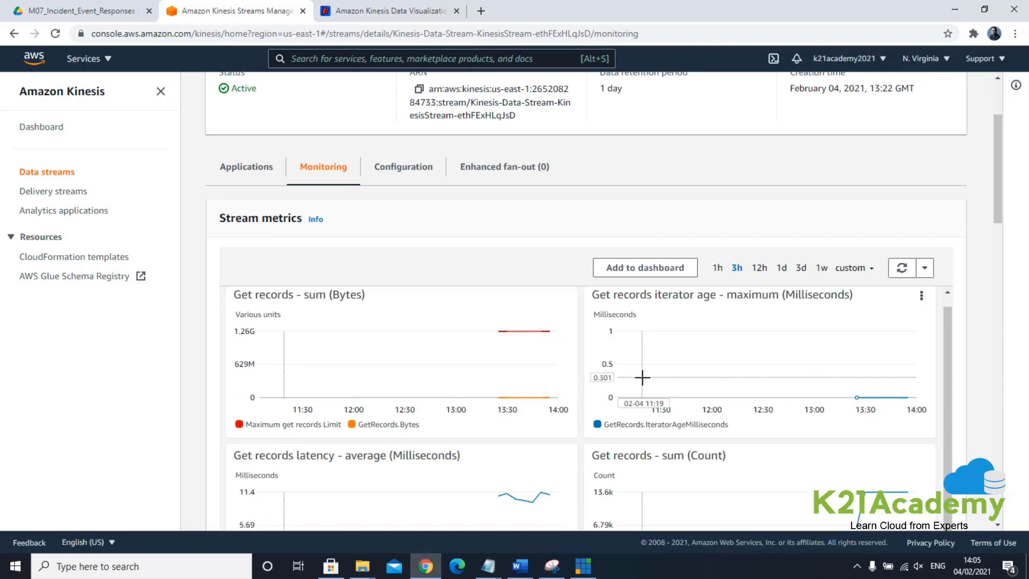
scroll("down", 3)
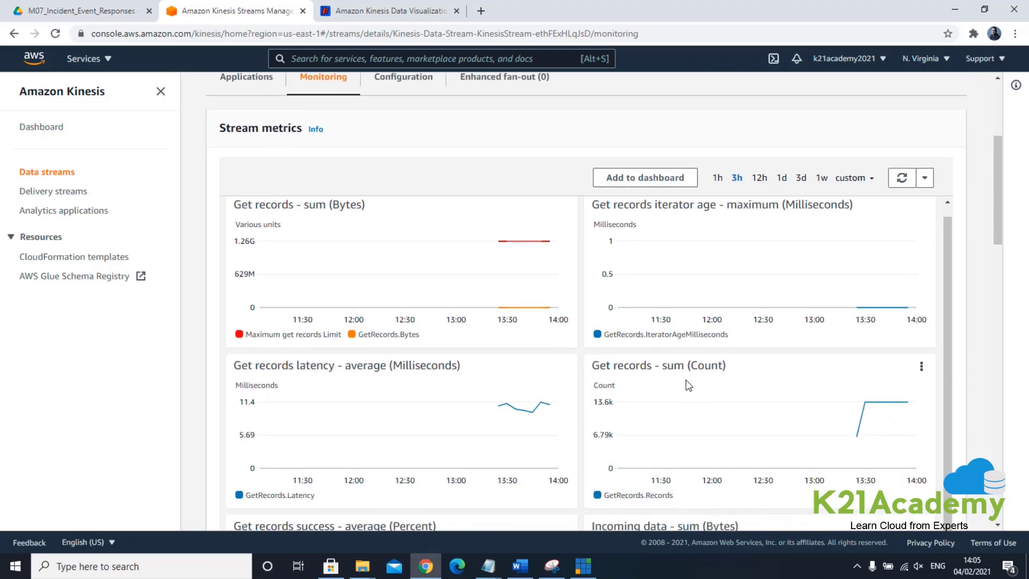
mouse_move(593, 405)
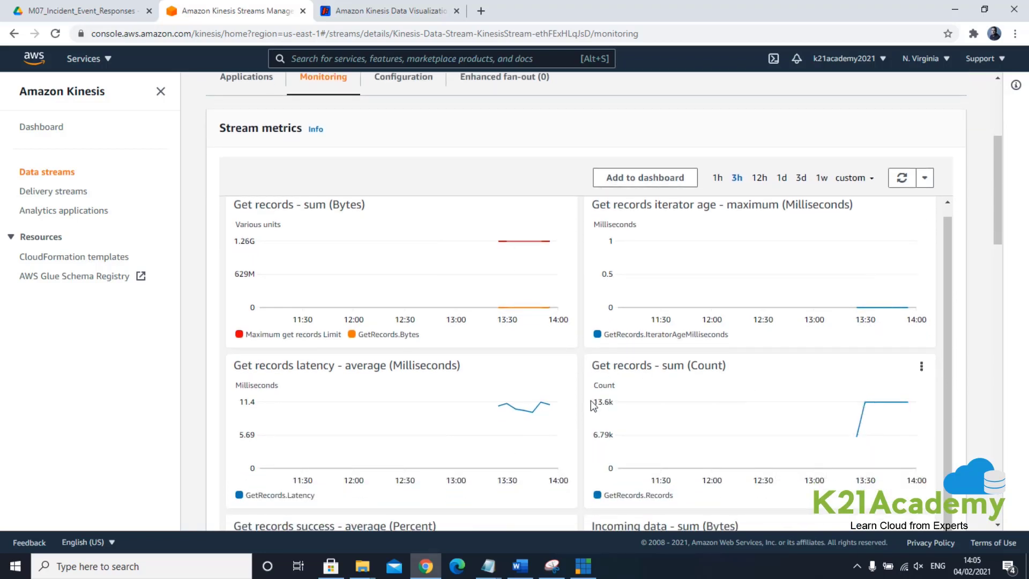
mouse_move(678, 260)
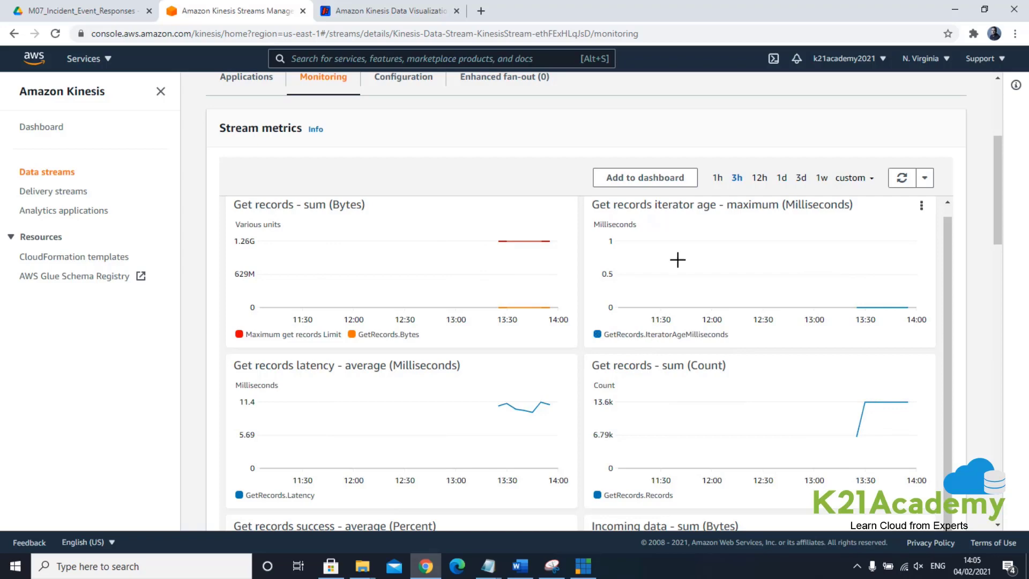
scroll("down", 3)
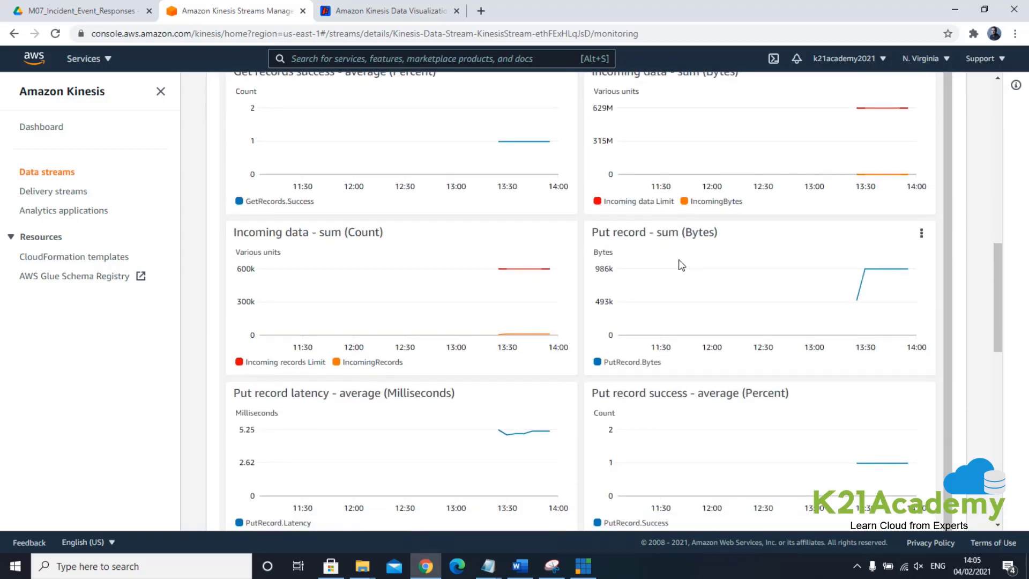
scroll("down", 3)
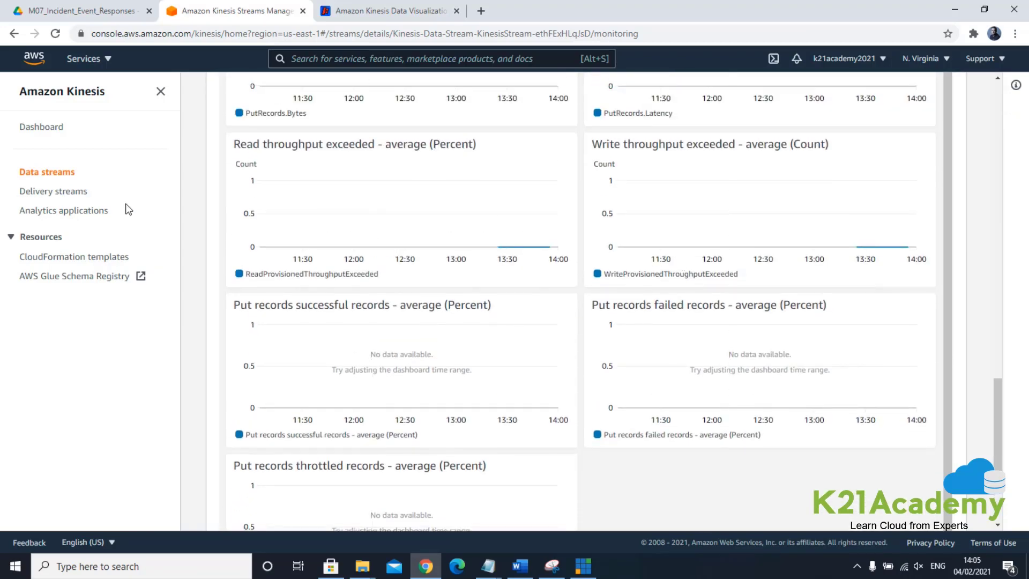
left_click(46, 172)
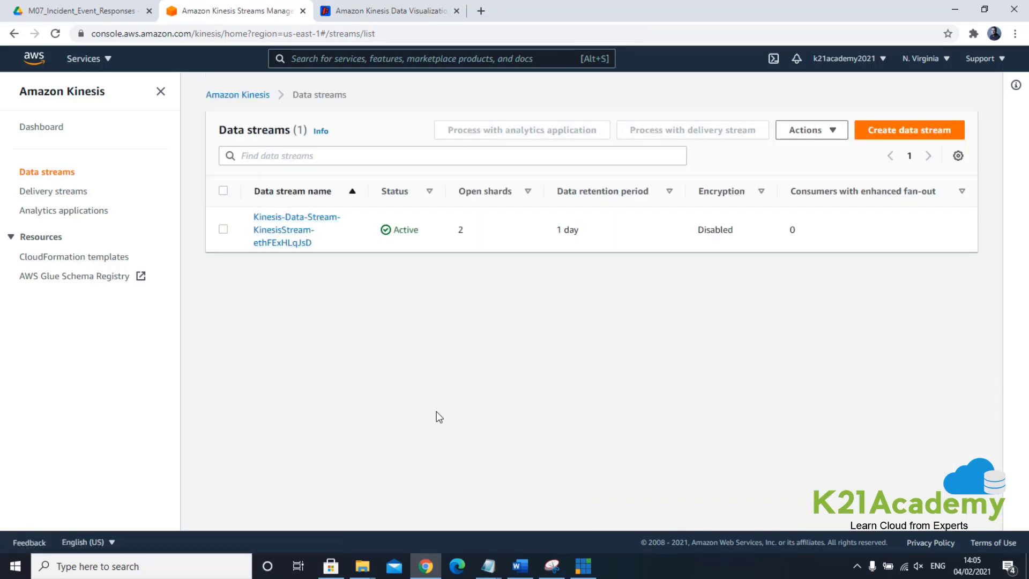
Step: Scroll the lab guide from section 7 monitoring to section 8.1 on deleting the CloudFormation stack
left_click(518, 566)
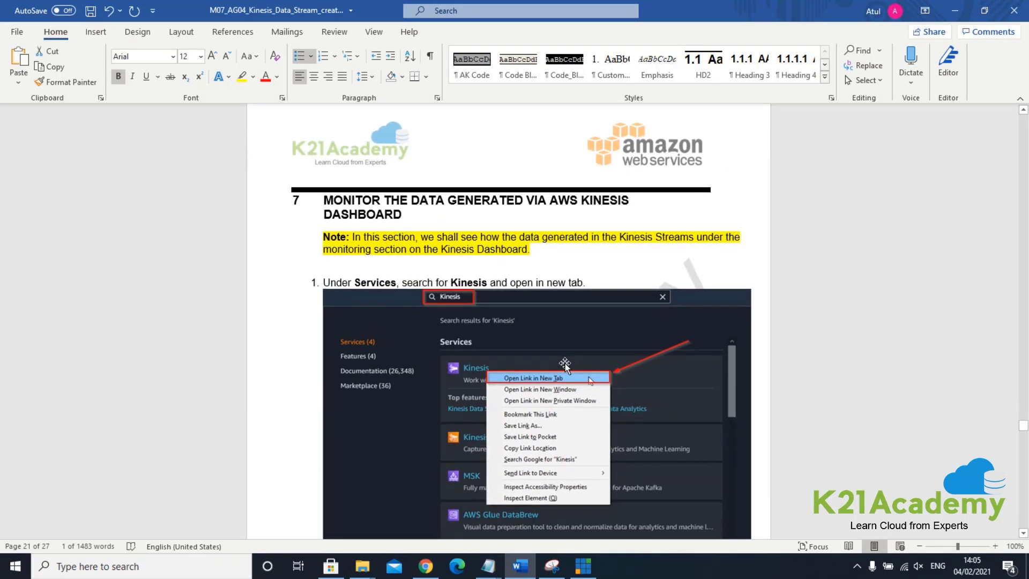
scroll("down", 3)
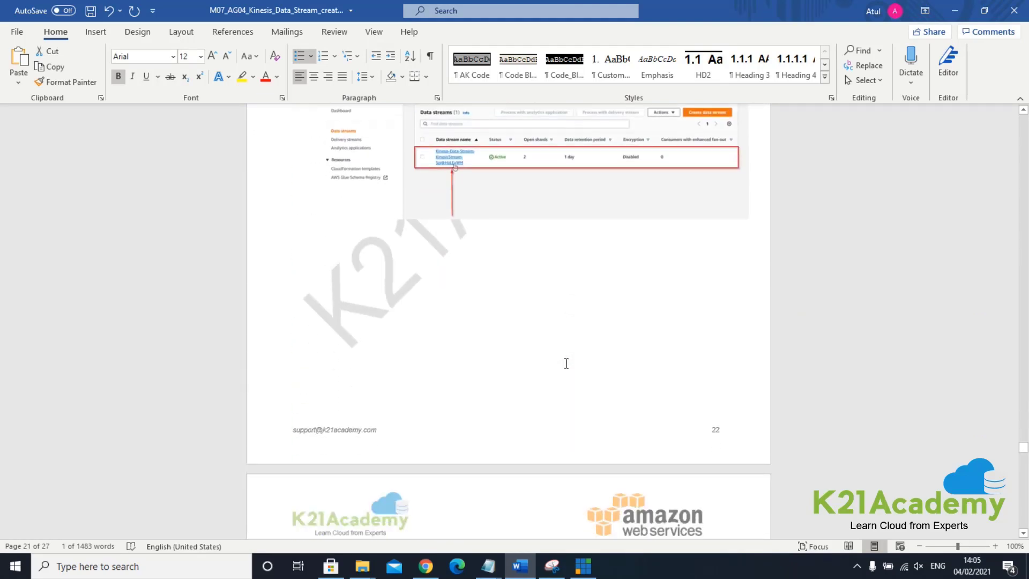
scroll("down", 3)
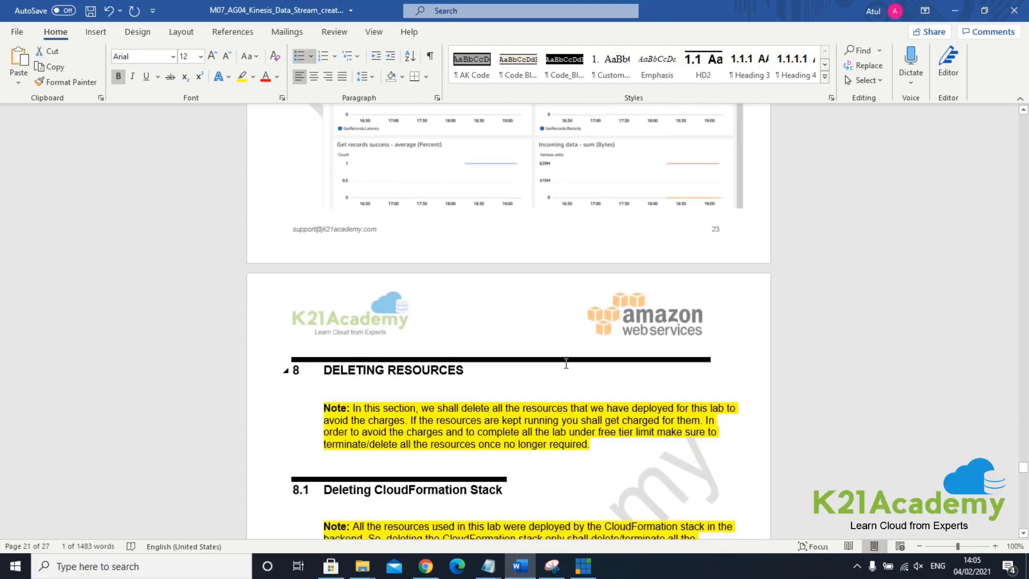
scroll("down", 3)
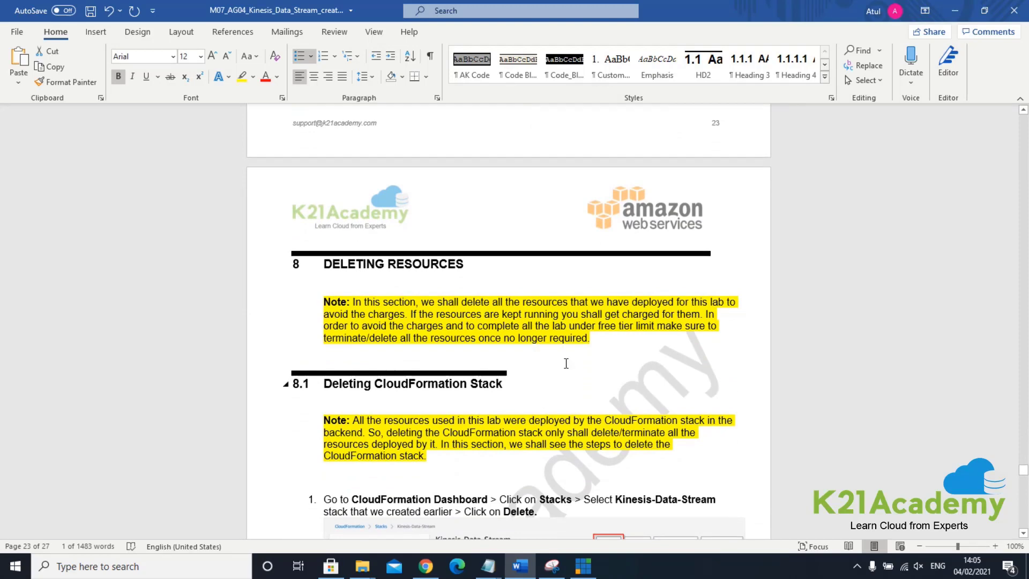
scroll("up", 3)
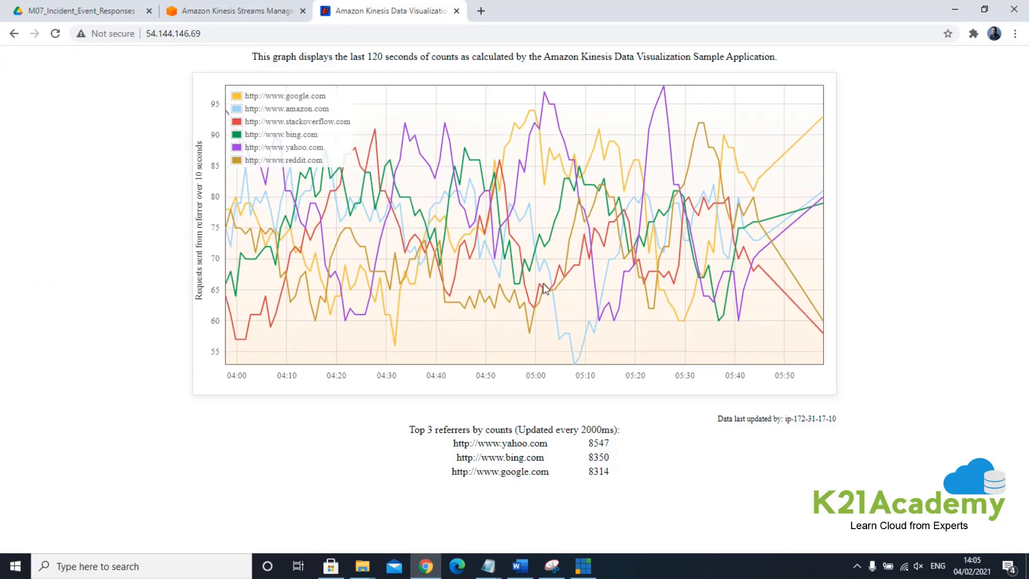
Step: Reopen the Kinesis stream's Monitoring details, then return to the guide's section 8.1
left_click(520, 566)
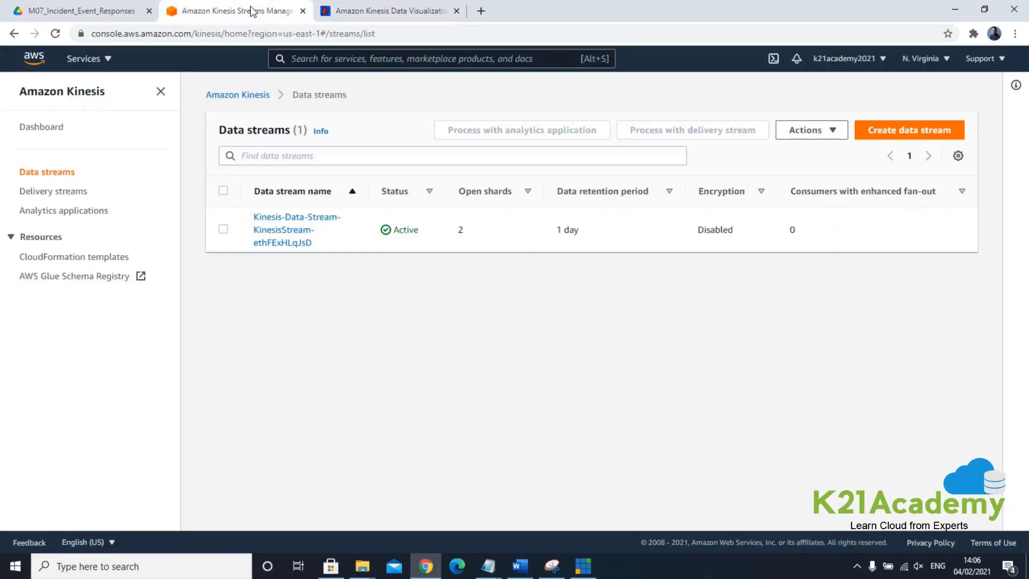
left_click(296, 229)
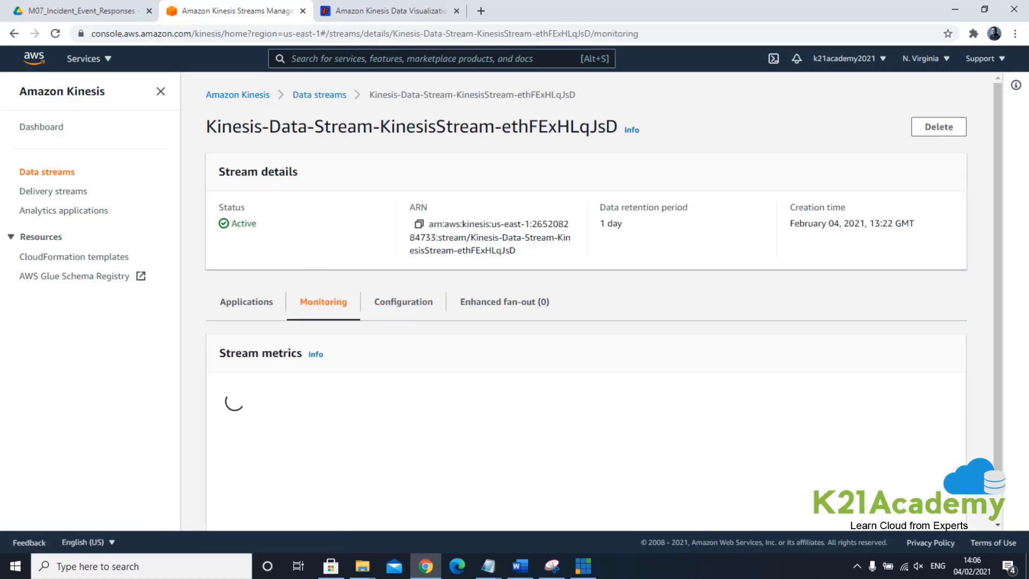
left_click(520, 566)
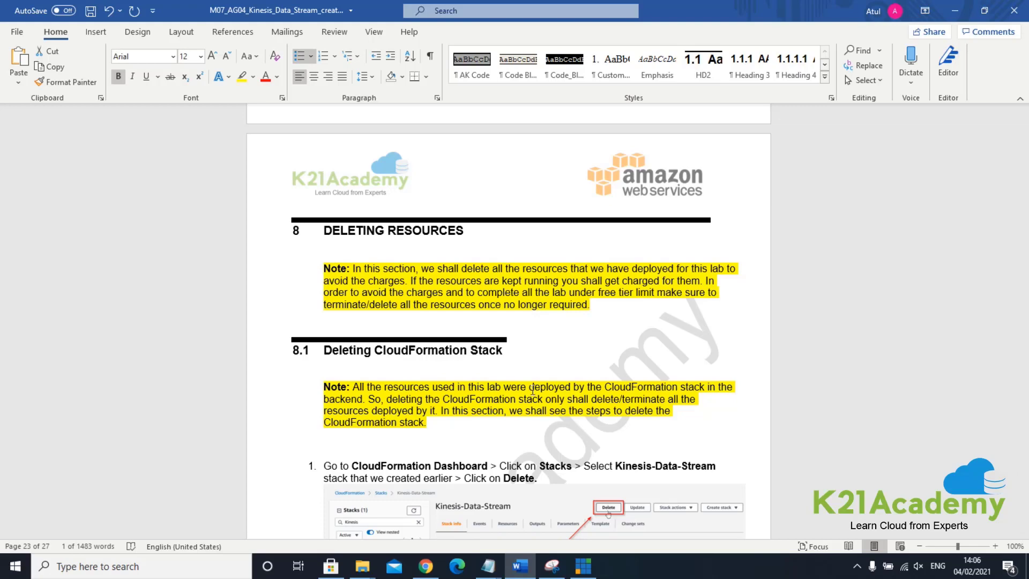
Step: Read section 8.1's stack-deletion steps through DELETE_COMPLETE, then return to the Kinesis stream page
scroll("down", 3)
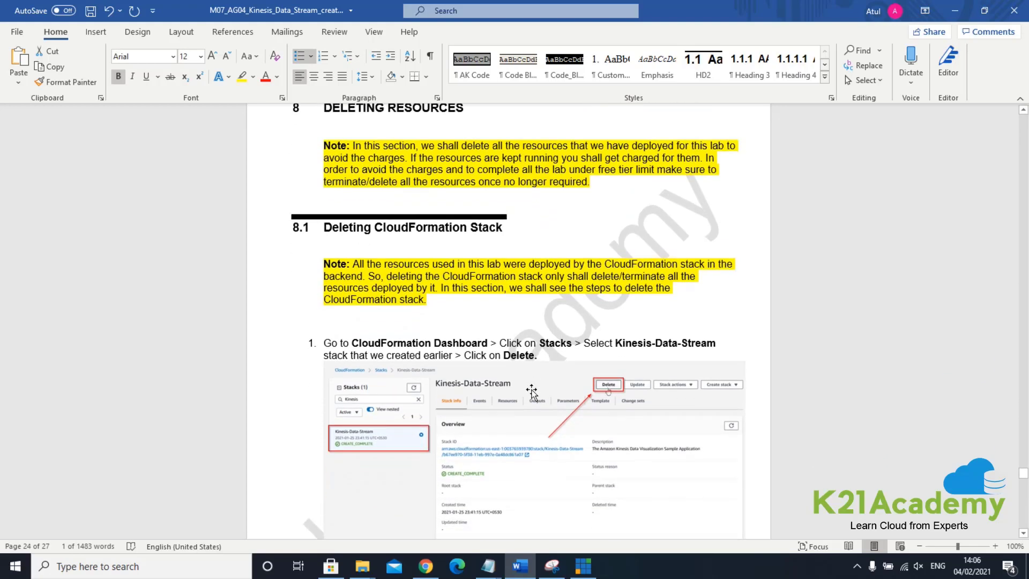
scroll("down", 3)
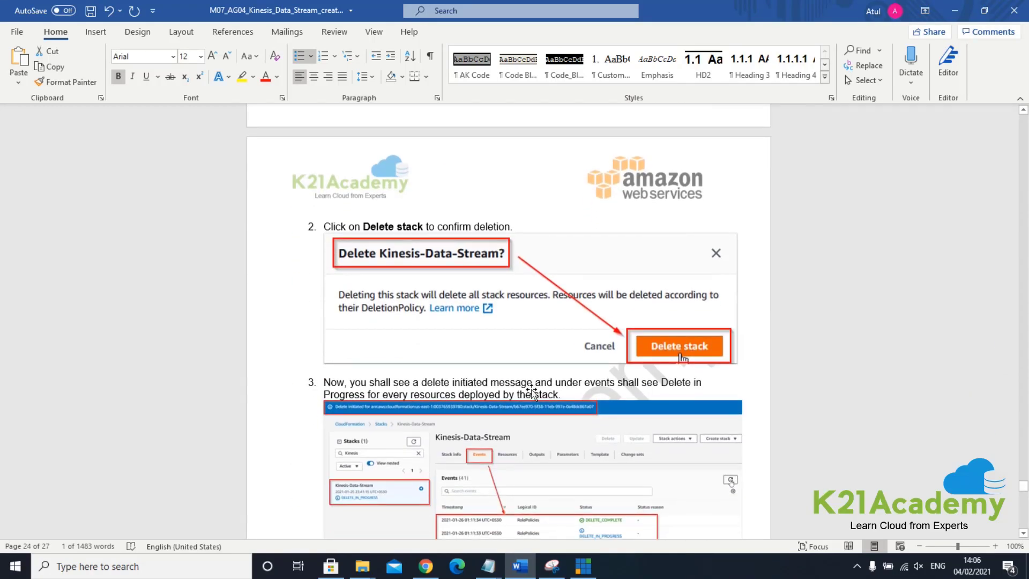
scroll("down", 3)
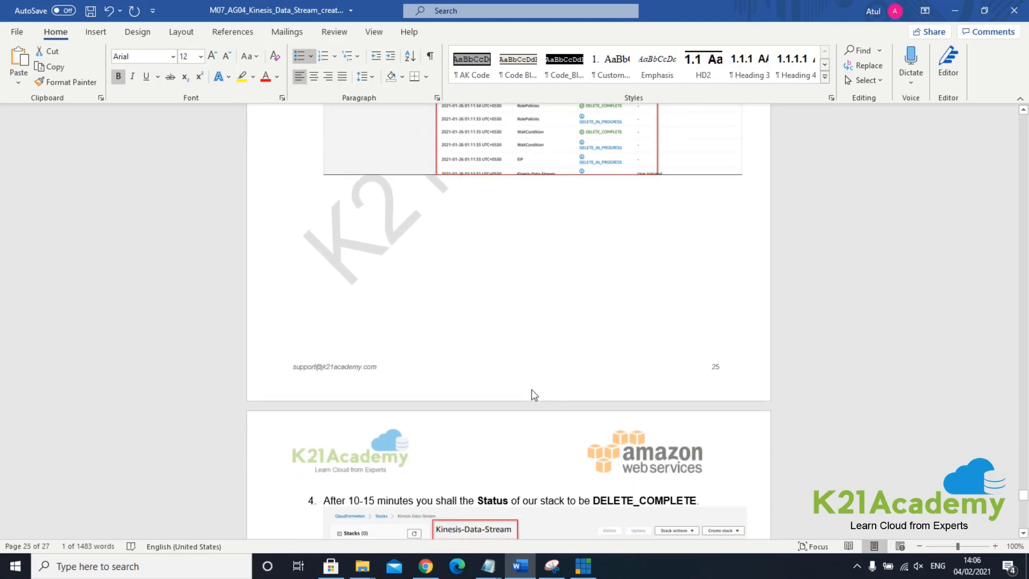
scroll("down", 3)
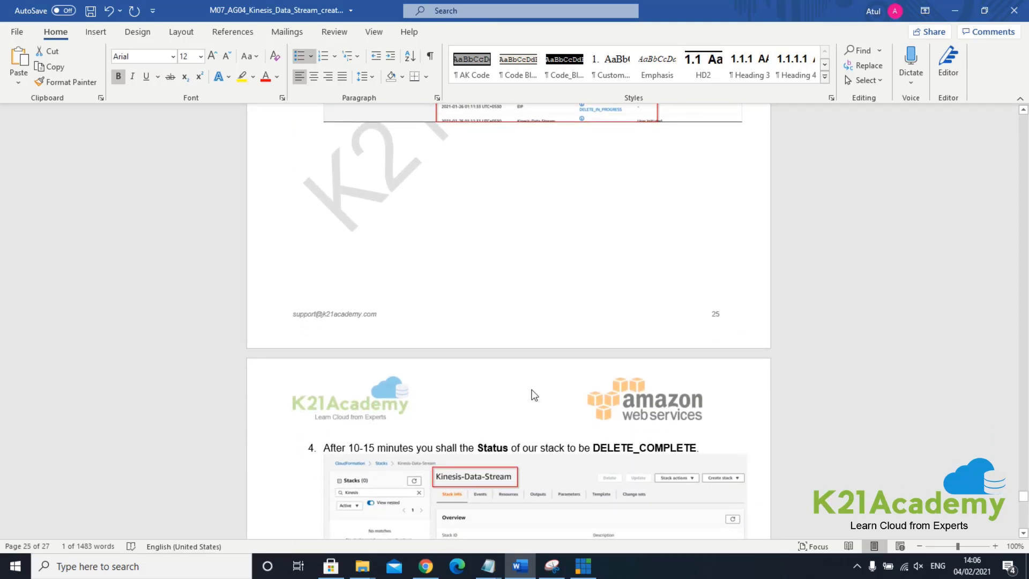
mouse_move(541, 509)
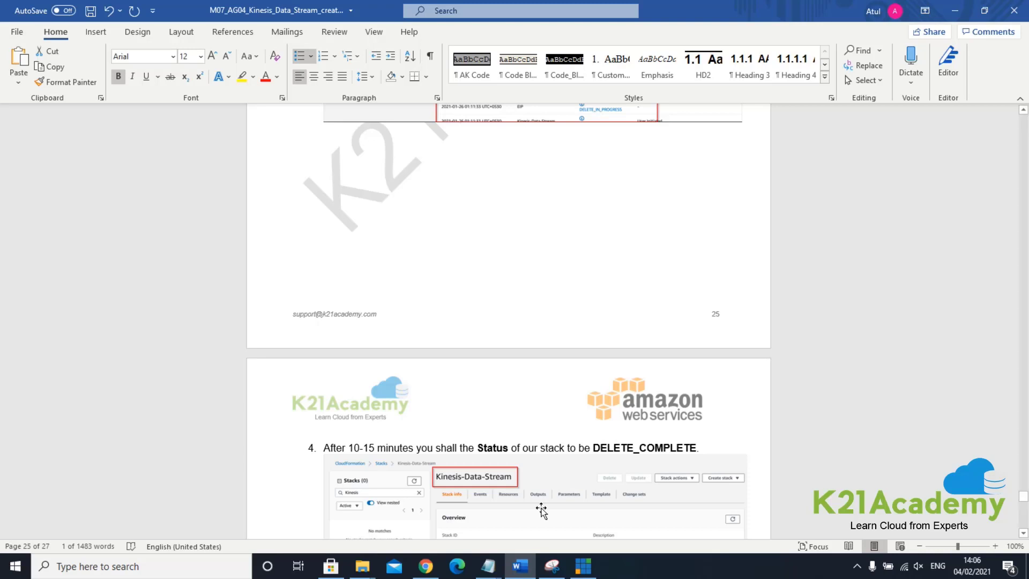
left_click(425, 566)
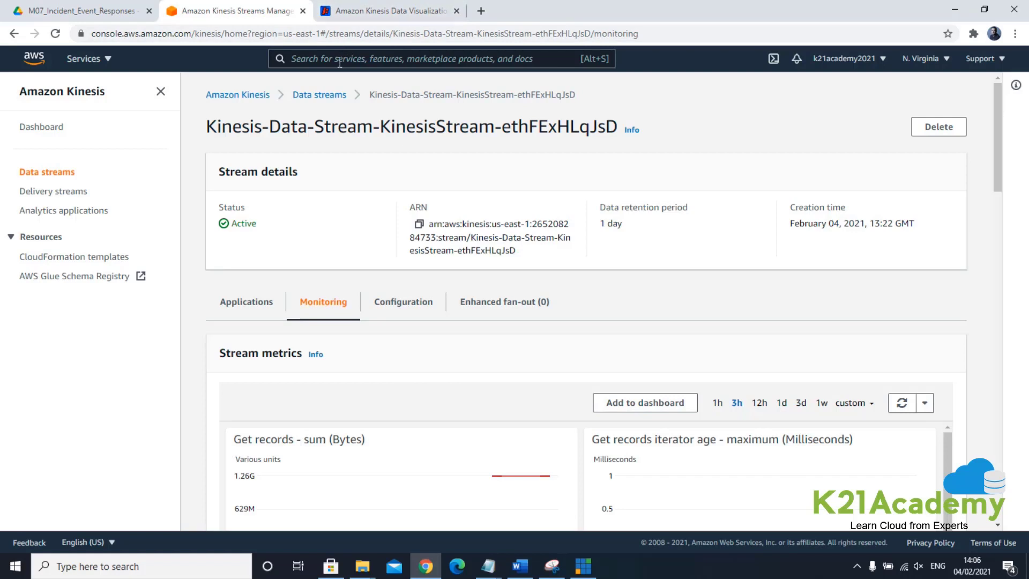
Step: Reach CloudFormation Stacks via console search and select the Kinesis-Data-Stream stack
type("Cloud9")
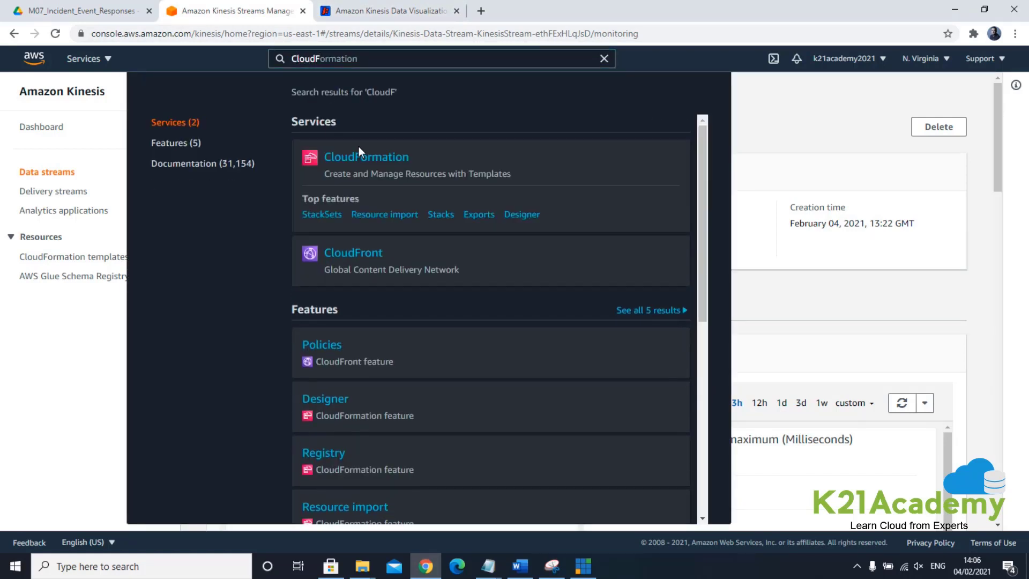
left_click(366, 156)
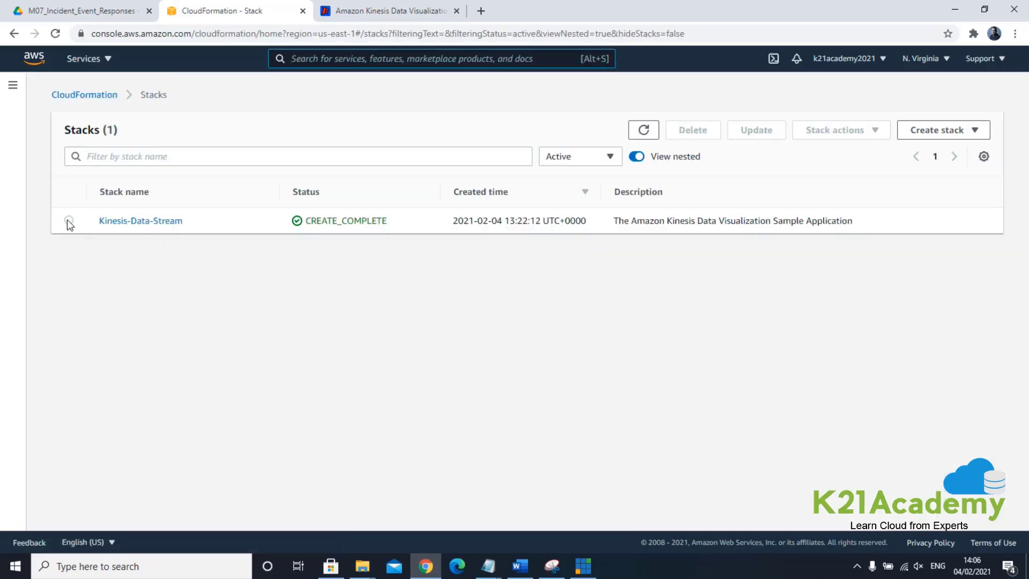
left_click(68, 220)
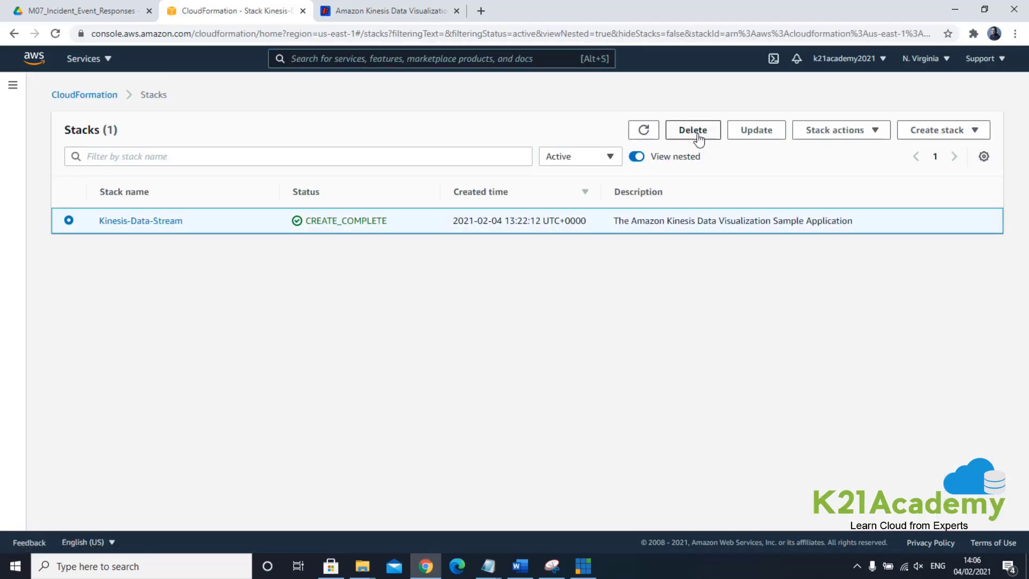
Step: Delete the Kinesis-Data-Stream stack and view its DELETE_IN_PROGRESS details
left_click(692, 130)
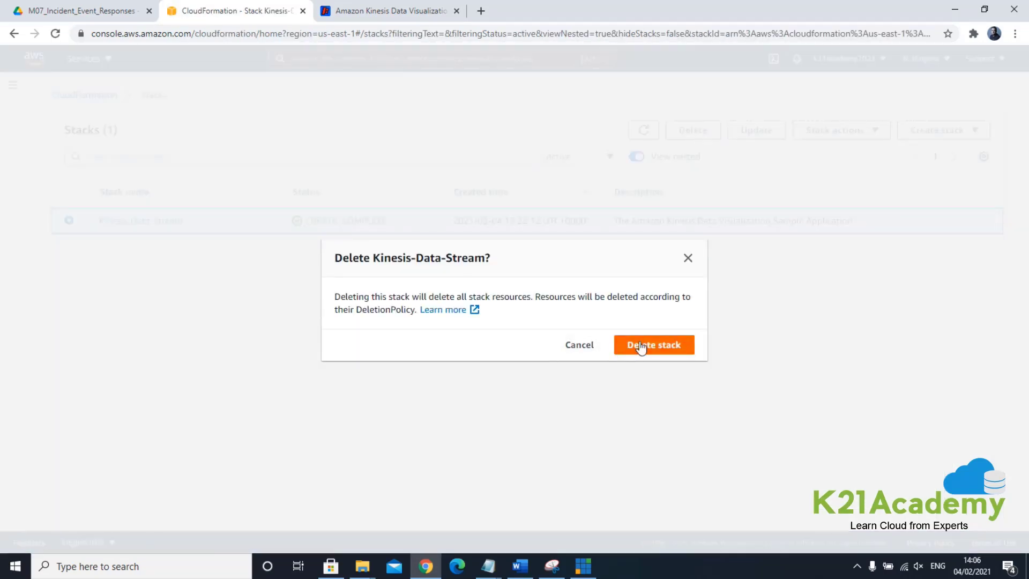
left_click(653, 344)
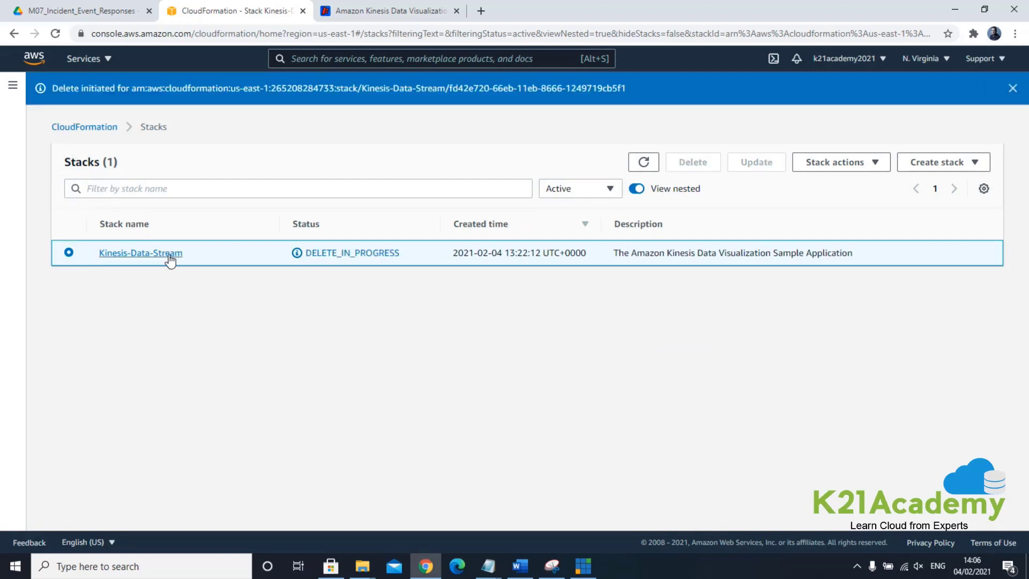
left_click(140, 253)
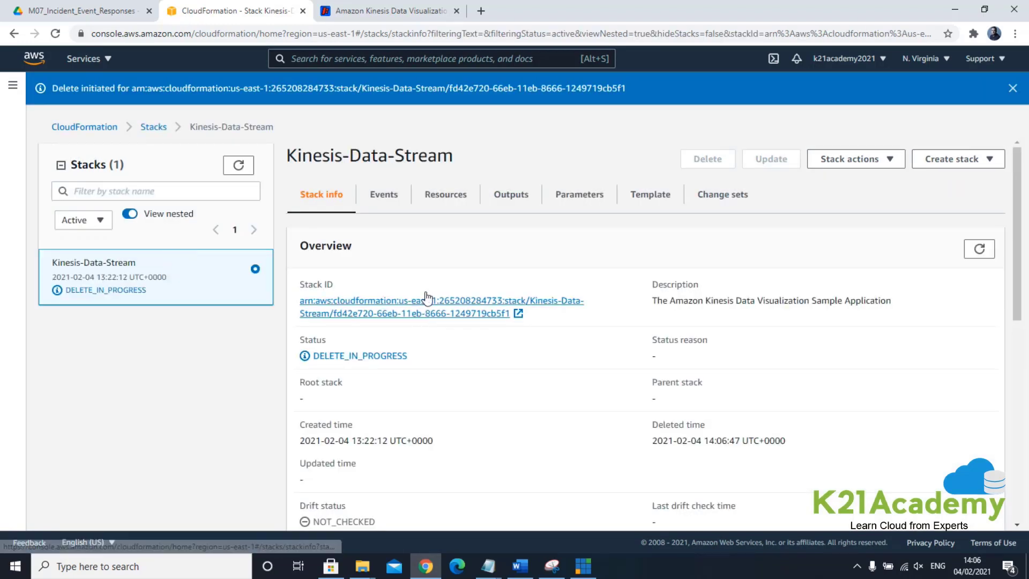
Step: Scroll the deleting stack's 11 resources, noting EIP DELETE_IN_PROGRESS and RolePolicies and WaitCondition DELETE_COMPLETE
left_click(445, 194)
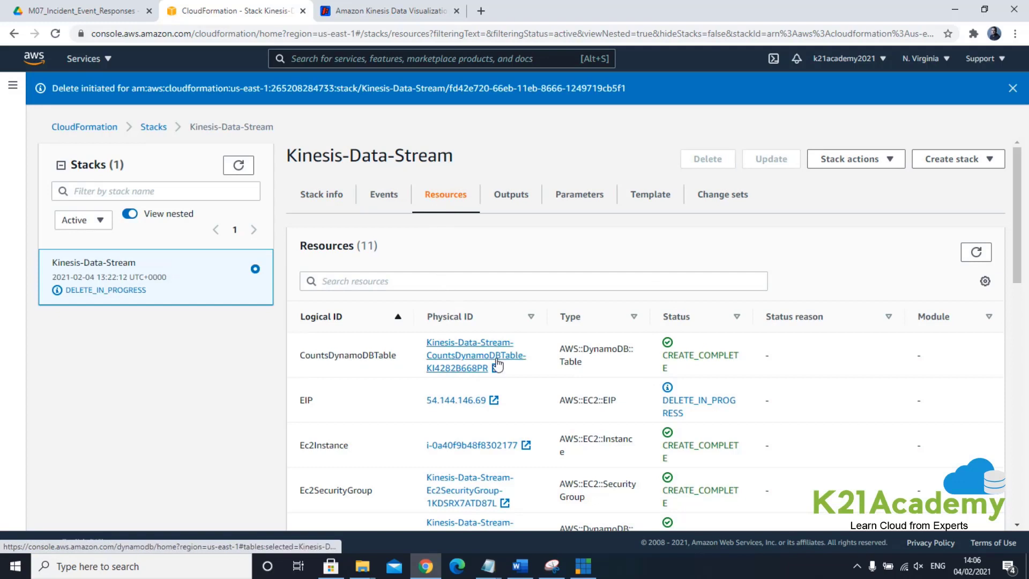
mouse_move(342, 403)
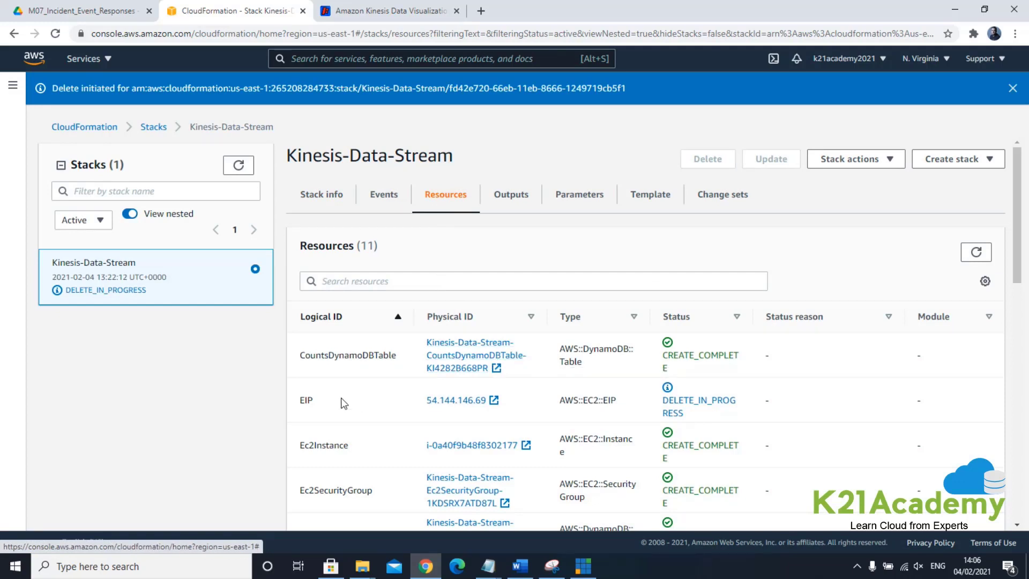
scroll("down", 3)
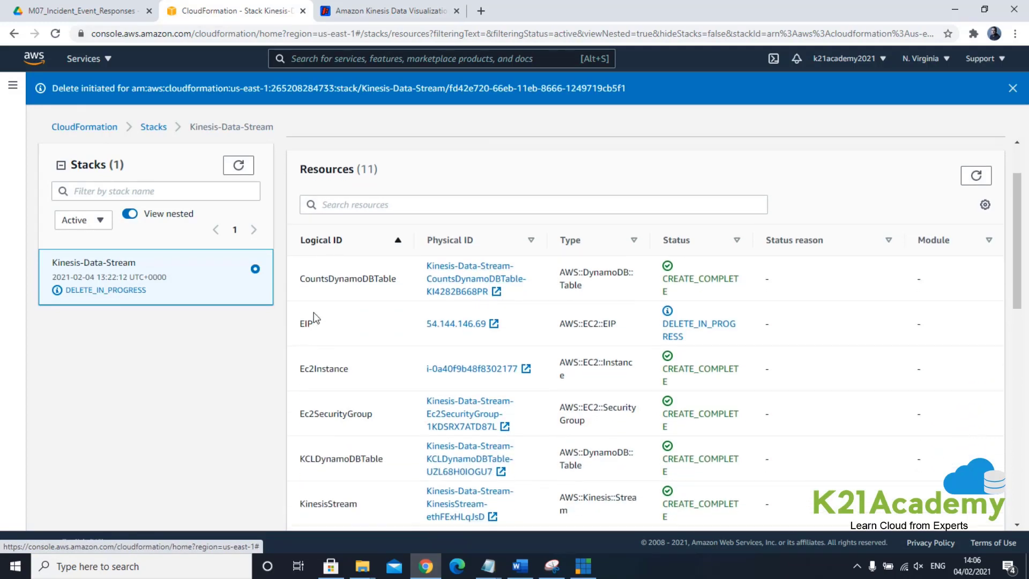
scroll("up", 3)
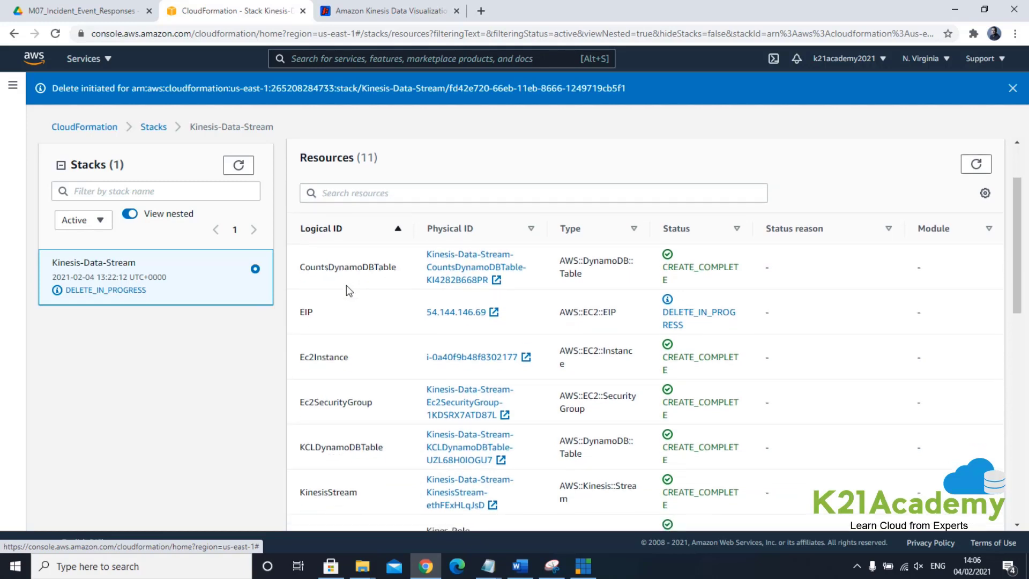
scroll("down", 3)
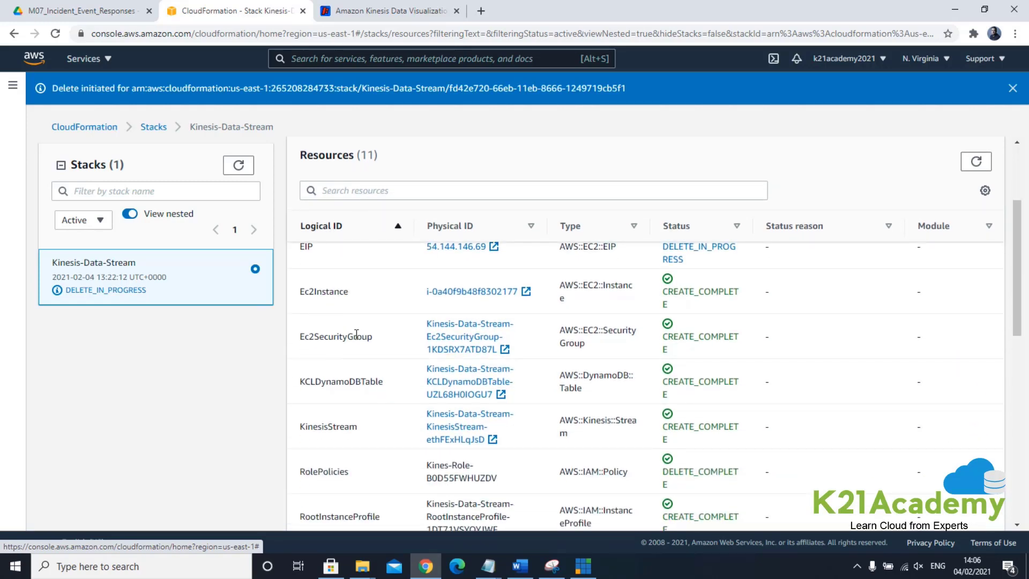
scroll("down", 3)
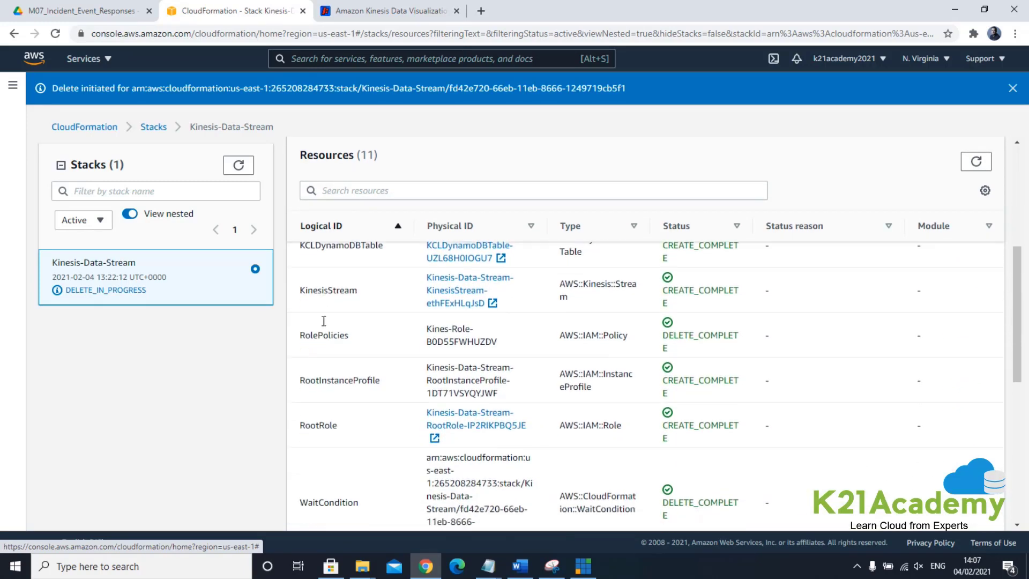
scroll("down", 3)
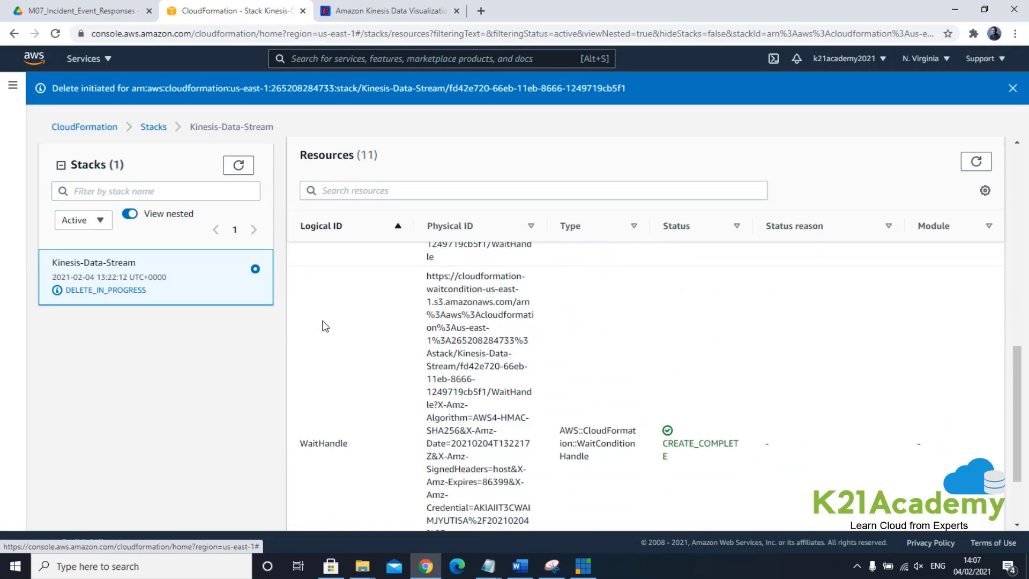
scroll("up", 3)
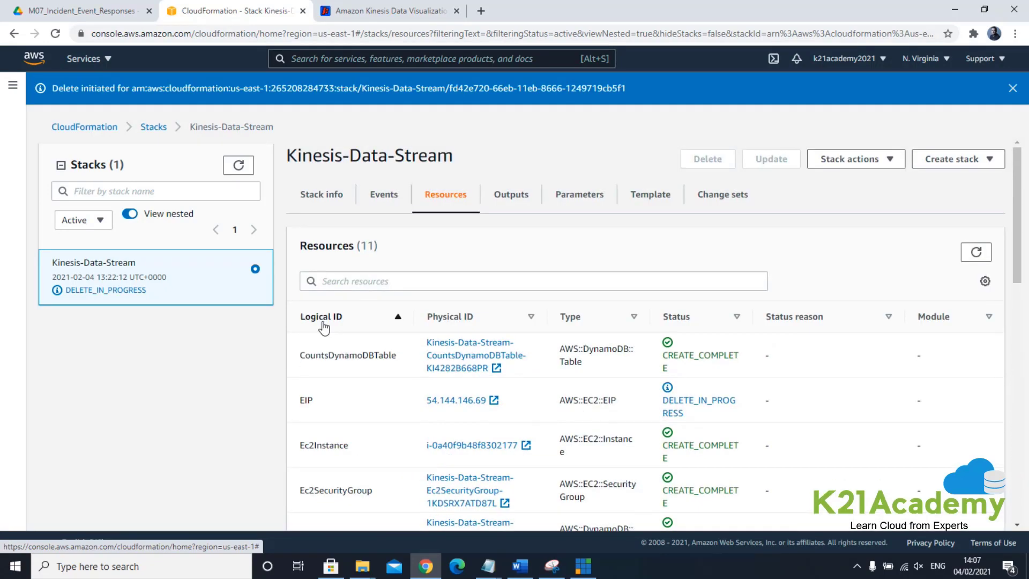
mouse_move(377, 266)
type("E")
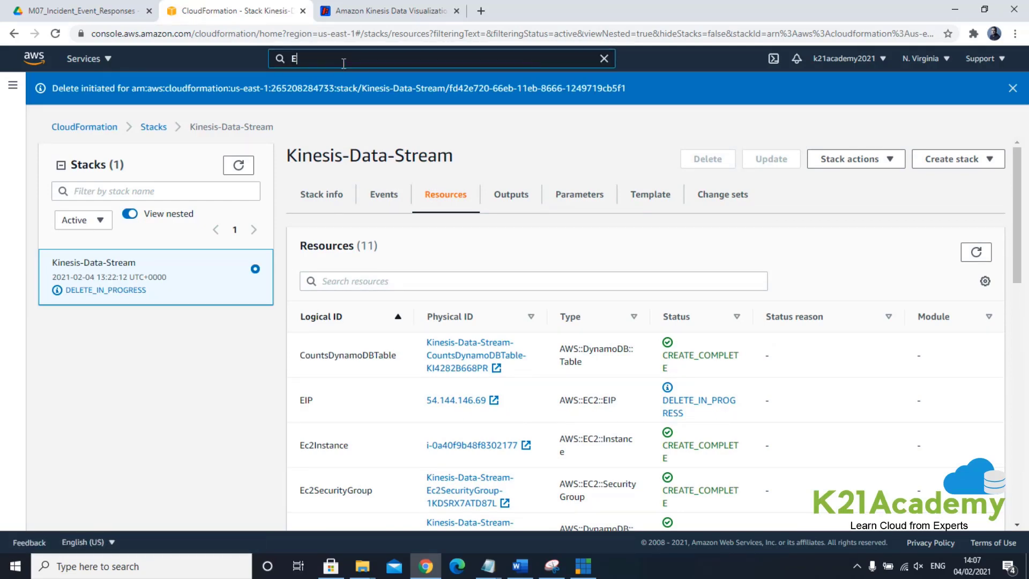
Step: Search for EC2, enter the service and show the Instances list with the stack's t2.micro shutting down
type("C2")
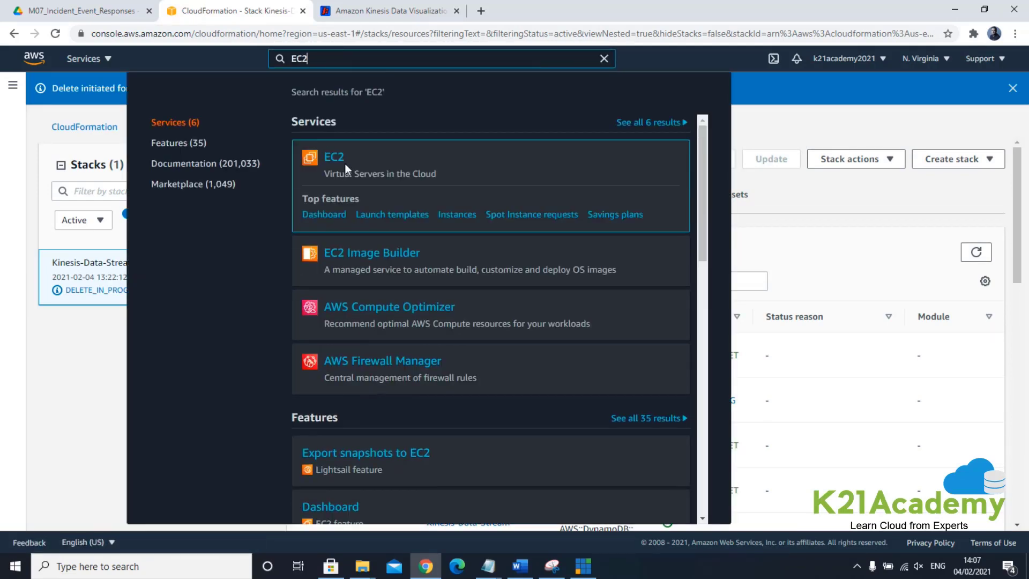
left_click(333, 157)
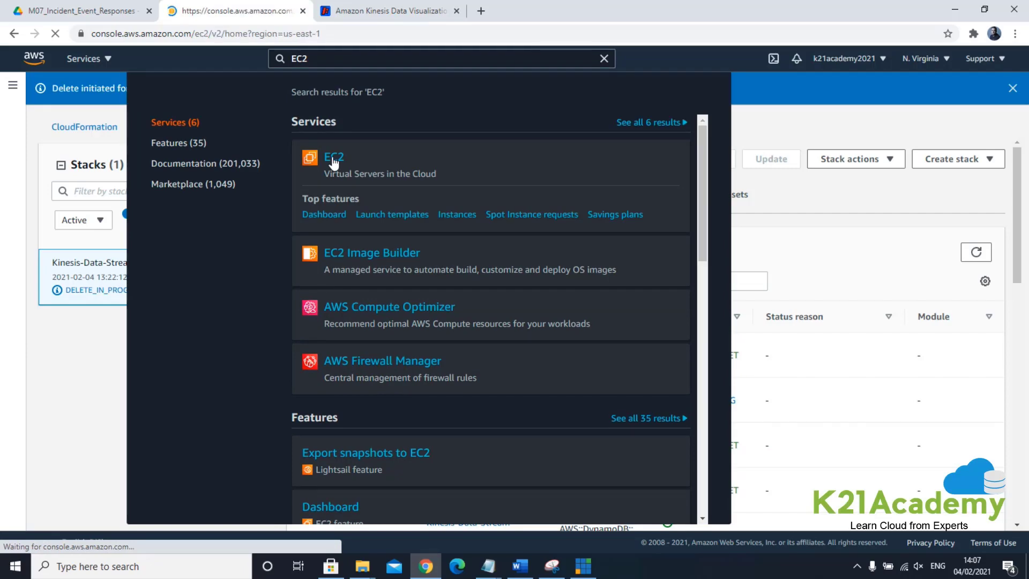
left_click(334, 157)
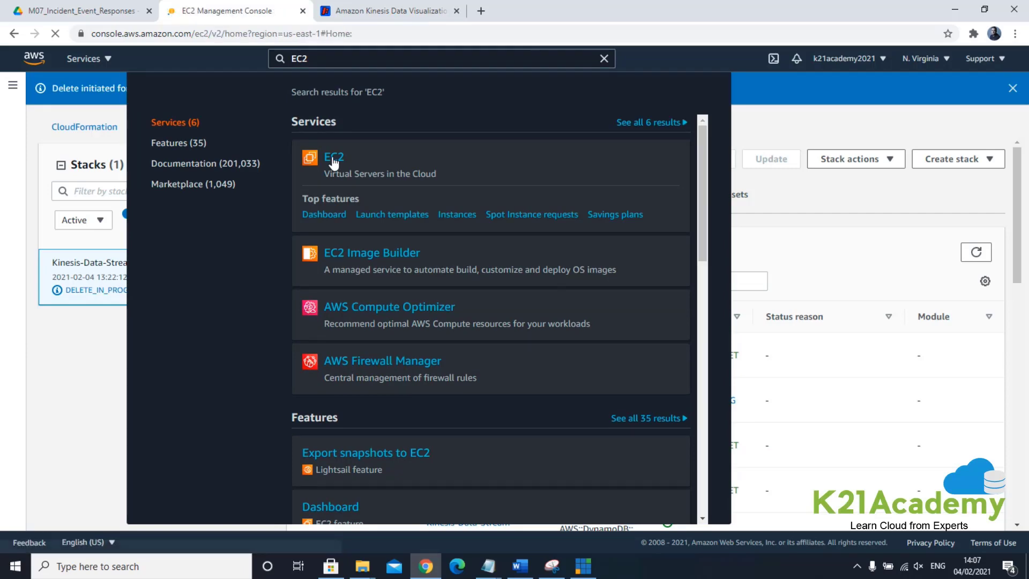
left_click(333, 158)
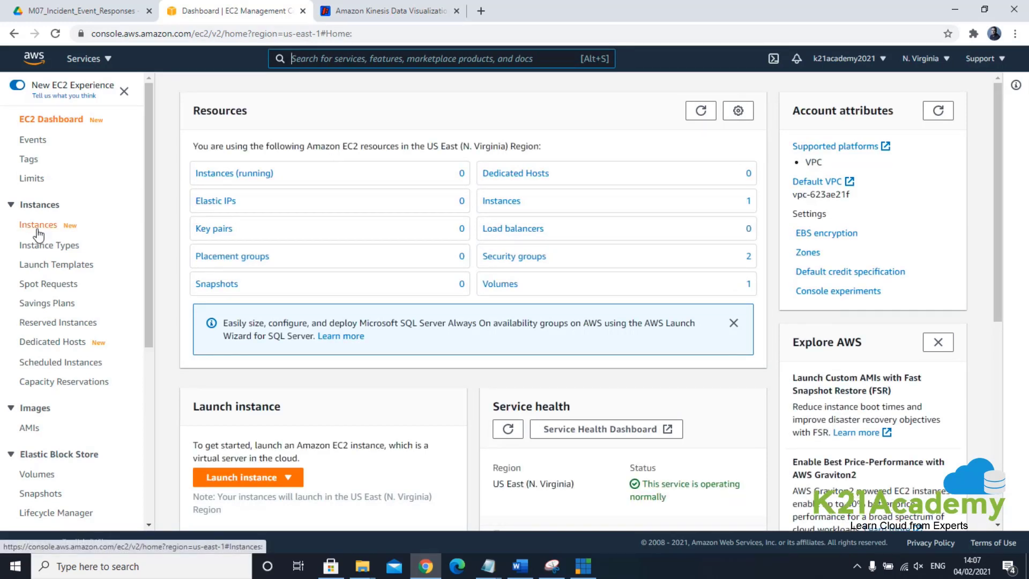
left_click(38, 224)
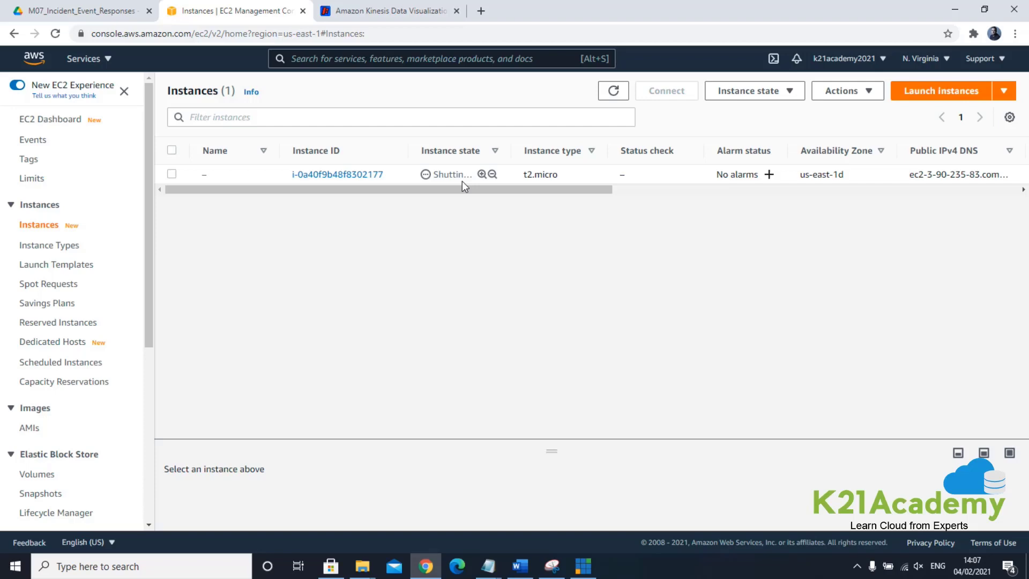
mouse_move(569, 556)
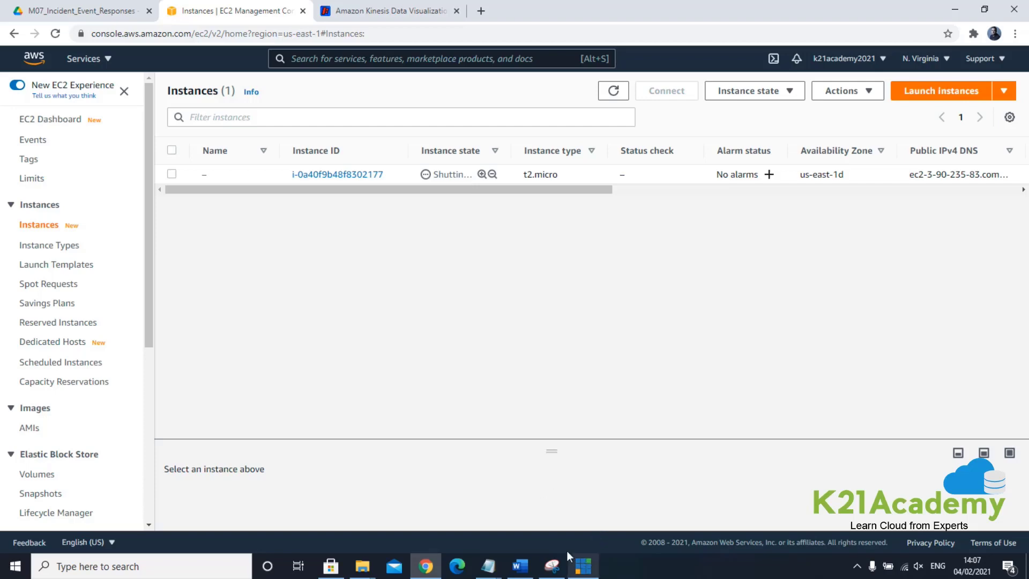
Step: Return to the Word lab guide and scroll back up to the CloudFormation search step
left_click(519, 566)
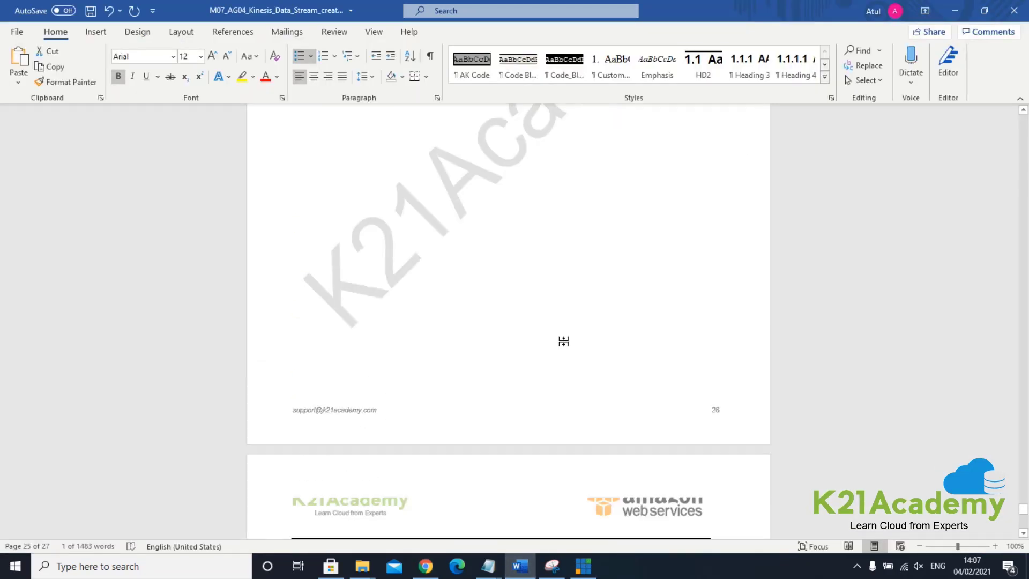
scroll("up", 3)
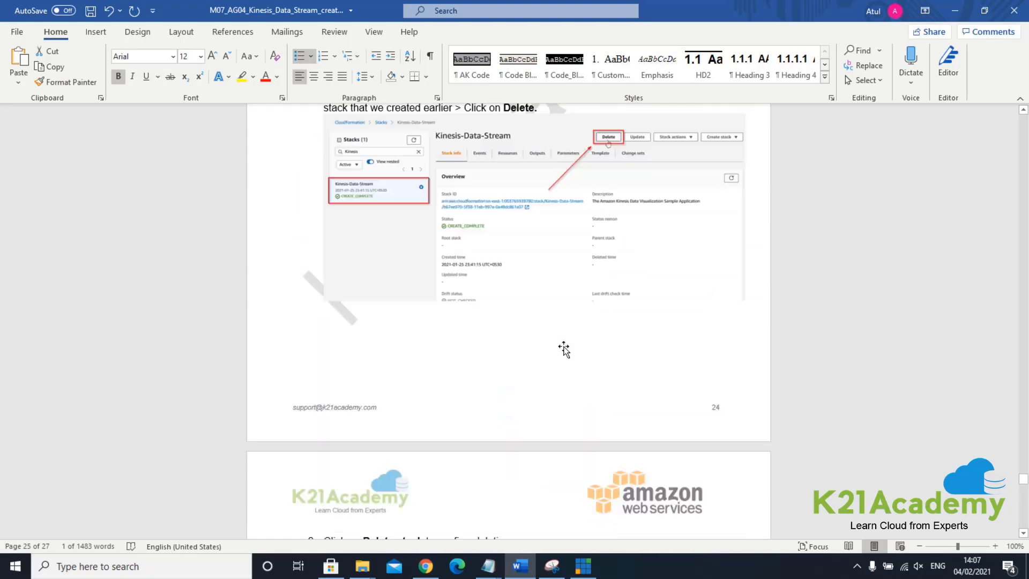
scroll("up", 3)
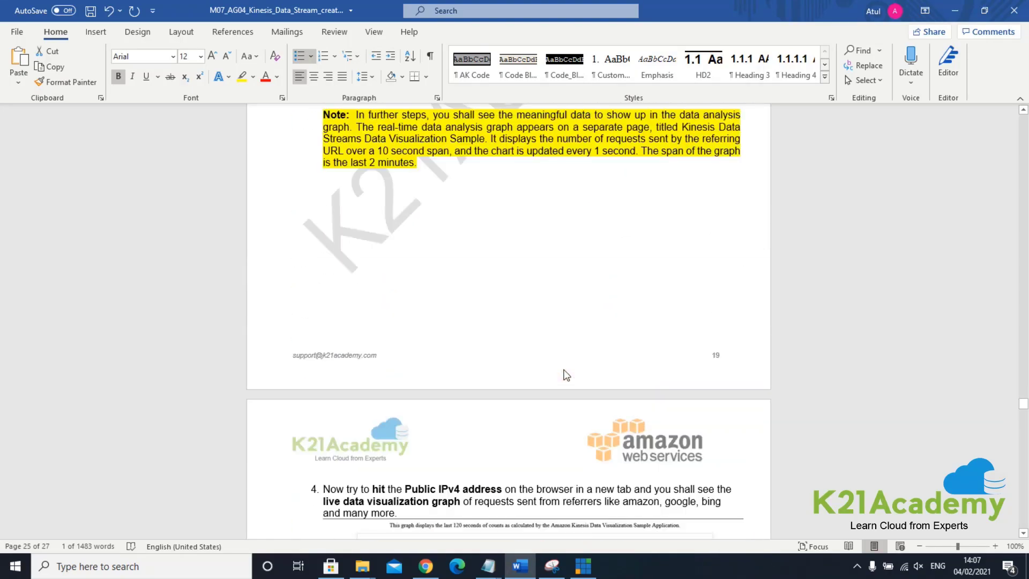
scroll("down", 3)
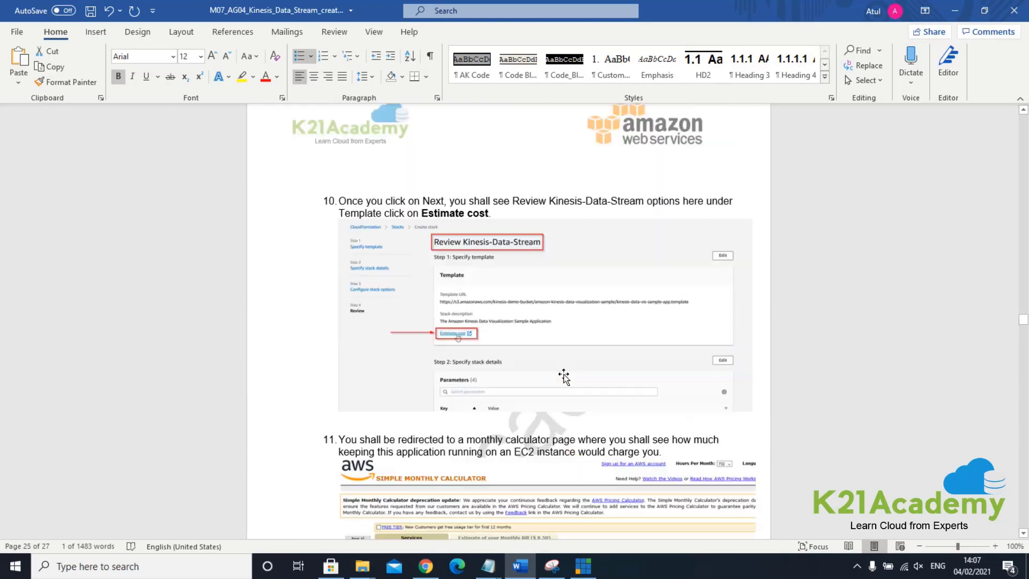
scroll("up", 3)
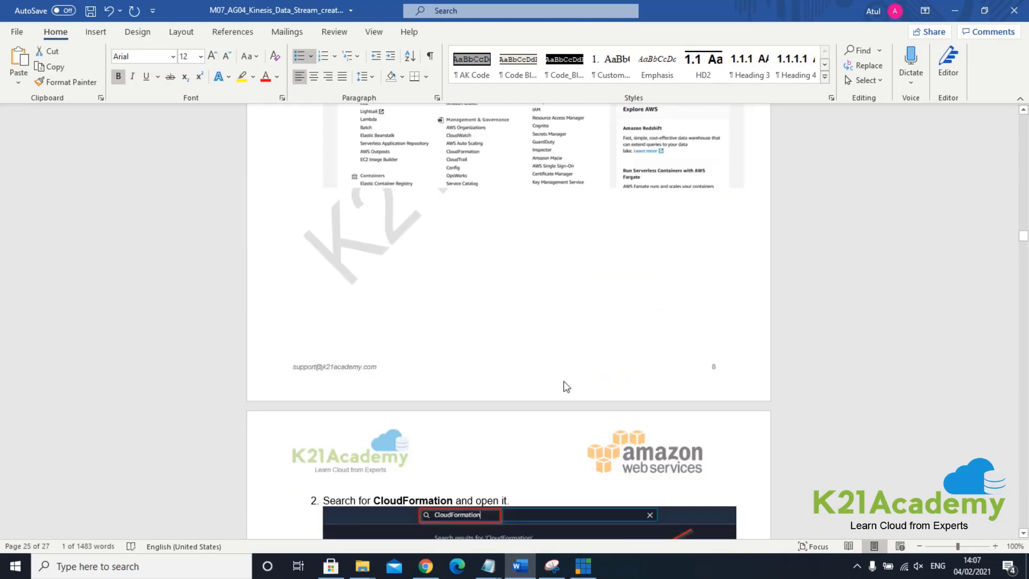